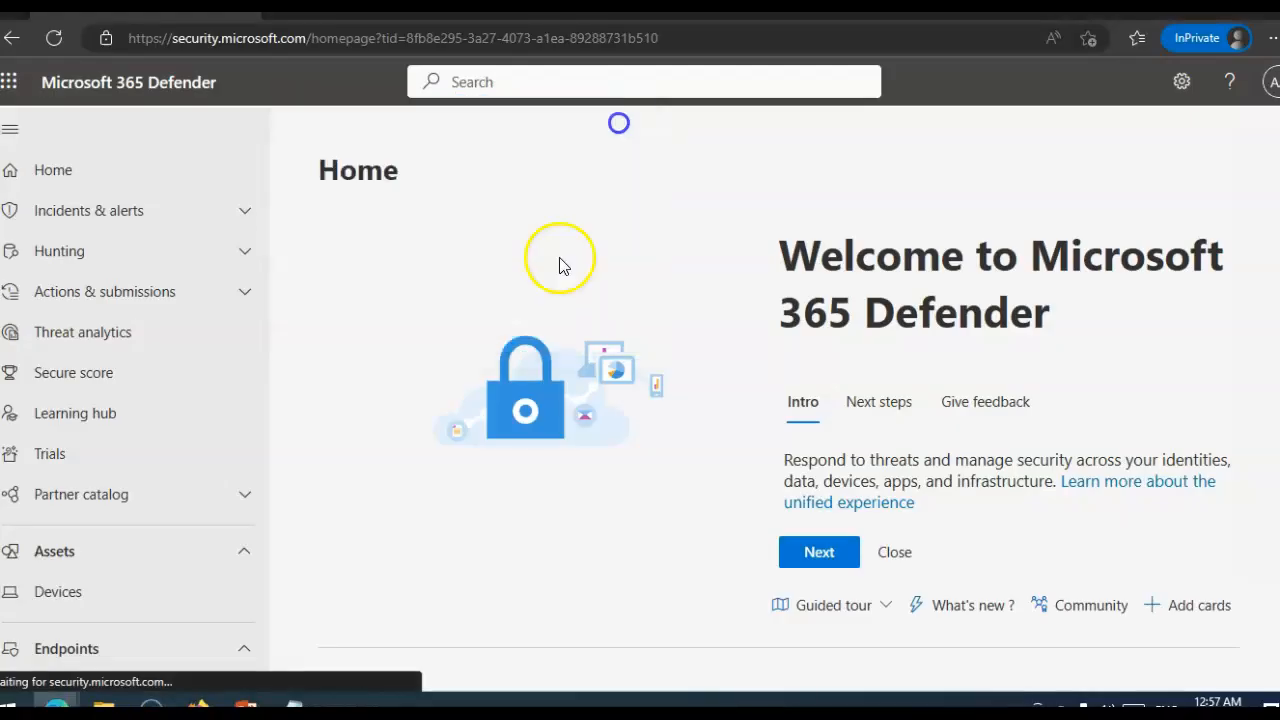
mouse_move(490, 275)
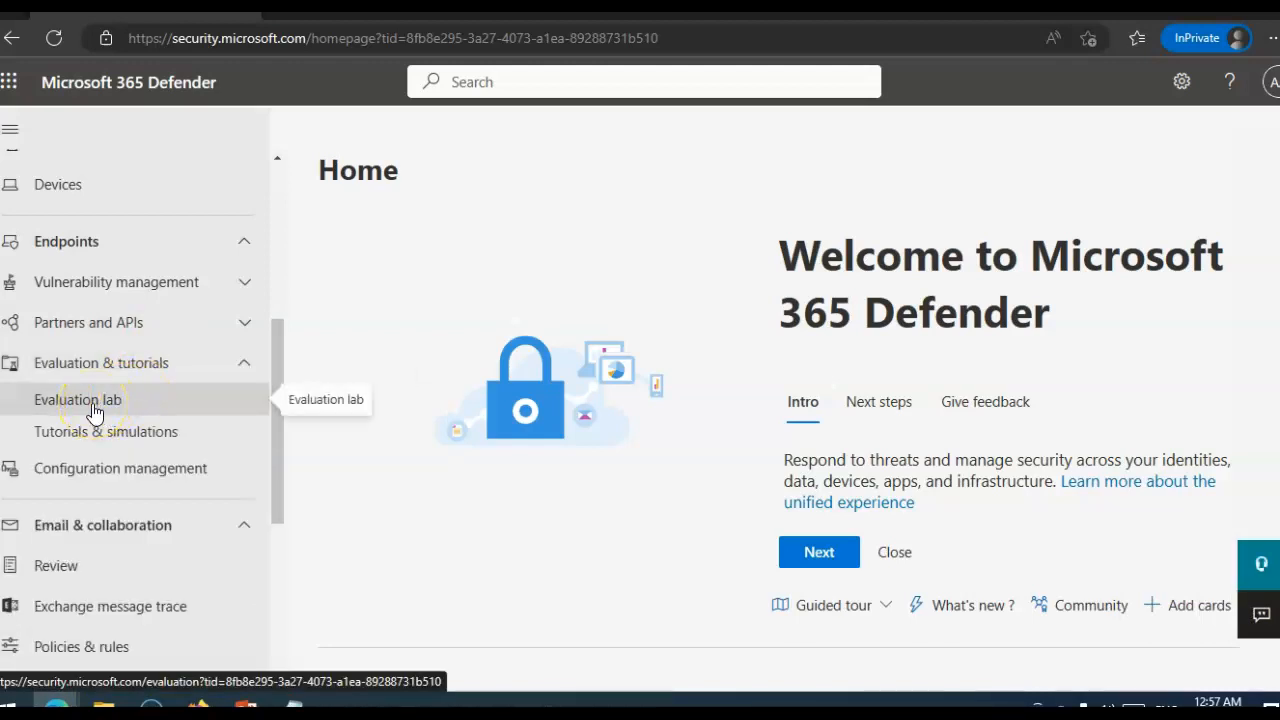
- Open Tutorials & simulations under Evaluation & tutorials to list scenarios like Document drops backdoor
click(105, 431)
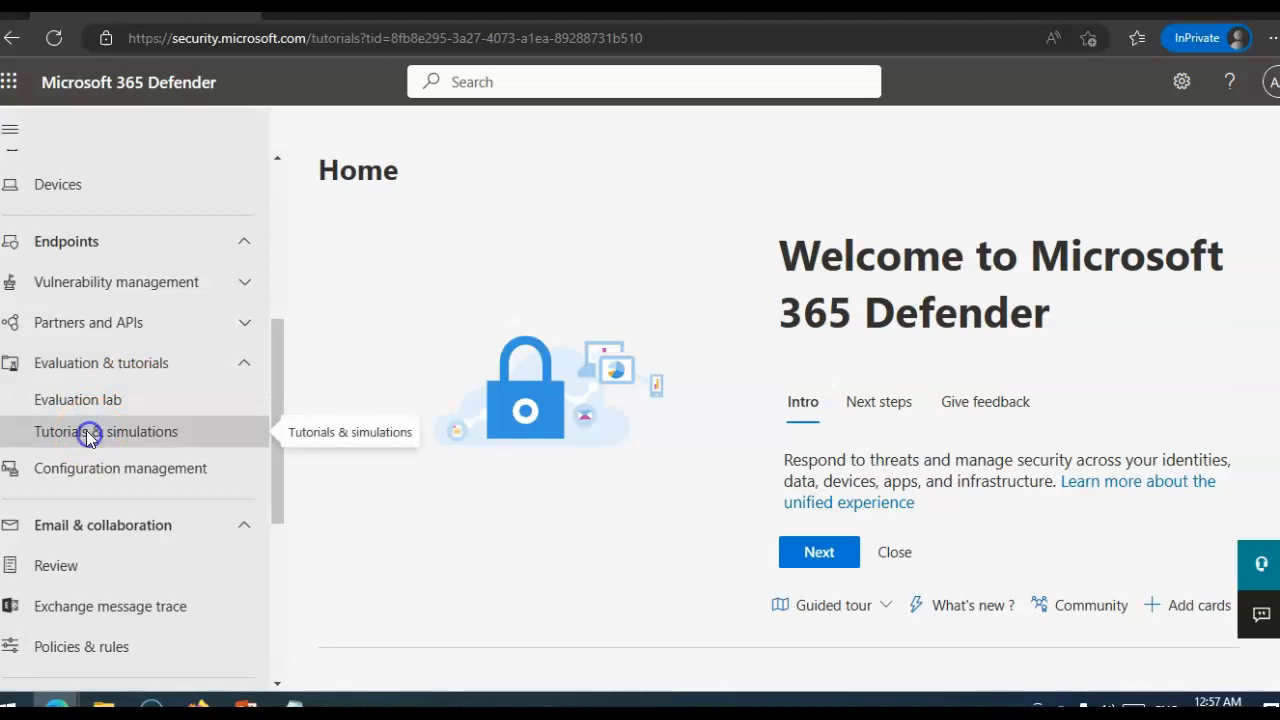
click(105, 431)
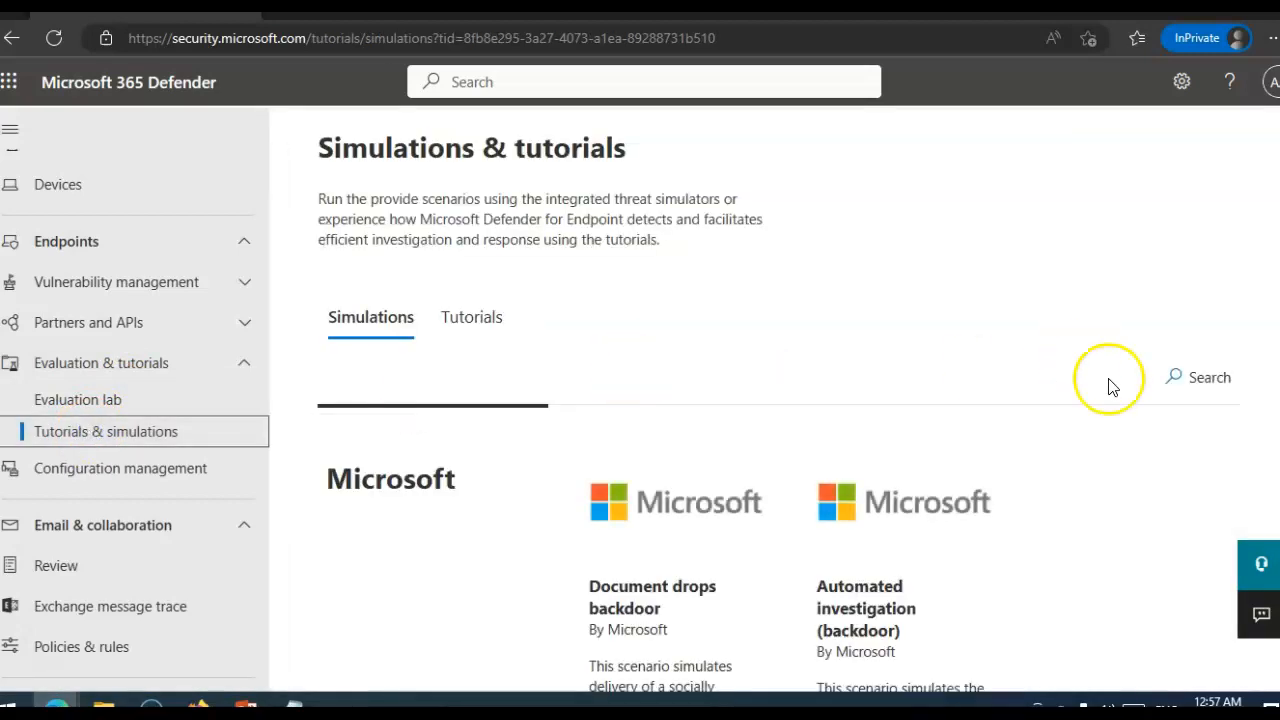
- Open the Document drops backdoor card's Learn more walkthrough PDF
scroll(down, 3)
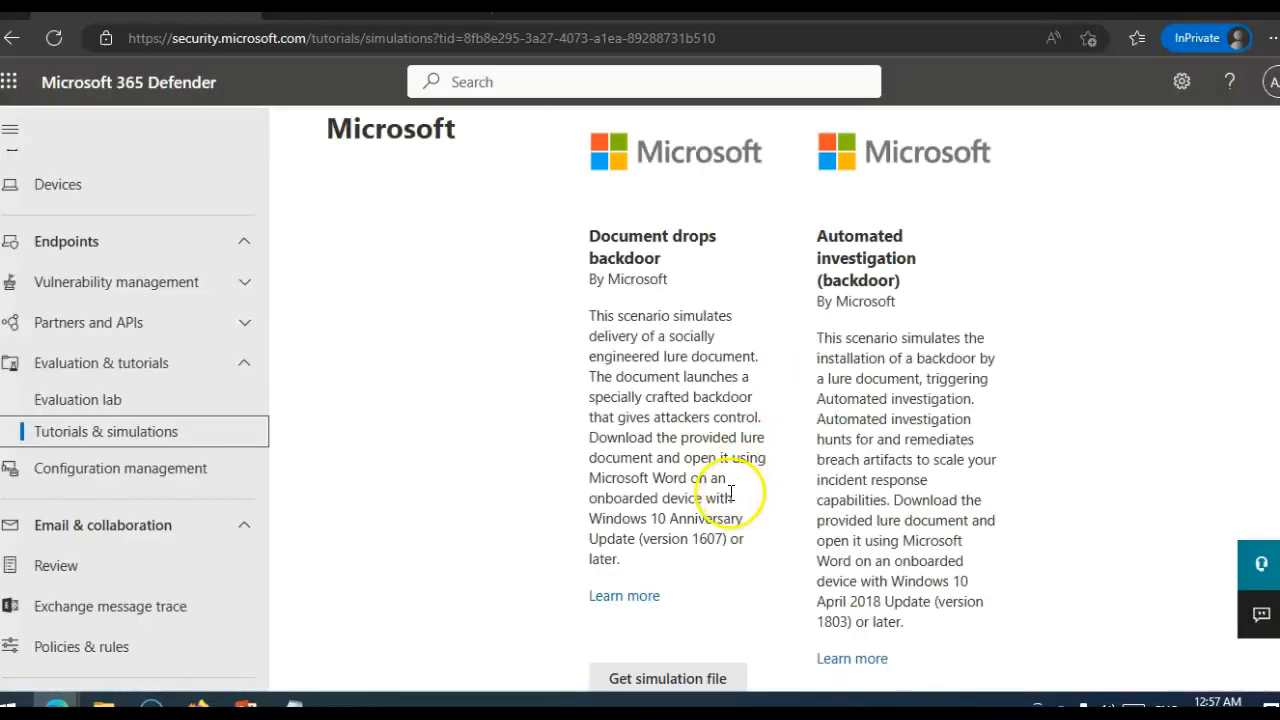
click(667, 678)
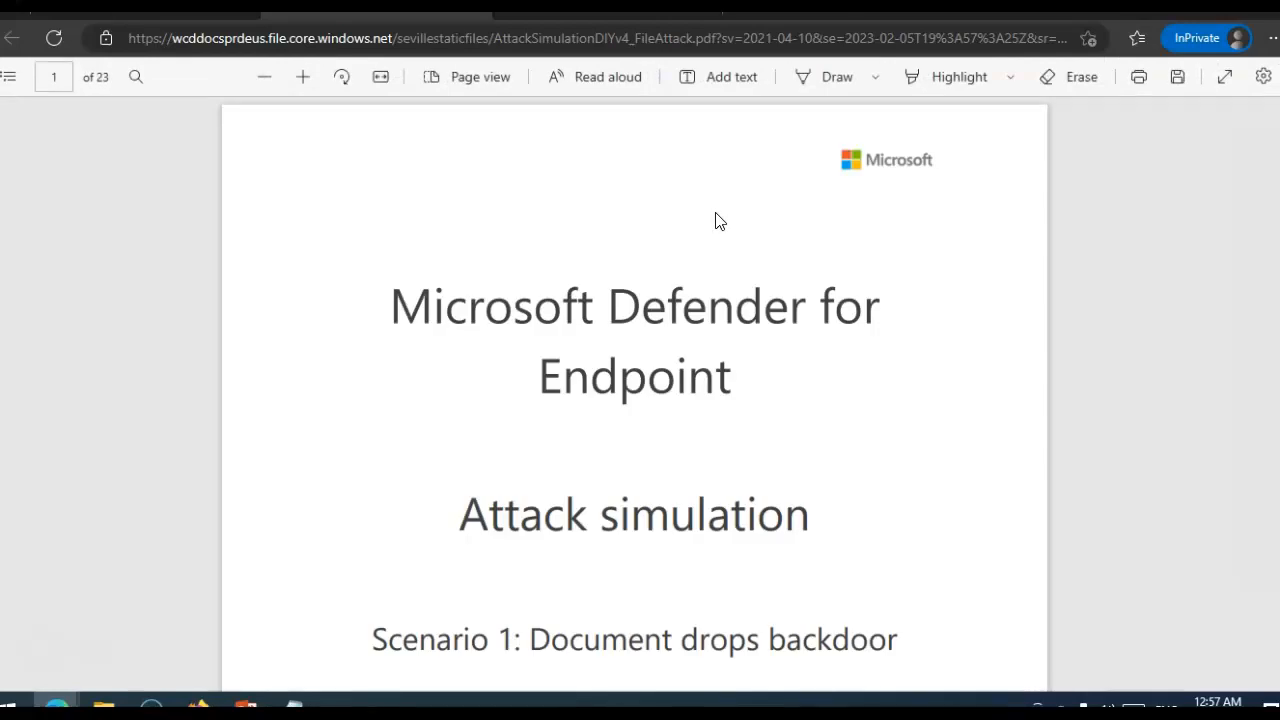
- Scroll the walkthrough PDF to page 4's scenario introduction and test device requirements
scroll(down, 3)
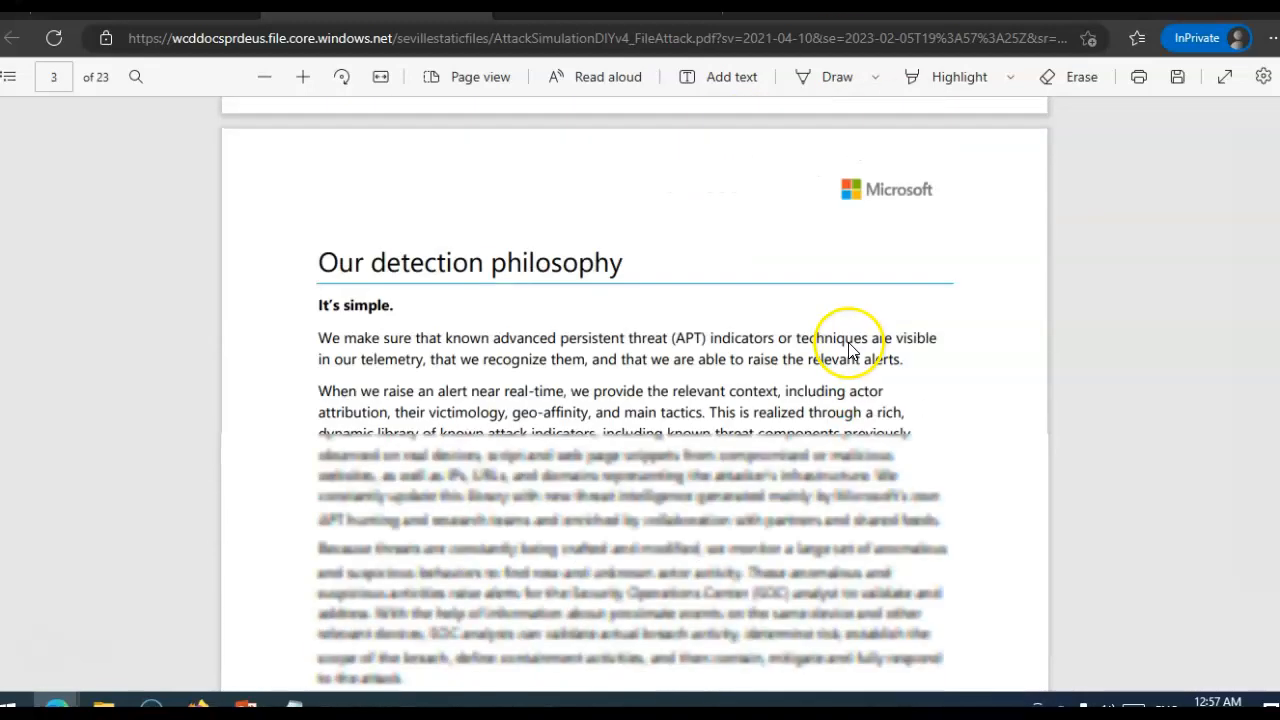
scroll(down, 3)
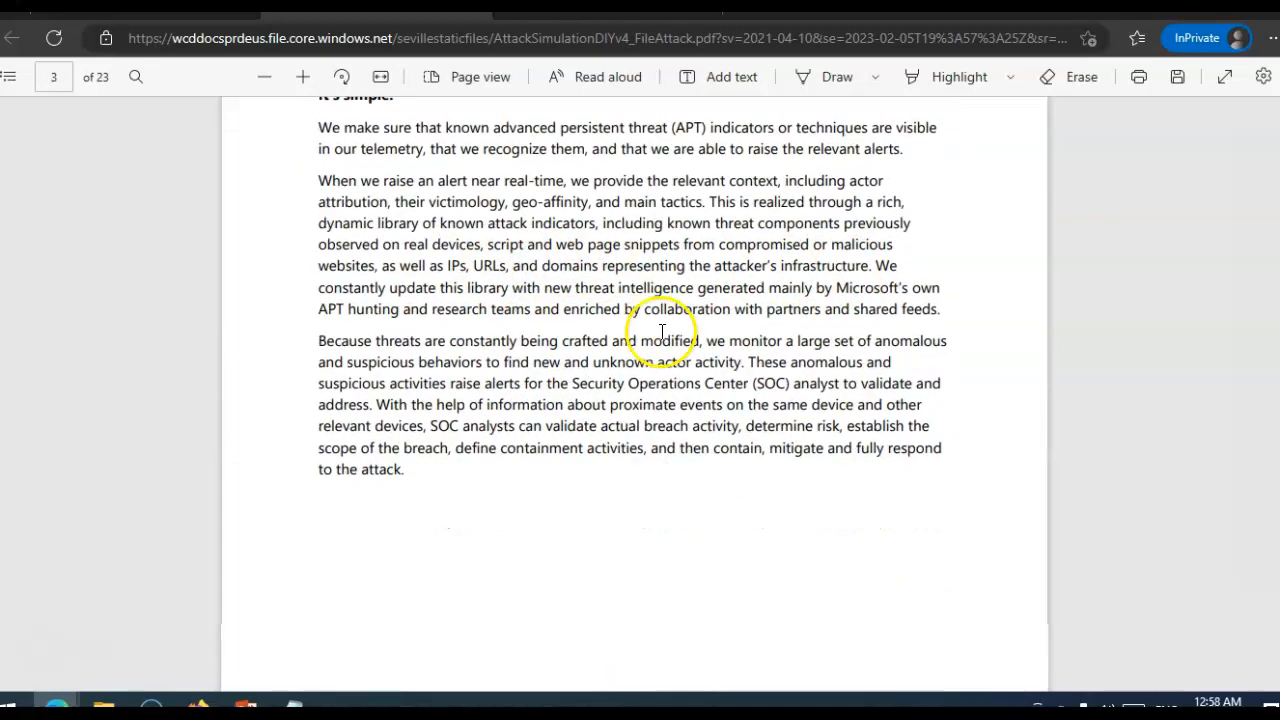
scroll(down, 3)
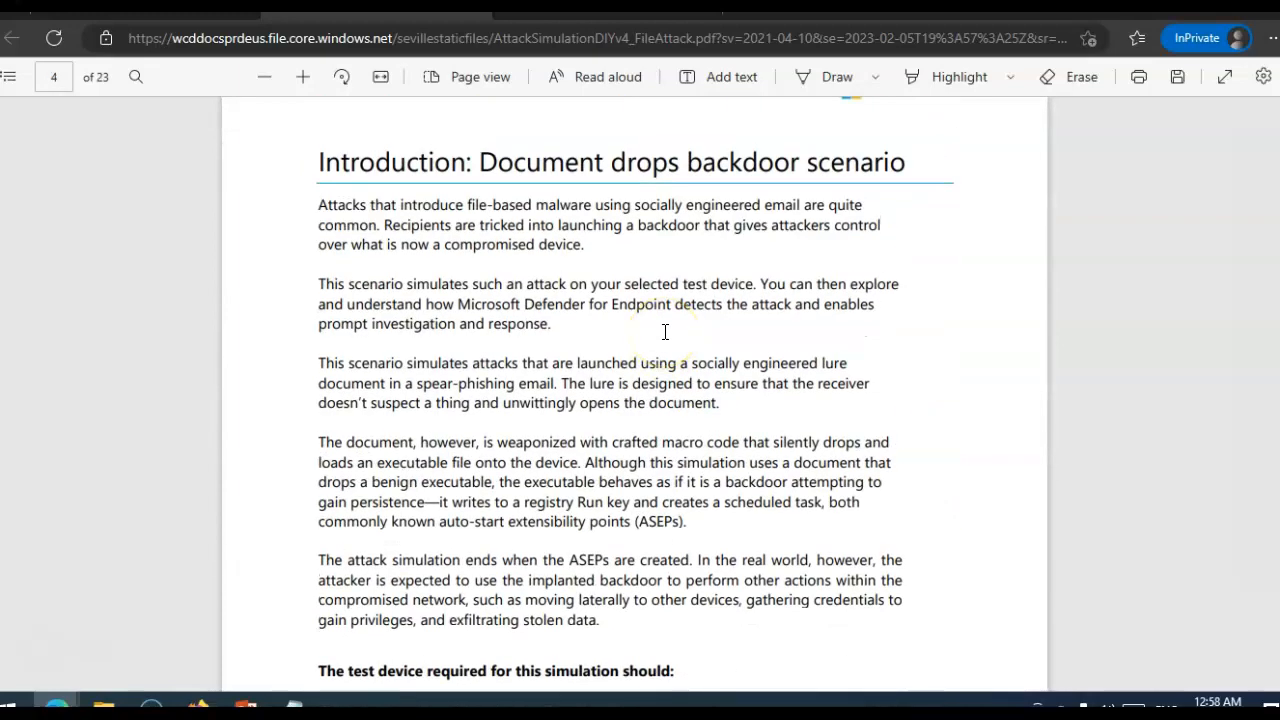
scroll(down, 3)
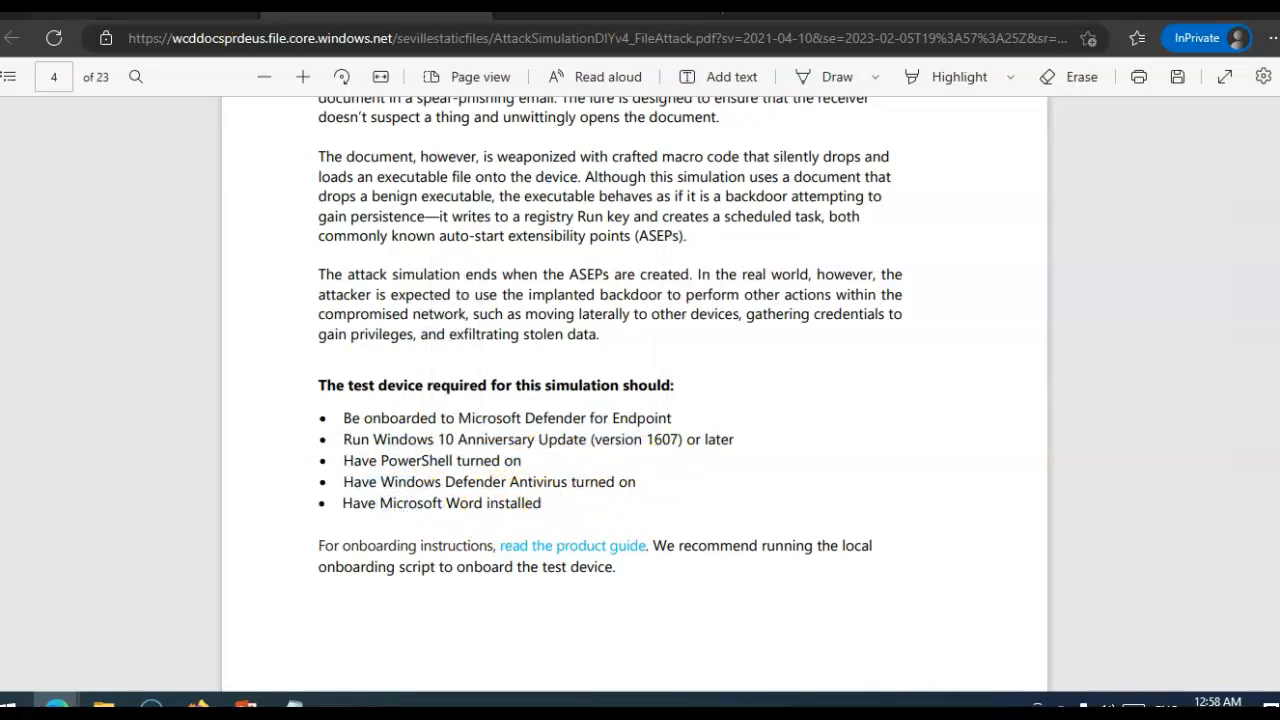
- View the evaluation lab's Devices list and open testmachine2's device page
click(77, 399)
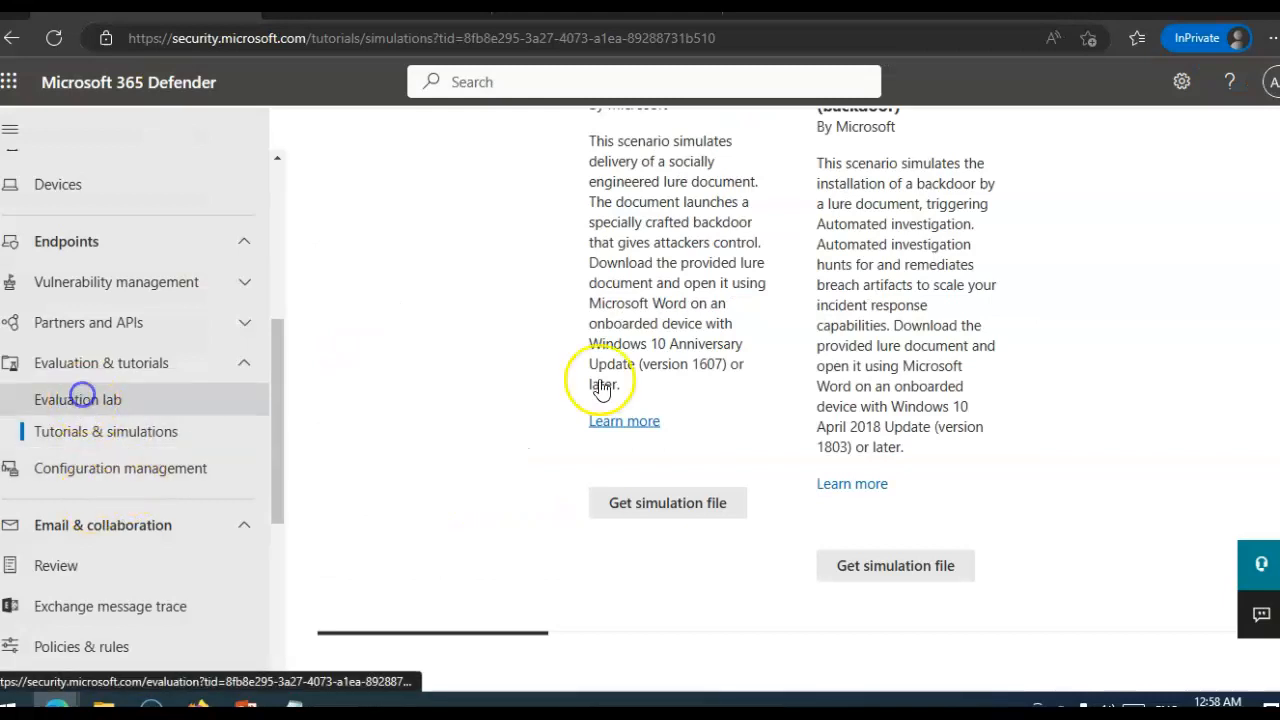
click(77, 399)
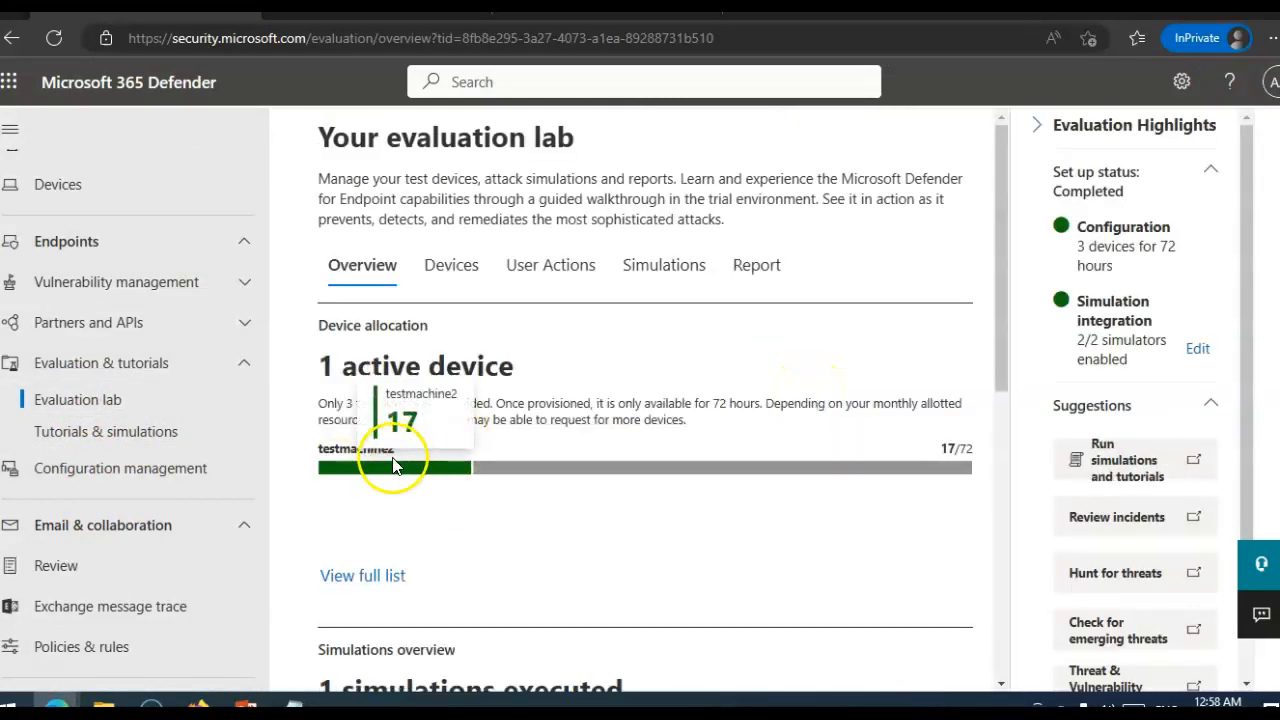
scroll(down, 3)
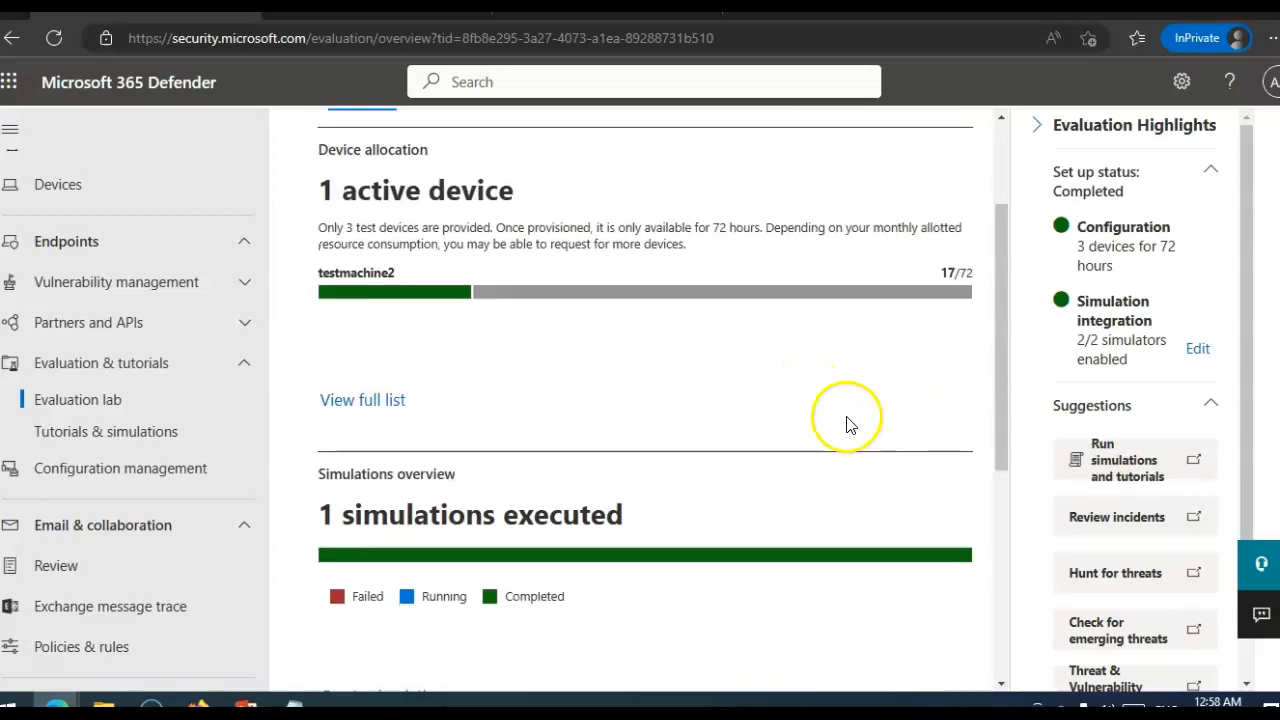
click(448, 264)
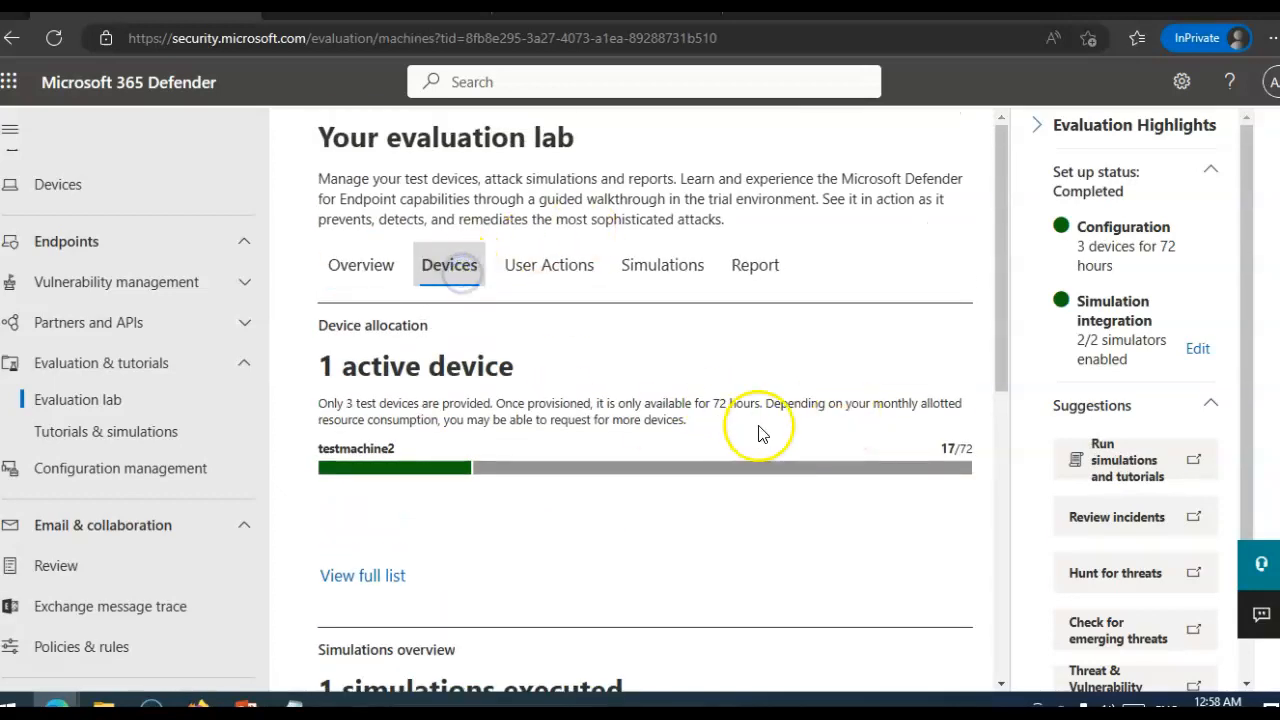
click(449, 264)
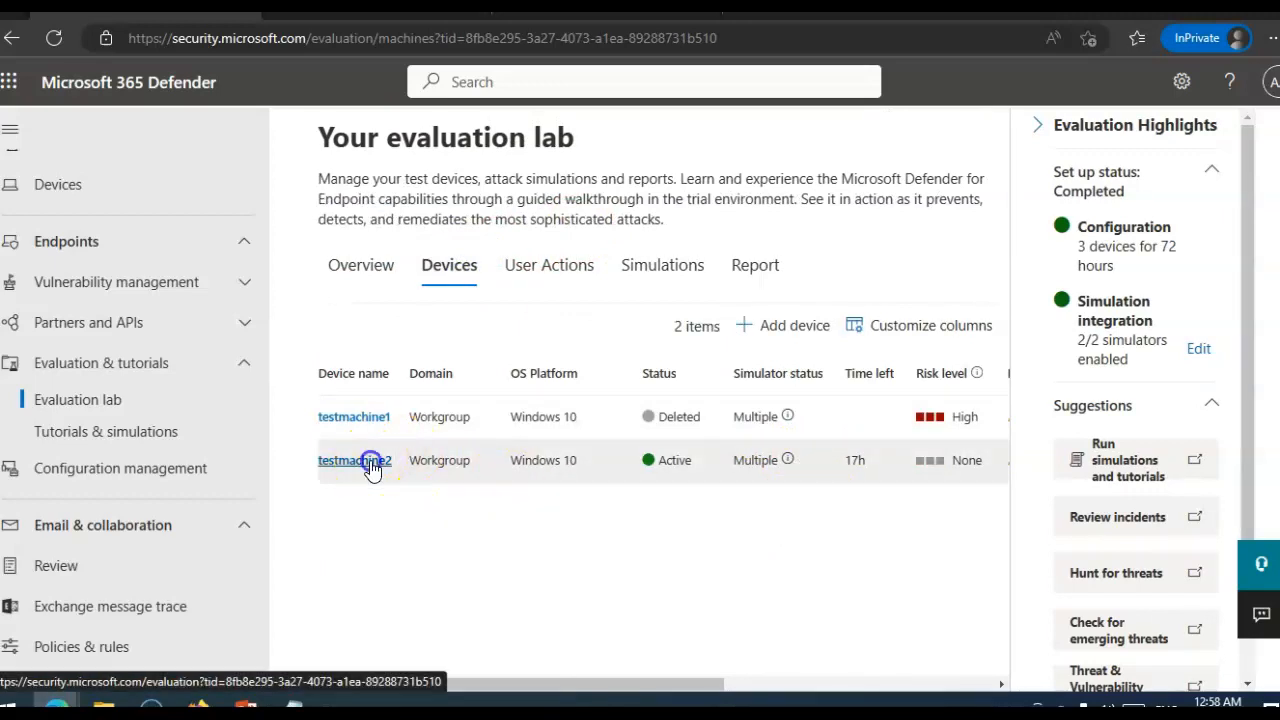
click(354, 460)
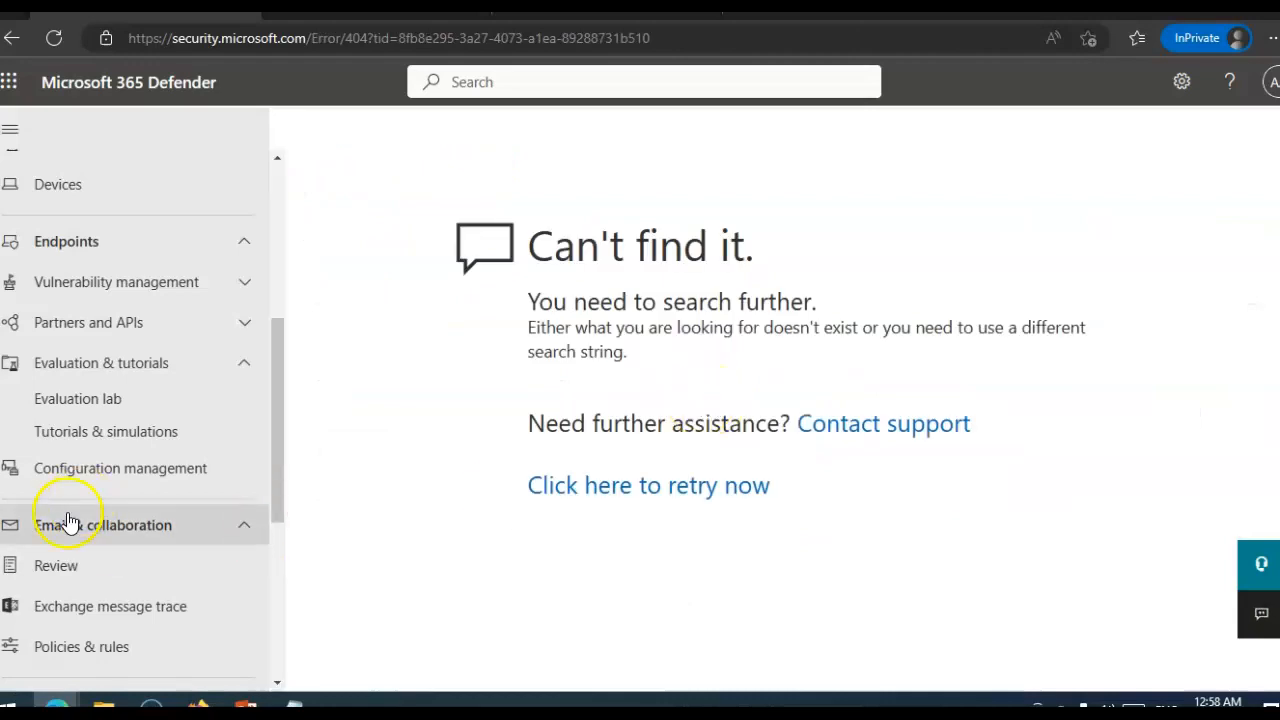
- Return to the evaluation lab Devices list and scroll the table right to check testmachine2
click(77, 398)
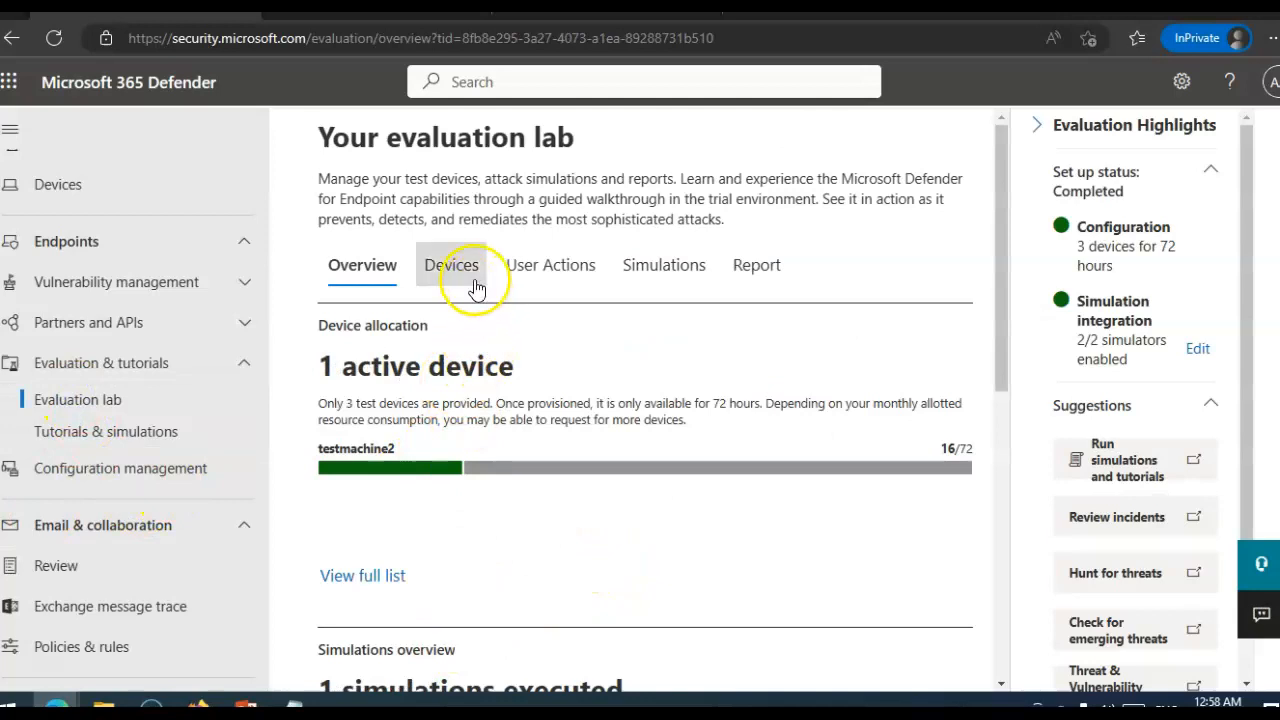
click(449, 264)
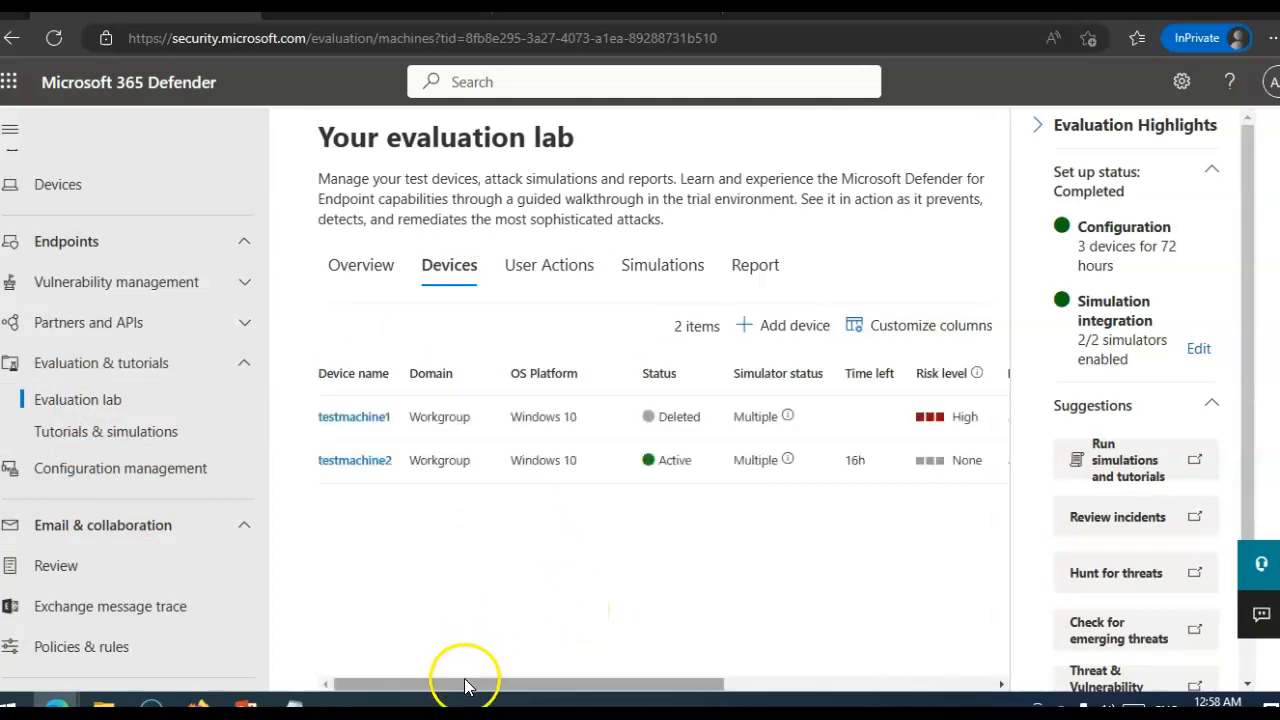
drag(465, 684, 720, 684)
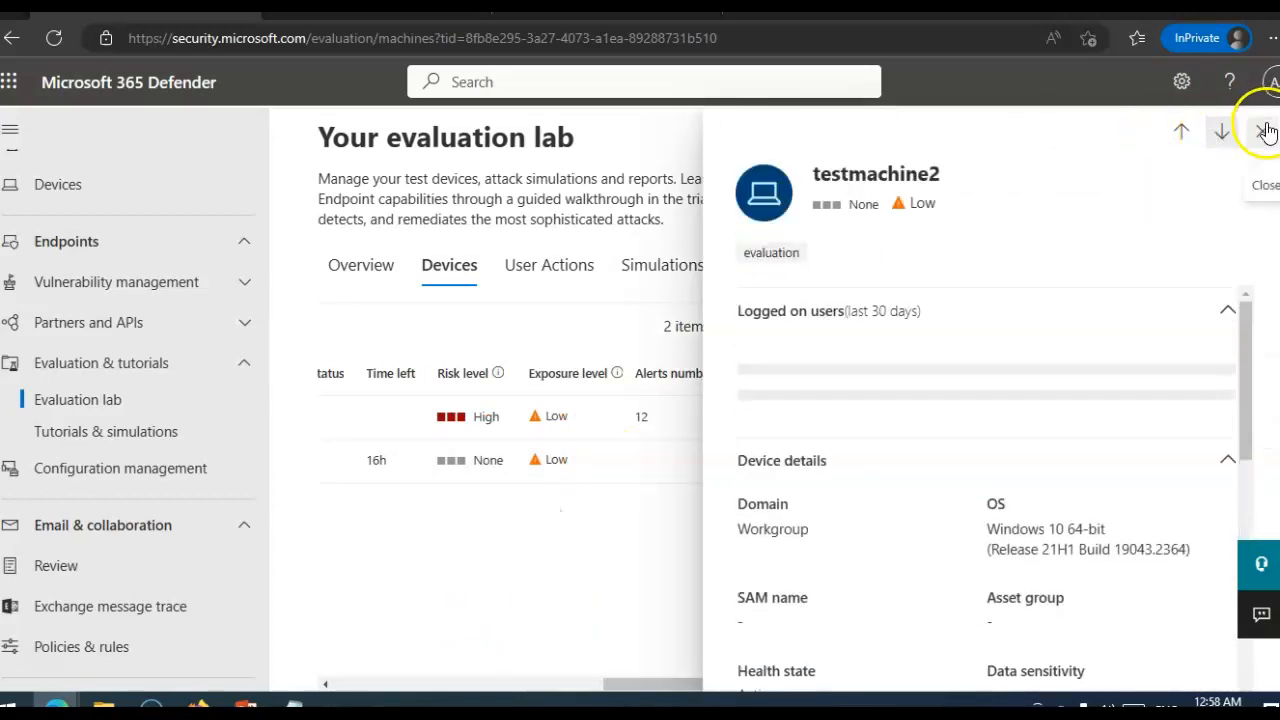
click(1264, 131)
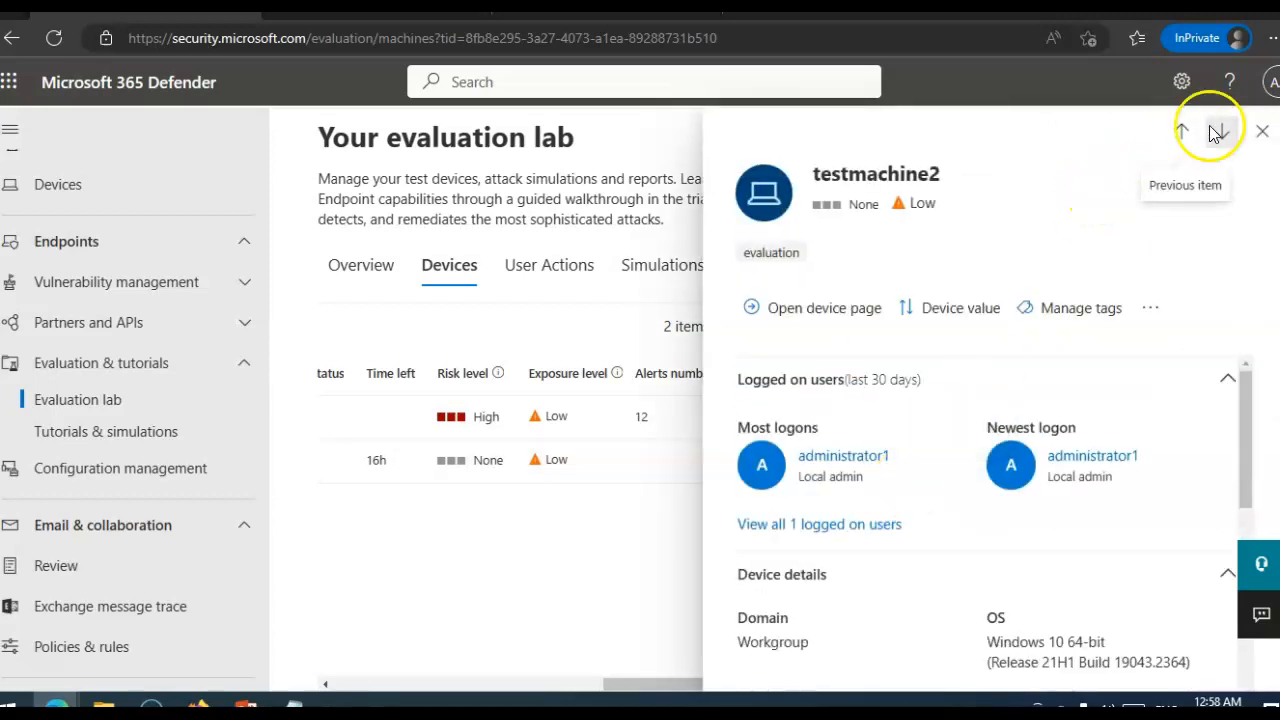
click(1262, 131)
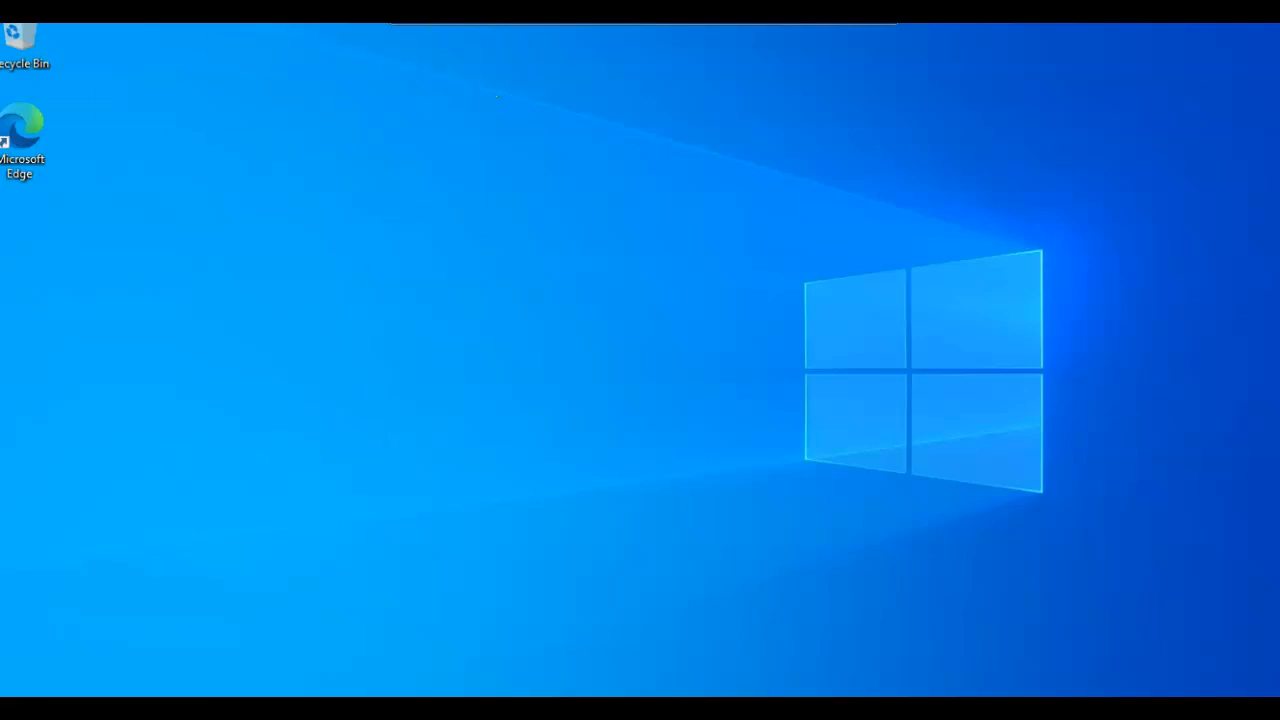
mouse_move(200, 65)
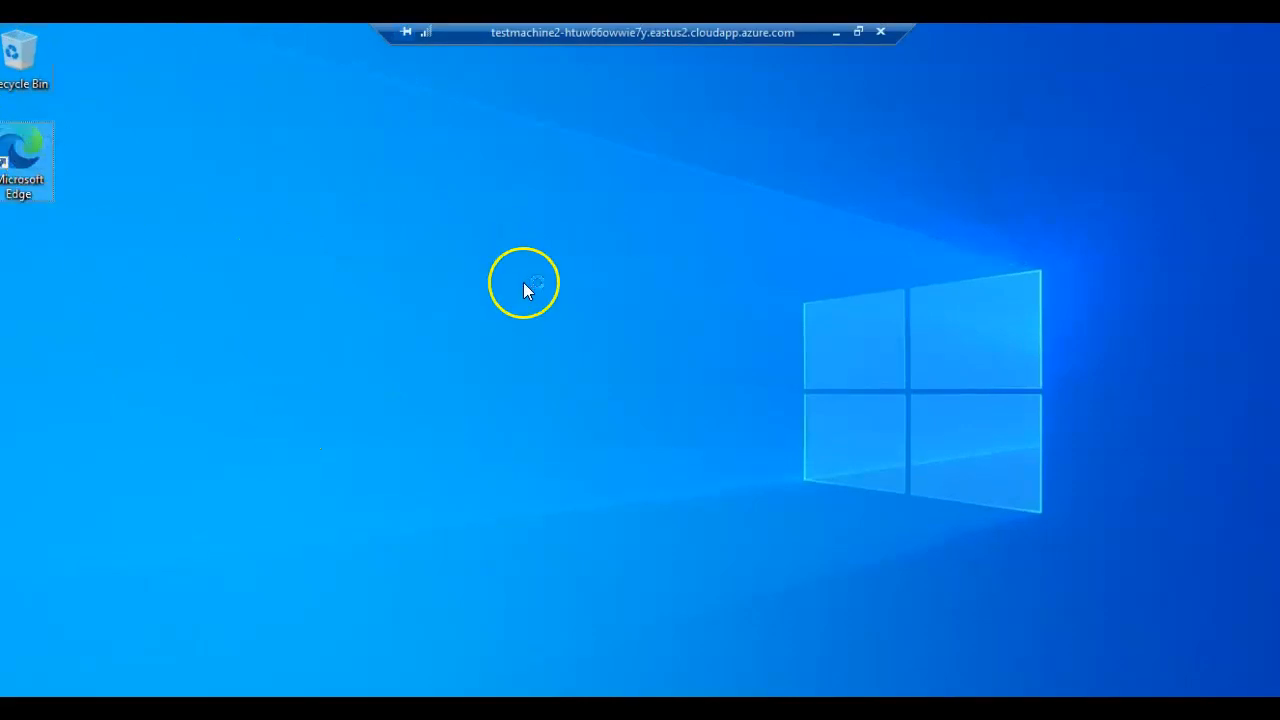
- Launch Microsoft Edge from the desktop shortcut in the testmachine2 remote session
double_click(18, 160)
text(word)
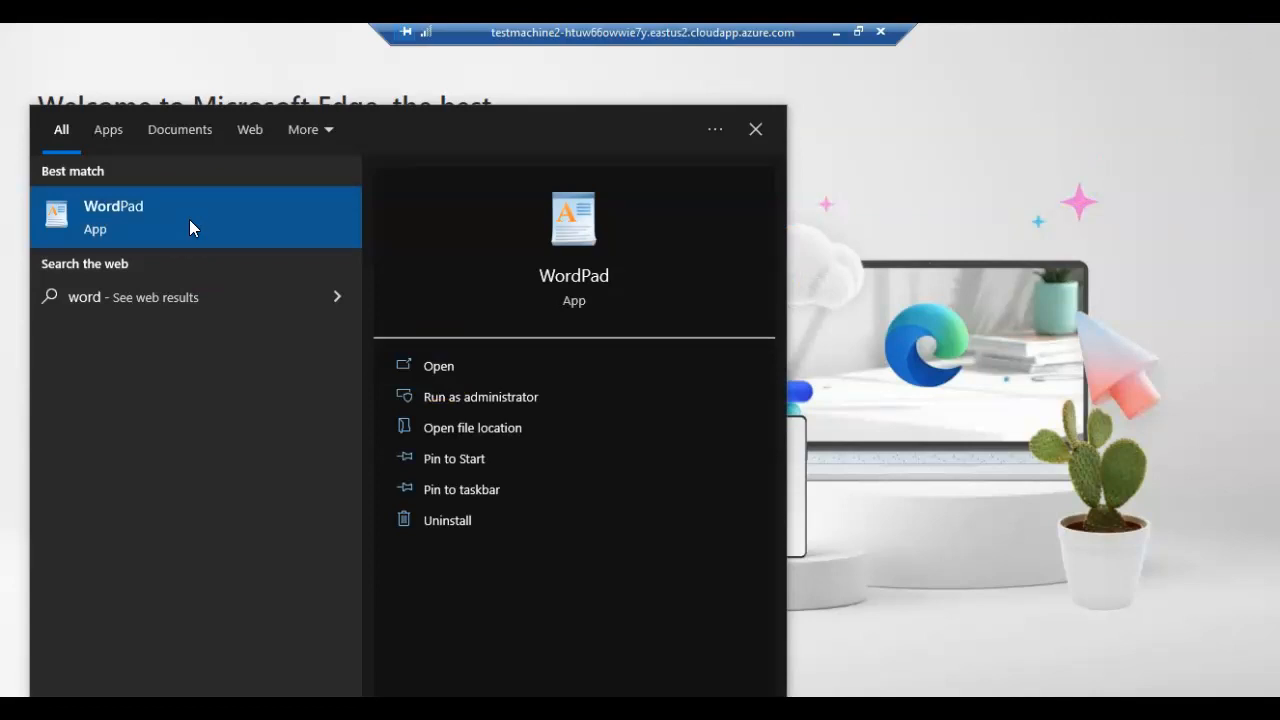
mouse_move(990, 122)
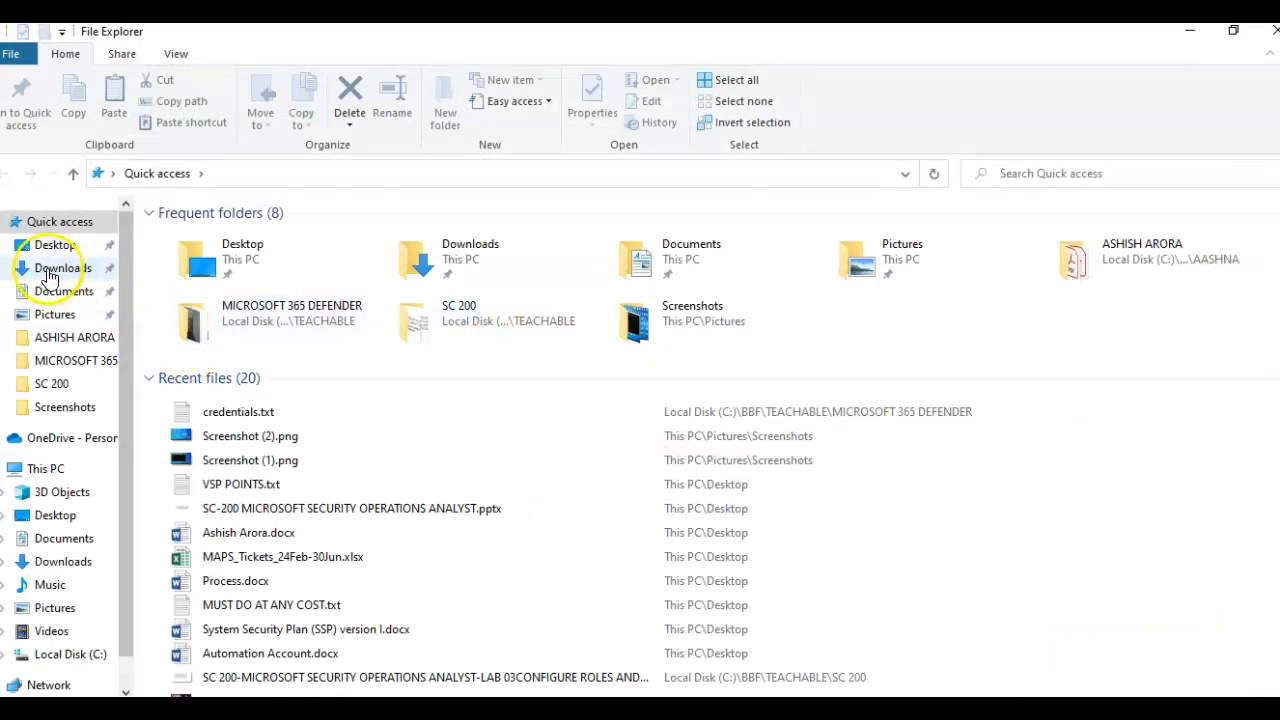
- Copy RS4_WinATP-Intro-Invoice (1).docm from Downloads onto testmachine2's remote desktop
click(60, 268)
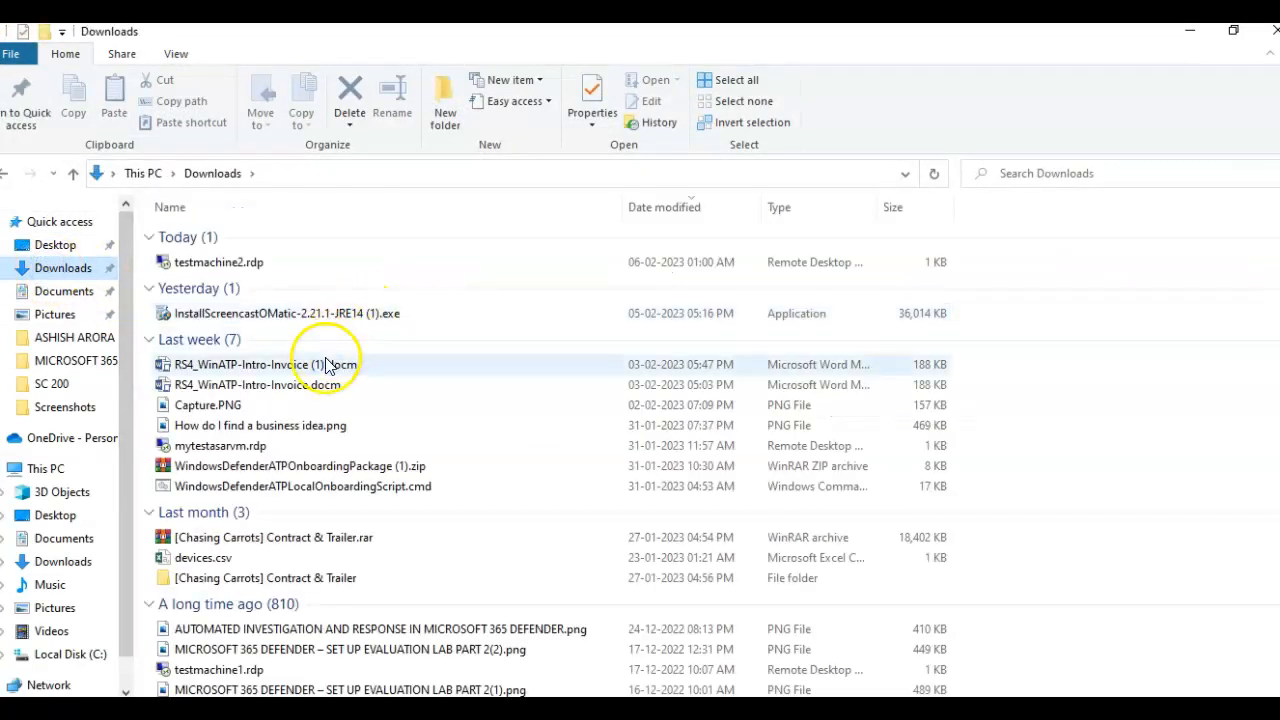
mouse_move(325, 364)
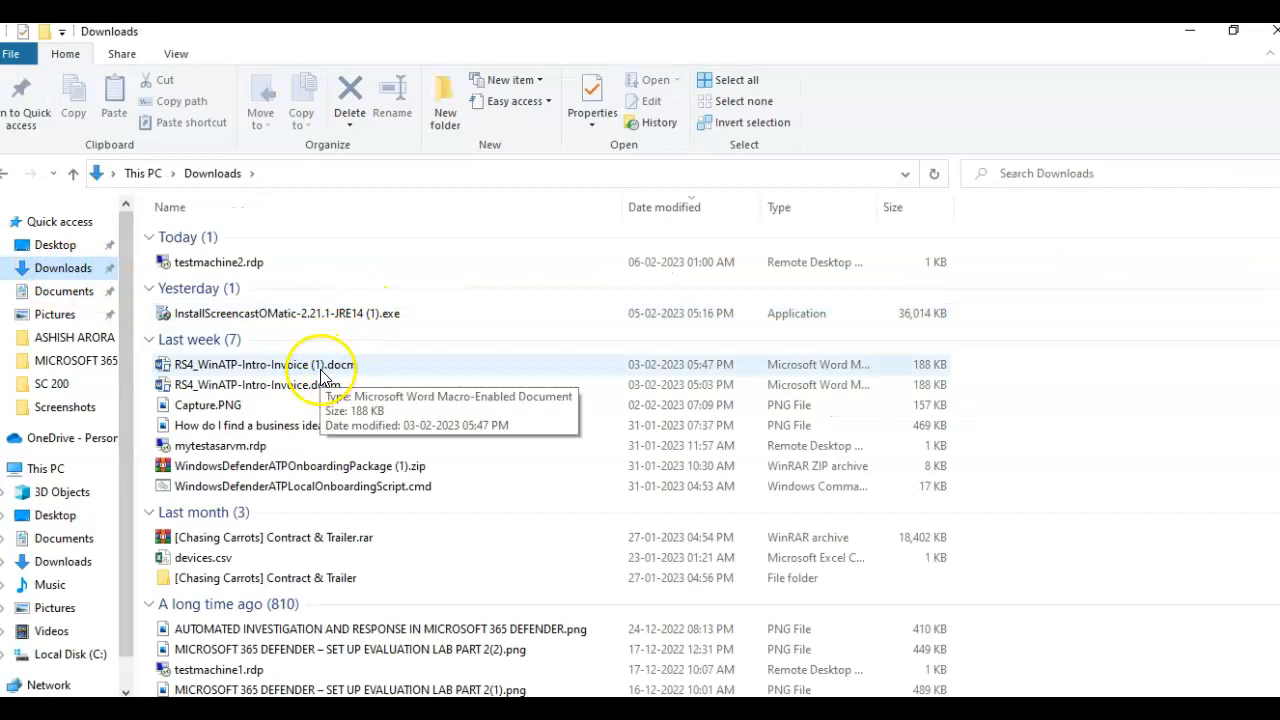
right_click(264, 364)
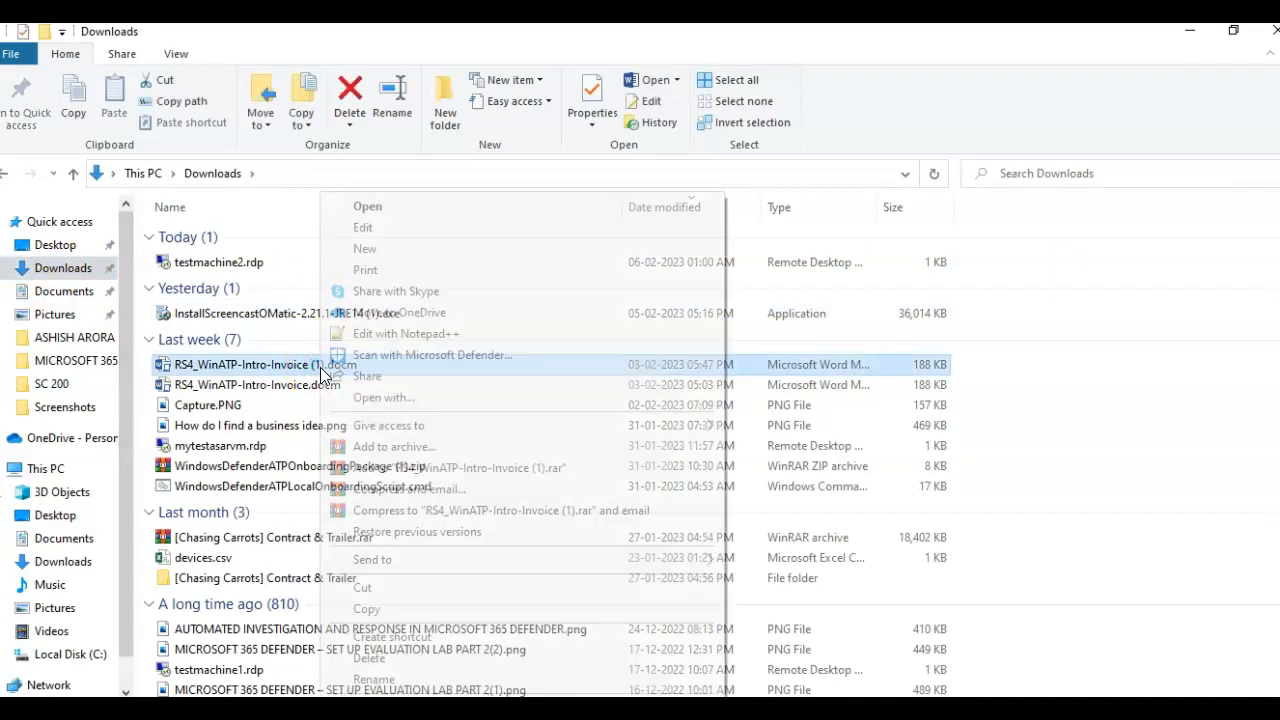
click(367, 608)
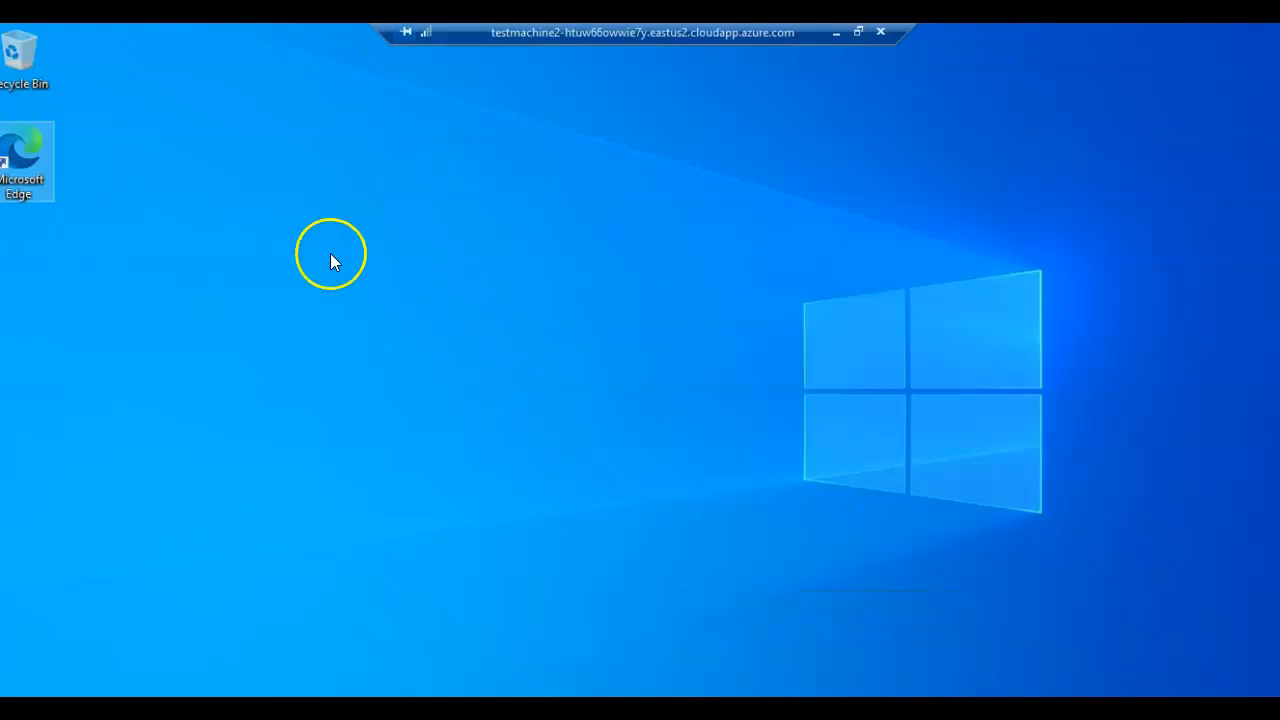
right_click(333, 260)
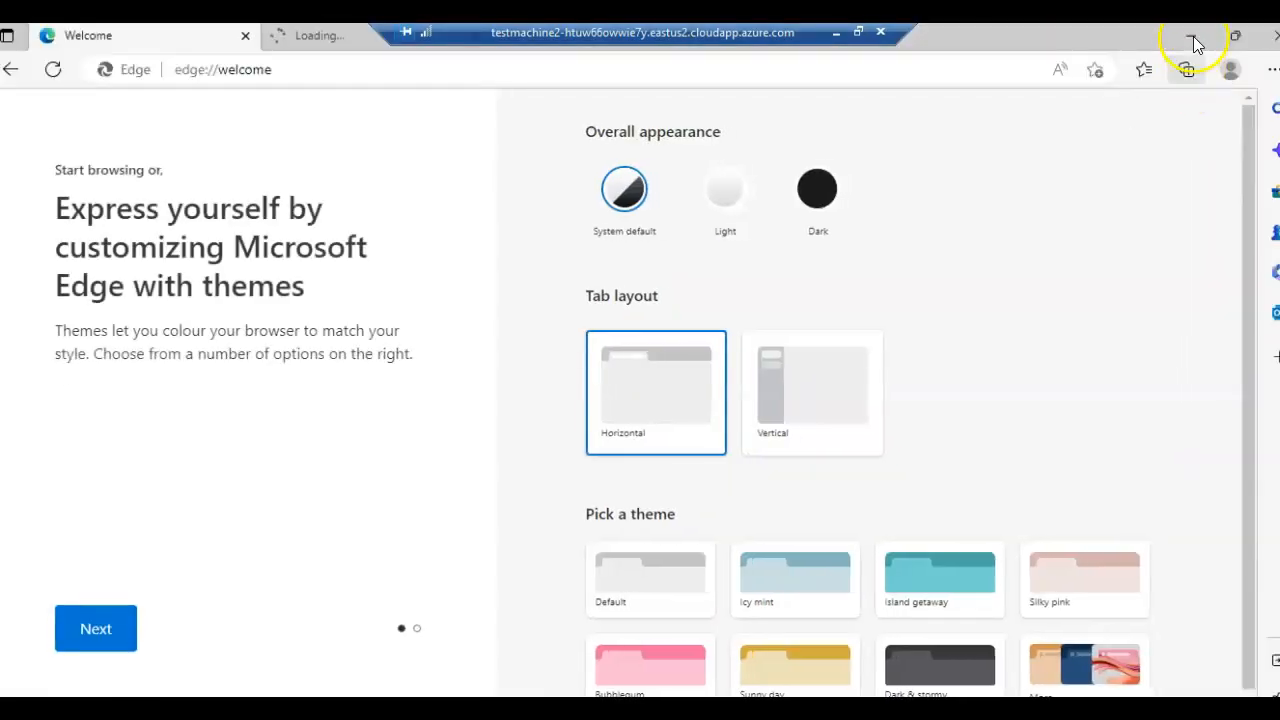
click(1197, 35)
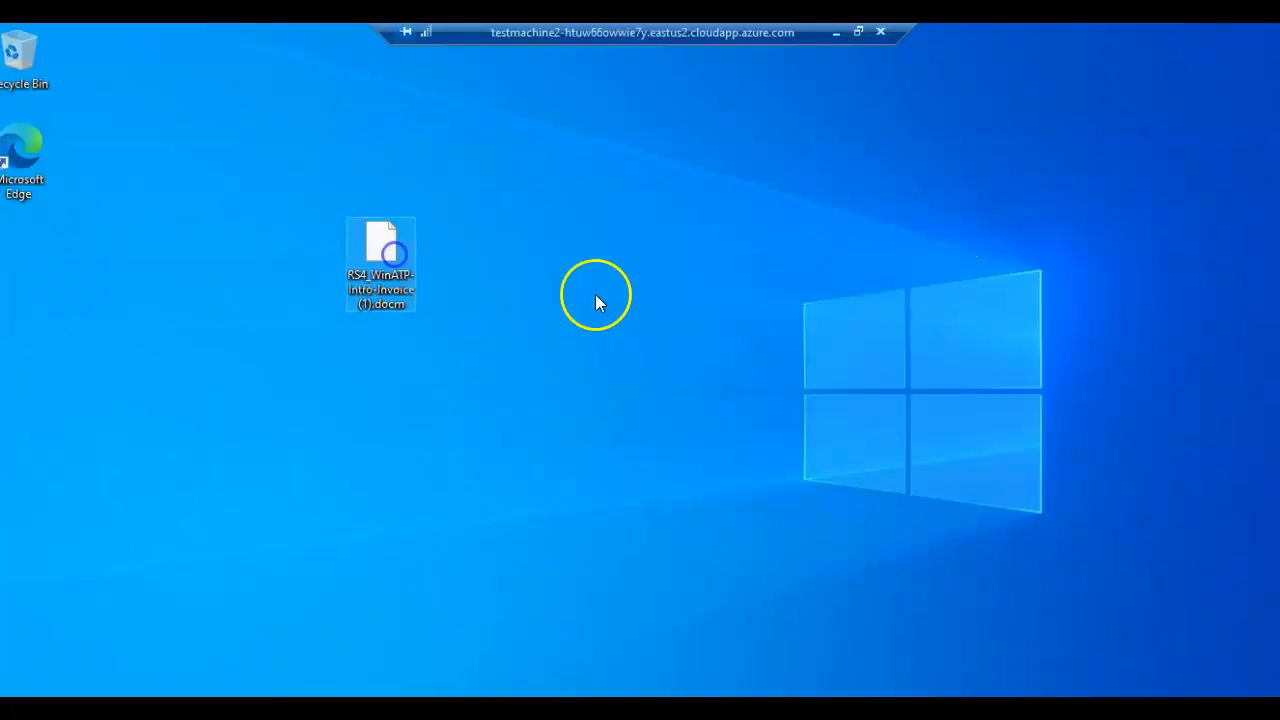
- Open the .docm lure file on the remote desktop with WordPad
double_click(380, 260)
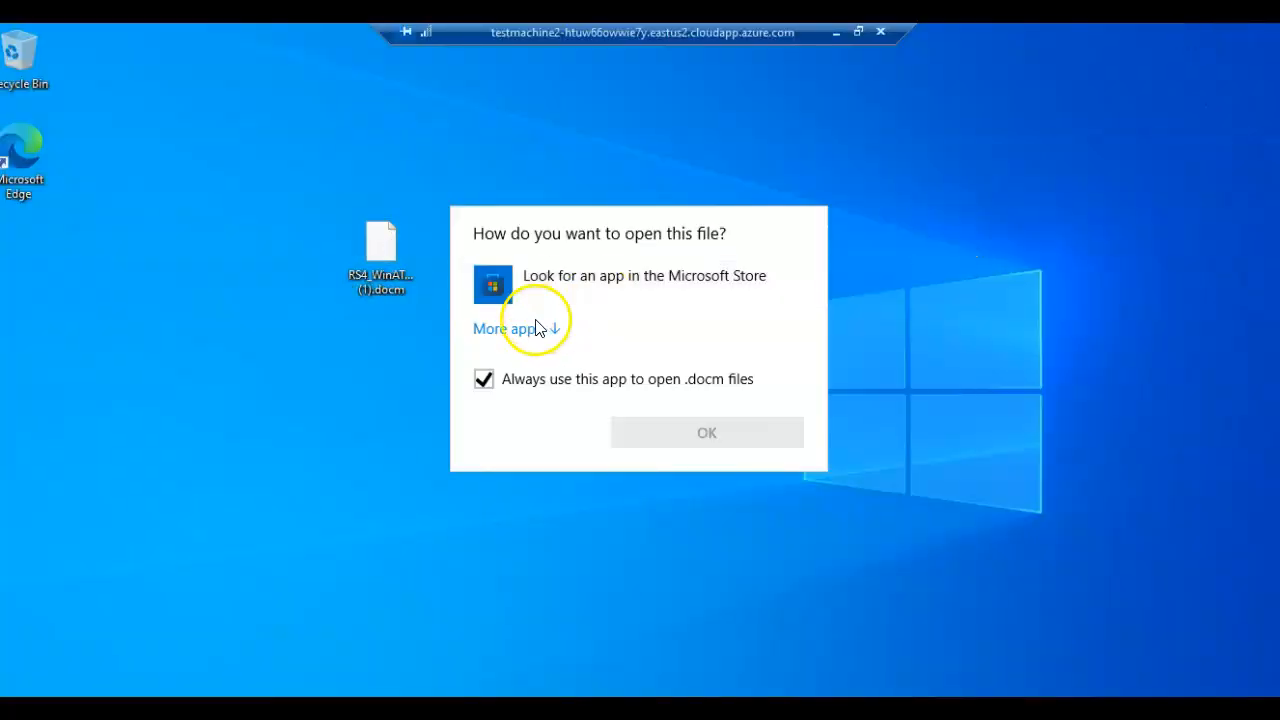
click(505, 328)
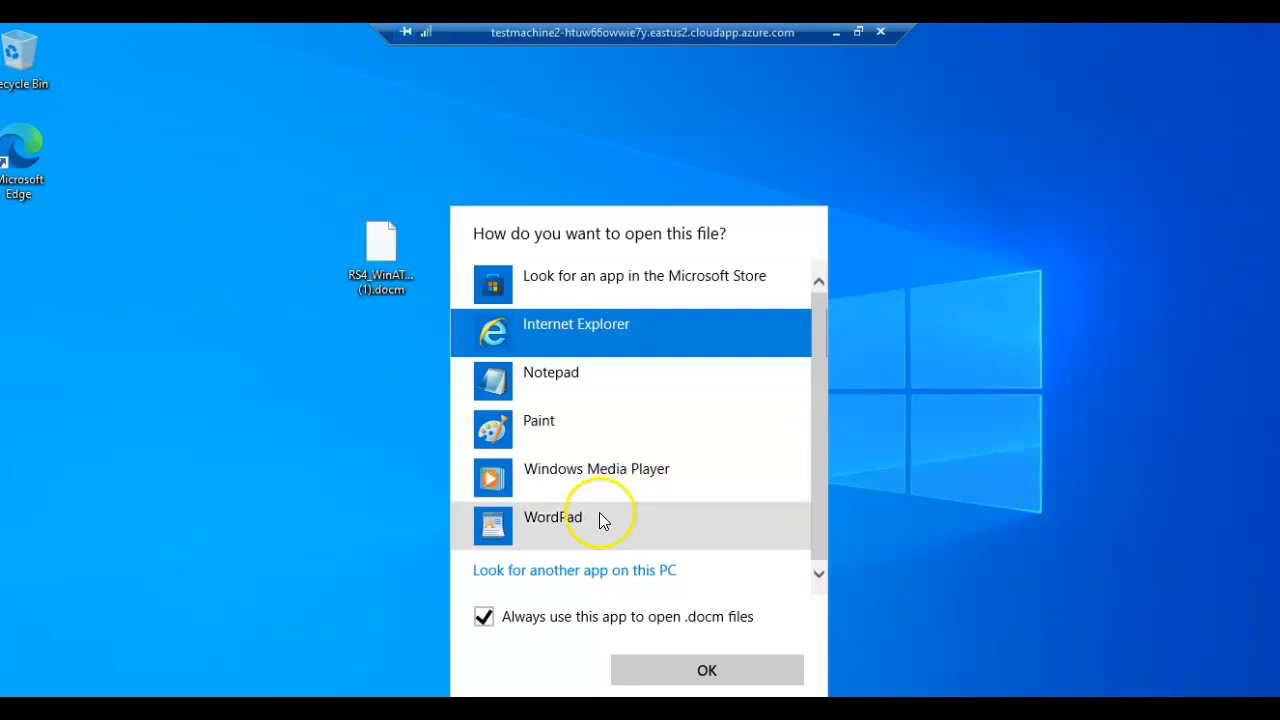
click(552, 517)
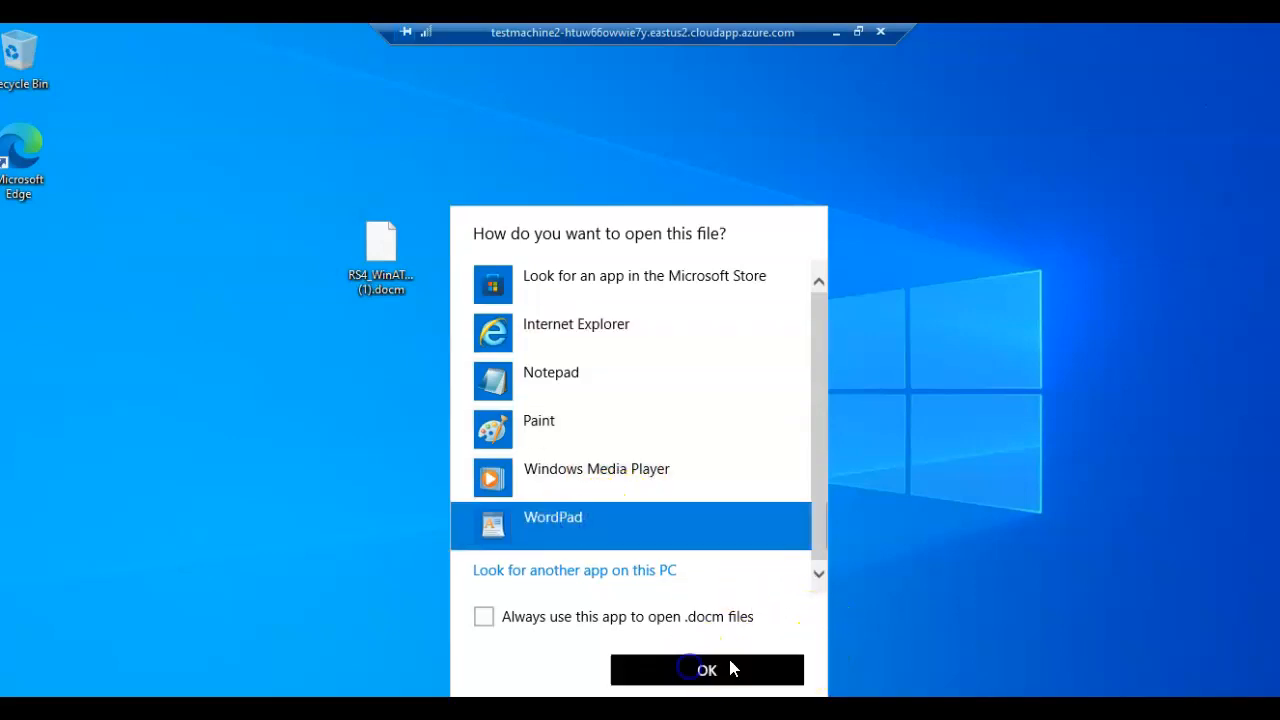
click(706, 670)
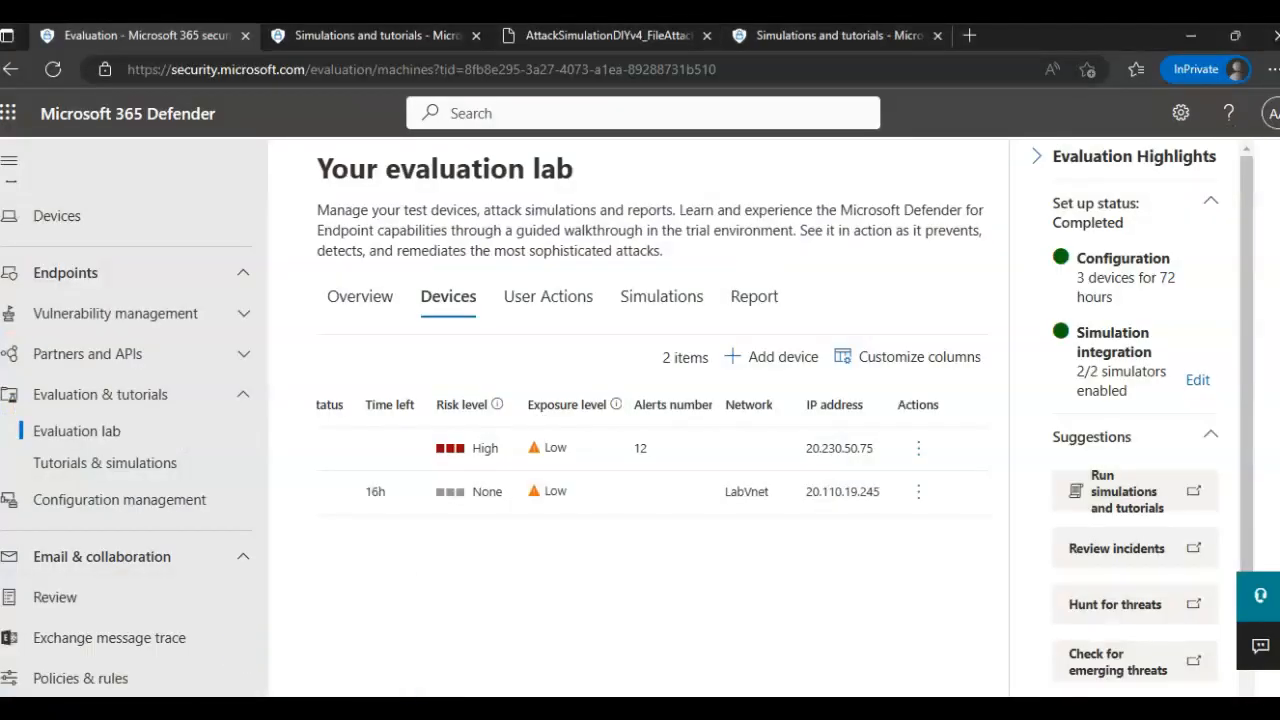
- Switch to the AttackSimulationDIYv4_FileAttack PDF, select the device requirements, and scroll to page 5
click(600, 35)
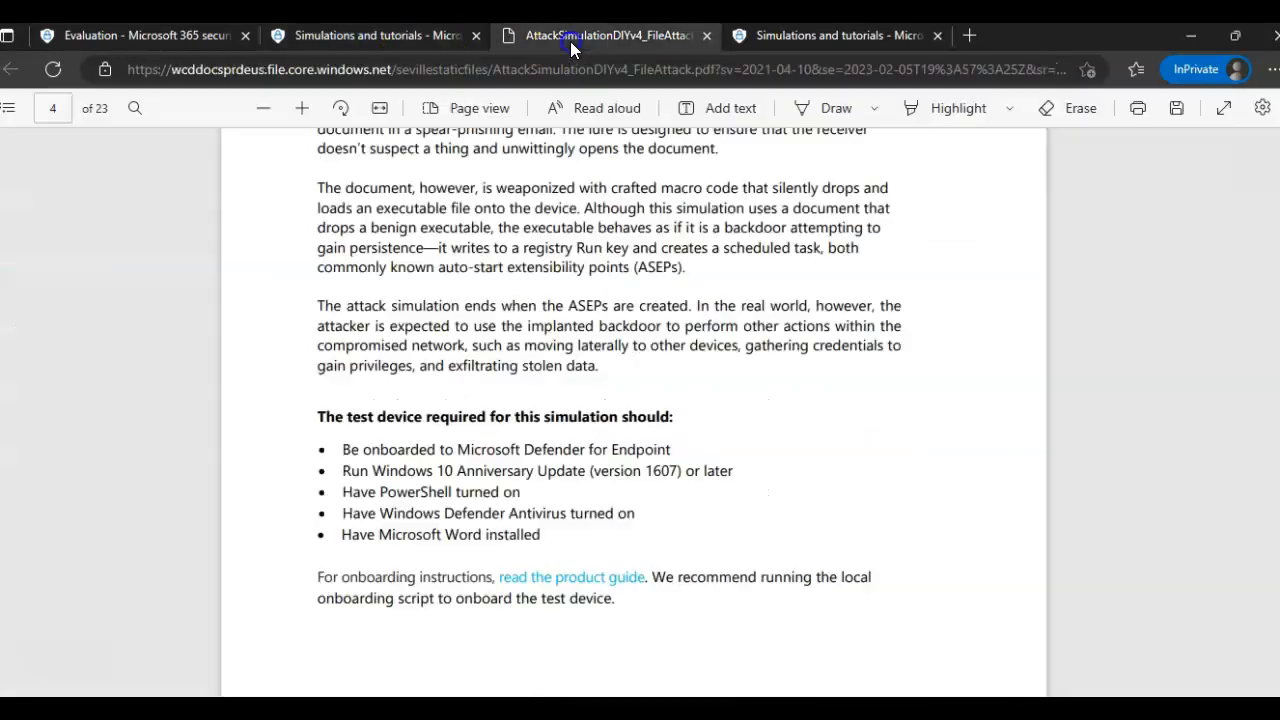
drag(590, 513, 375, 534)
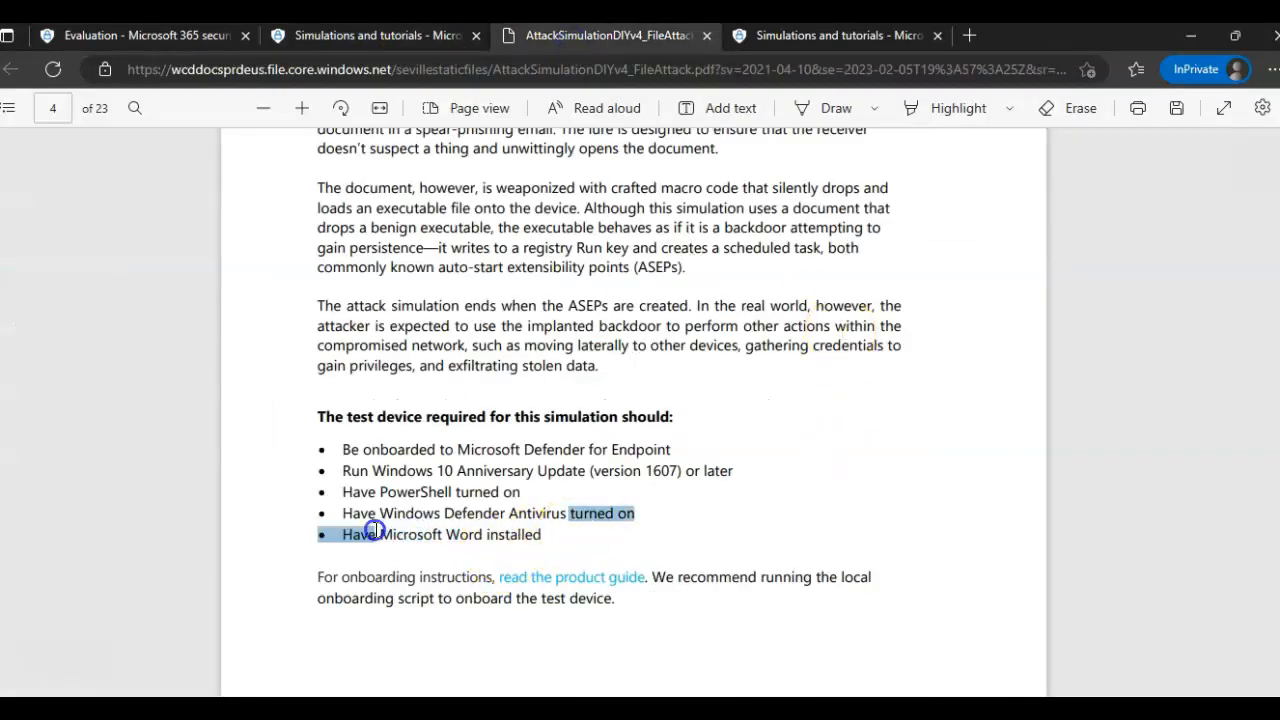
scroll(down, 3)
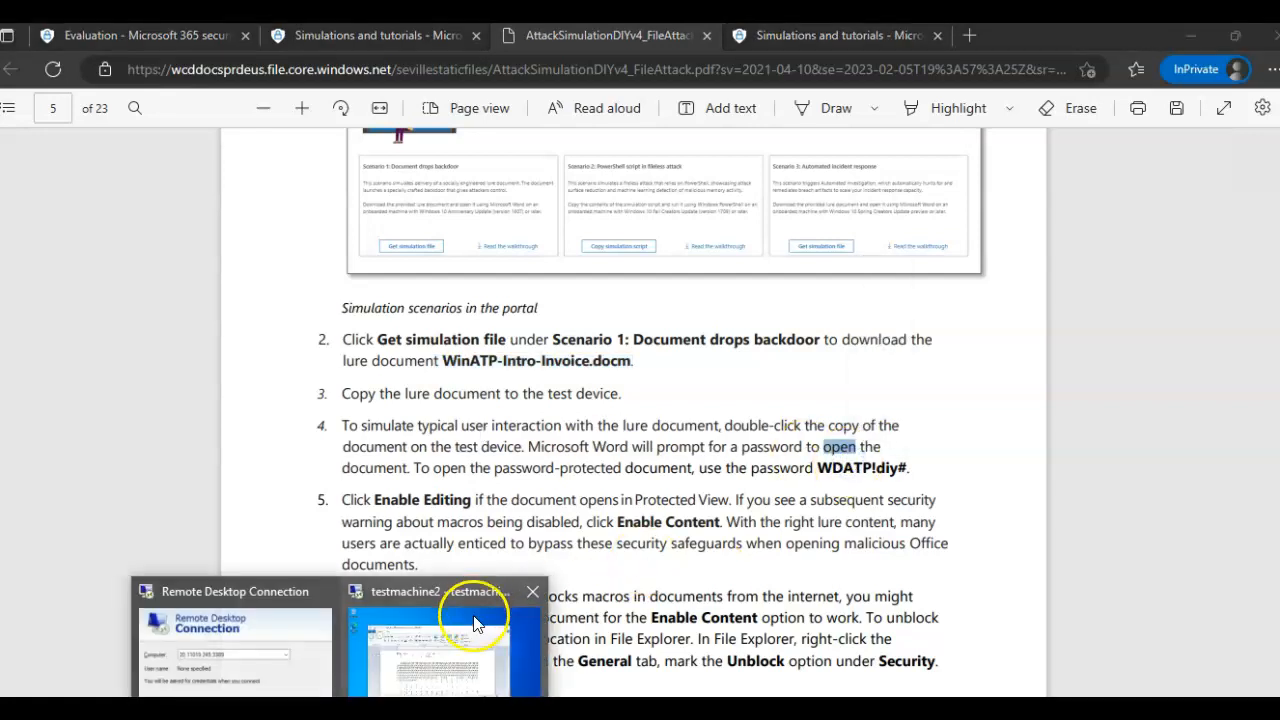
- Return to the testmachine2 session and close WordPad's garbled lure invoice
click(443, 640)
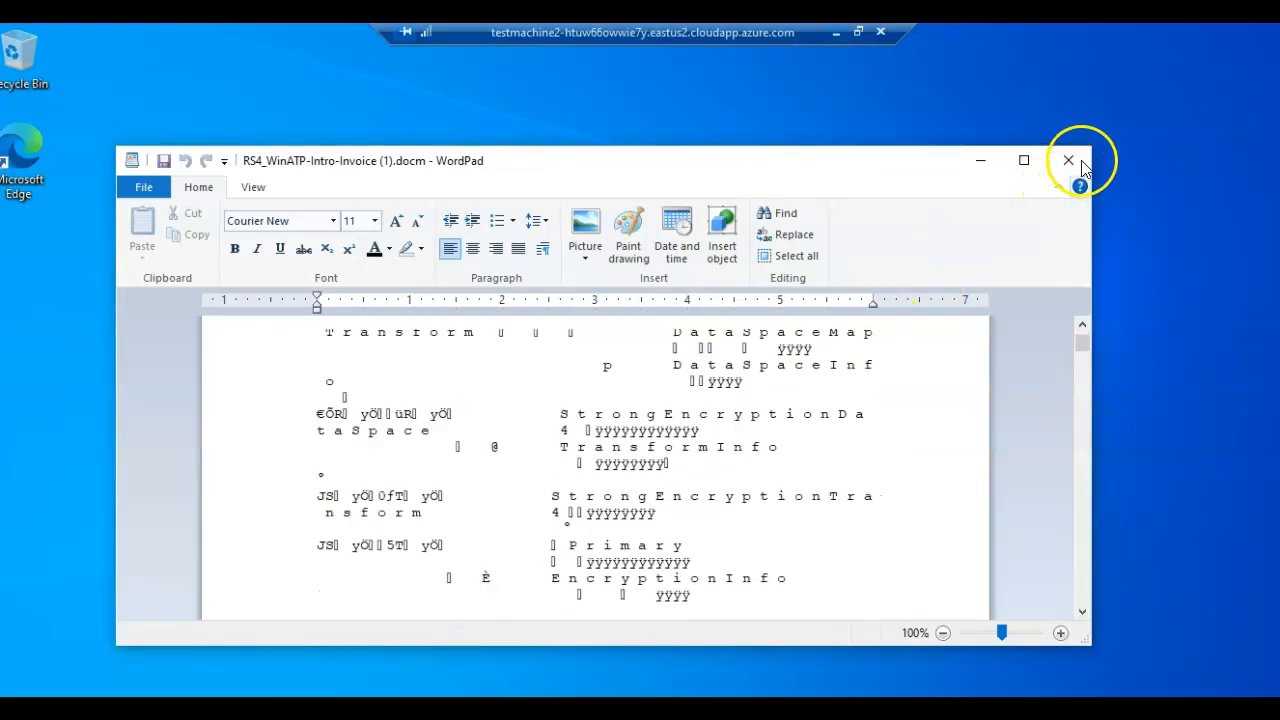
click(1068, 160)
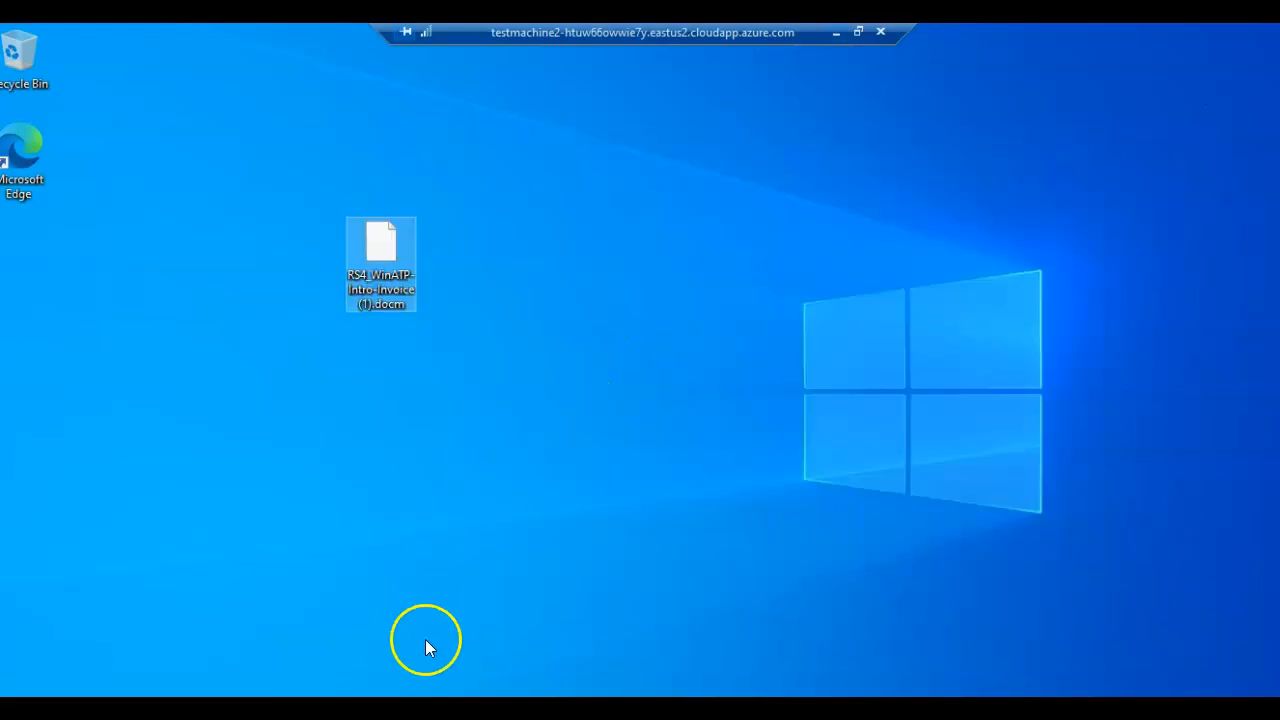
click(21, 150)
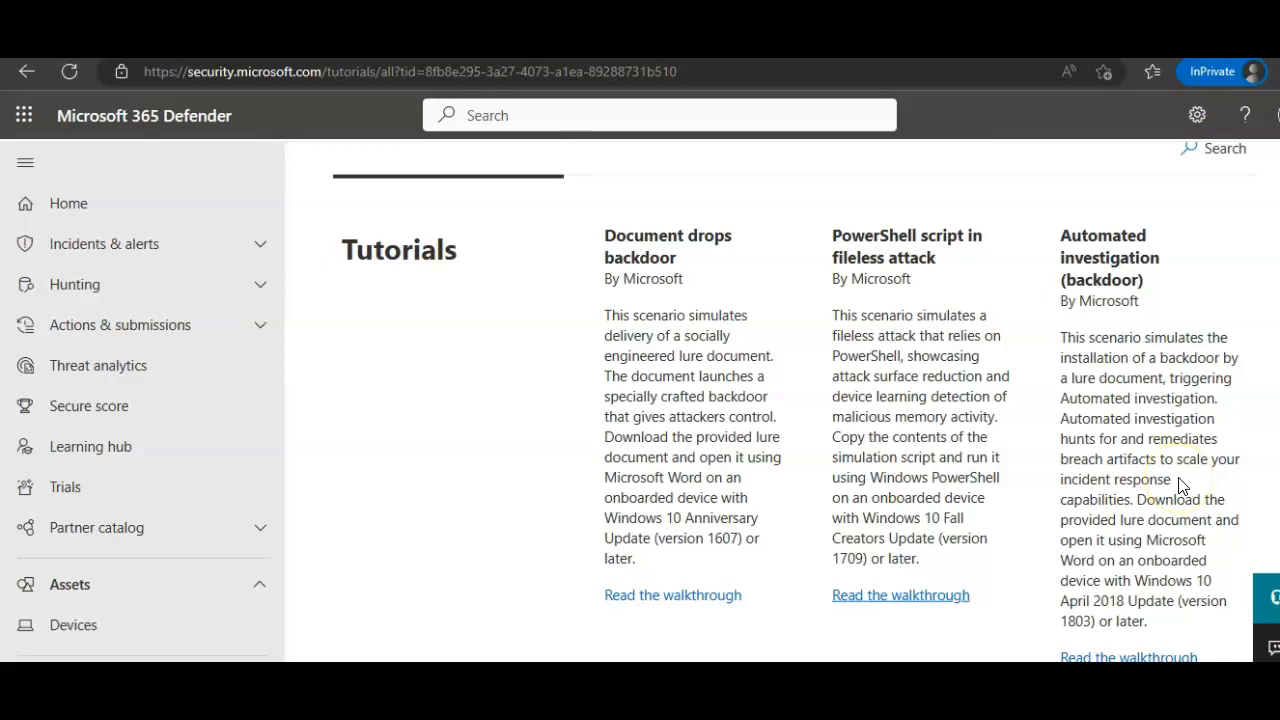
mouse_move(1157, 363)
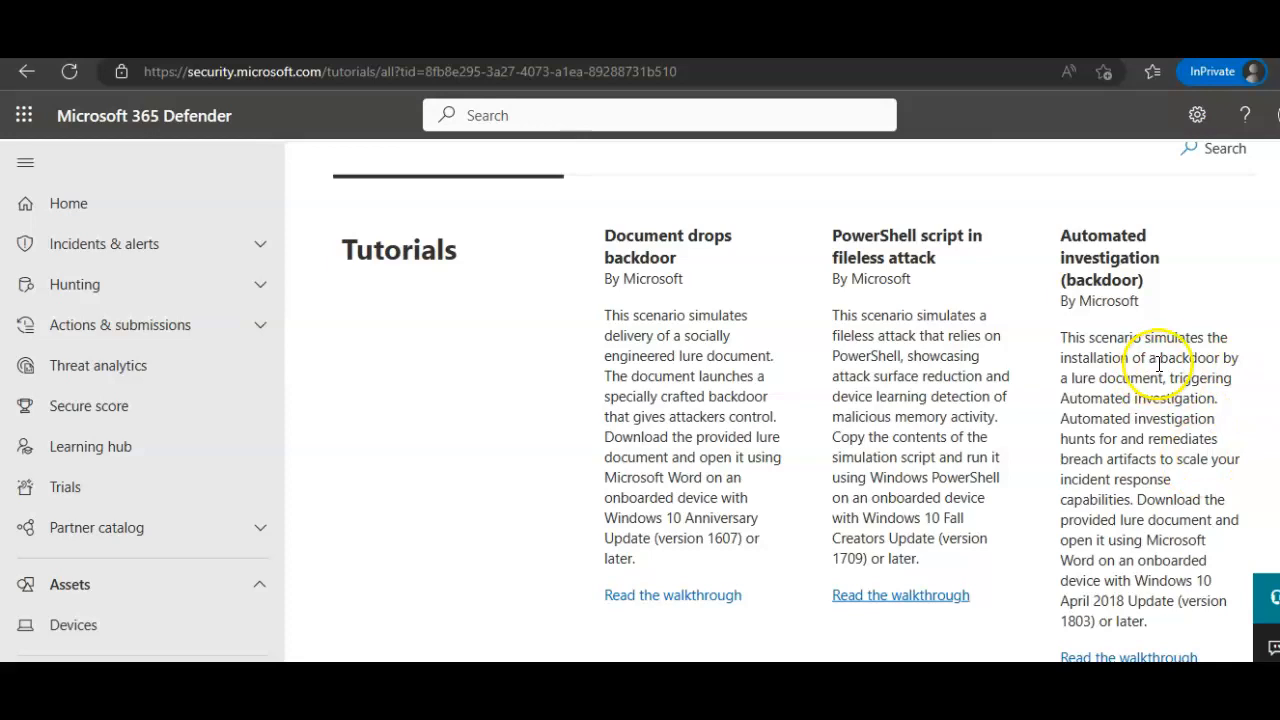
- Scroll the Tutorials list and open the Automated investigation (fileless attack) walkthrough
scroll(down, 3)
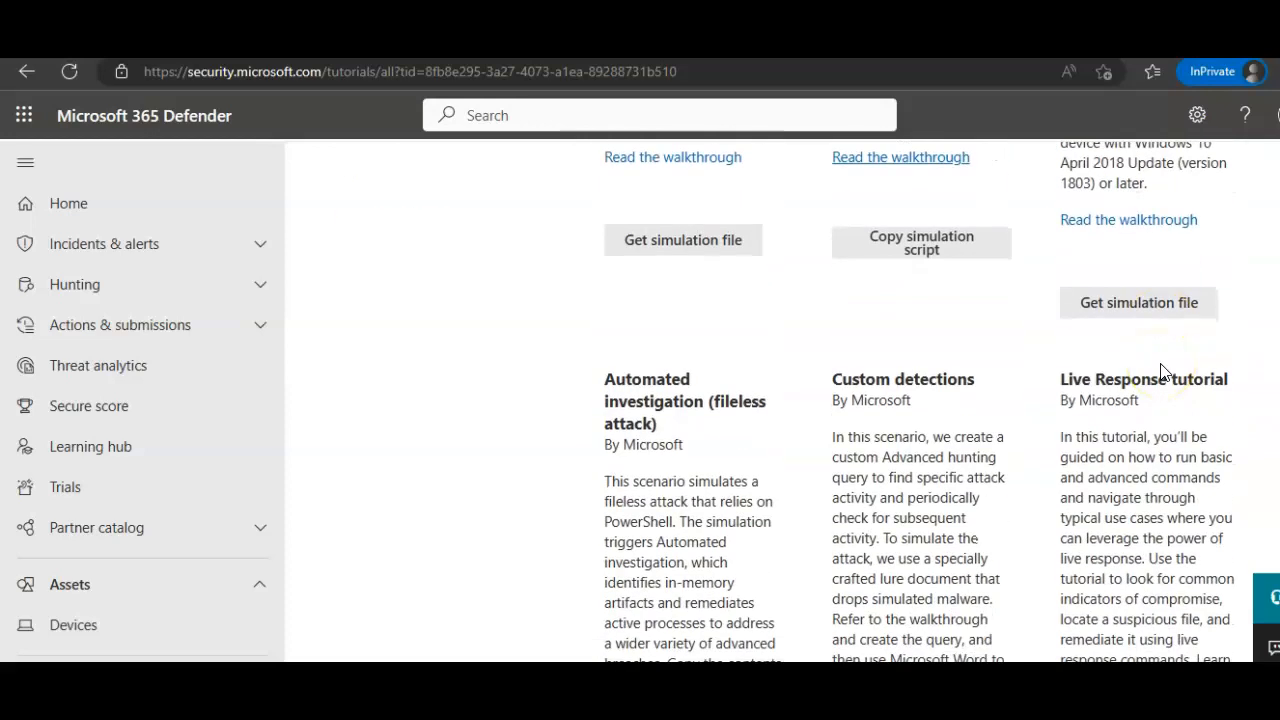
scroll(down, 3)
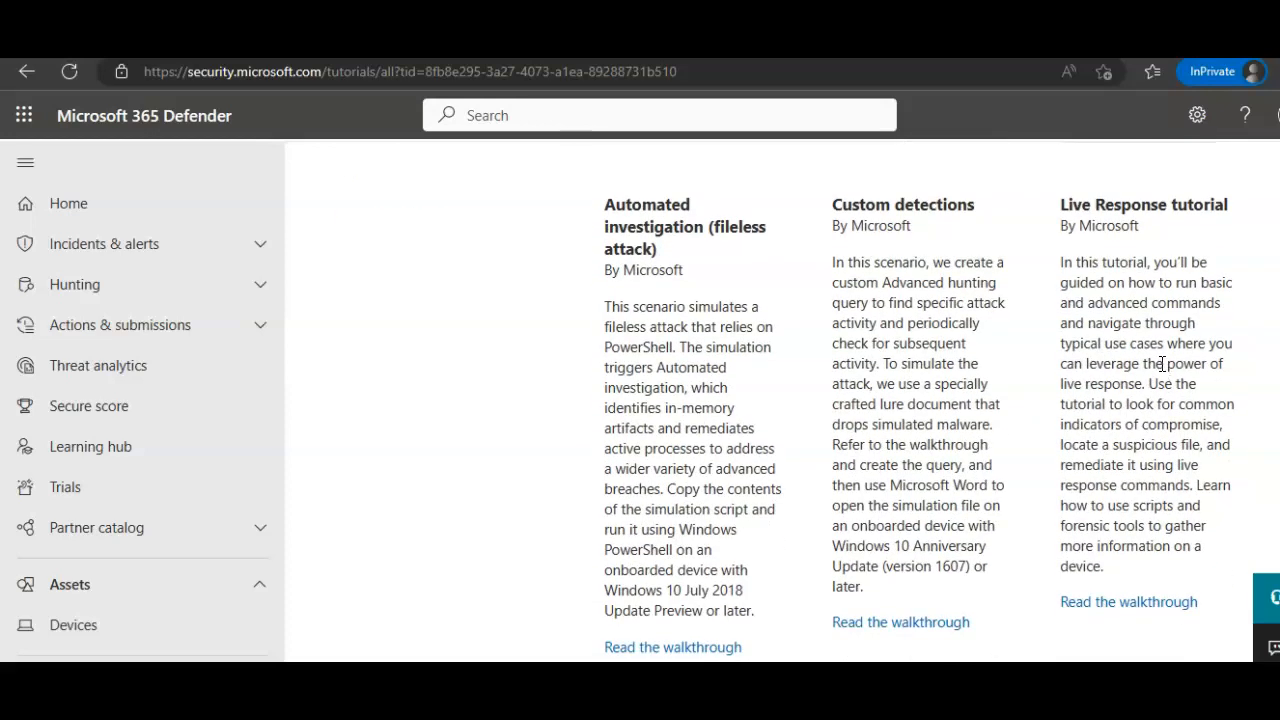
mouse_move(1040, 430)
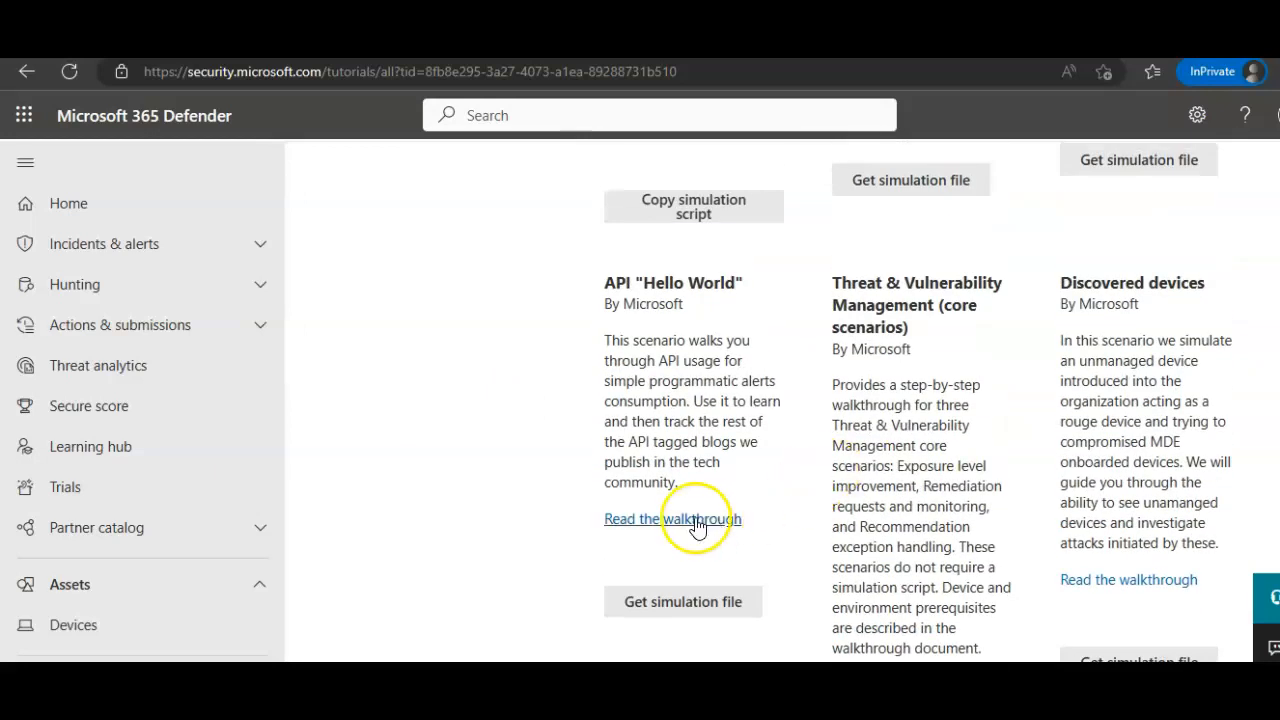
click(671, 518)
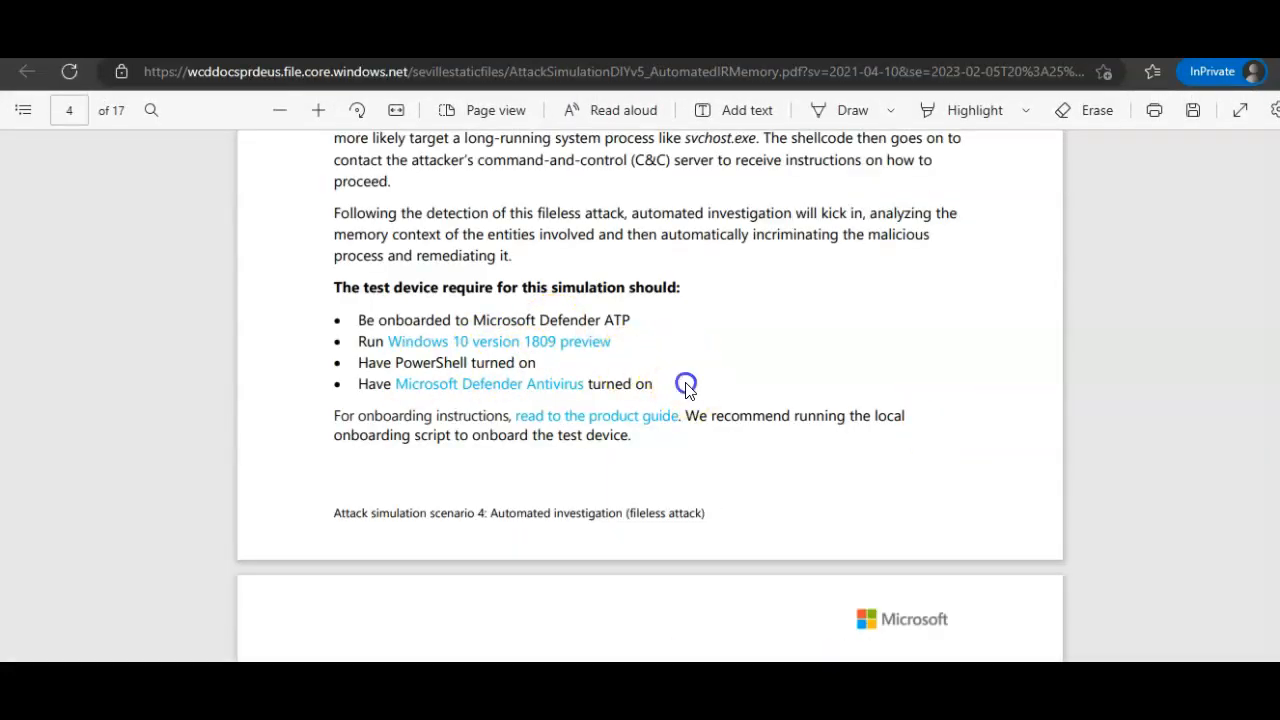
- Review the test device requirements, then scroll down to page 4's Introduction
drag(357, 320, 652, 383)
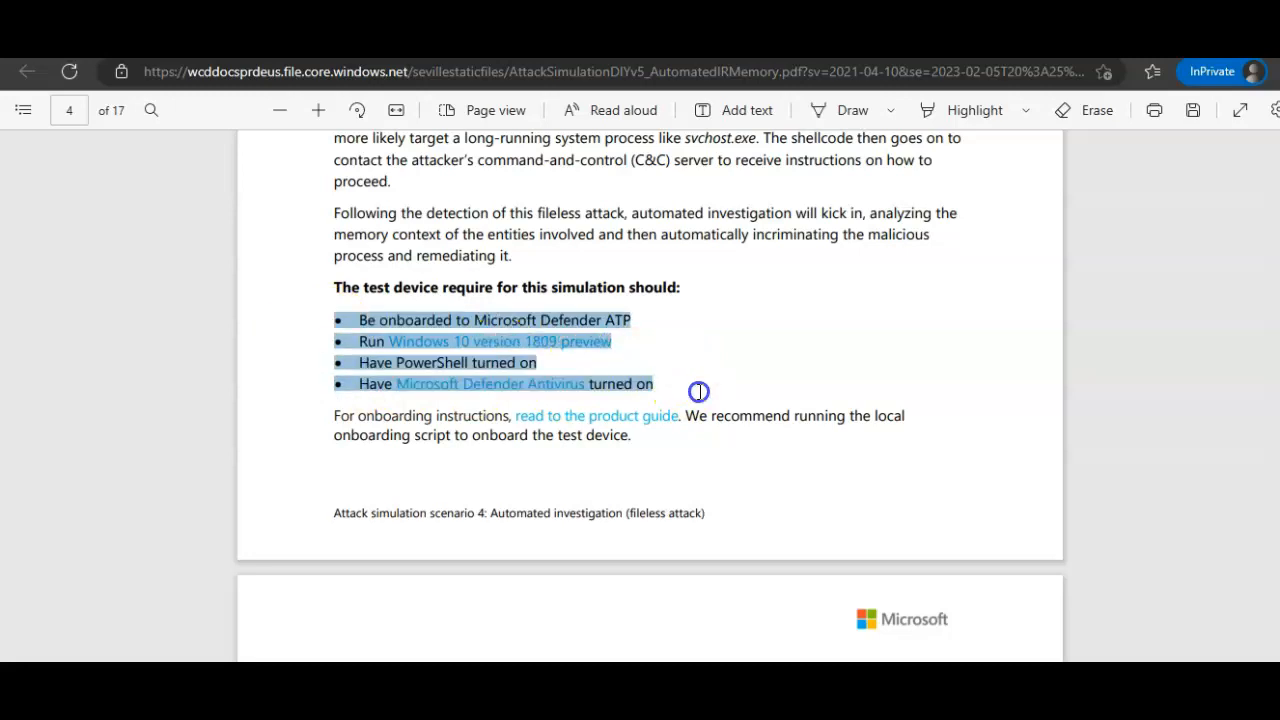
click(867, 357)
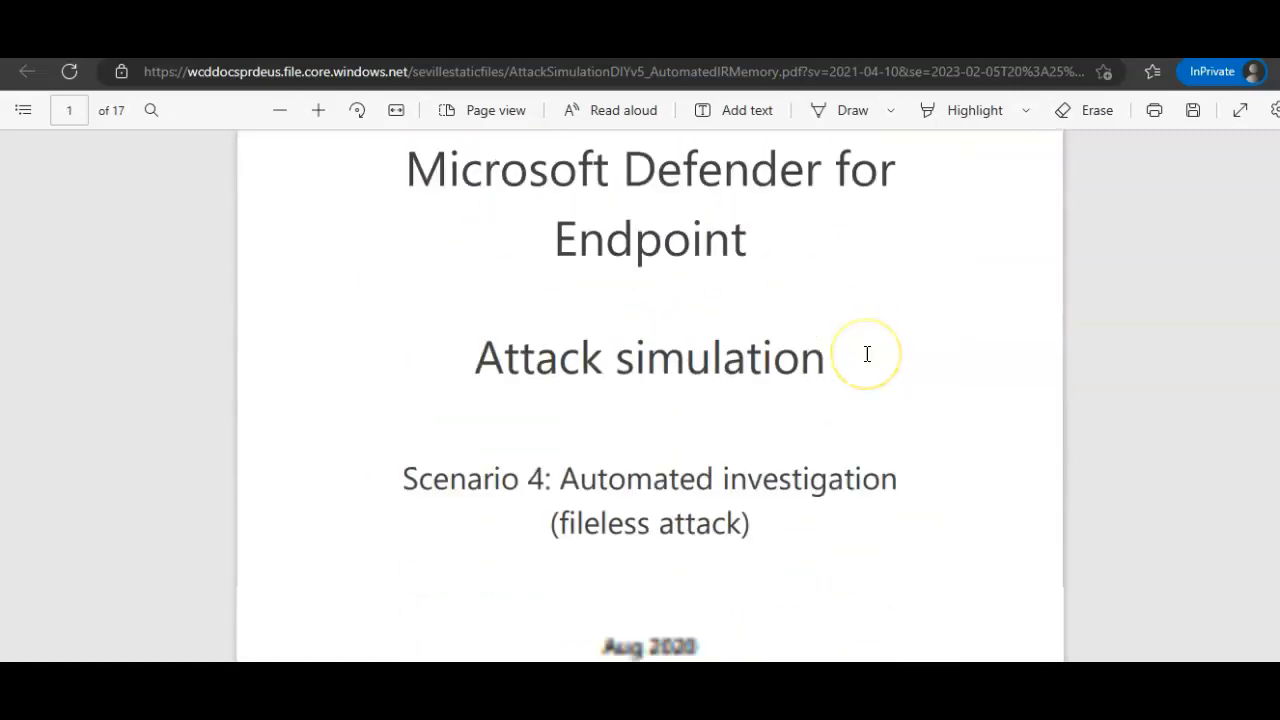
scroll(down, 3)
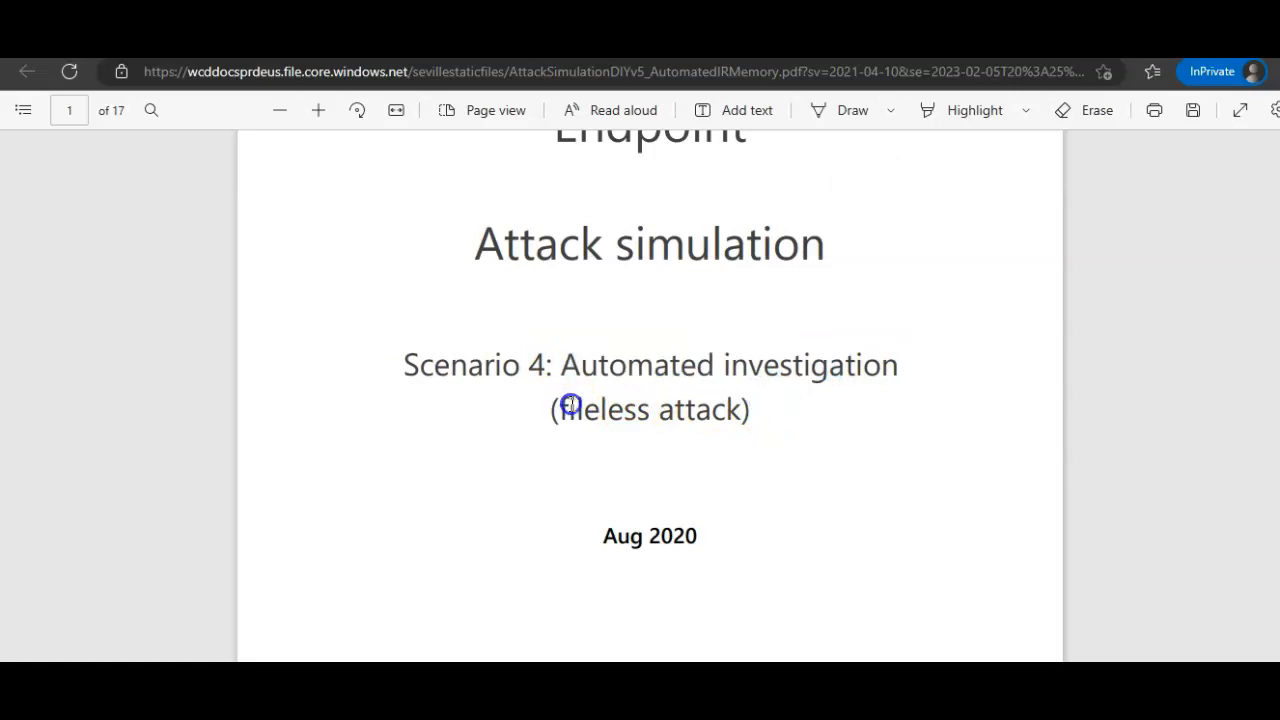
scroll(down, 3)
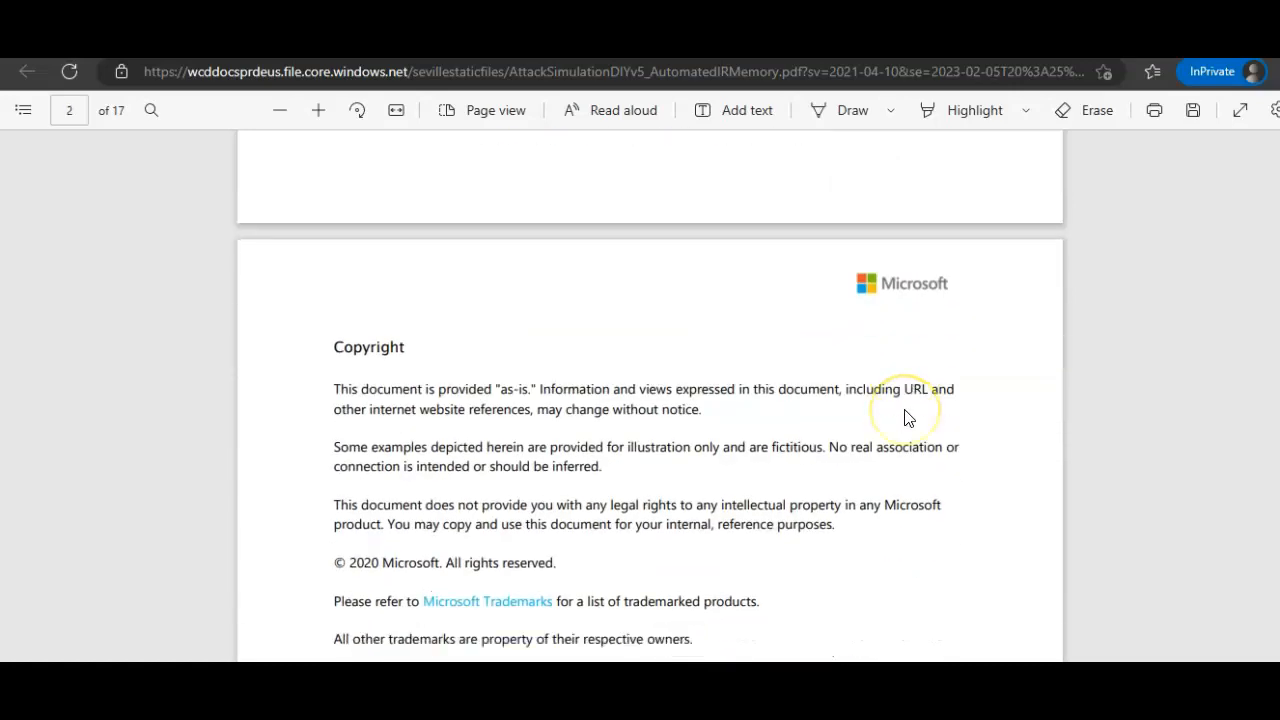
scroll(down, 3)
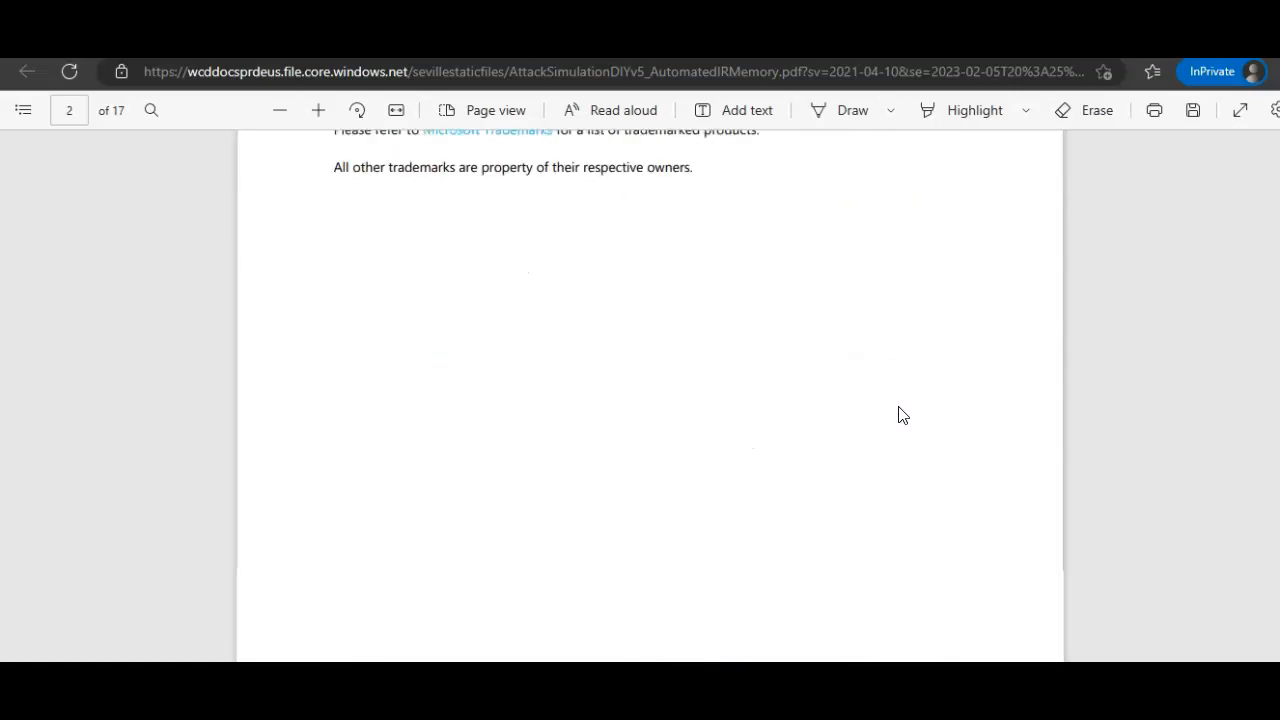
scroll(down, 3)
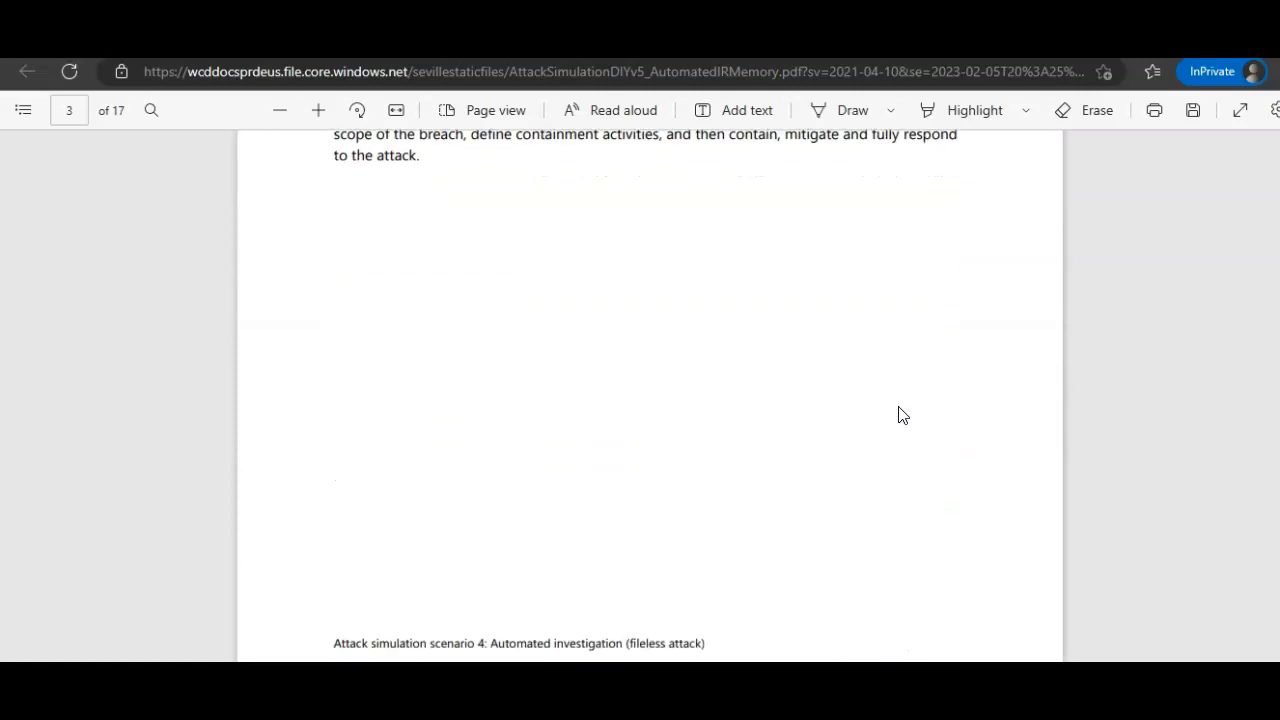
scroll(down, 3)
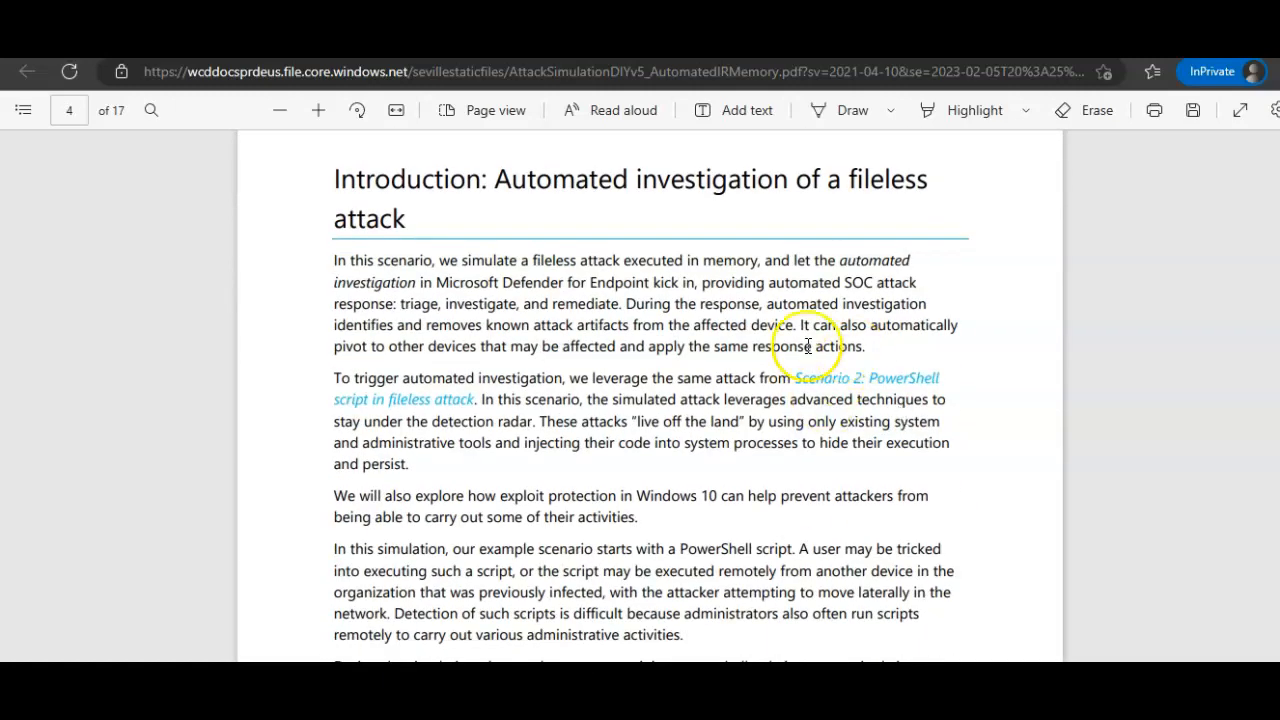
mouse_move(513, 290)
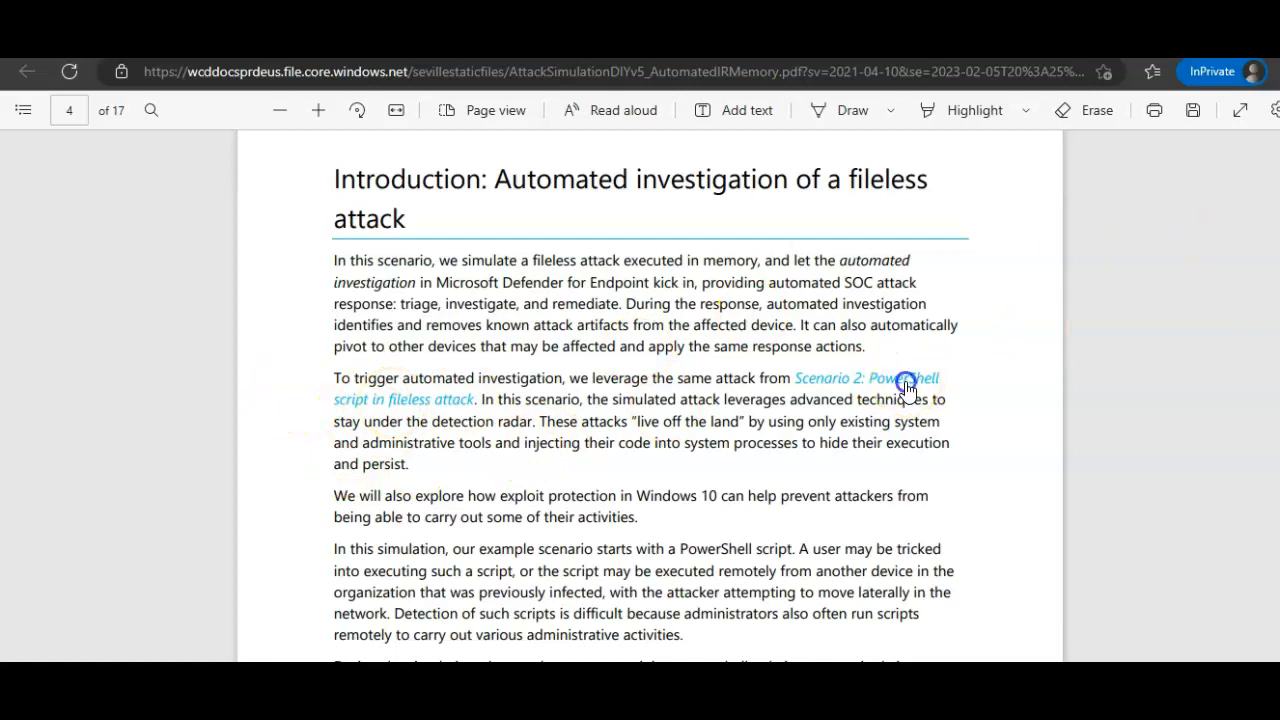
- Follow the Scenario 2 link and read on to page 6's Run the simulation steps
click(878, 388)
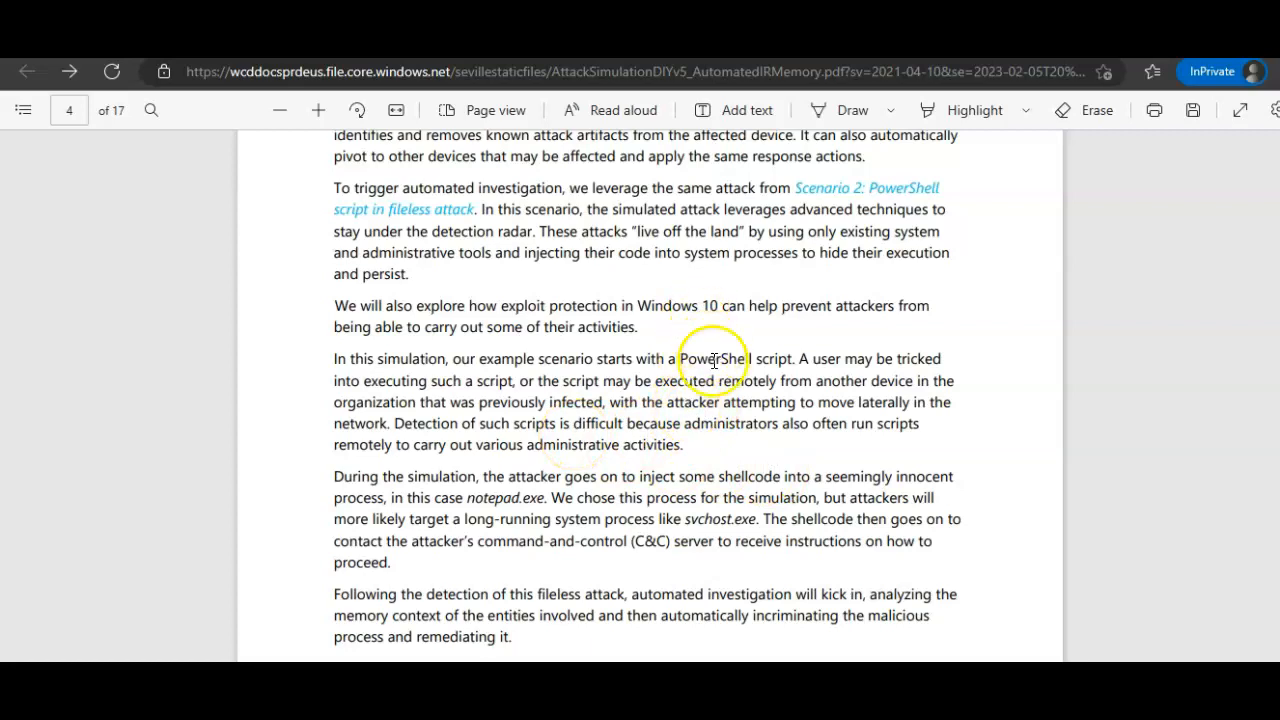
mouse_move(835, 490)
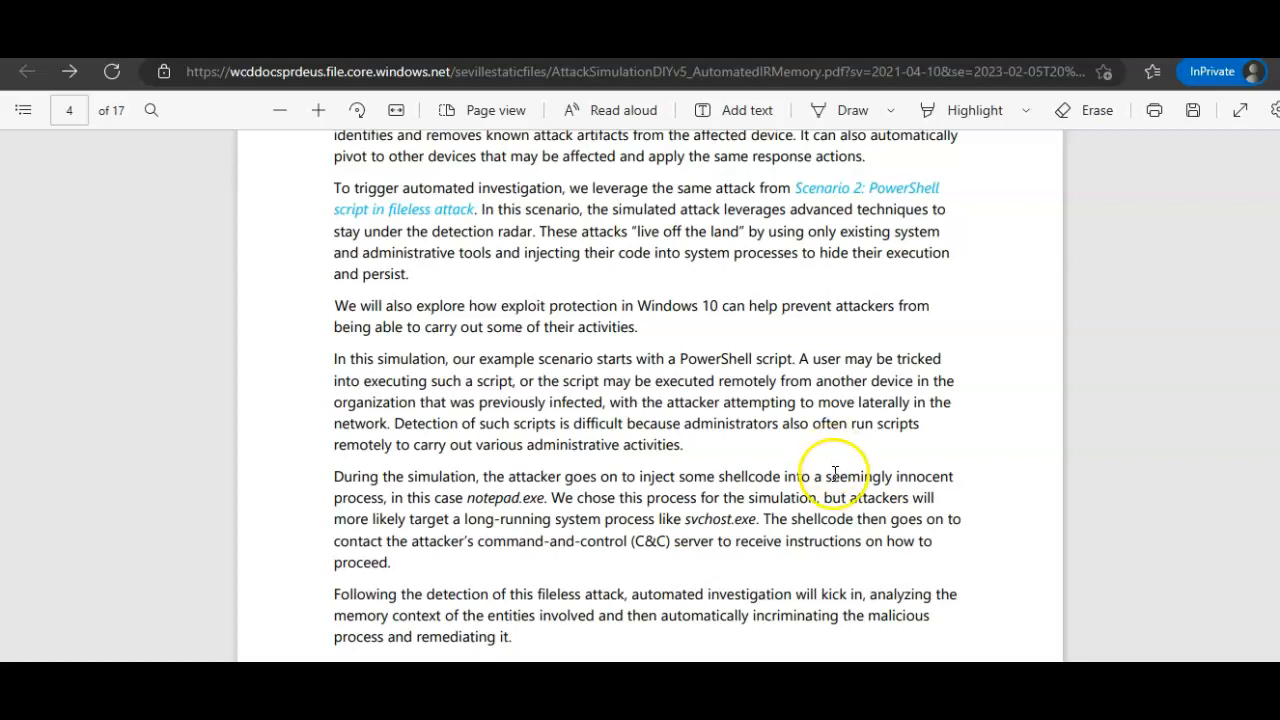
mouse_move(549, 462)
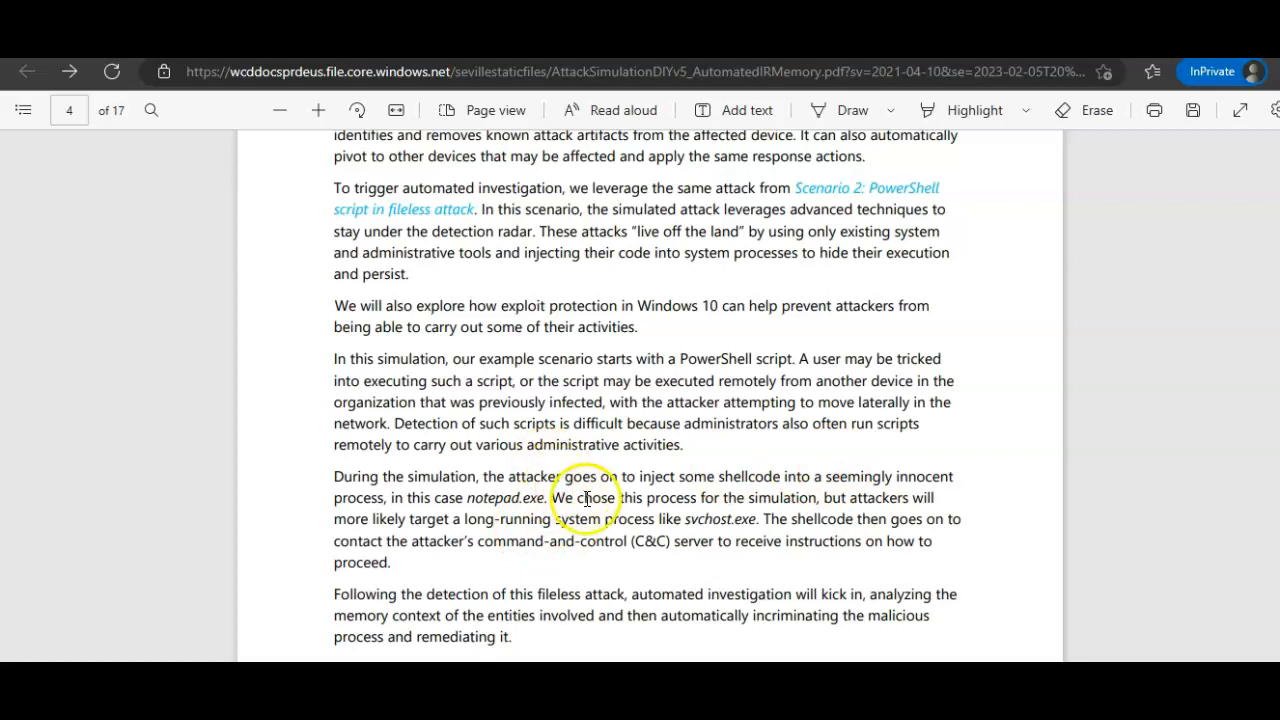
drag(558, 476, 738, 476)
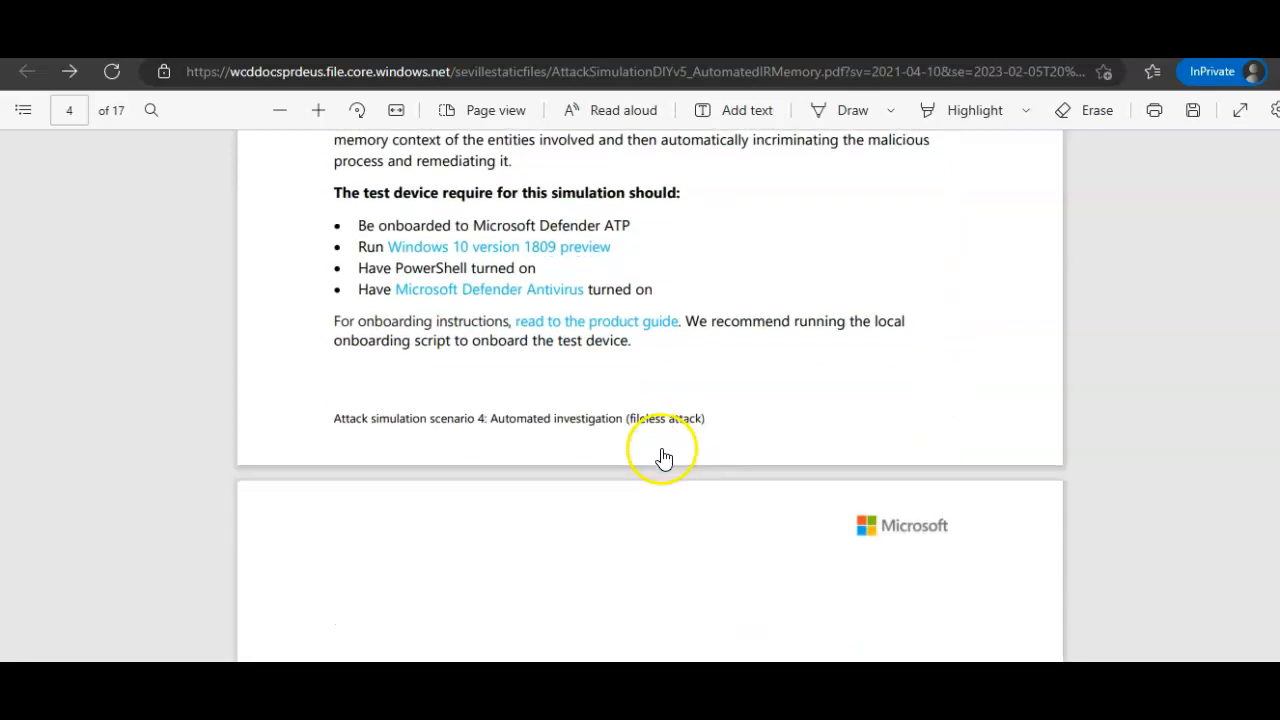
scroll(down, 3)
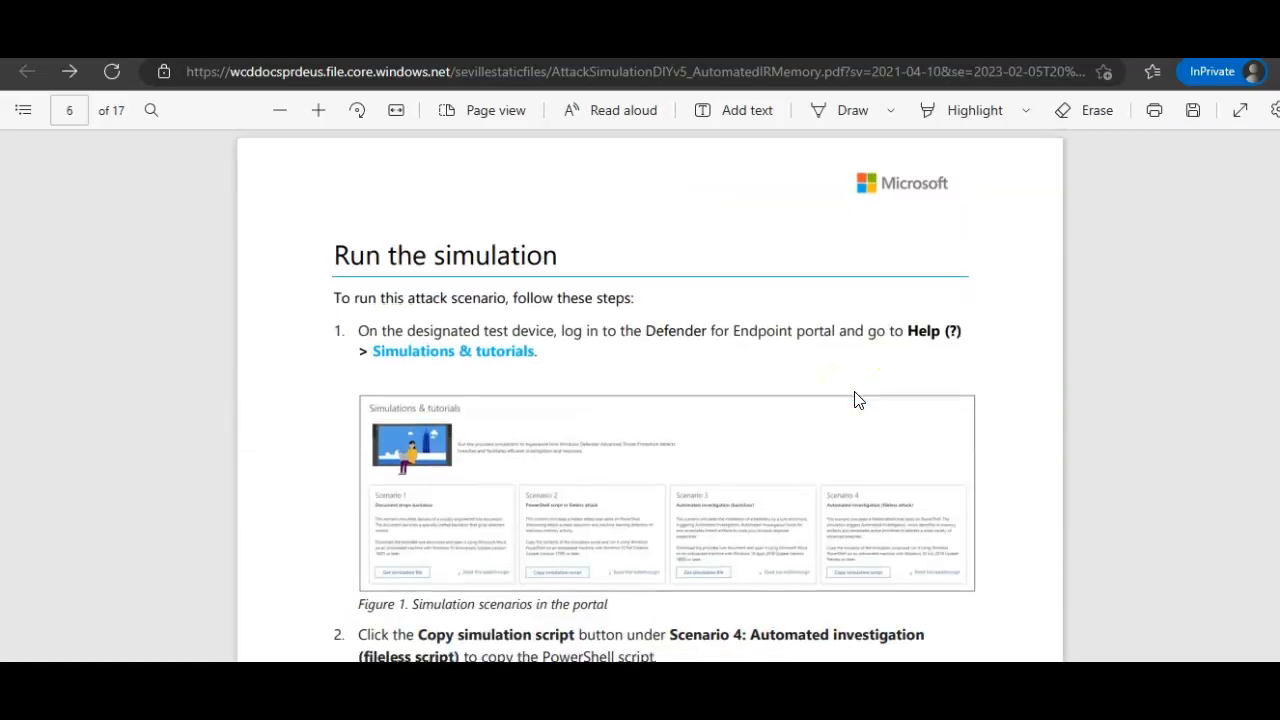
scroll(down, 3)
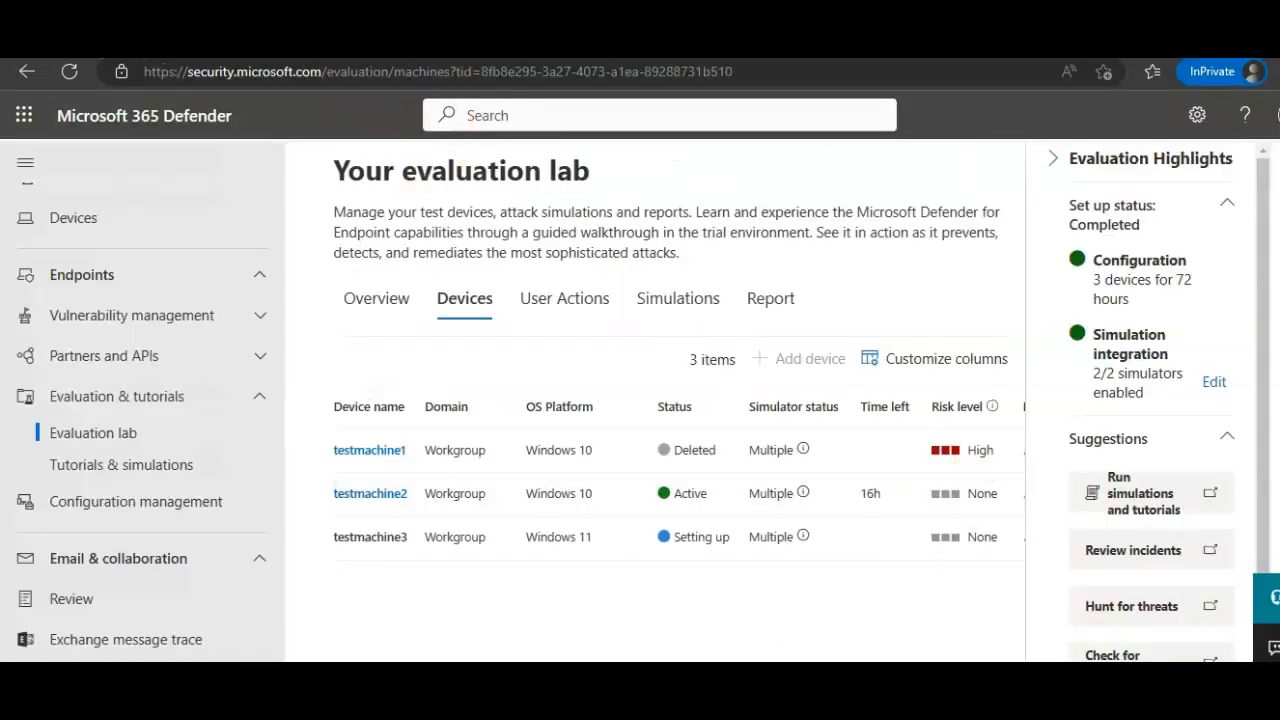
- Copy the Automated investigation (fileless attack) simulation script from Simulations & tutorials
click(121, 464)
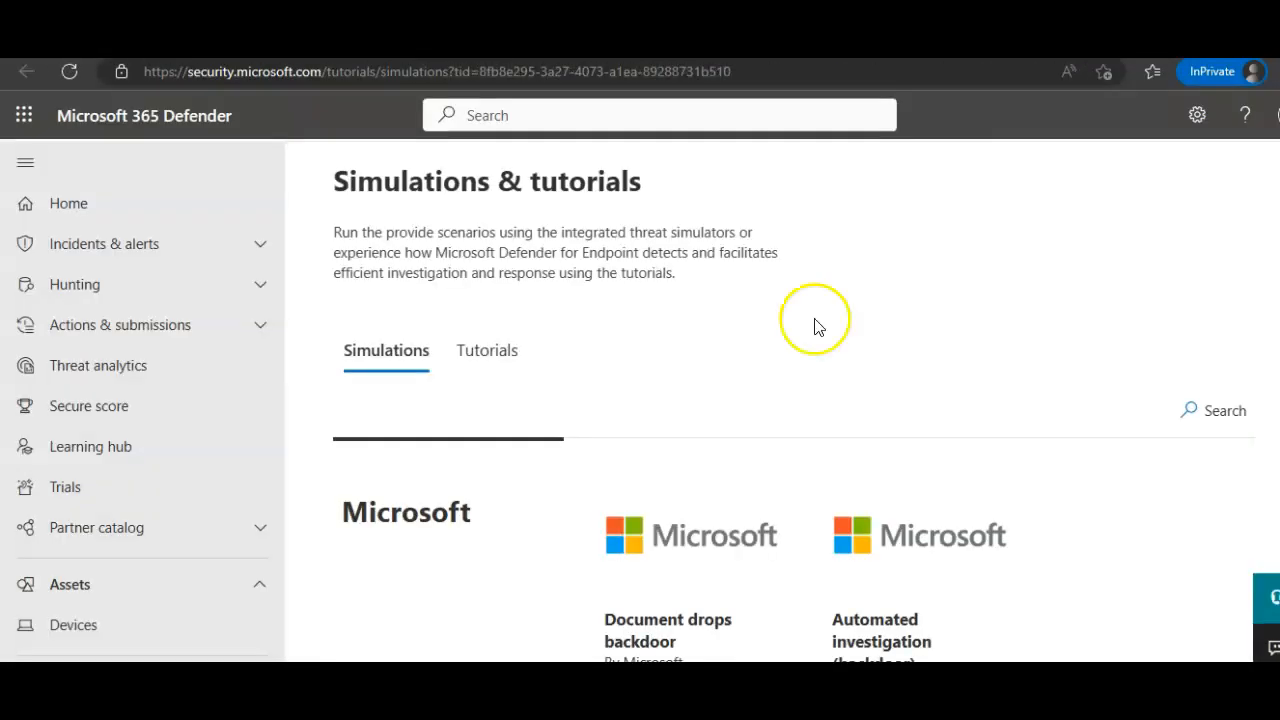
click(487, 350)
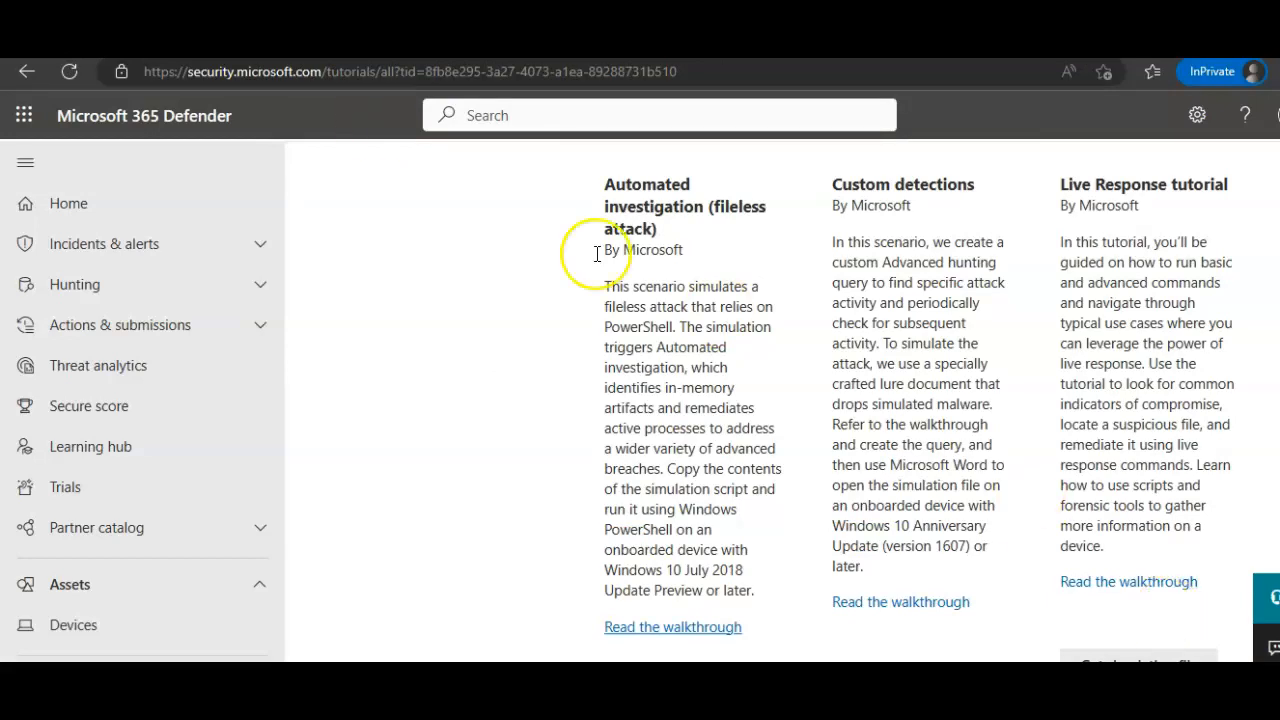
scroll(down, 3)
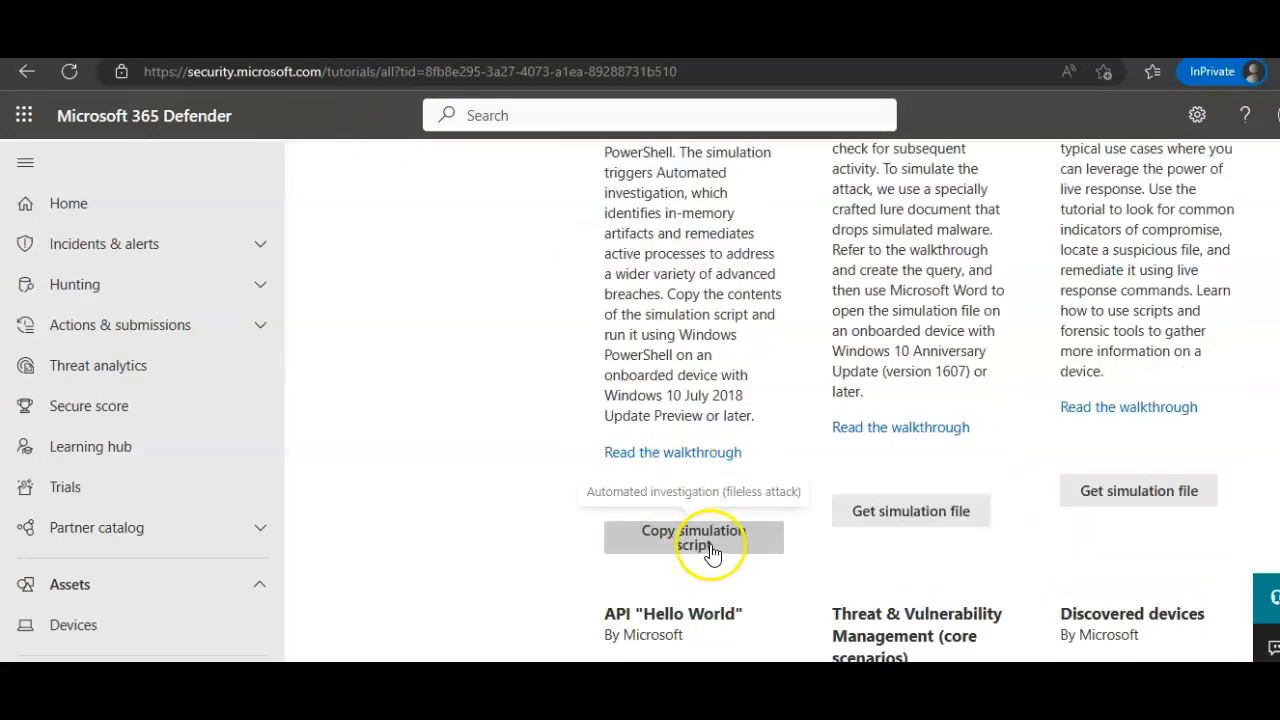
right_click(710, 545)
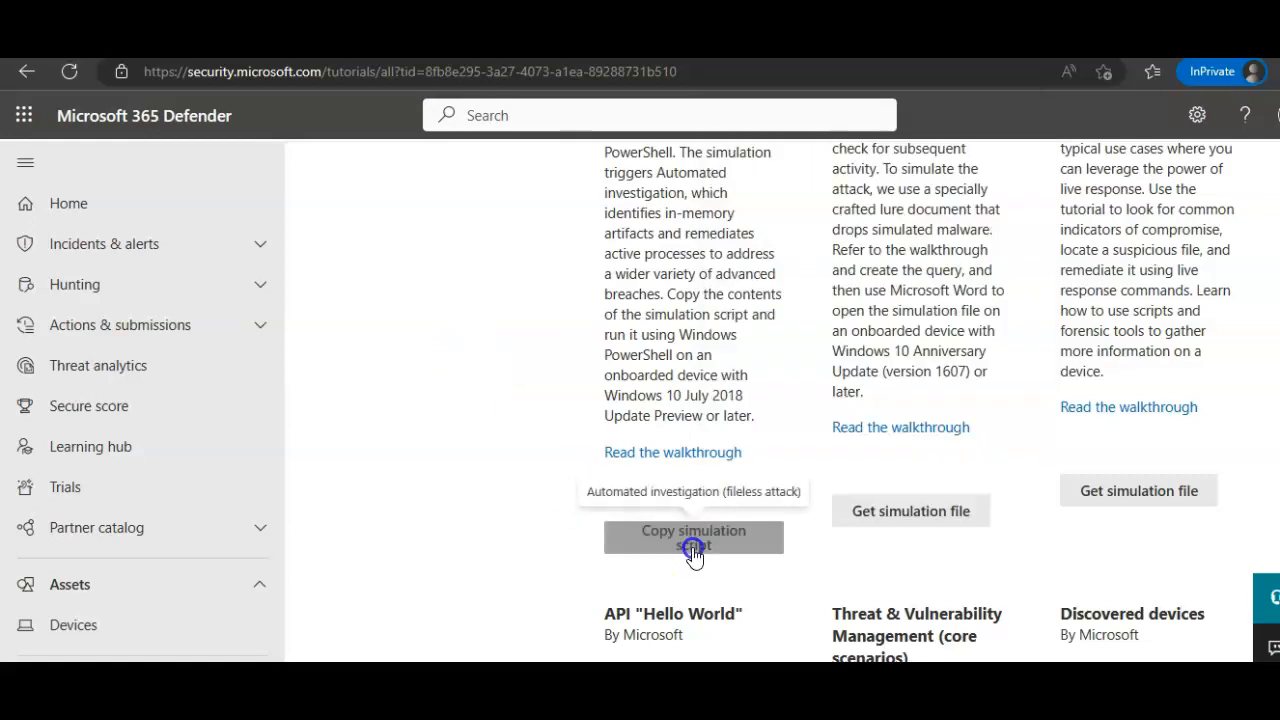
click(693, 537)
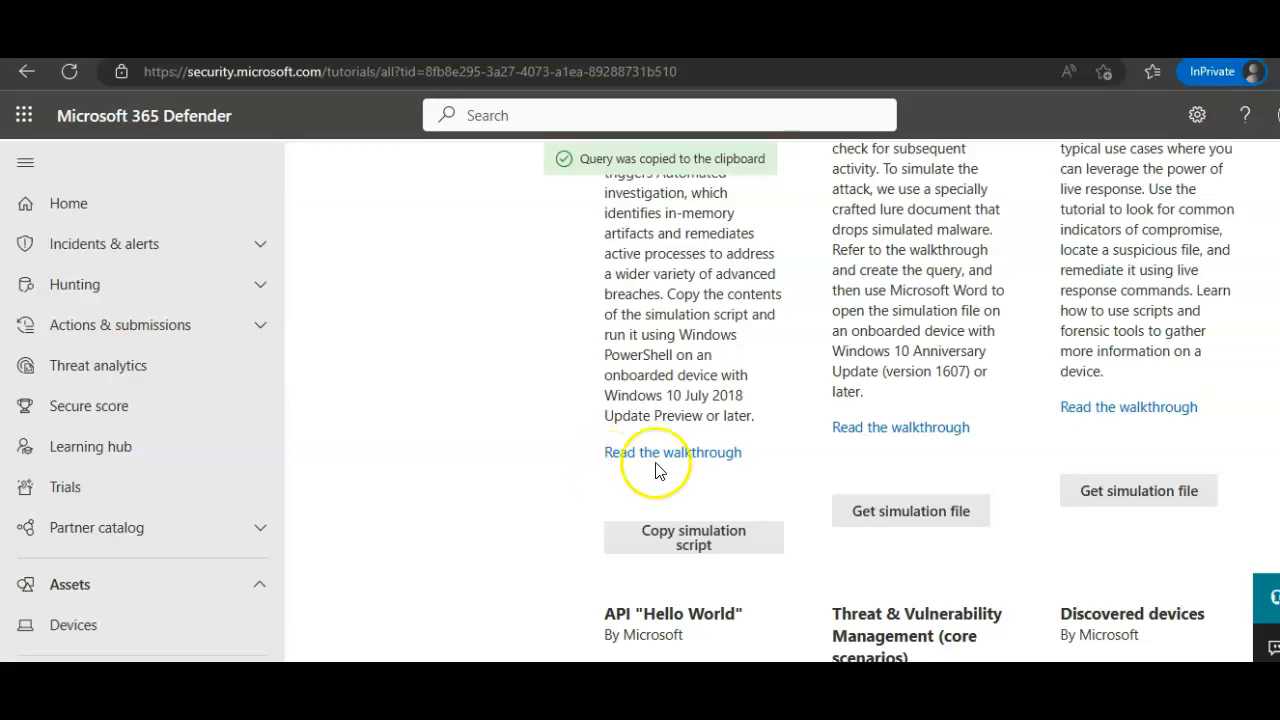
scroll(down, 3)
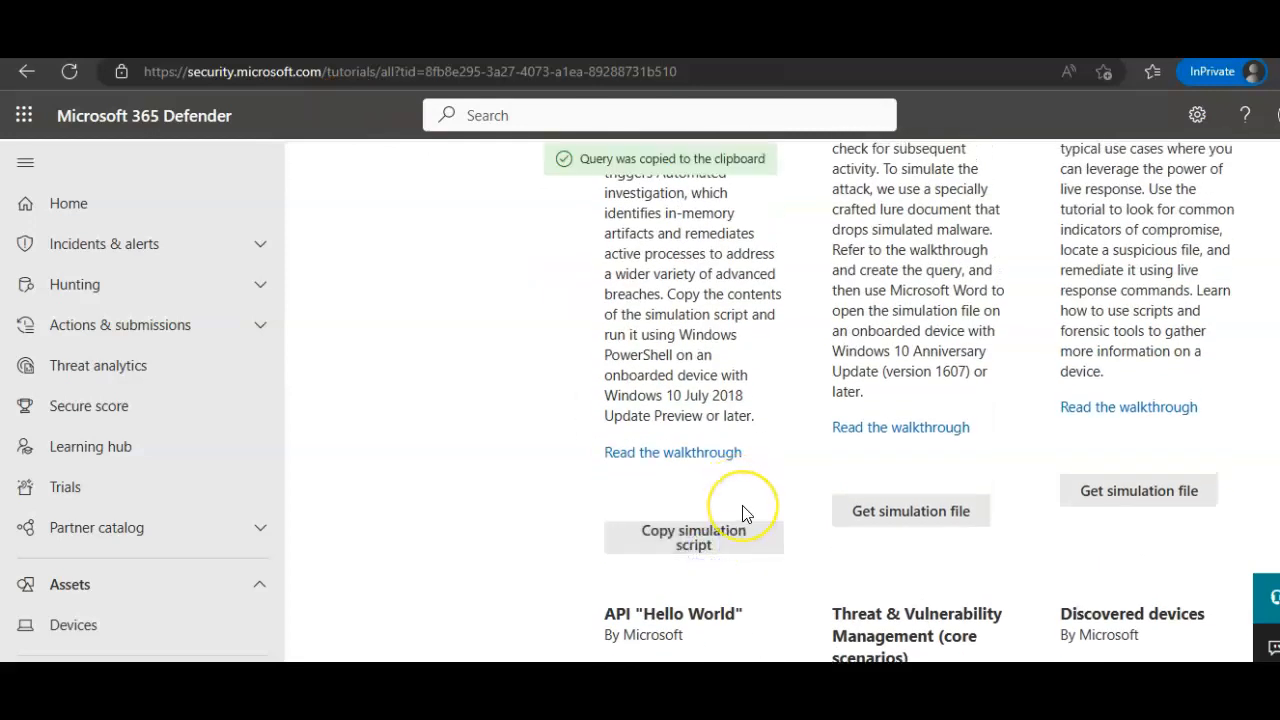
click(693, 537)
text(powershe)
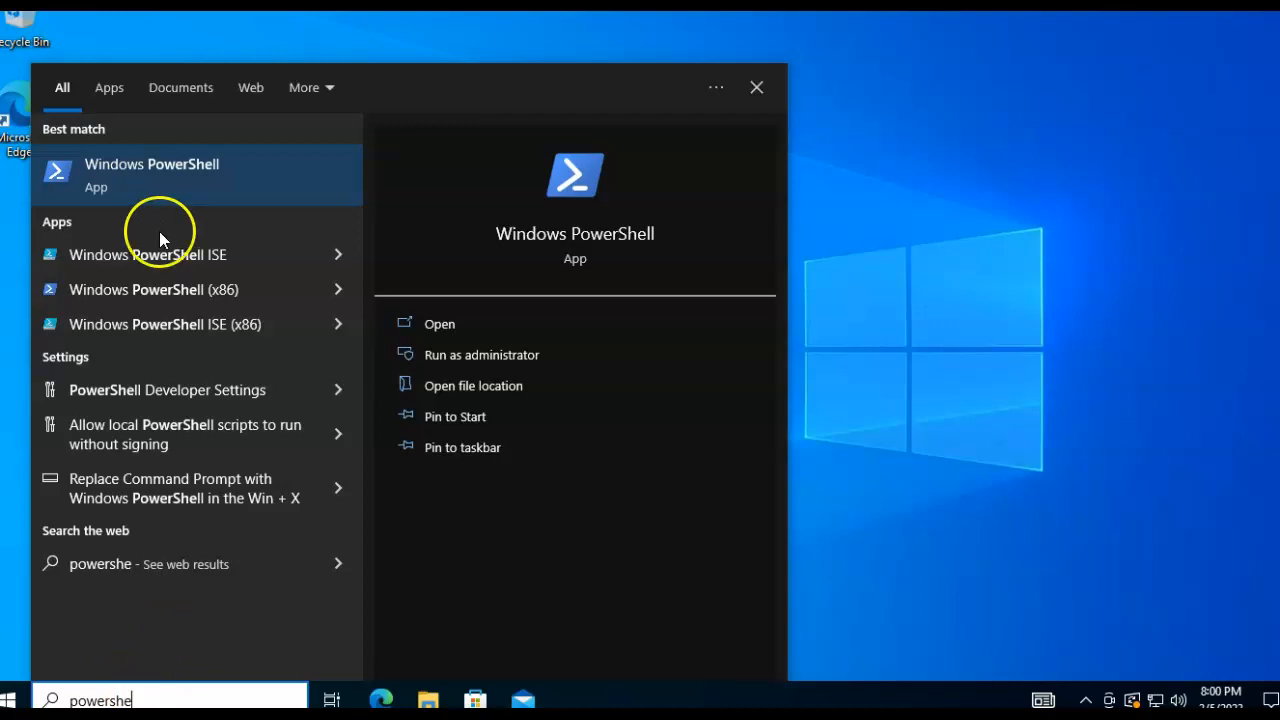
- Launch PowerShell ISE as administrator and paste the script into a new Untitled1.ps1 tab
right_click(151, 175)
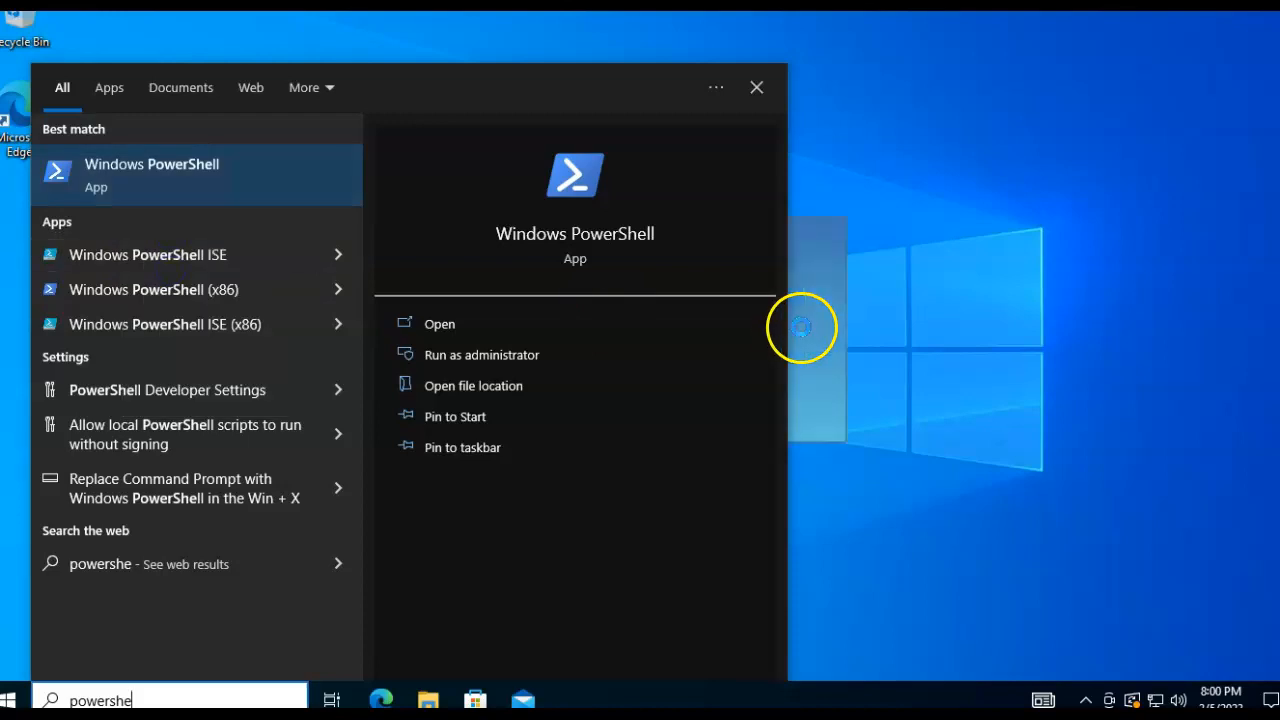
click(147, 254)
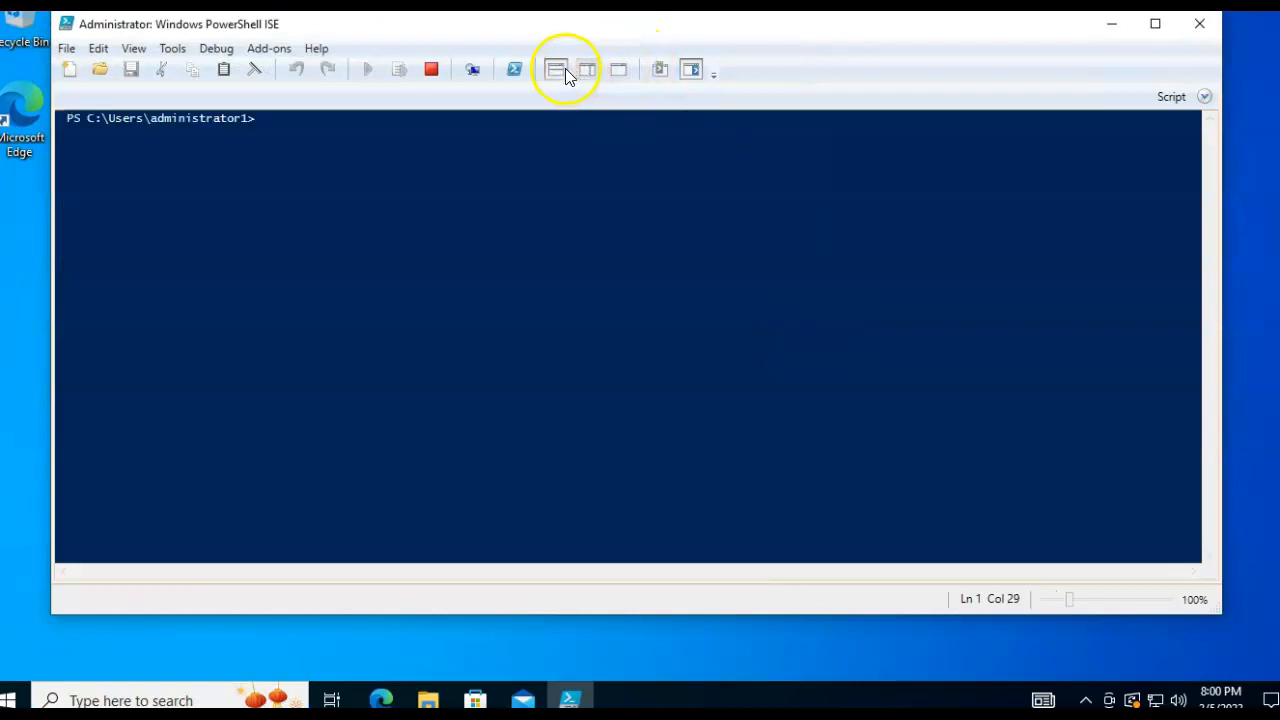
click(587, 69)
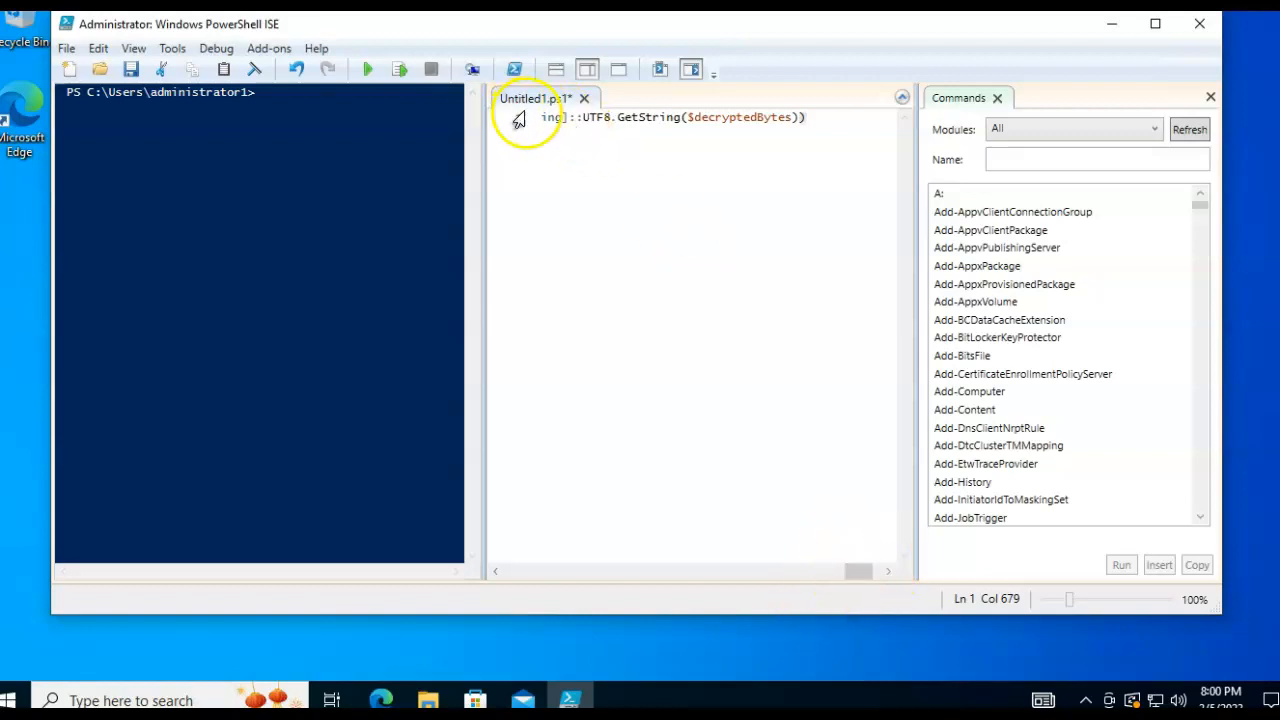
click(556, 69)
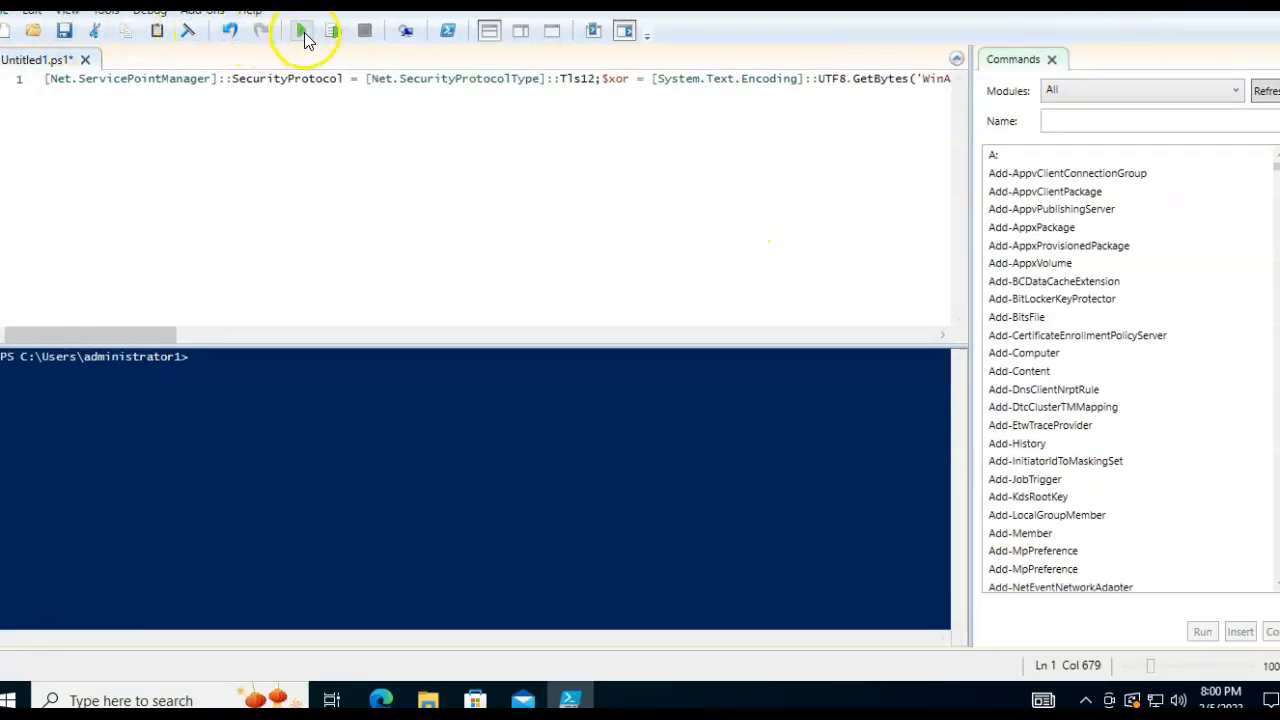
- Run the pasted script and review the Notepad shellcode-injection message
click(300, 30)
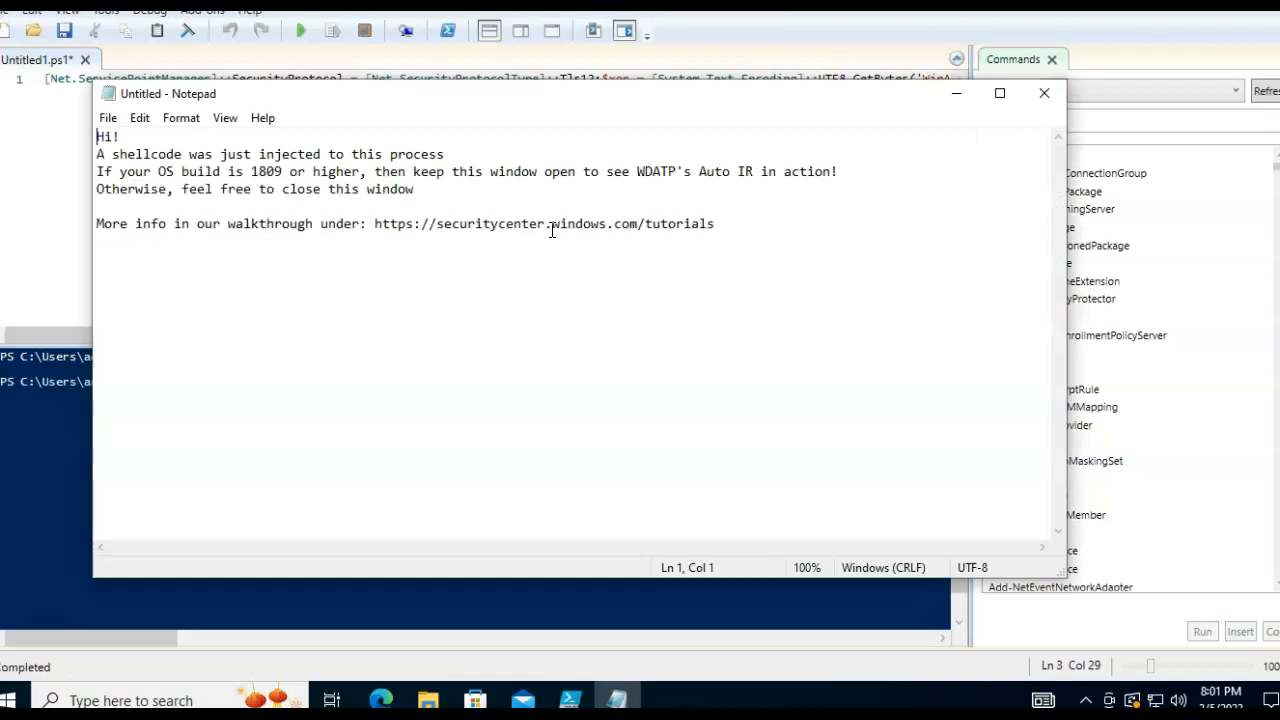
mouse_move(491, 561)
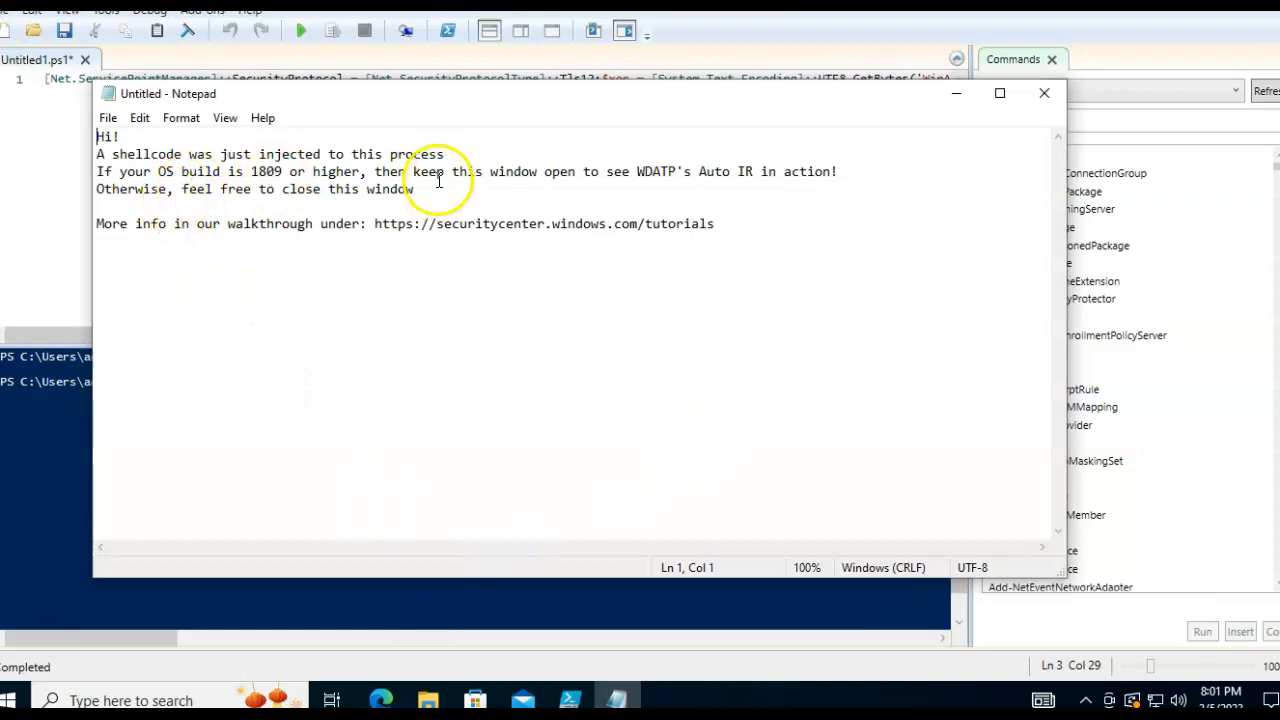
mouse_move(252, 170)
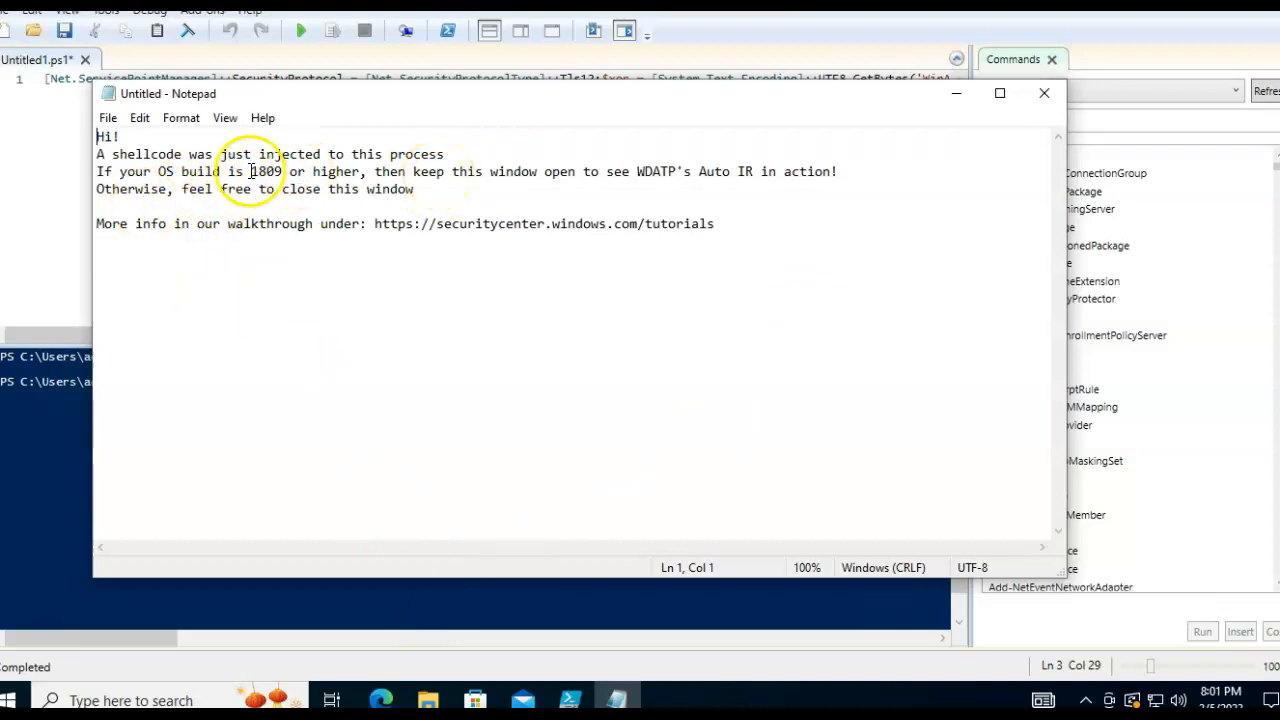
click(670, 190)
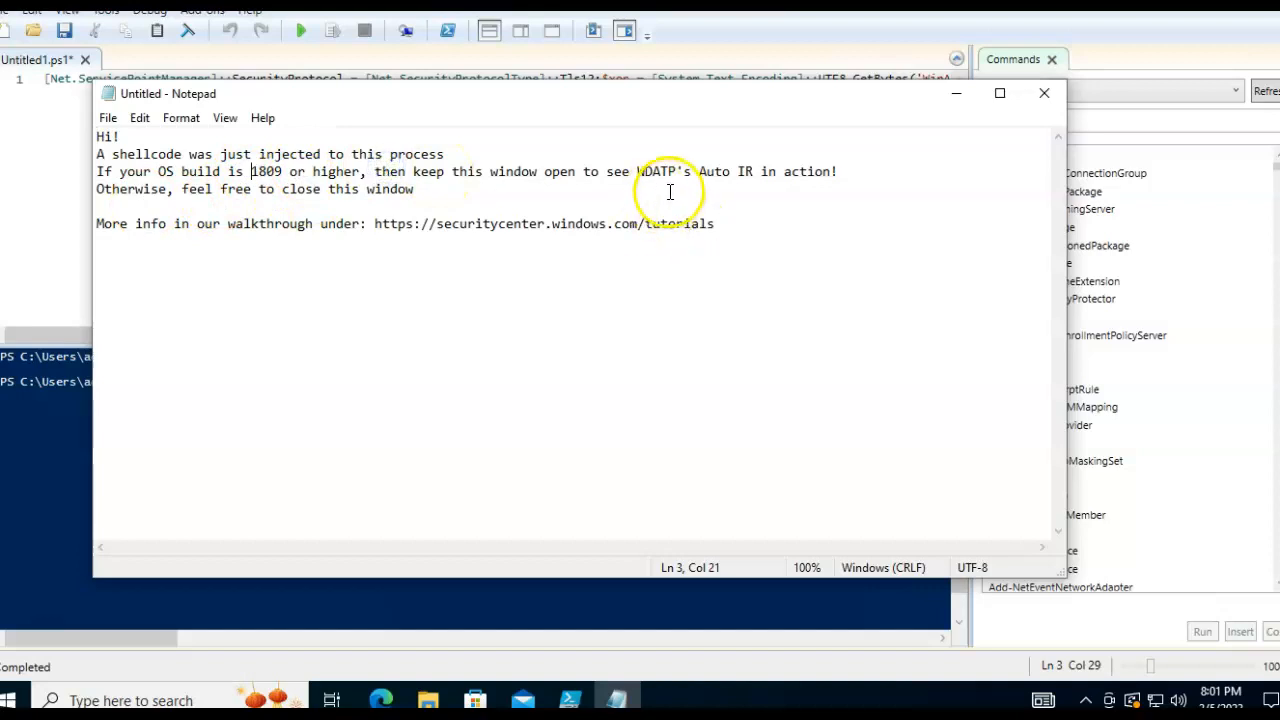
drag(625, 171, 840, 171)
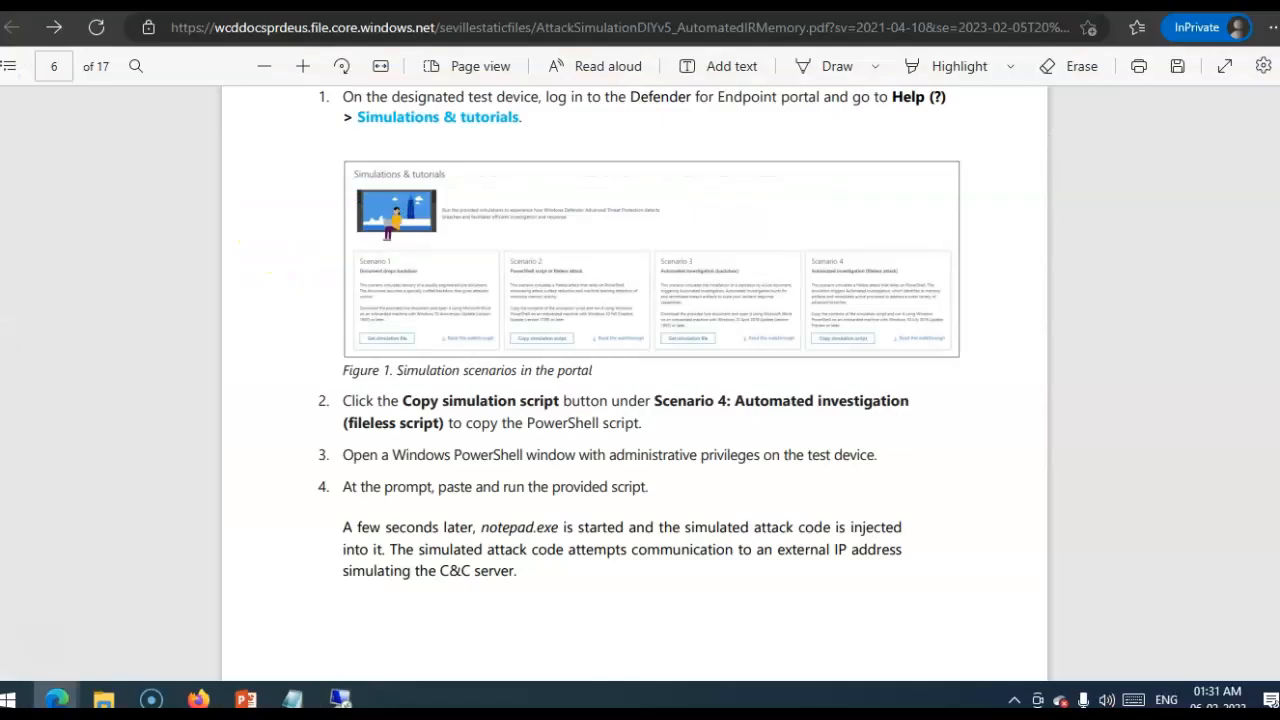
- Highlight the note about contacting an external IP, then scroll to page 7's exploit protection section
scroll(down, 3)
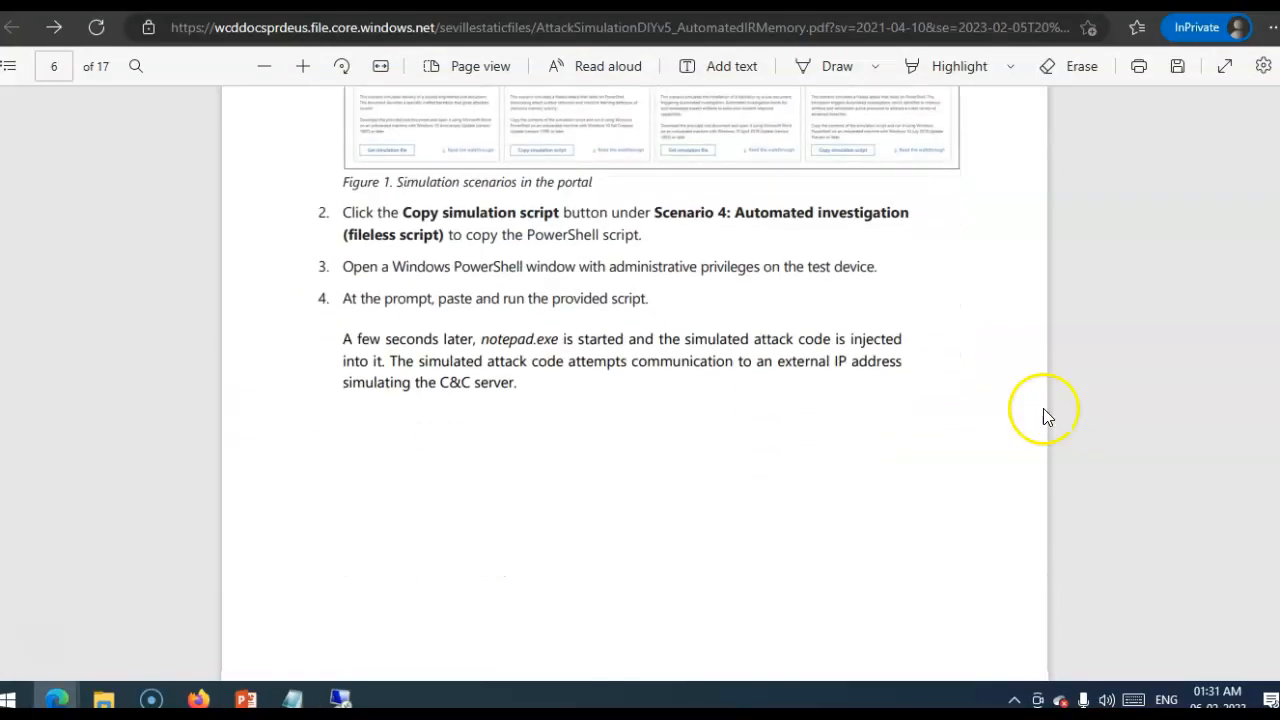
drag(668, 336, 901, 358)
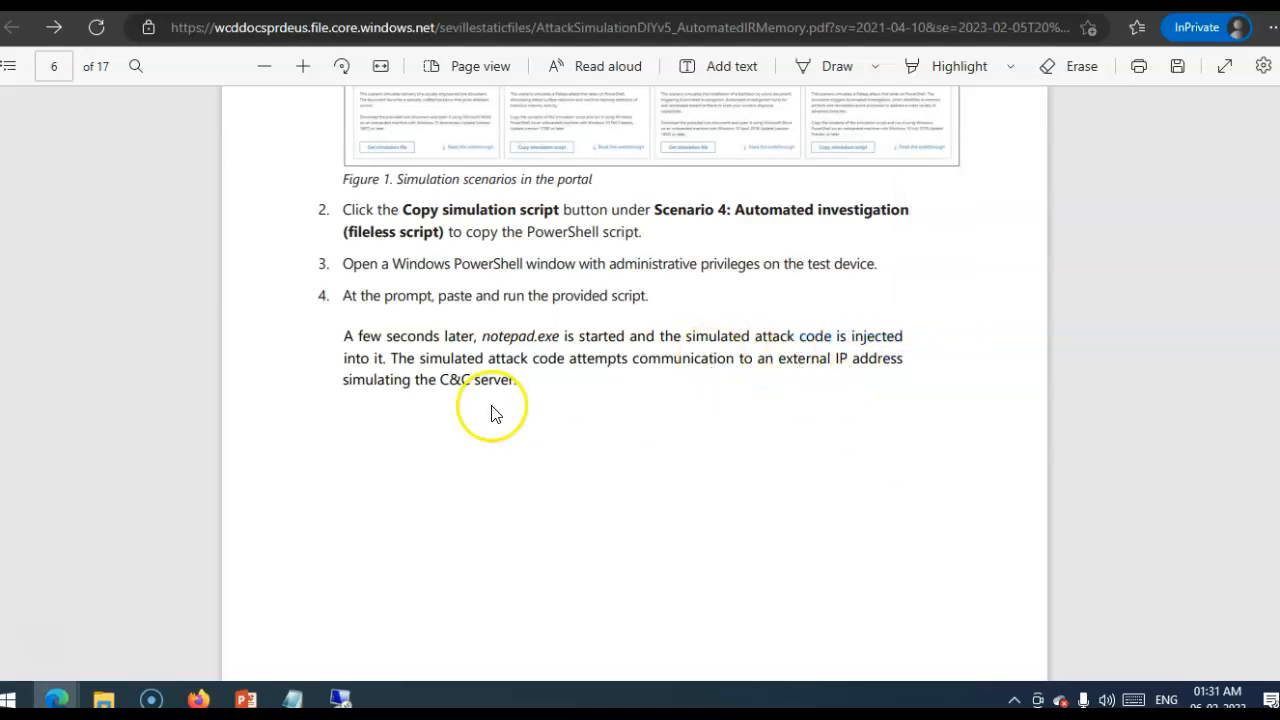
mouse_move(675, 371)
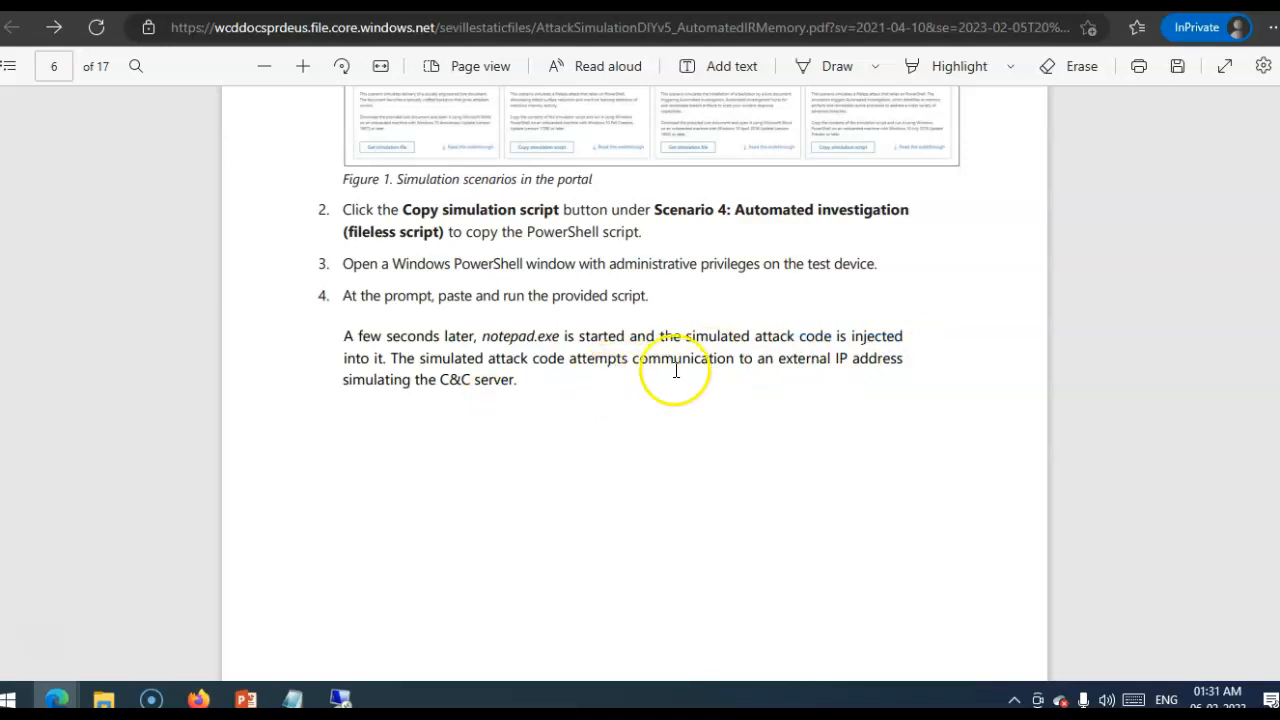
drag(675, 358, 910, 358)
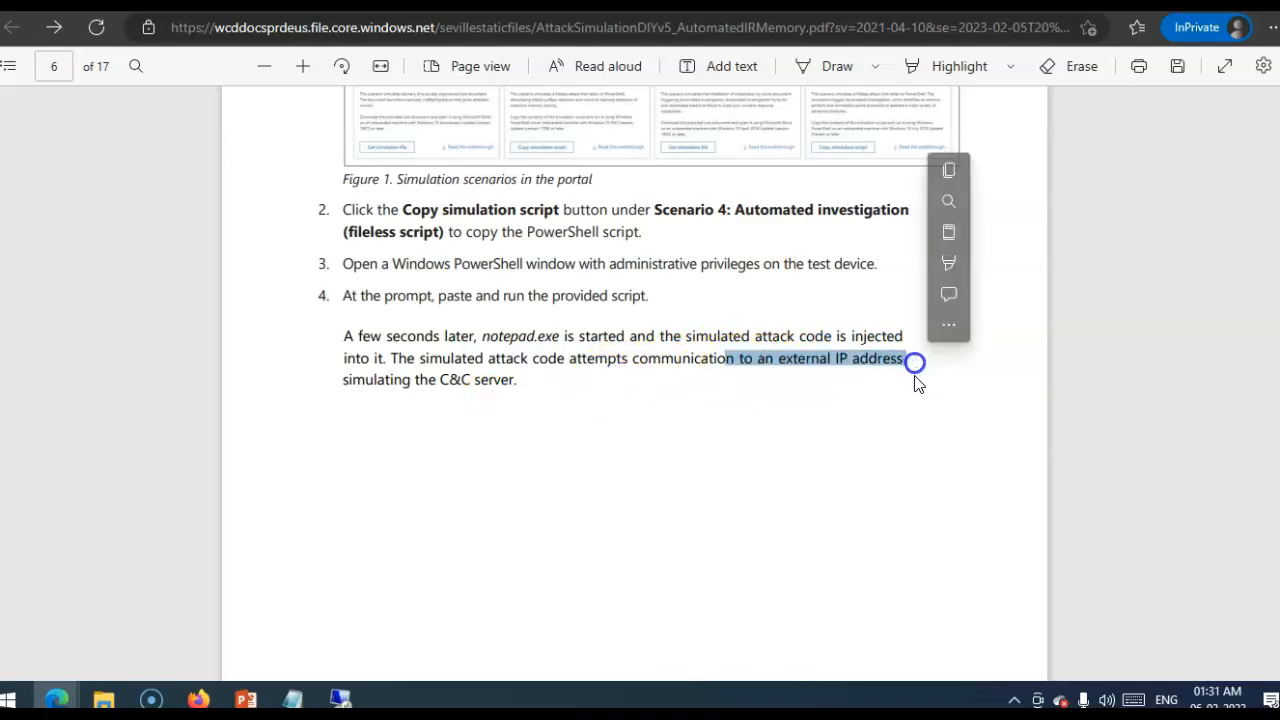
scroll(down, 3)
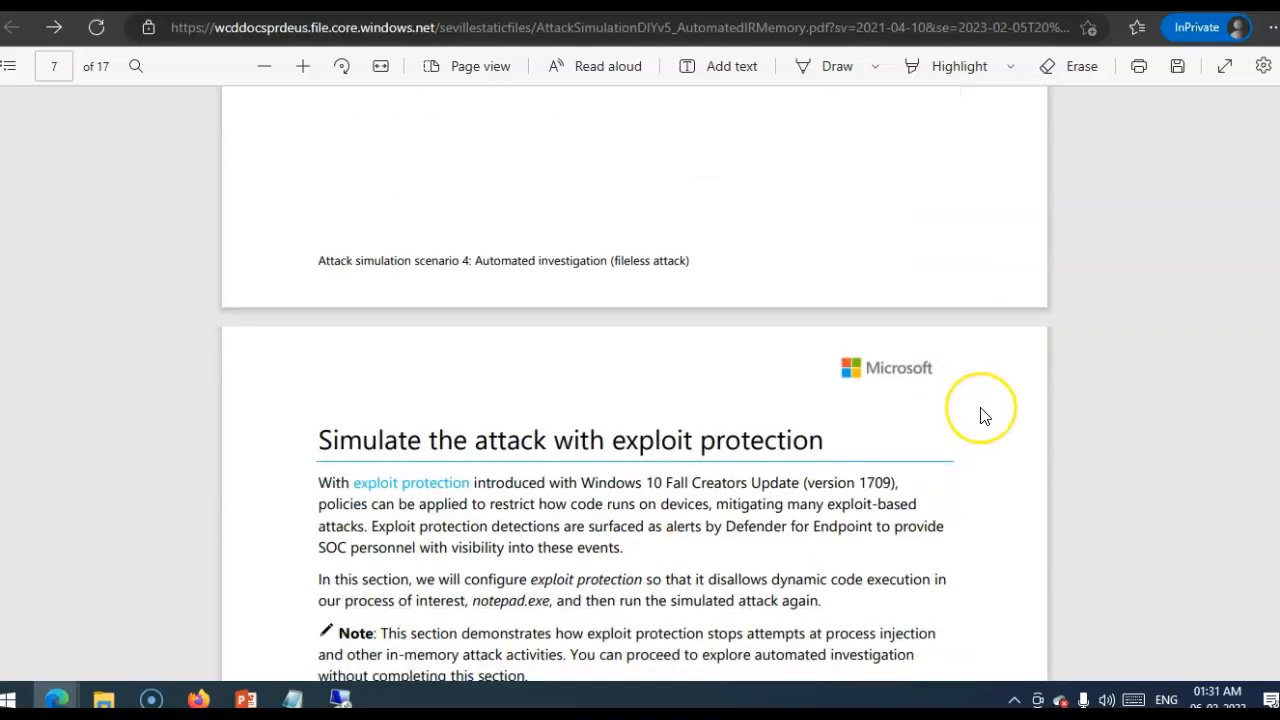
scroll(down, 3)
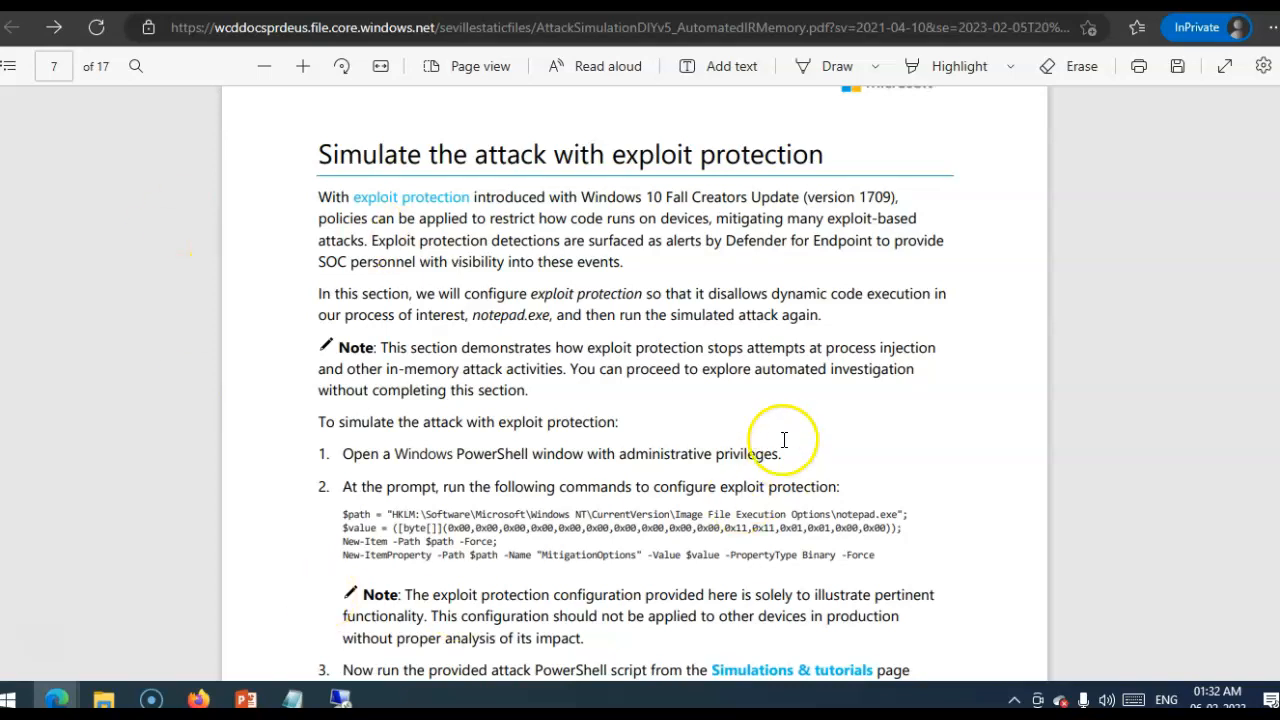
scroll(down, 3)
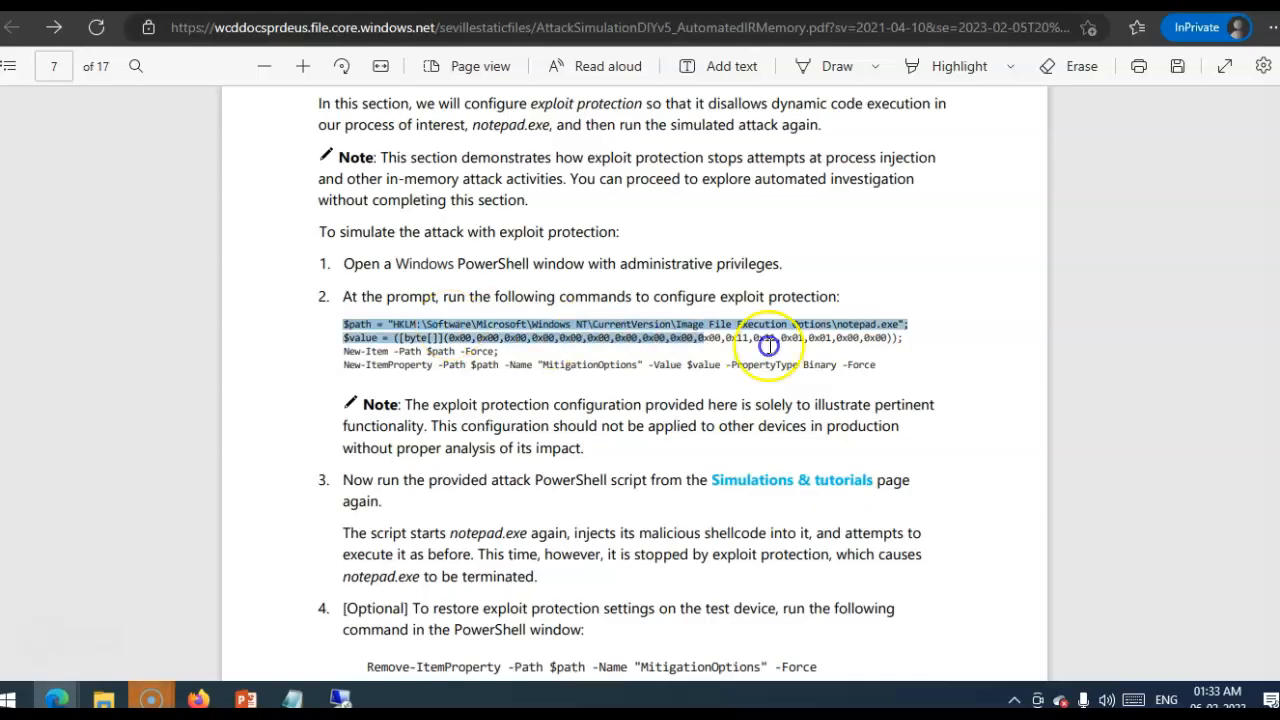
- Select the four exploit protection configuration commands under step 2
drag(765, 345, 885, 365)
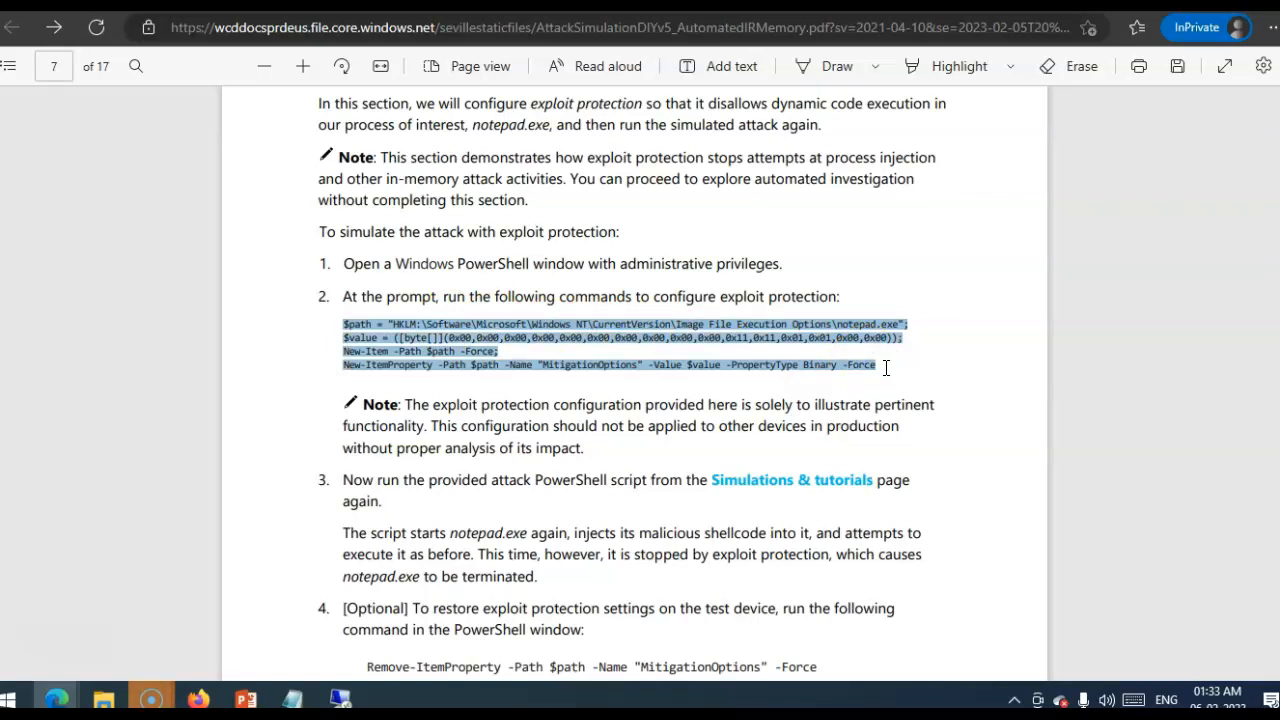
scroll(down, 3)
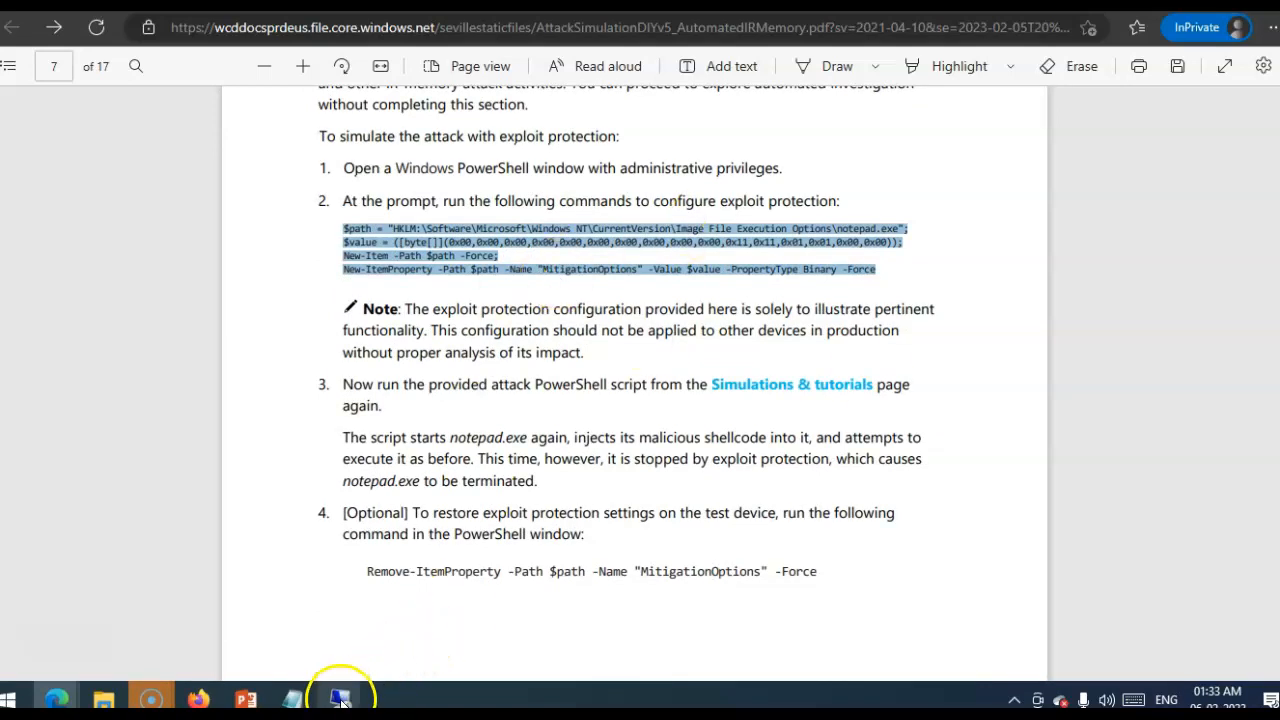
- Start a new ISE script tab and stage the exploit protection commands in Notepad
click(340, 698)
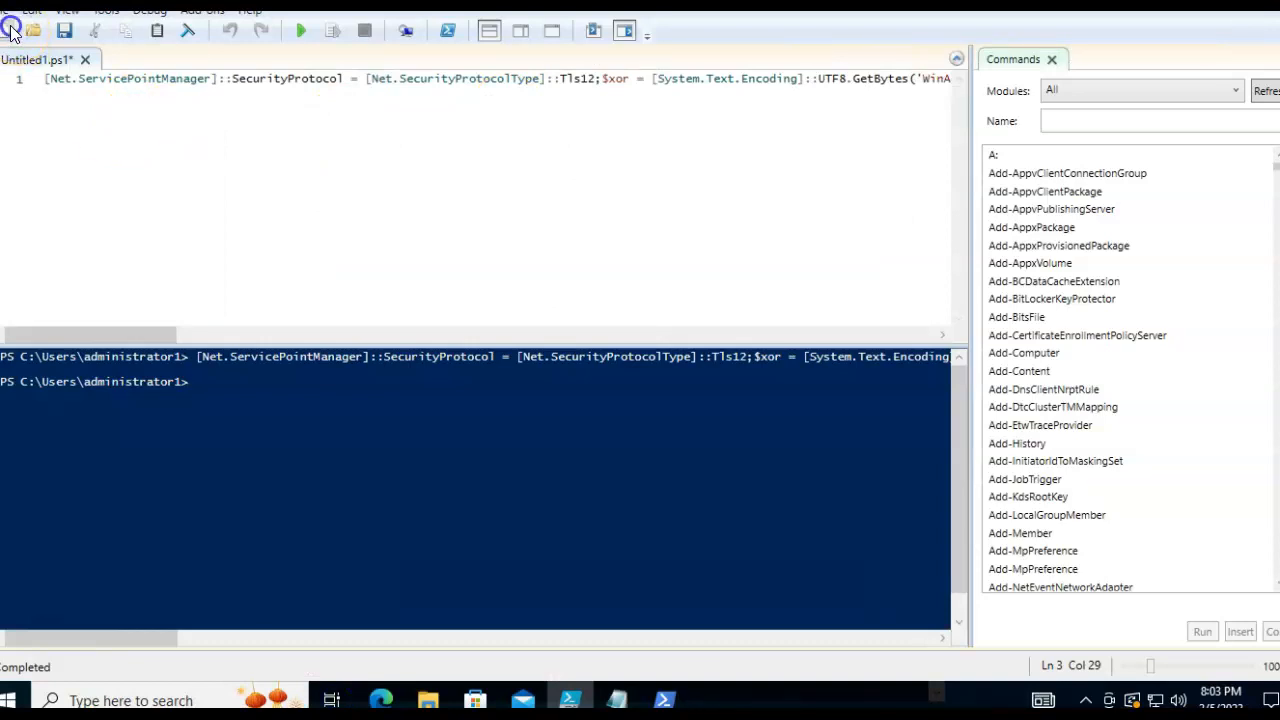
click(13, 30)
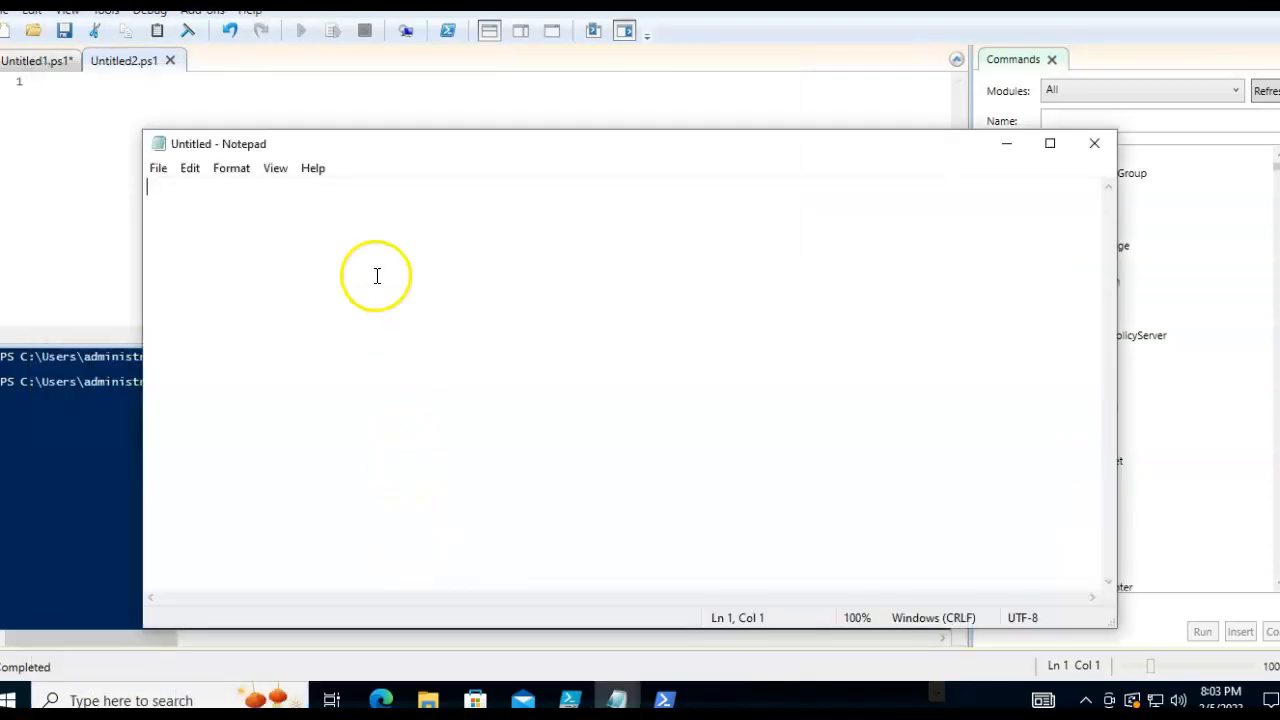
mouse_move(865, 22)
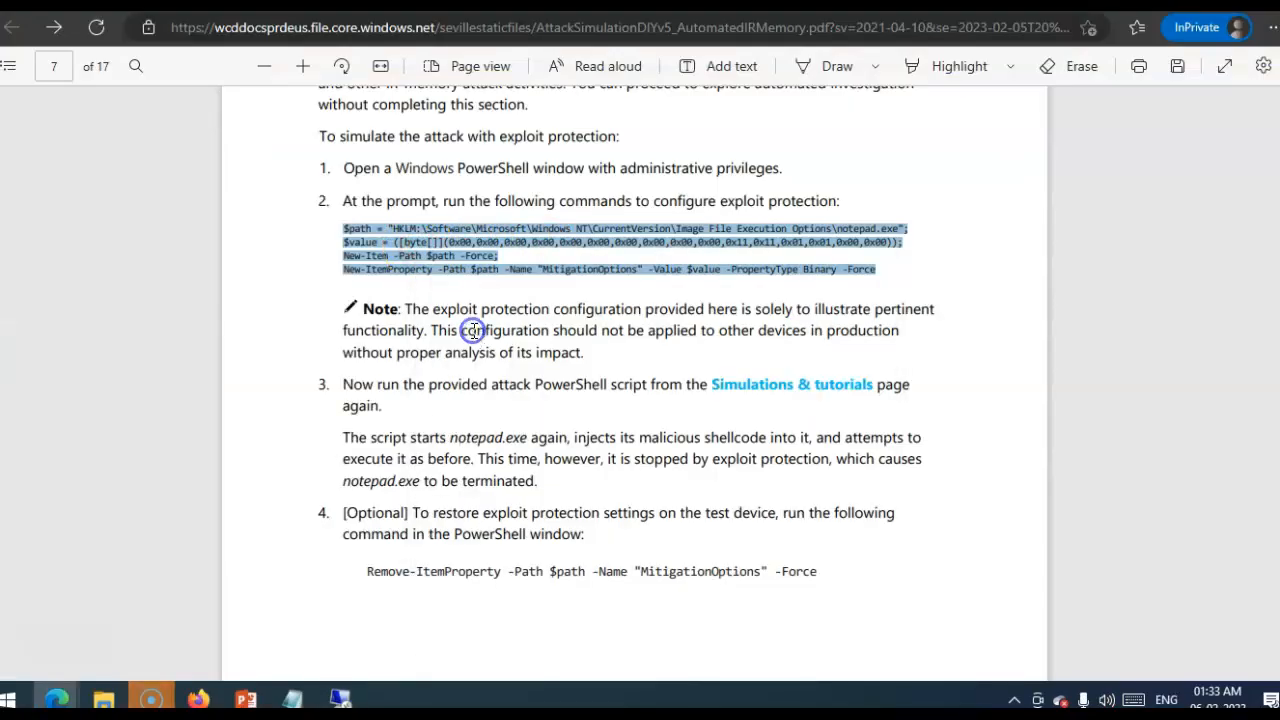
click(10, 697)
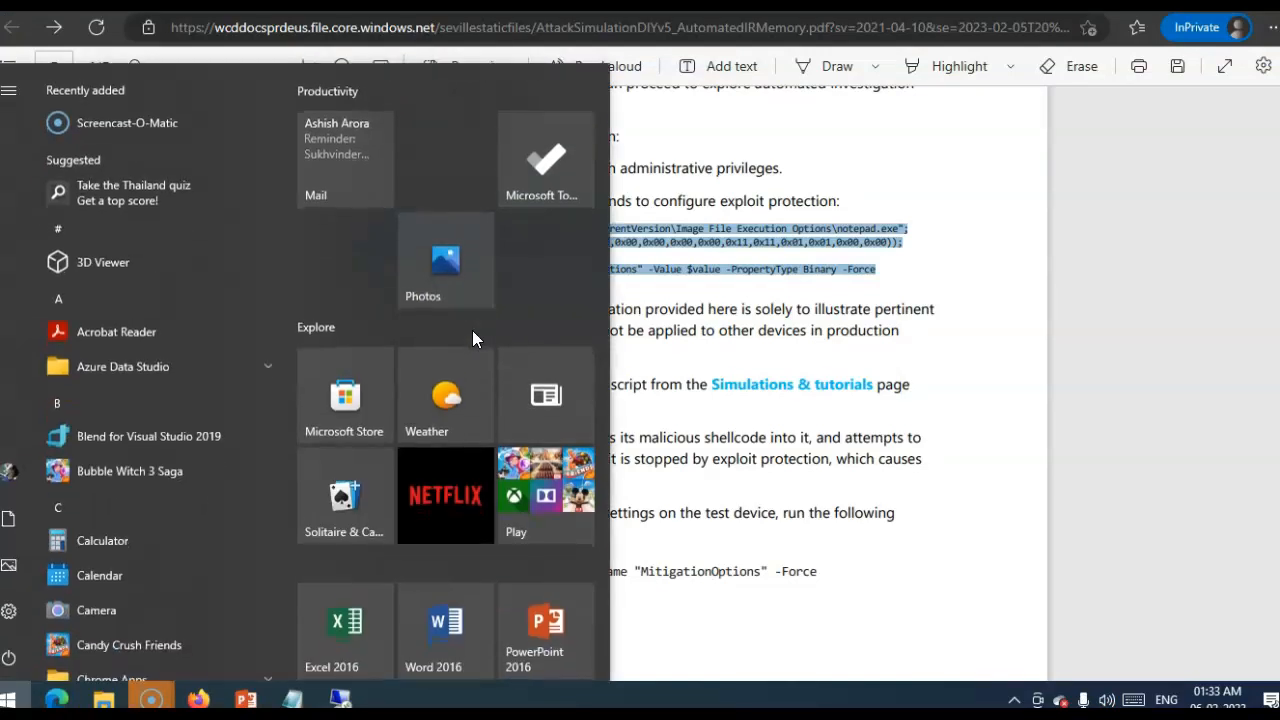
text(notepad)
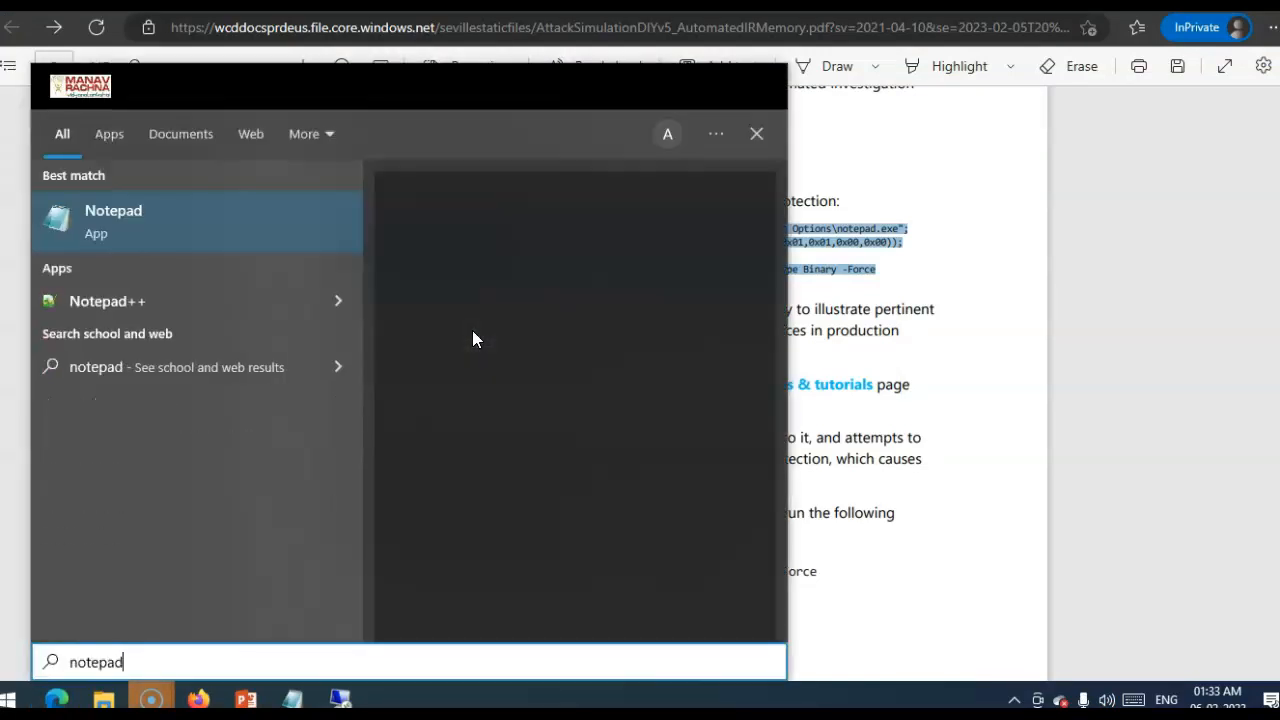
click(113, 220)
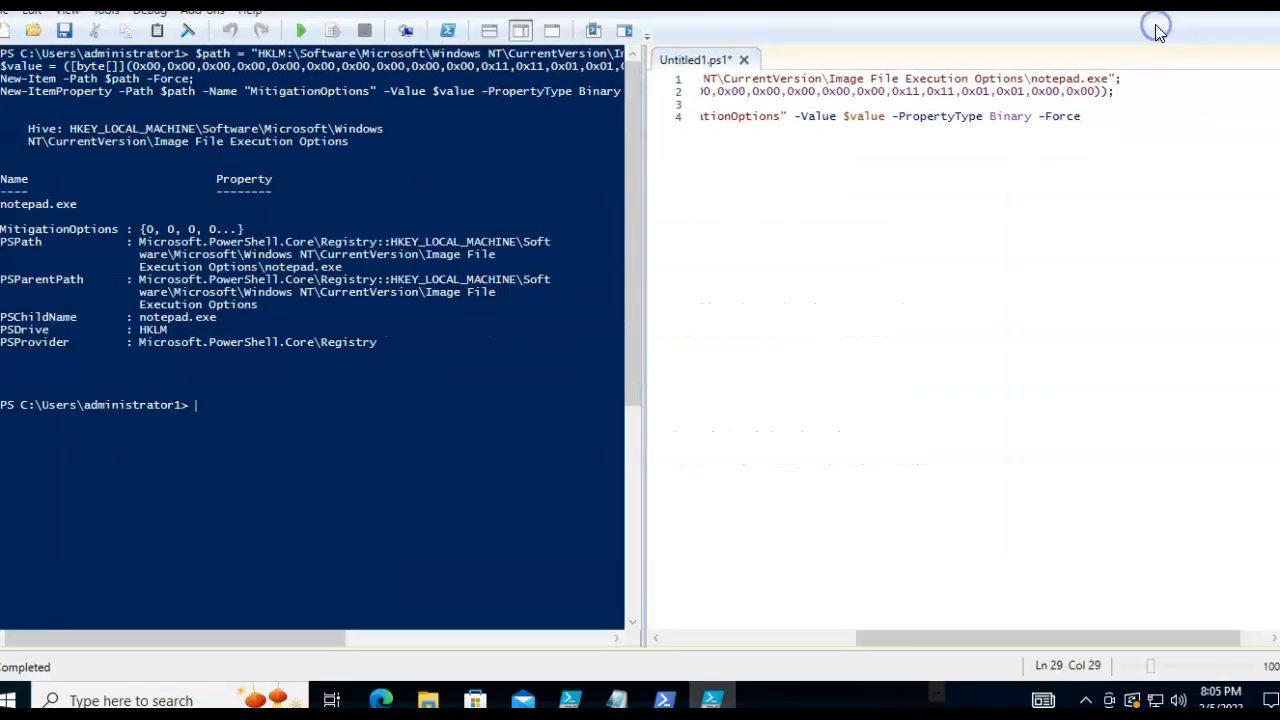
mouse_move(794, 231)
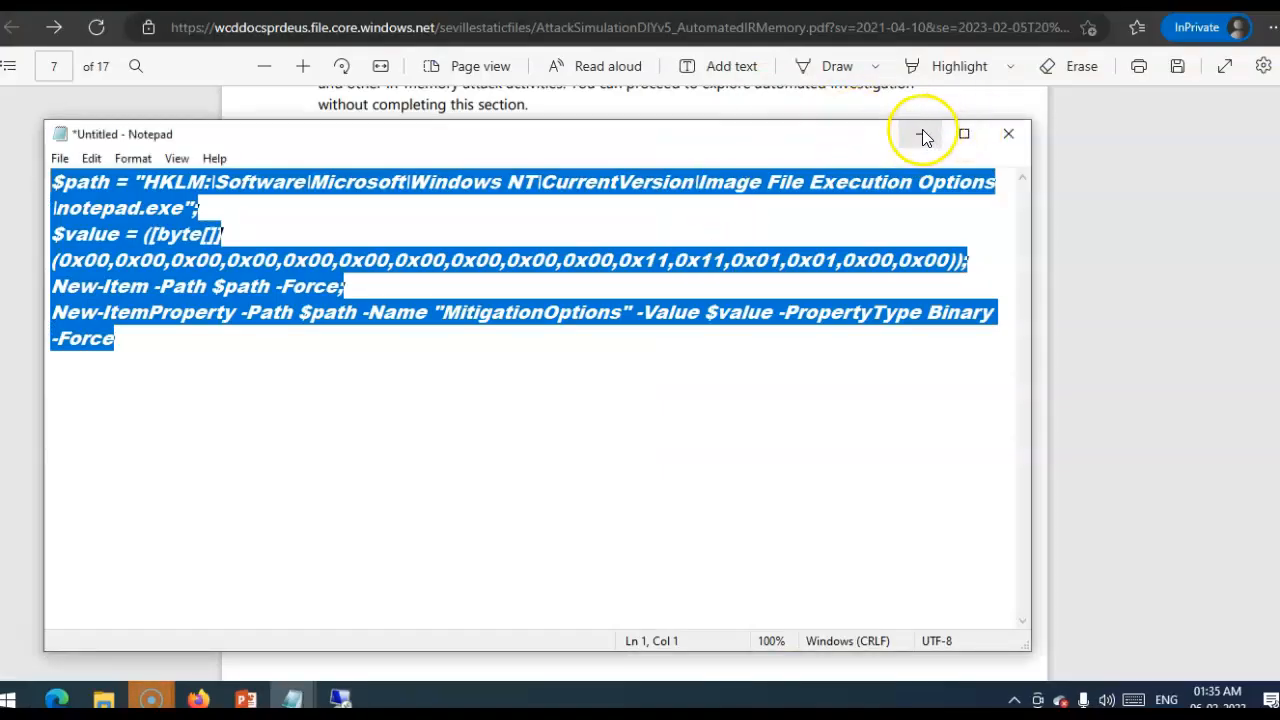
click(922, 133)
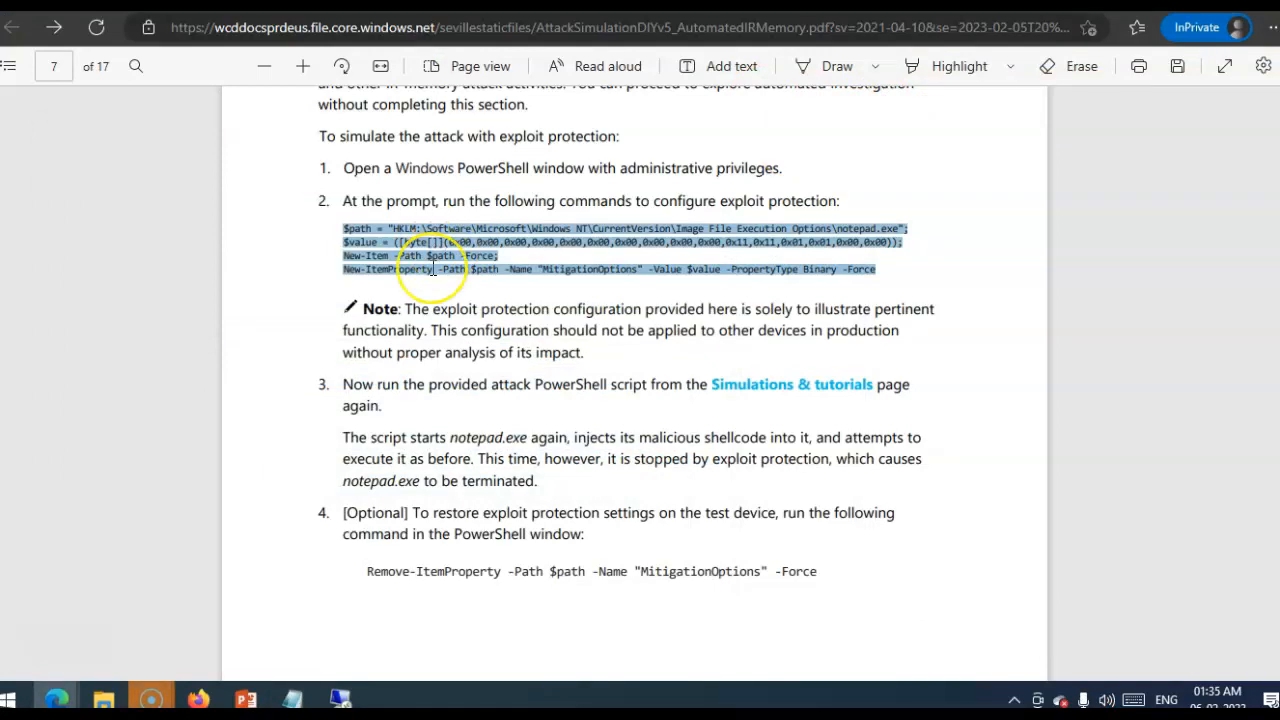
mouse_move(563, 316)
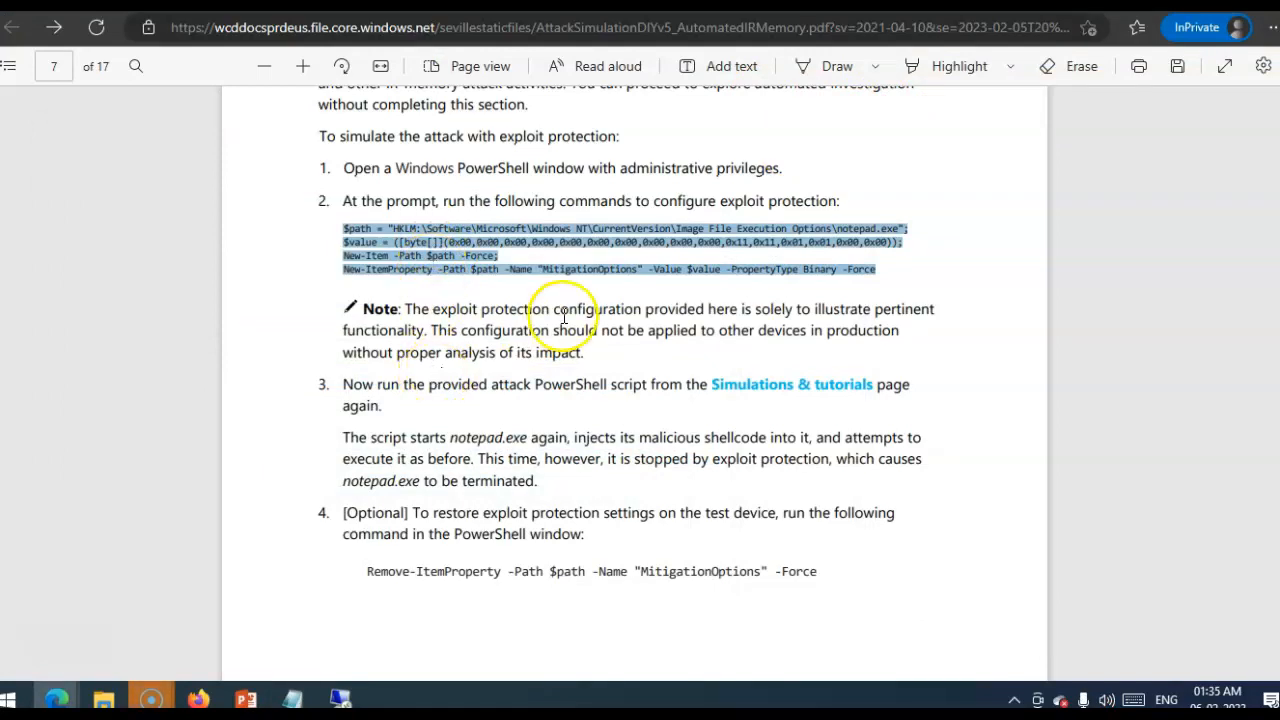
mouse_move(735, 400)
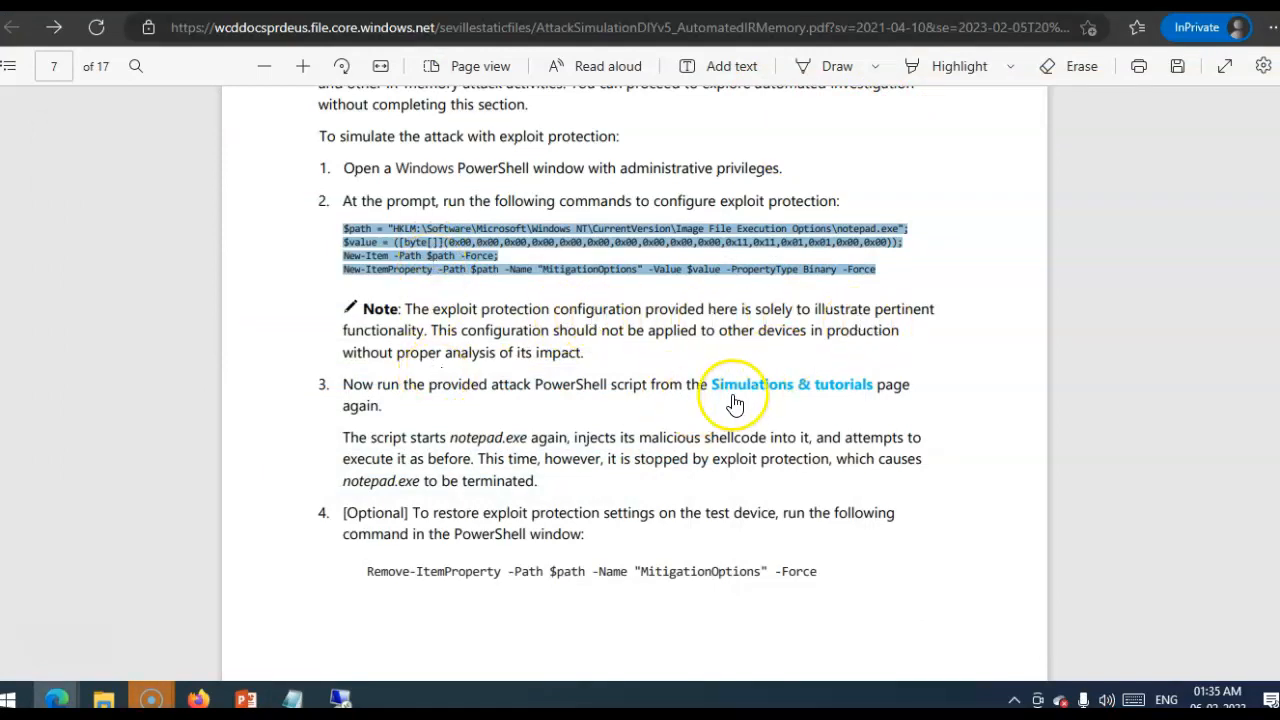
mouse_move(460, 410)
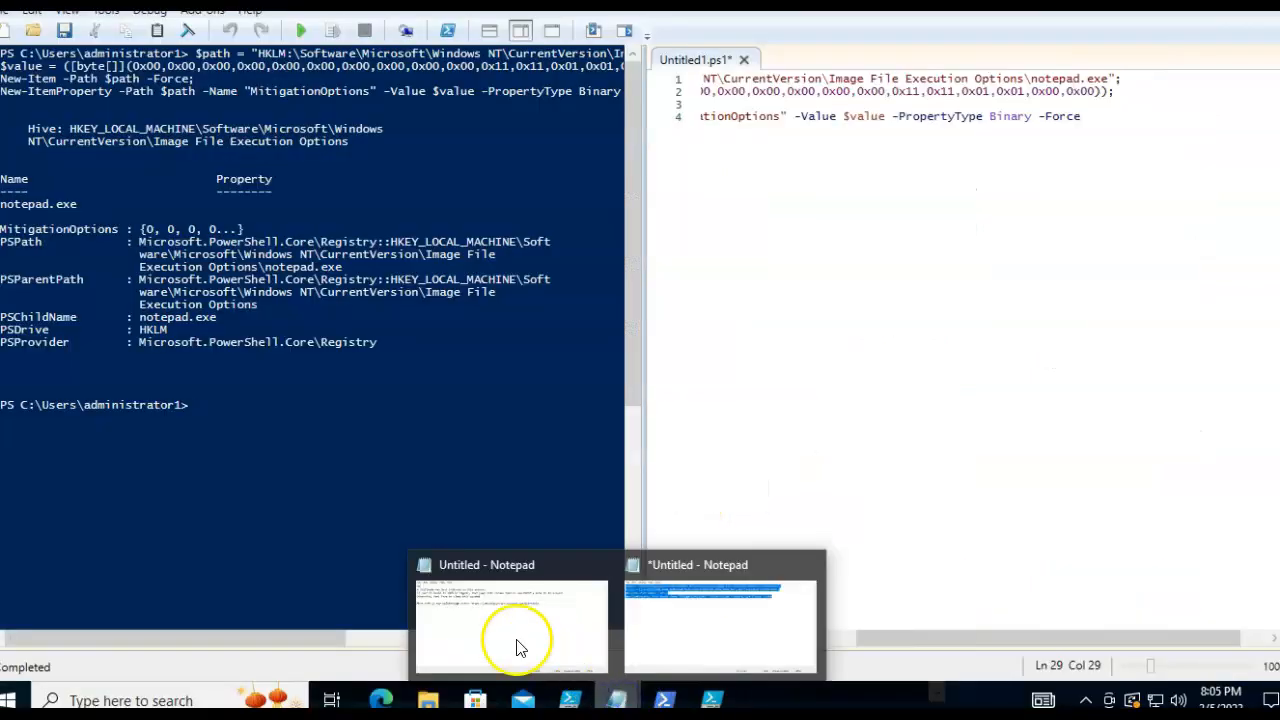
- Close the shellcode-injection Notepad notice and return to the exploit protection ISE window
click(510, 625)
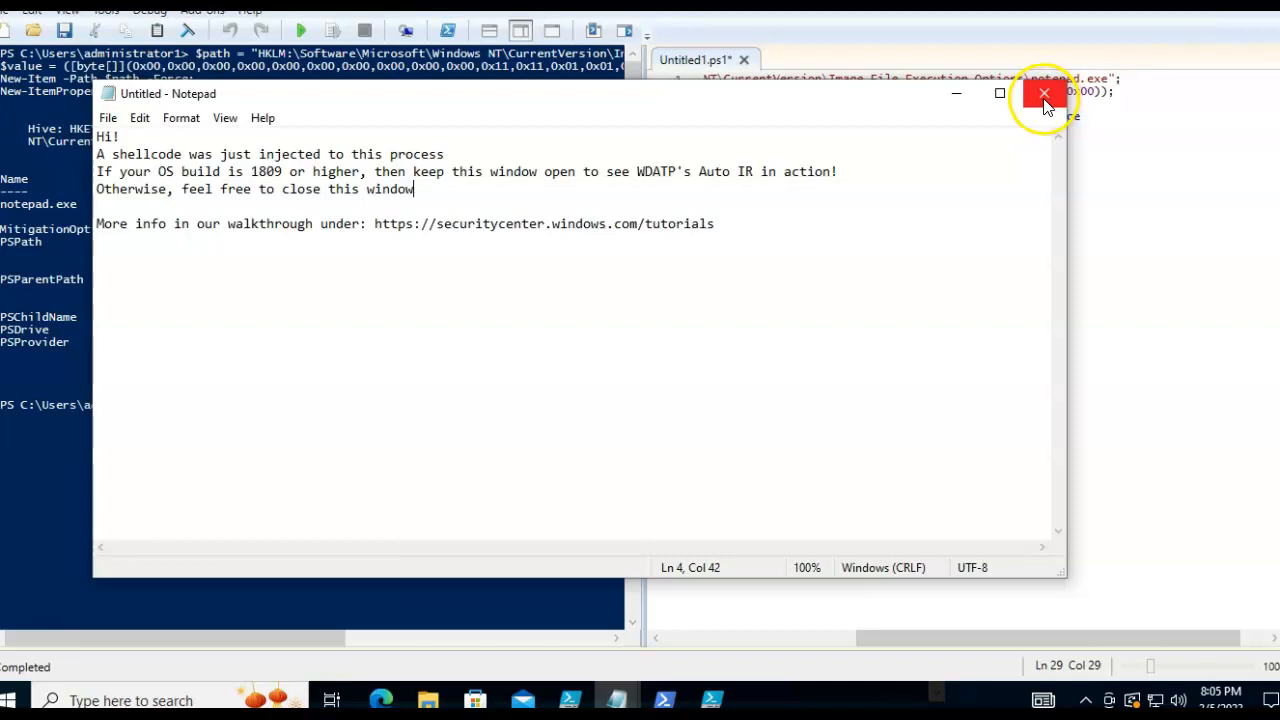
click(1044, 93)
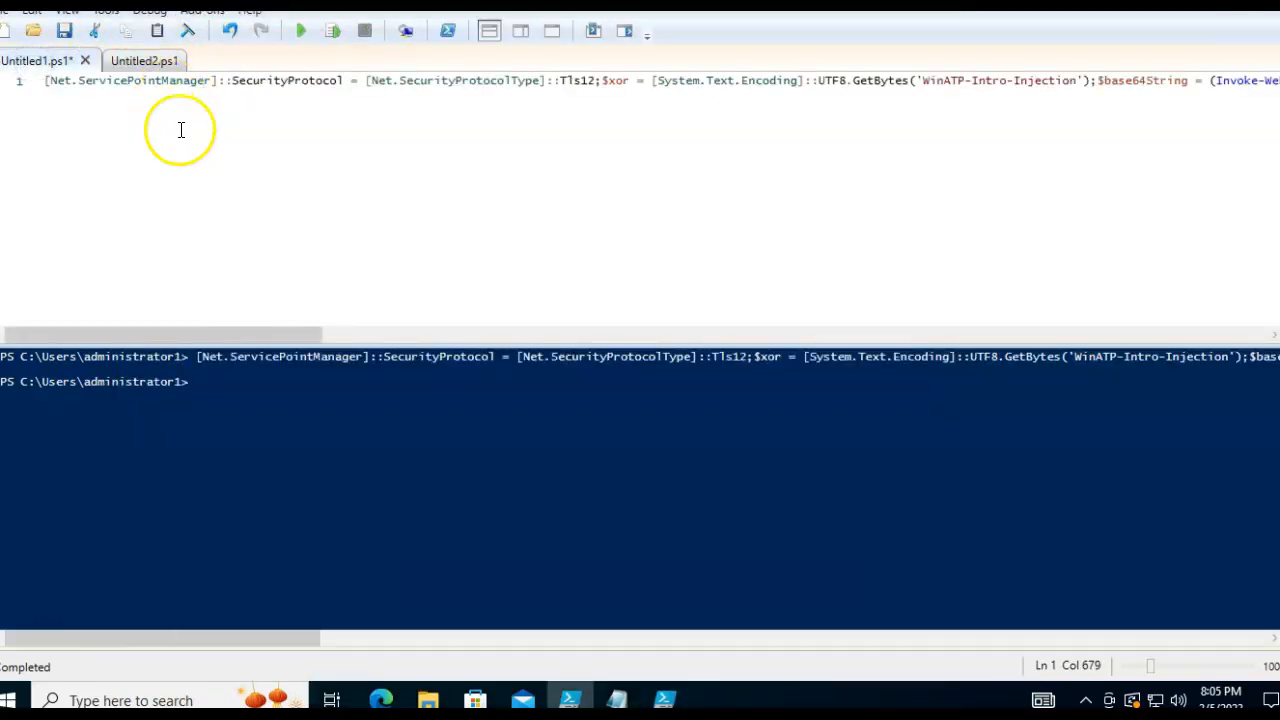
click(301, 30)
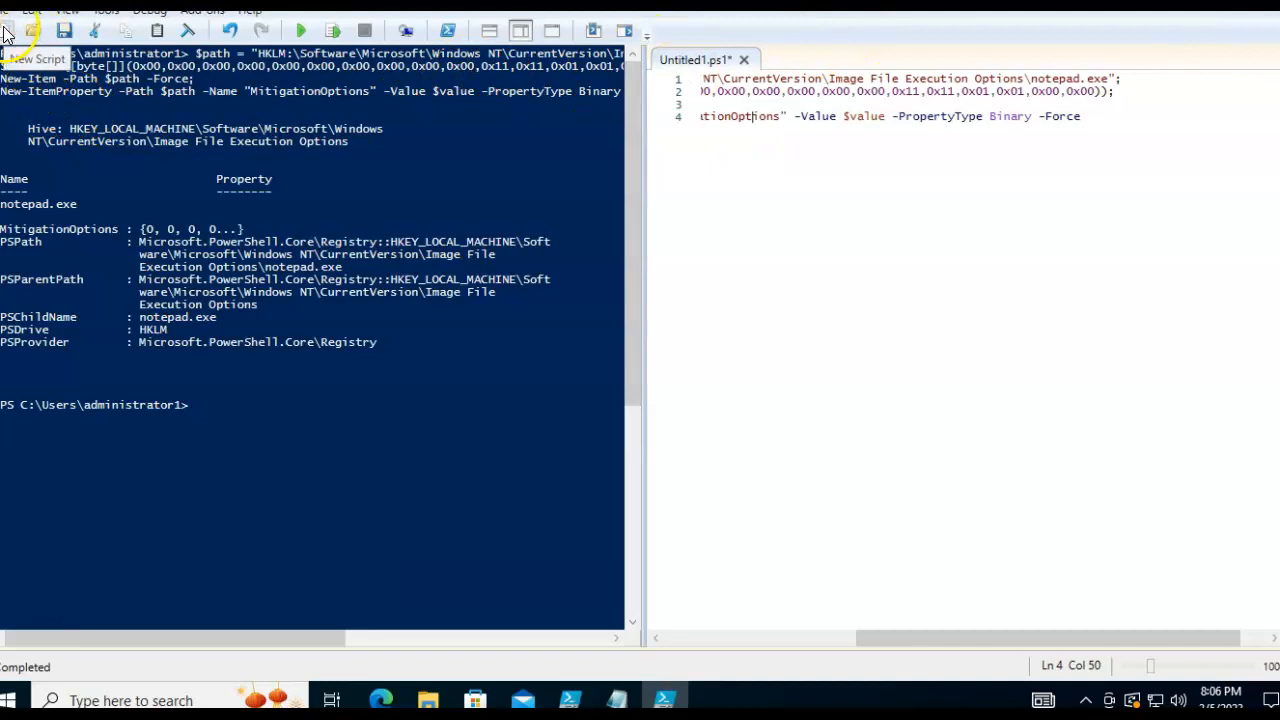
mouse_move(420, 368)
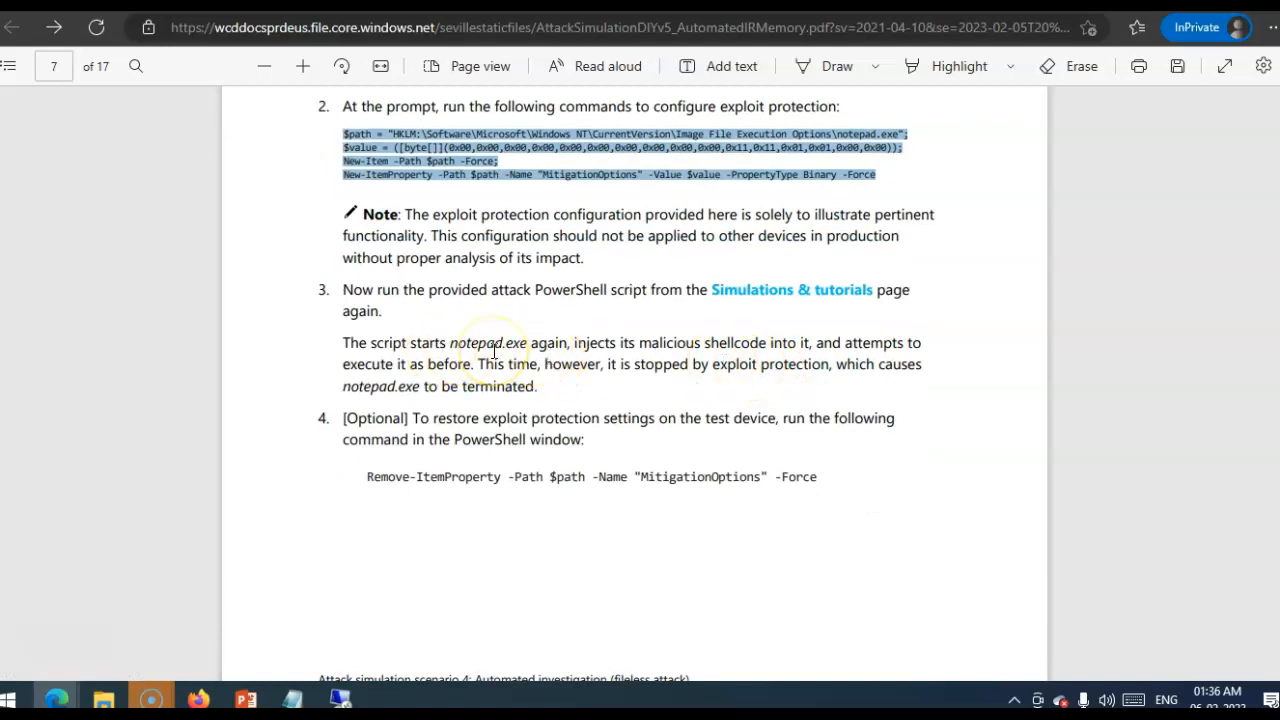
mouse_move(400, 380)
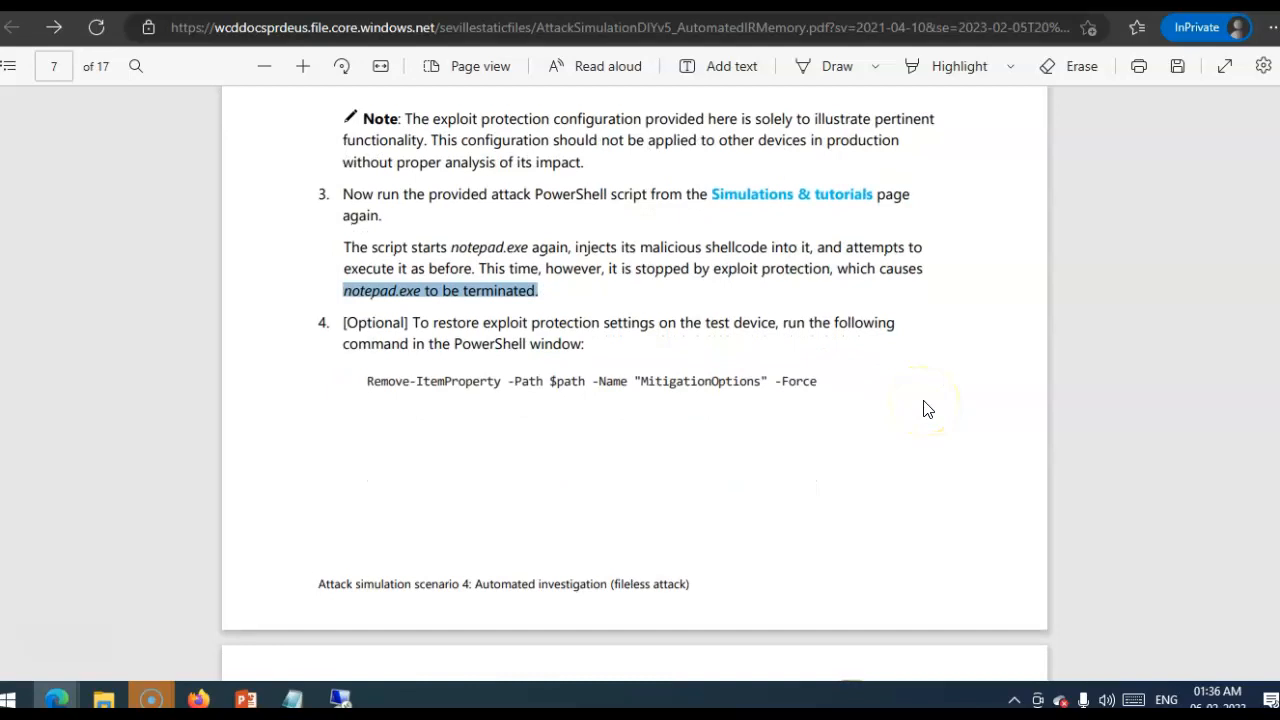
- Scroll page 7 to the notepad.exe termination step and the optional restore command
scroll(down, 3)
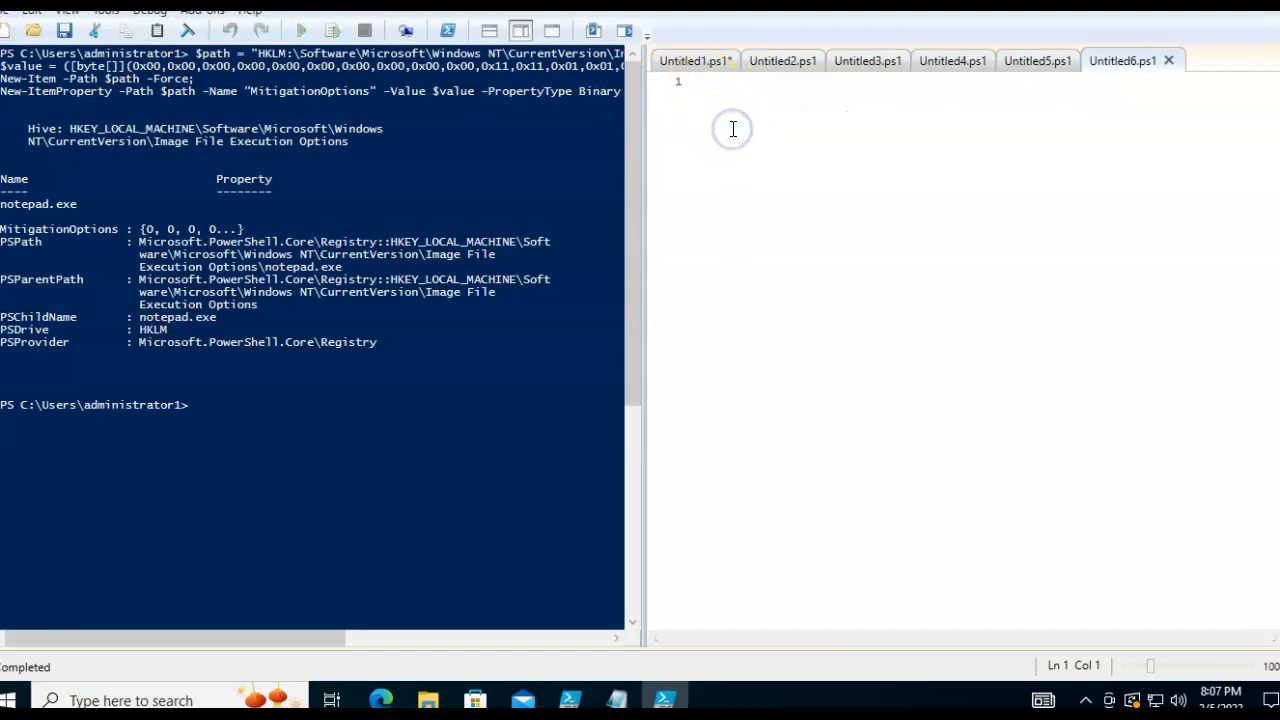
- Enter the Remove-ItemProperty MitigationOptions command and run the attack script again
text(Remove-ItemProperty -Path $path -Name "MitigationOptions" -Force)
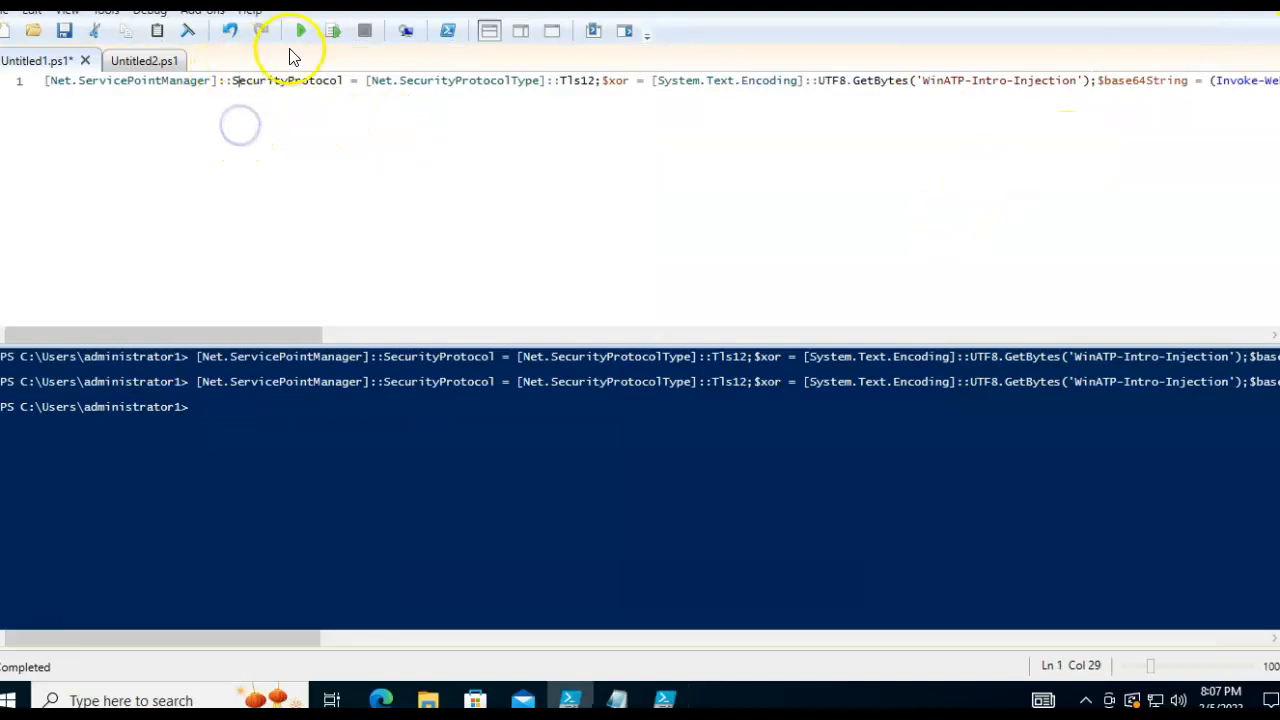
click(300, 30)
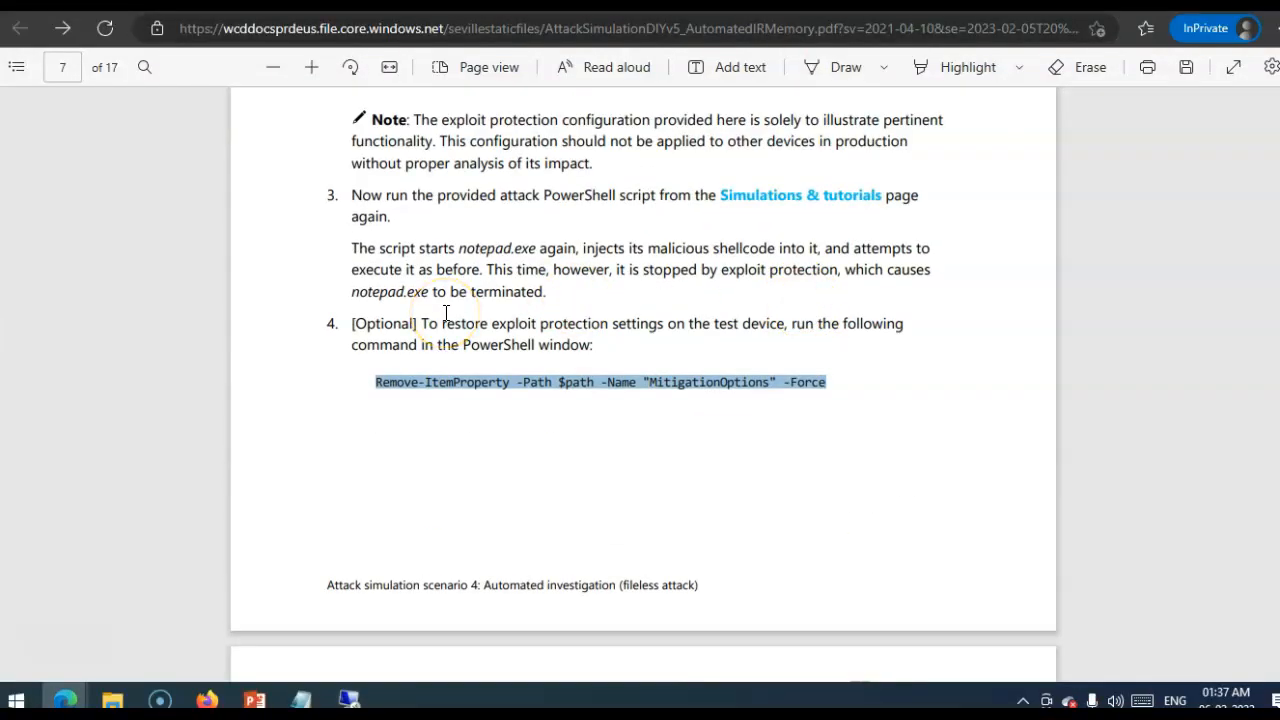
- Scroll to page 8 and read the note about when alerts appear
scroll(down, 3)
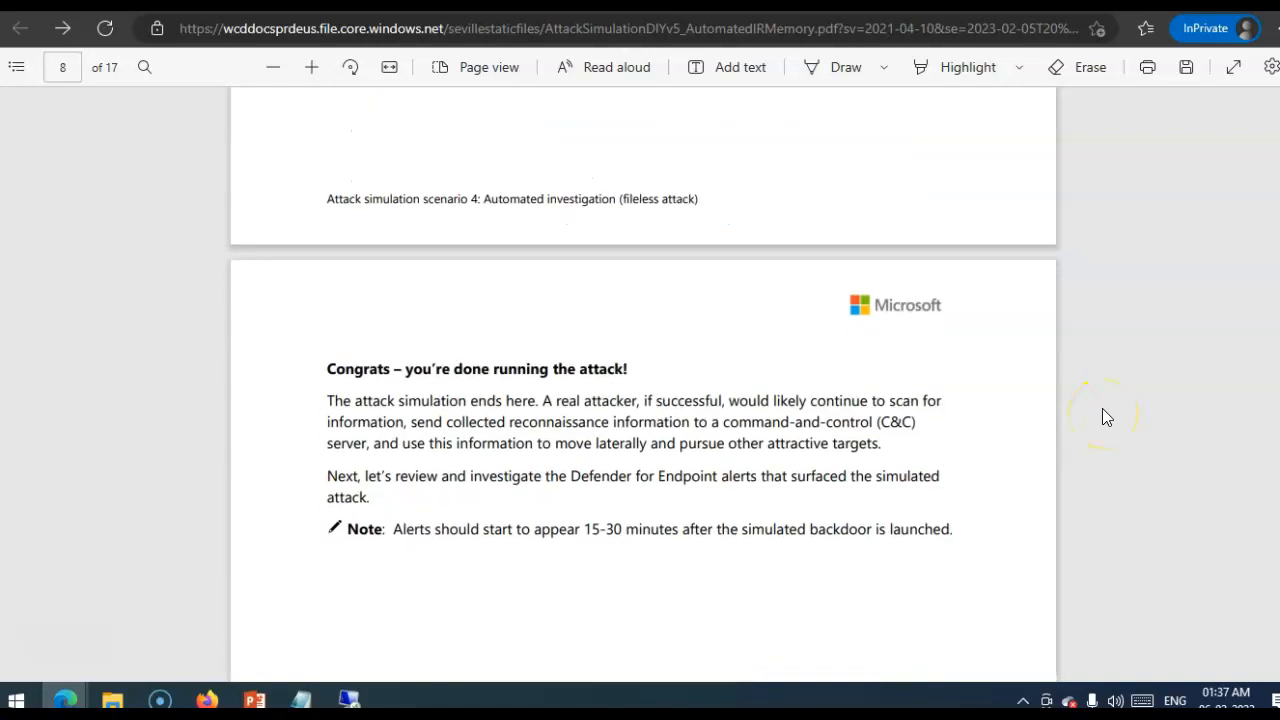
scroll(down, 3)
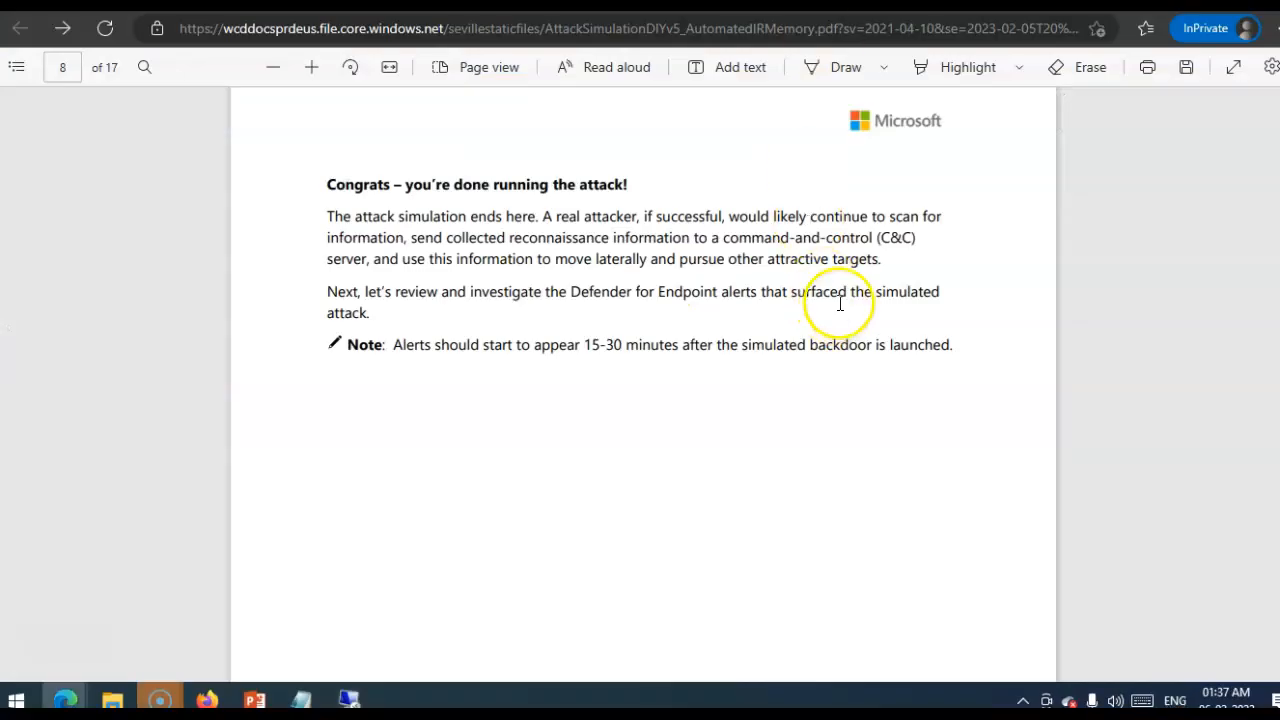
mouse_move(783, 300)
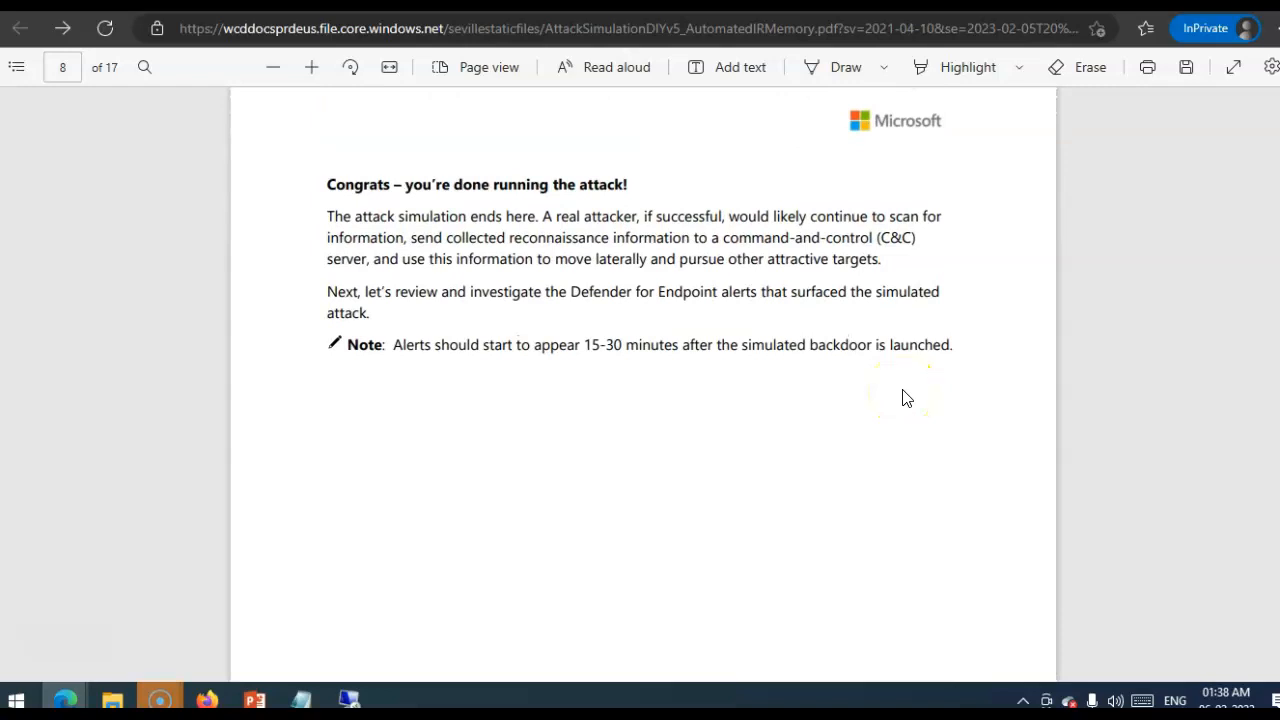
drag(482, 345, 745, 345)
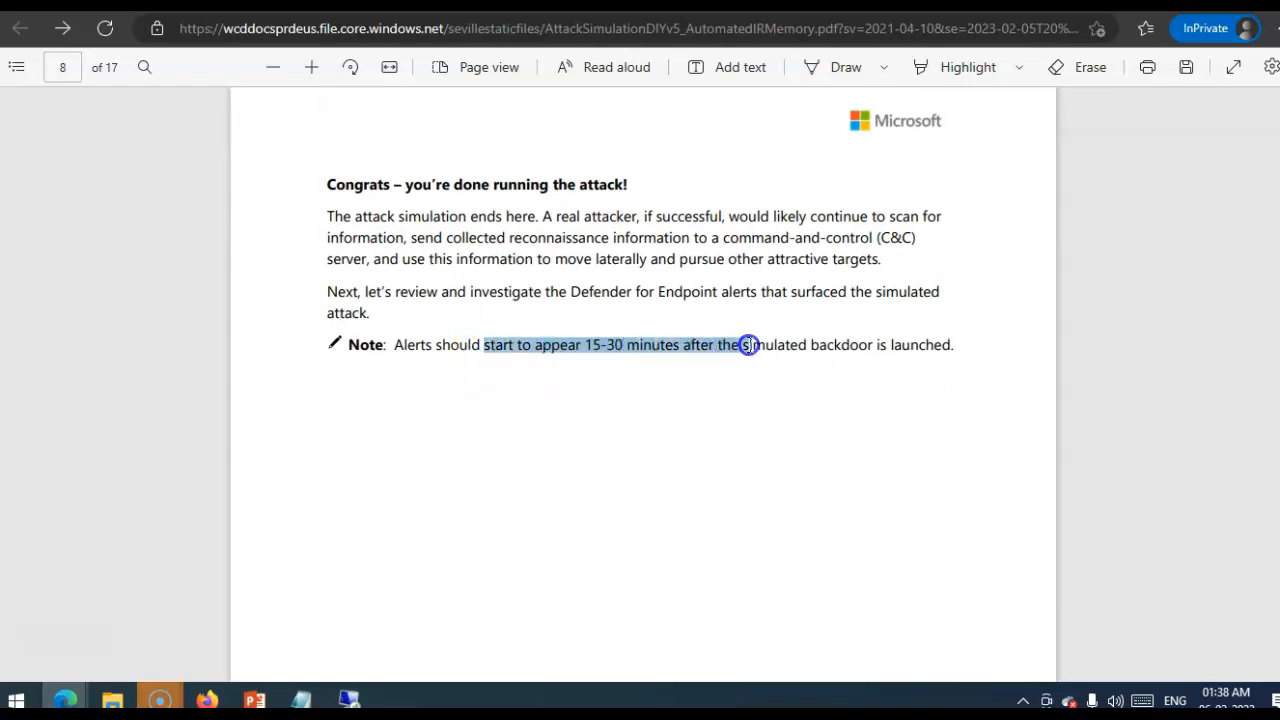
click(665, 407)
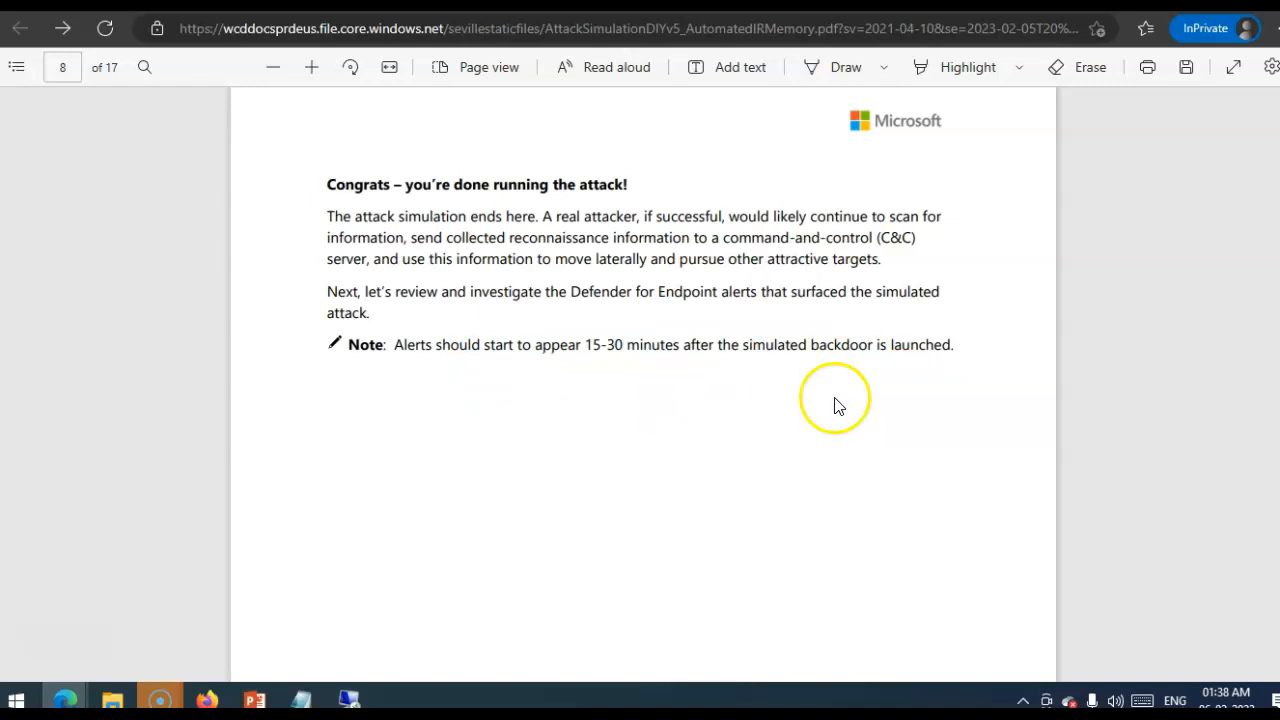
- Move on to page 9's 'Investigate the attack in the portal' section
scroll(down, 3)
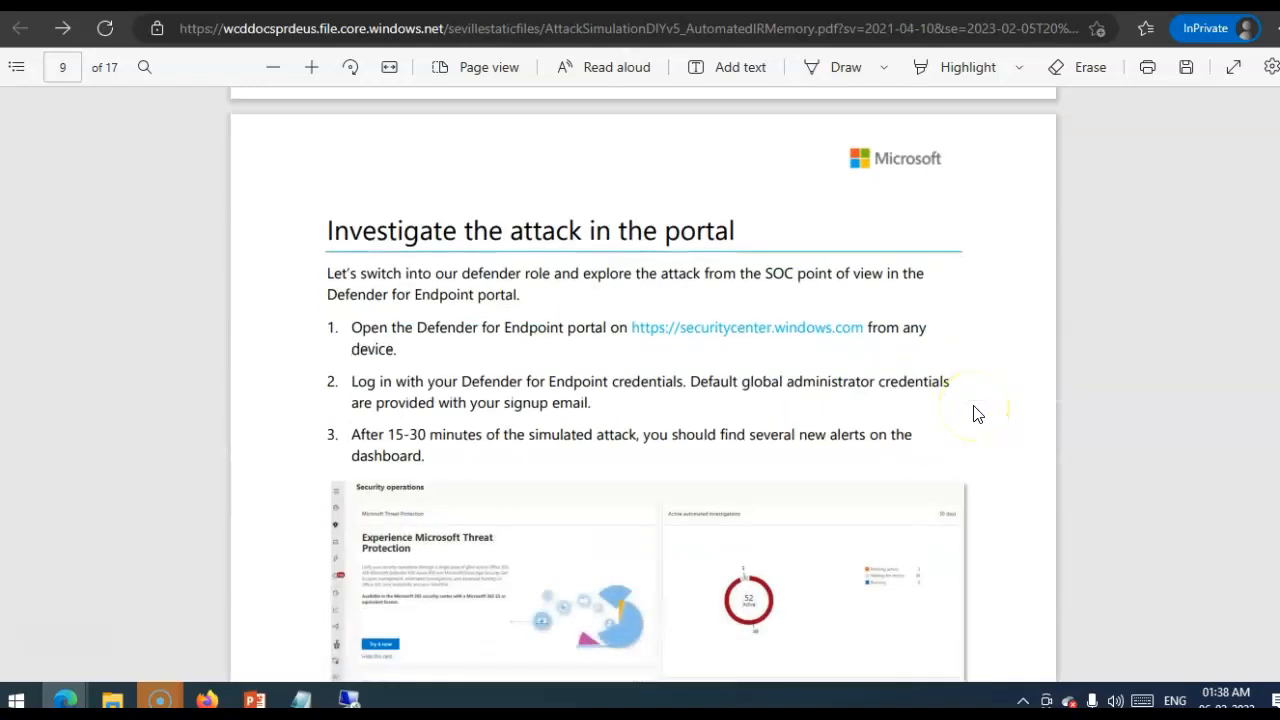
scroll(down, 3)
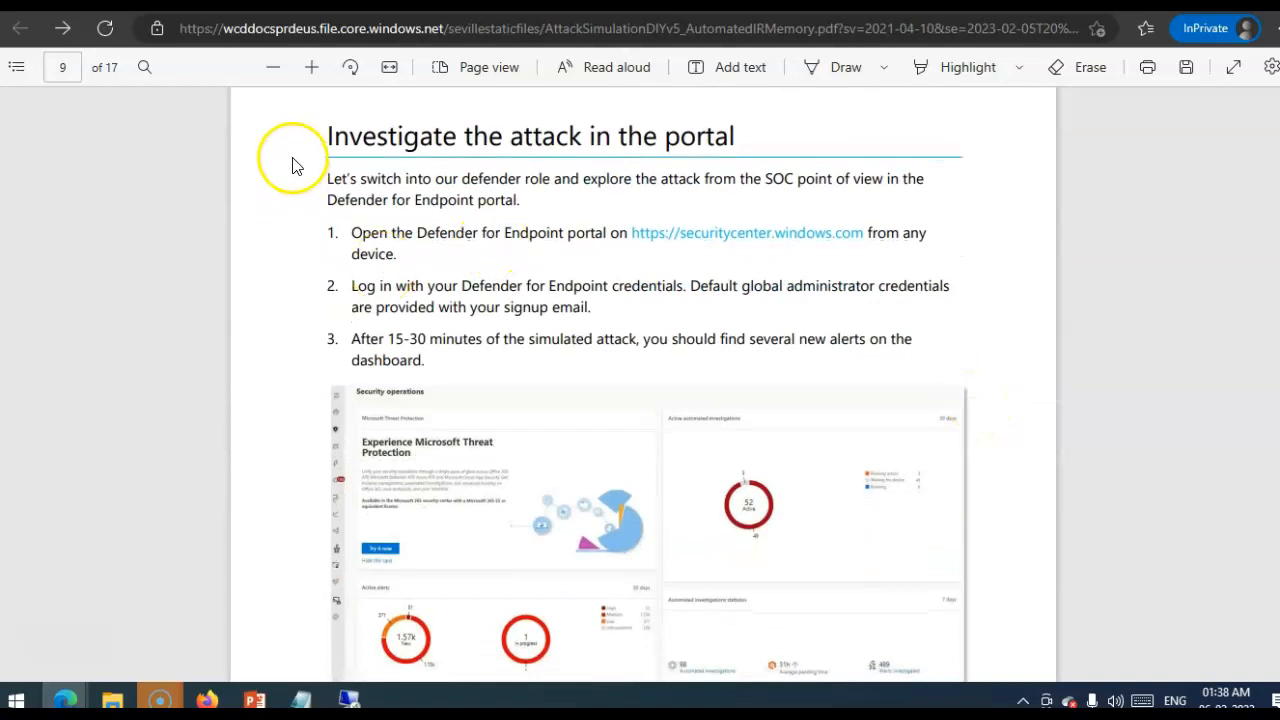
triple_click(530, 136)
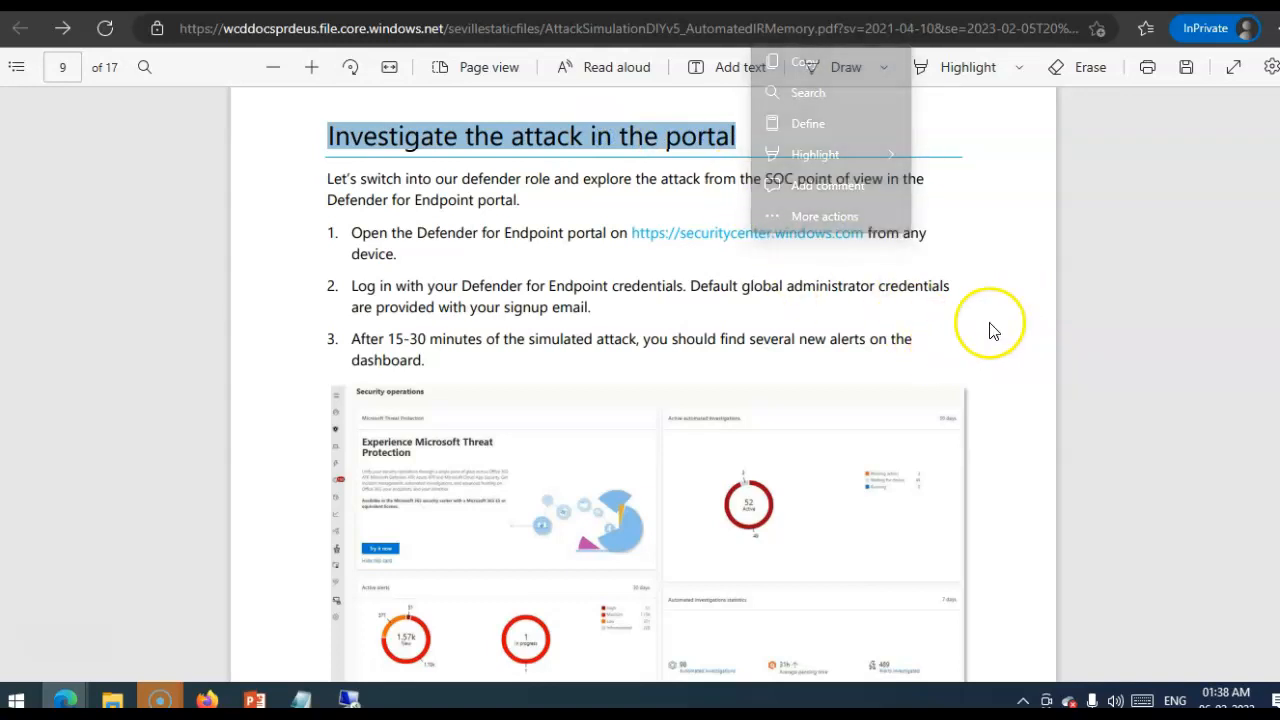
click(990, 335)
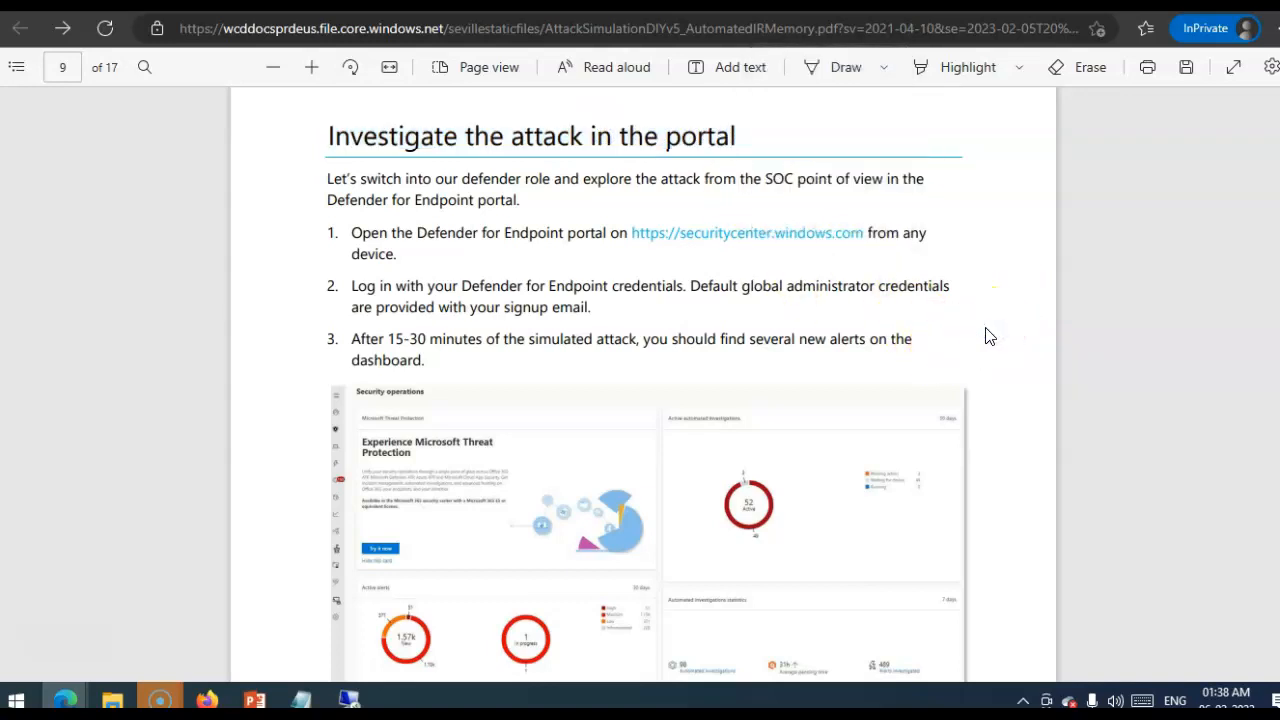
scroll(down, 3)
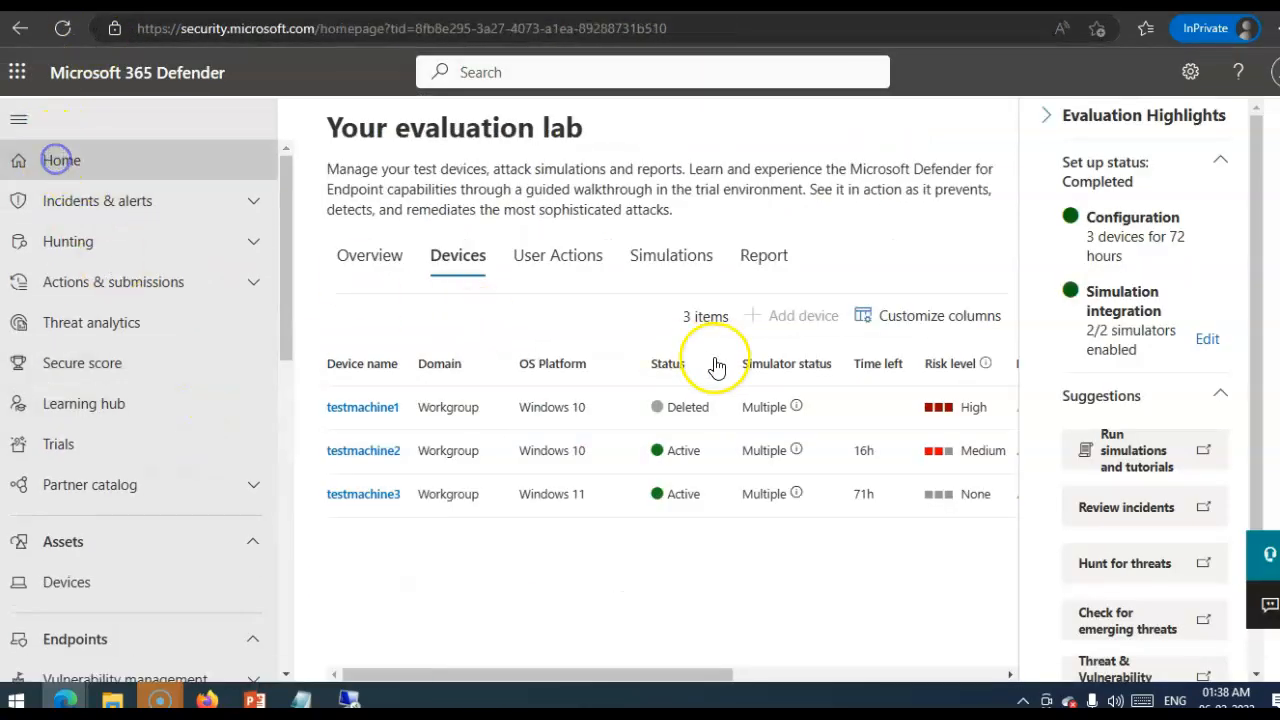
- Open the Defender Home dashboard, scroll through it, and return to the portal
click(61, 160)
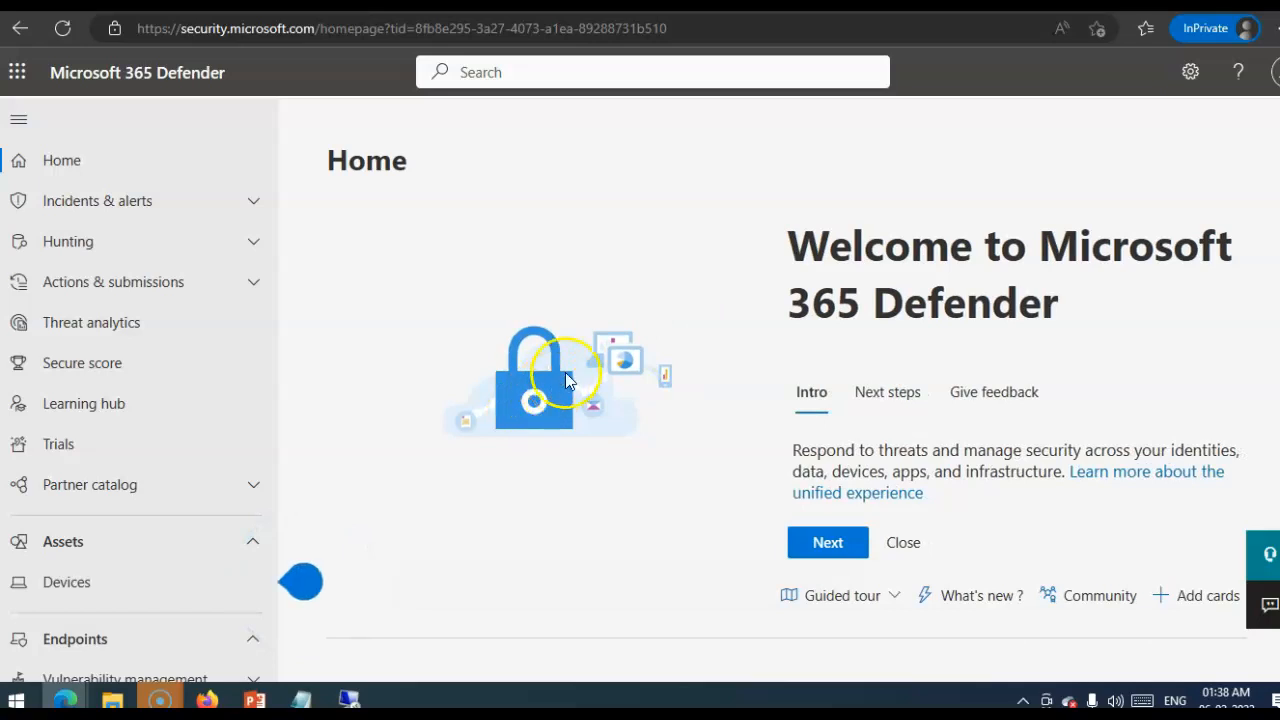
scroll(down, 3)
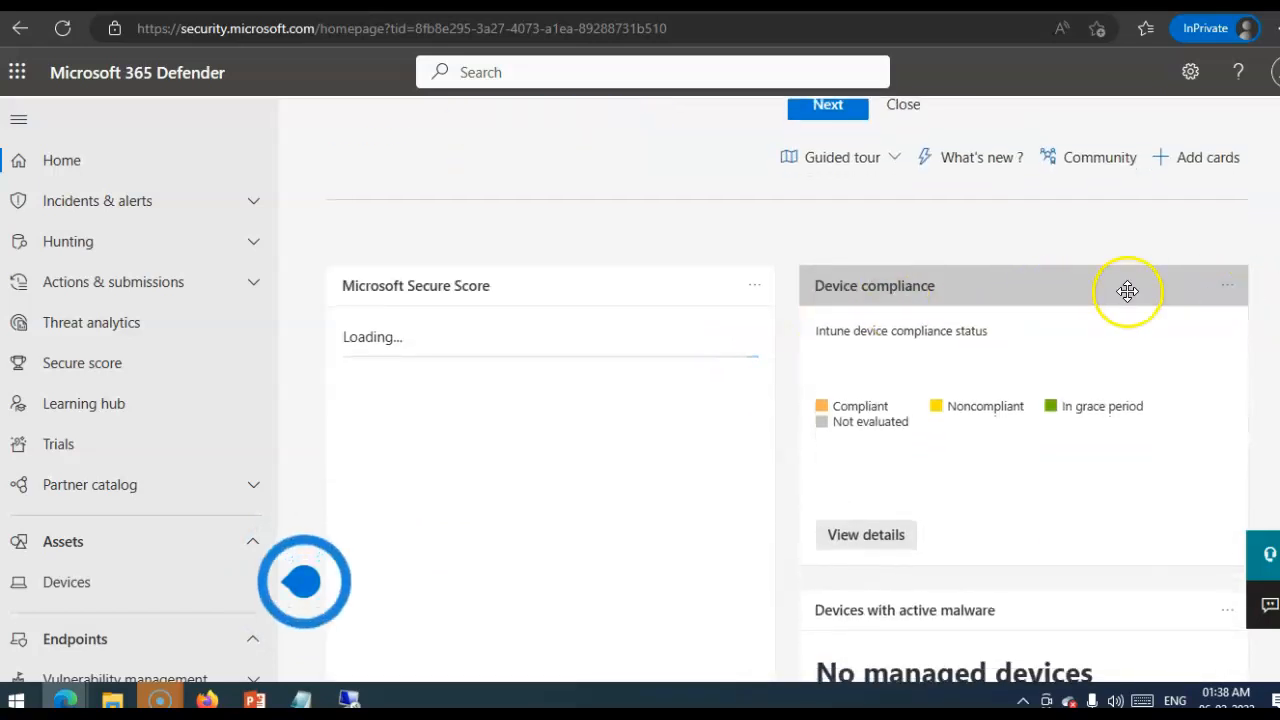
scroll(down, 3)
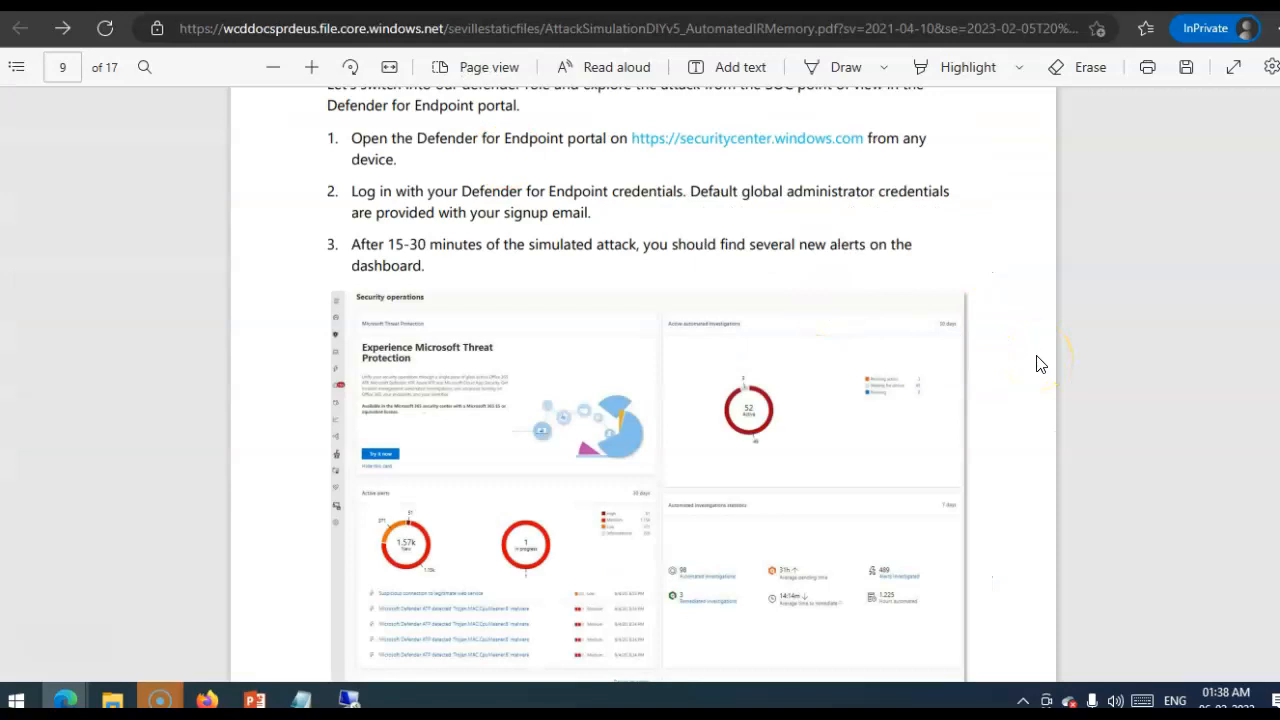
click(746, 138)
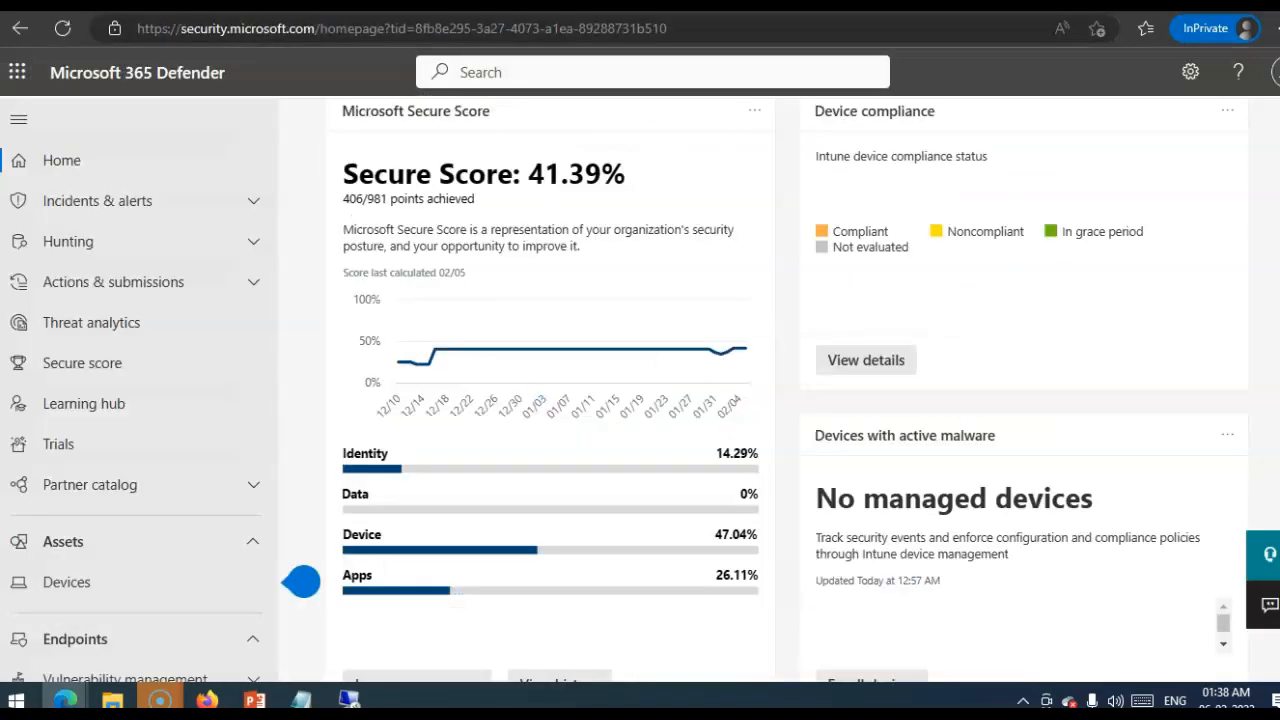
mouse_move(128, 210)
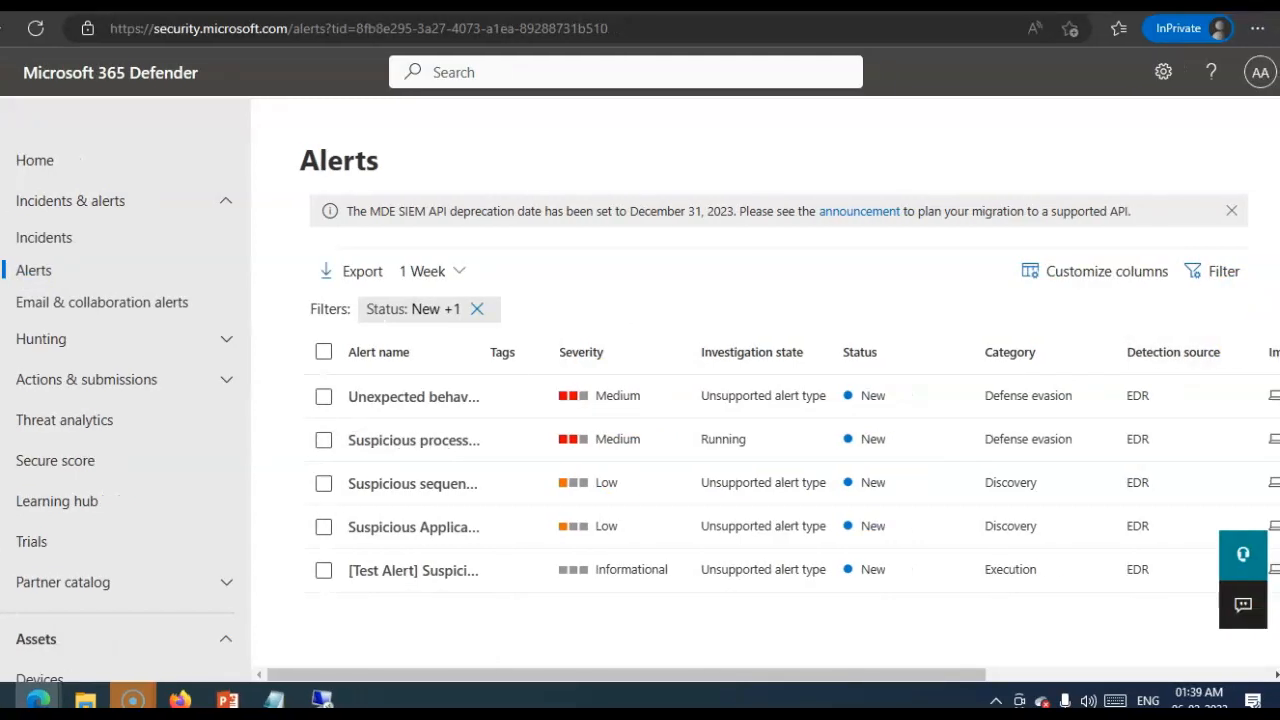
mouse_move(435, 439)
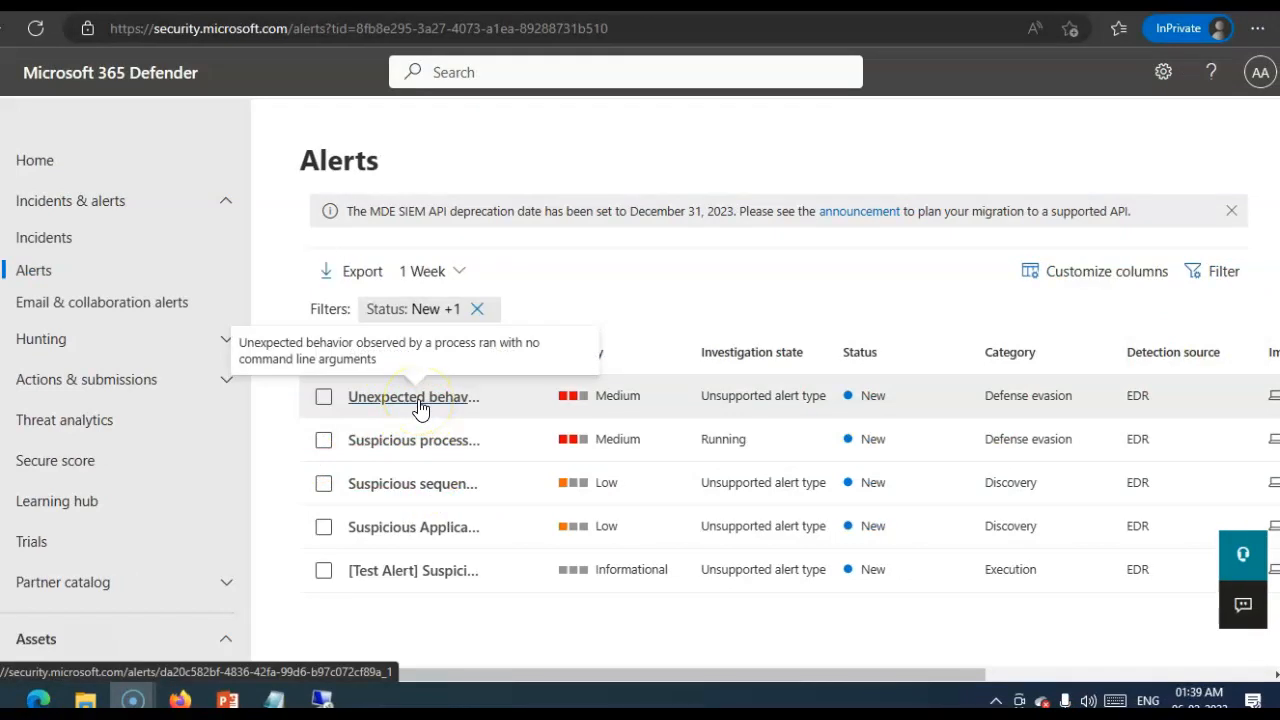
mouse_move(415, 450)
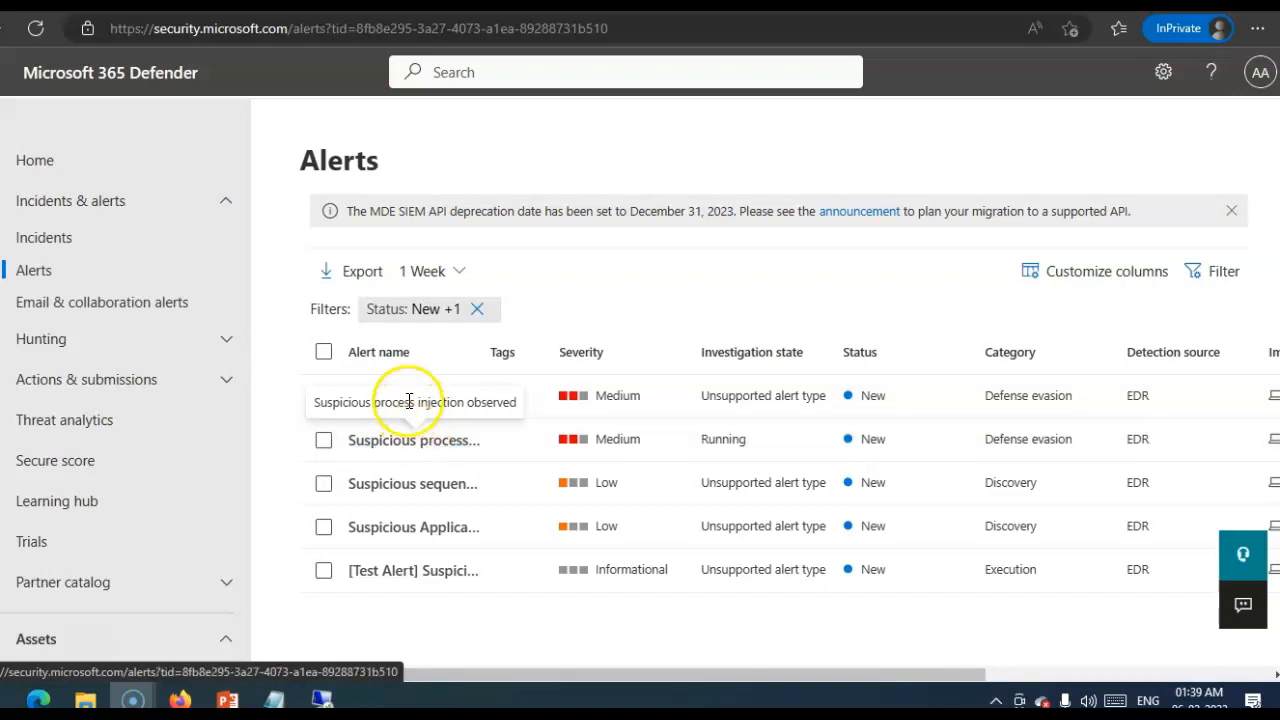
- Open the testmachine2 alert for unexpected process behavior with no command line arguments
click(414, 401)
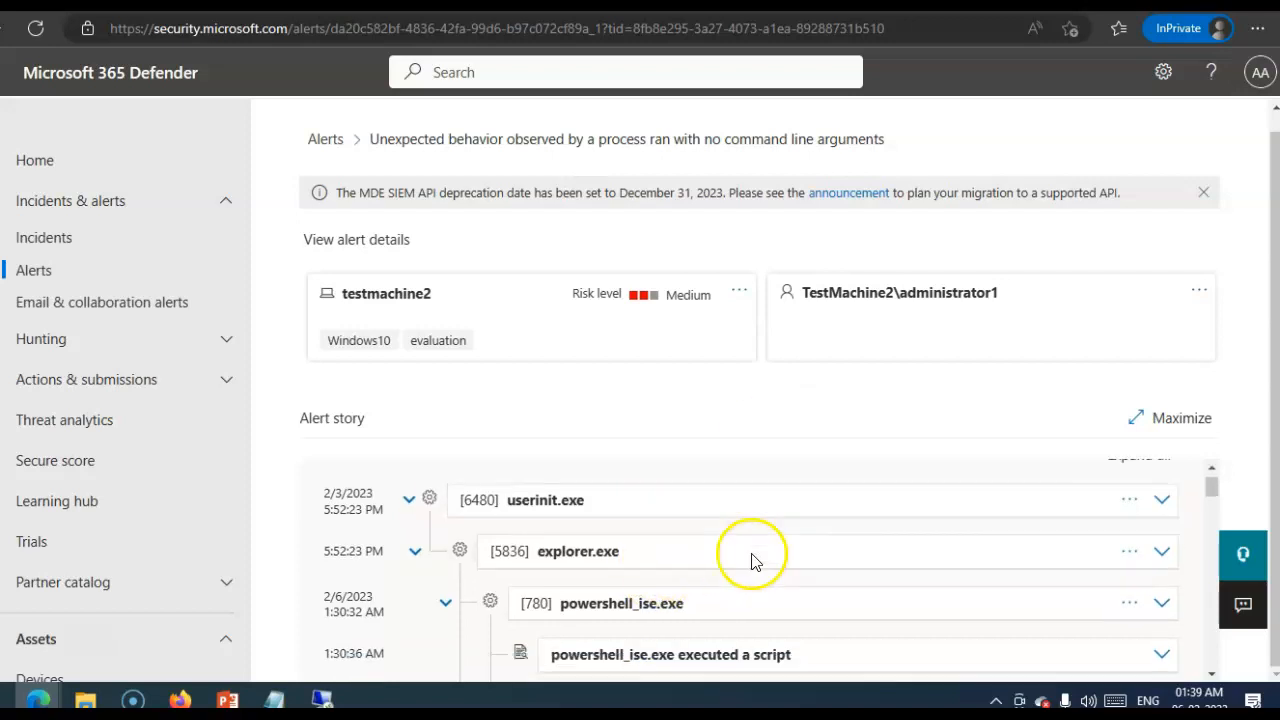
- Scroll down the alert story and open the notepad.exe process details
scroll(down, 3)
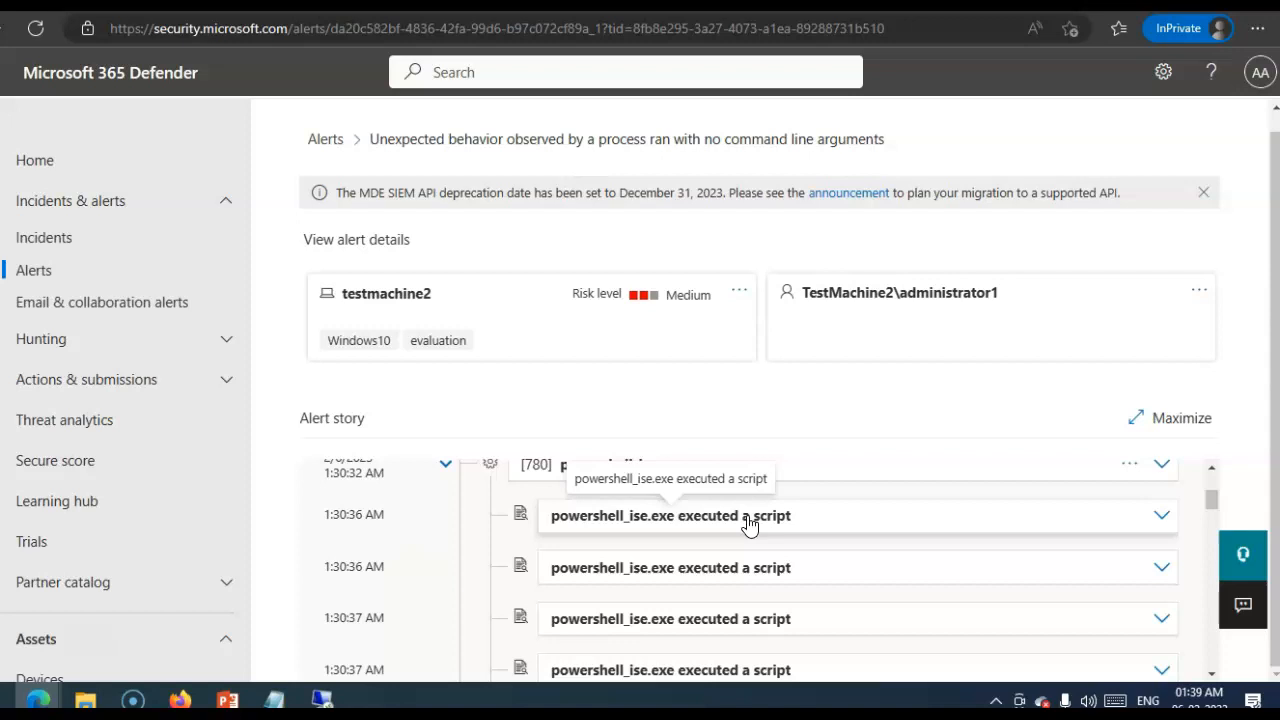
scroll(down, 3)
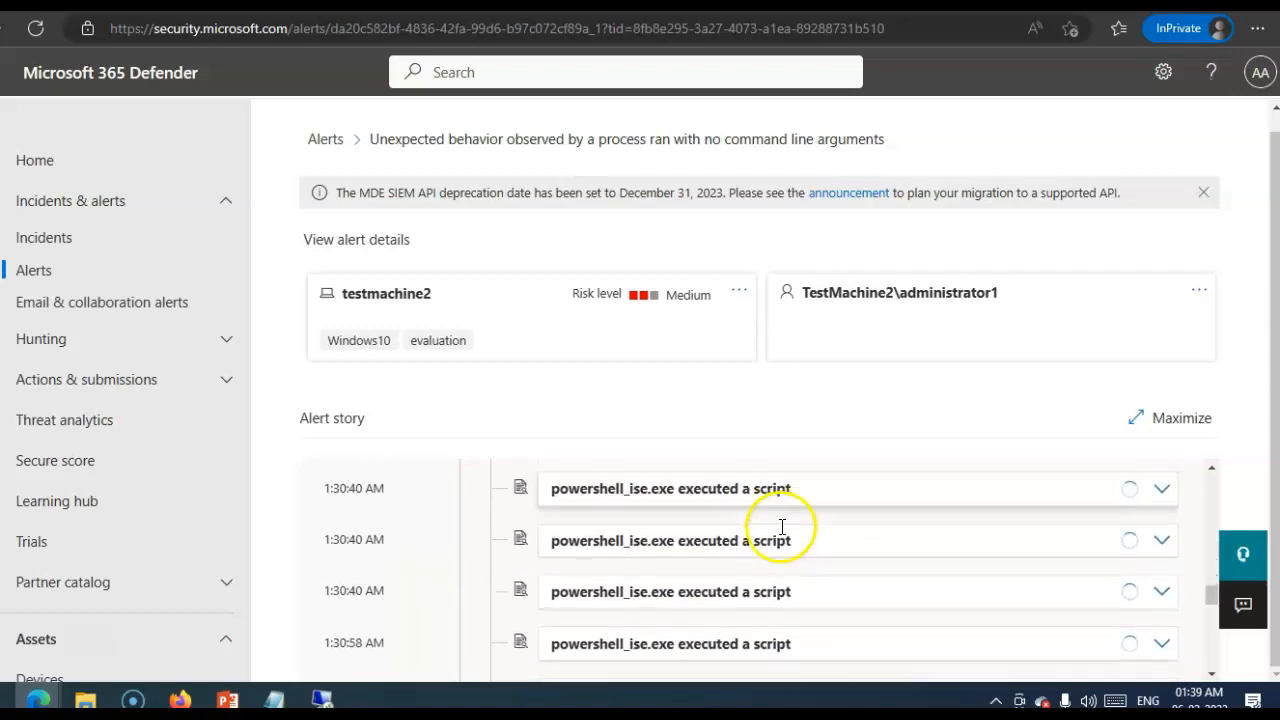
scroll(down, 3)
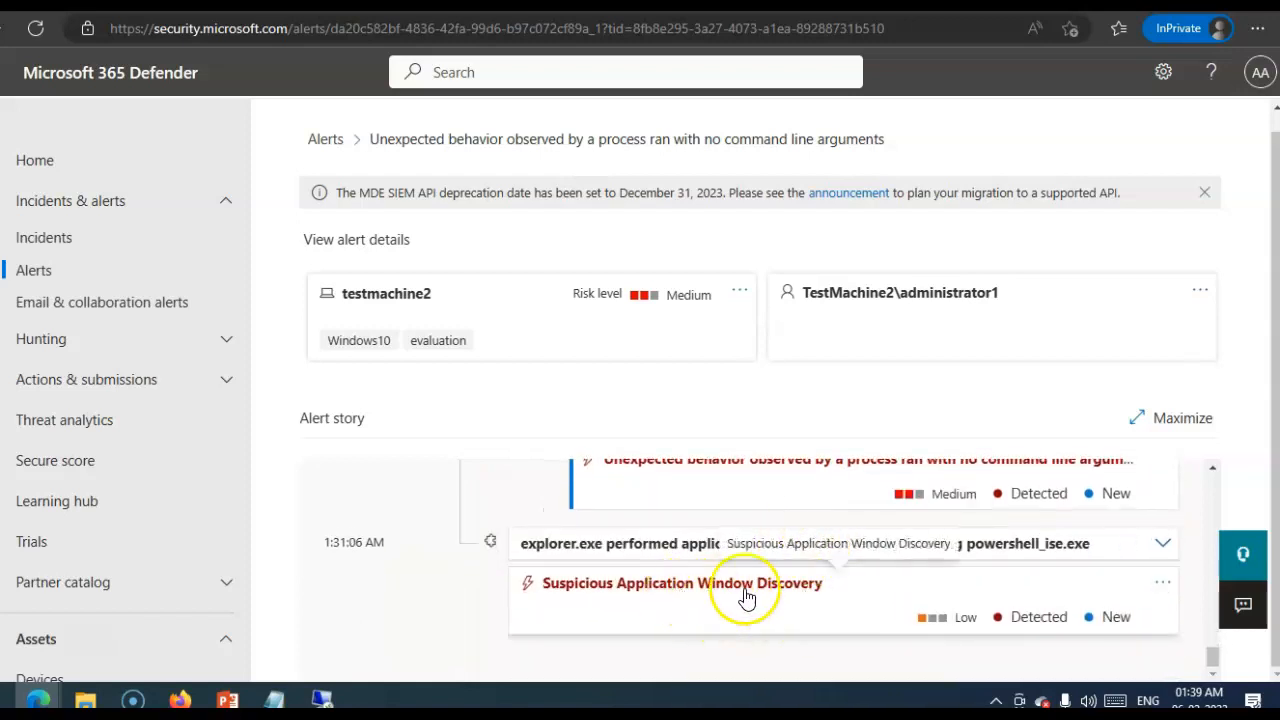
scroll(down, 3)
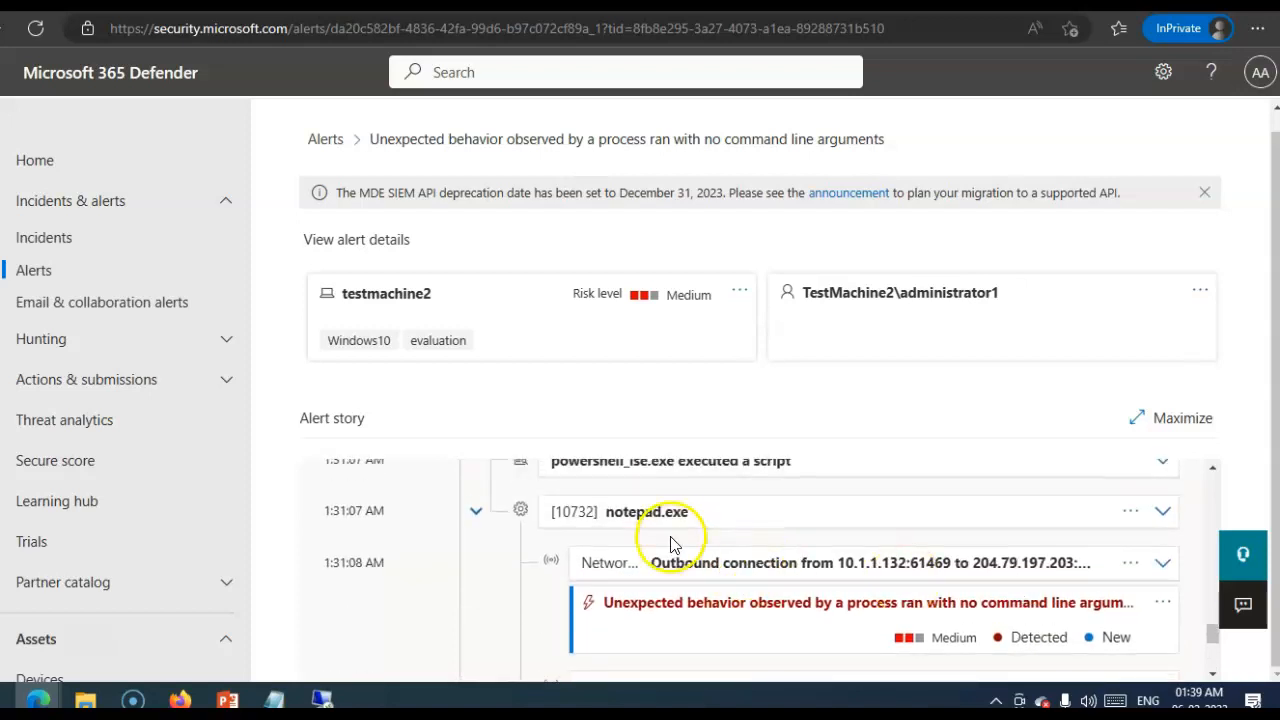
click(646, 511)
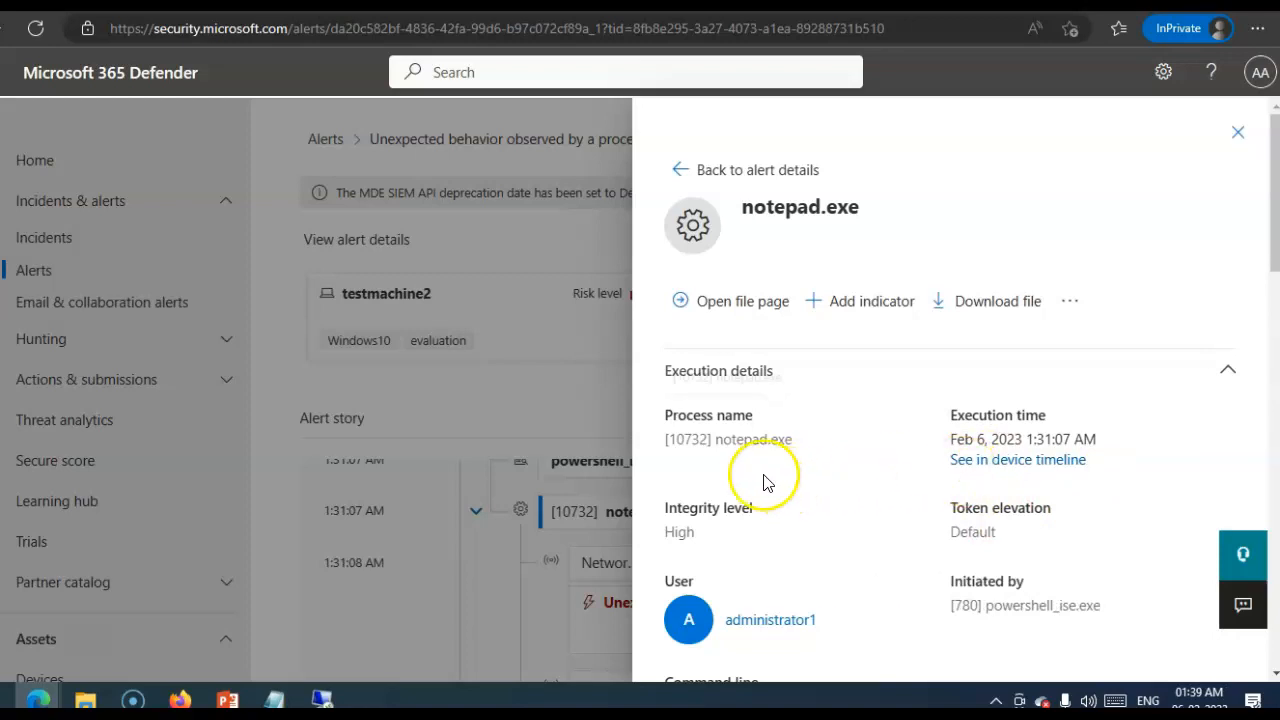
mouse_move(1157, 462)
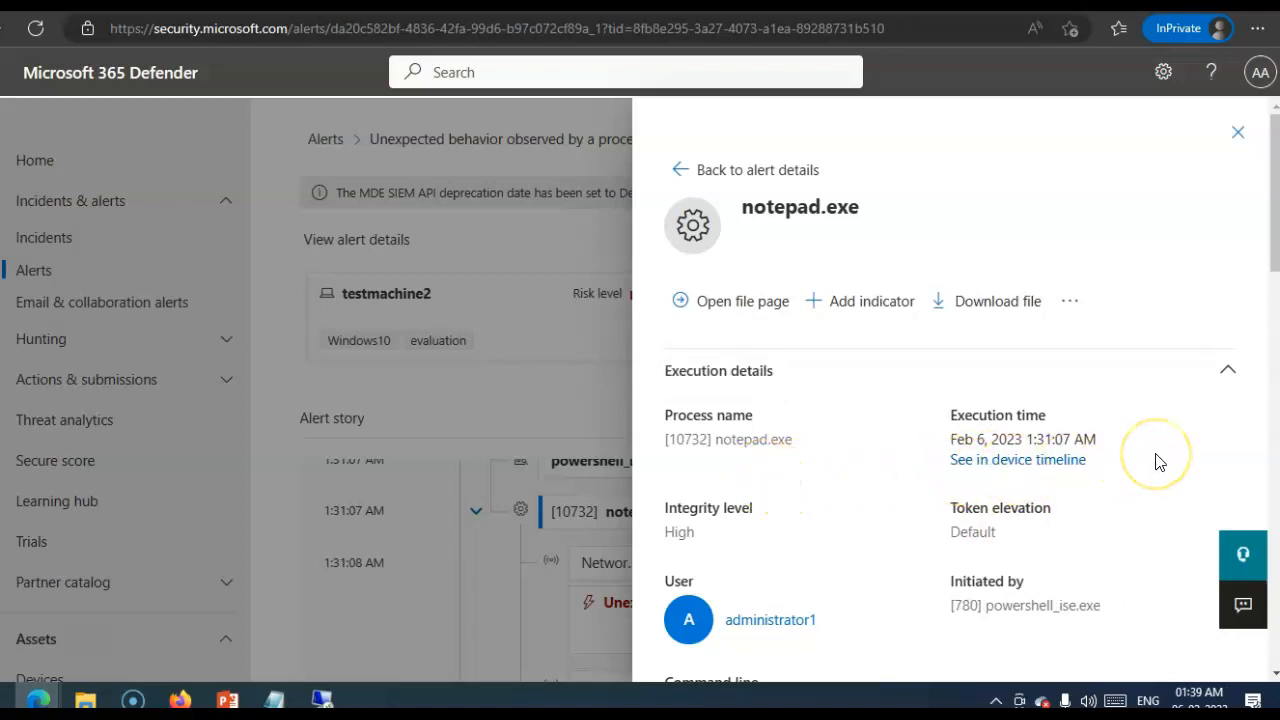
- Review the notepad.exe details, including 0/69 detections, then view the alert's recommended actions
scroll(down, 3)
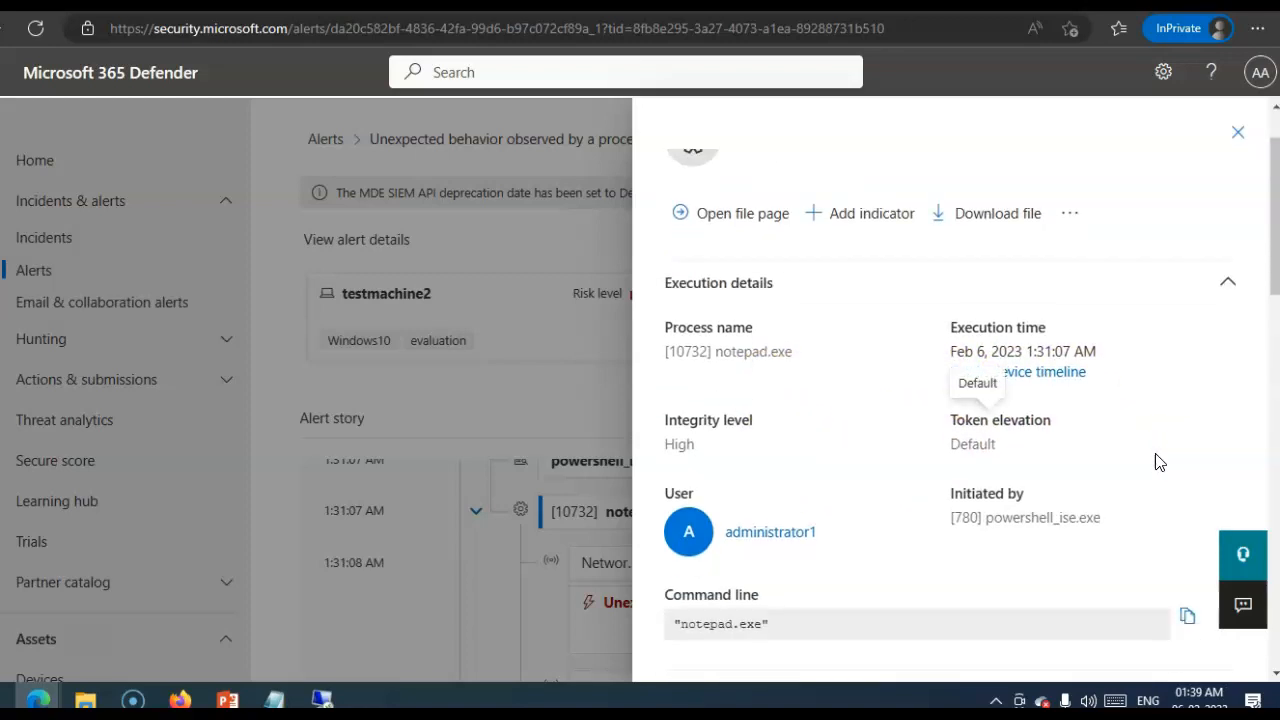
scroll(down, 3)
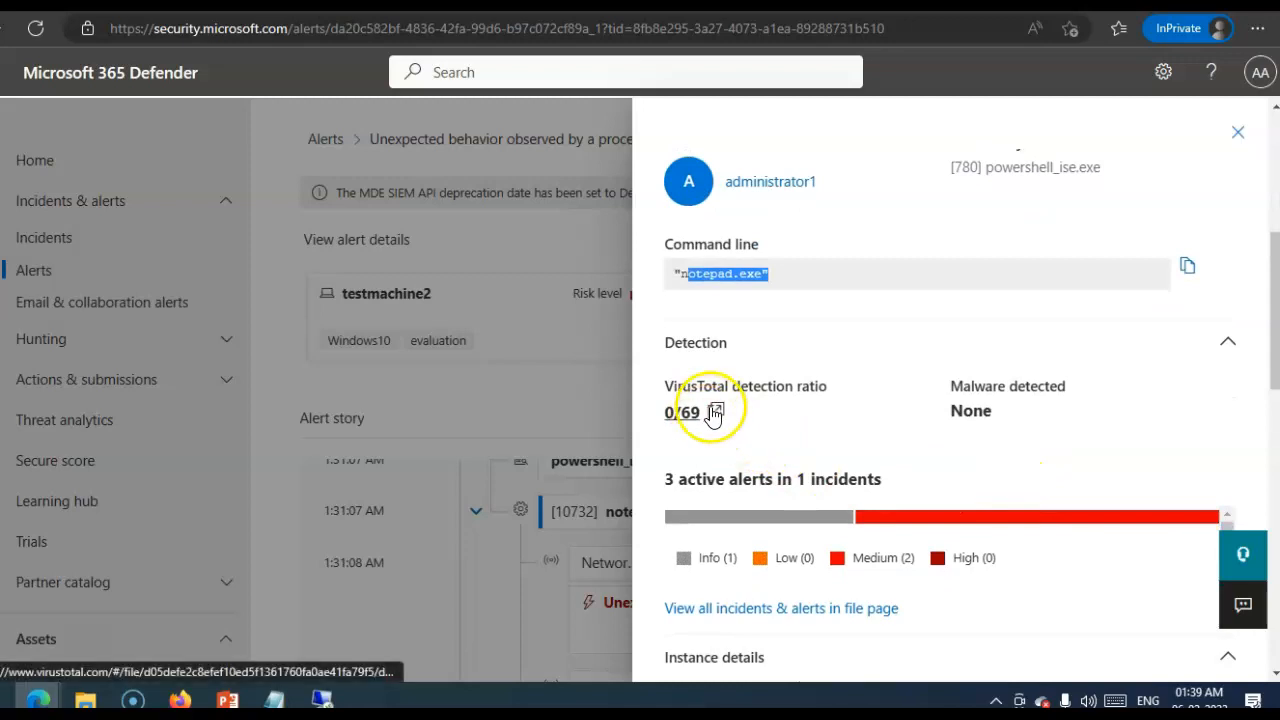
scroll(down, 3)
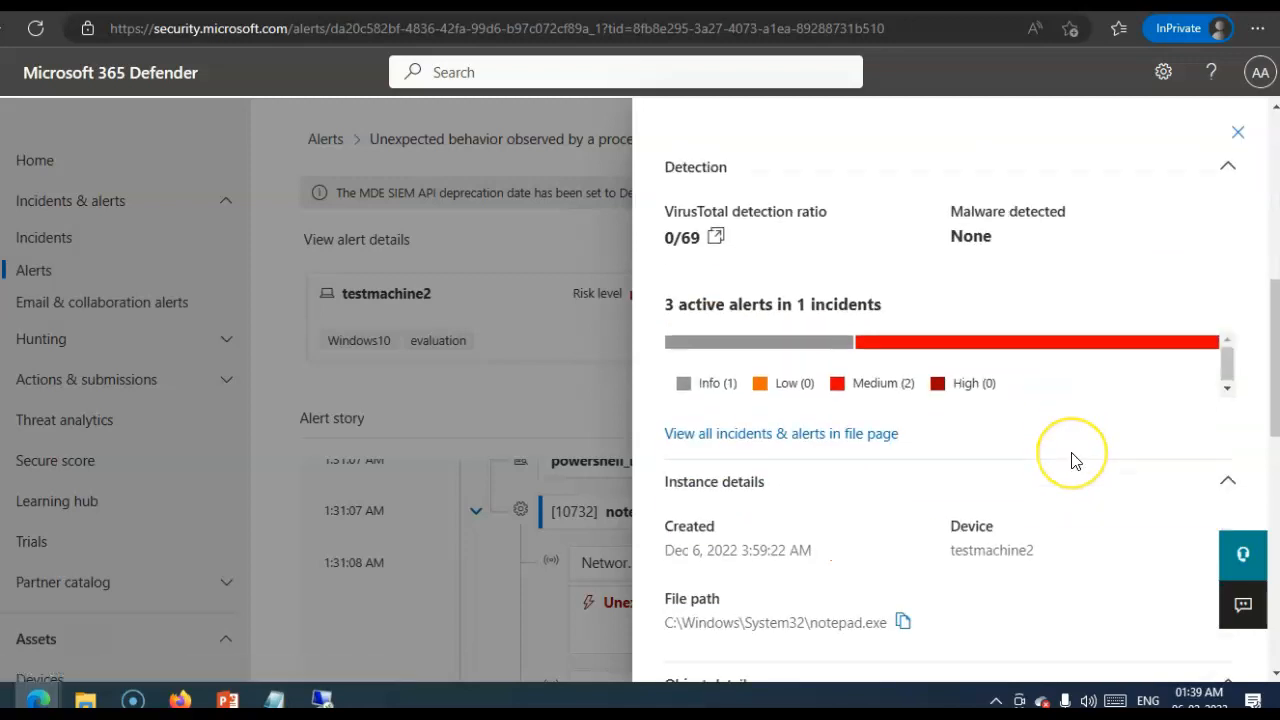
scroll(down, 3)
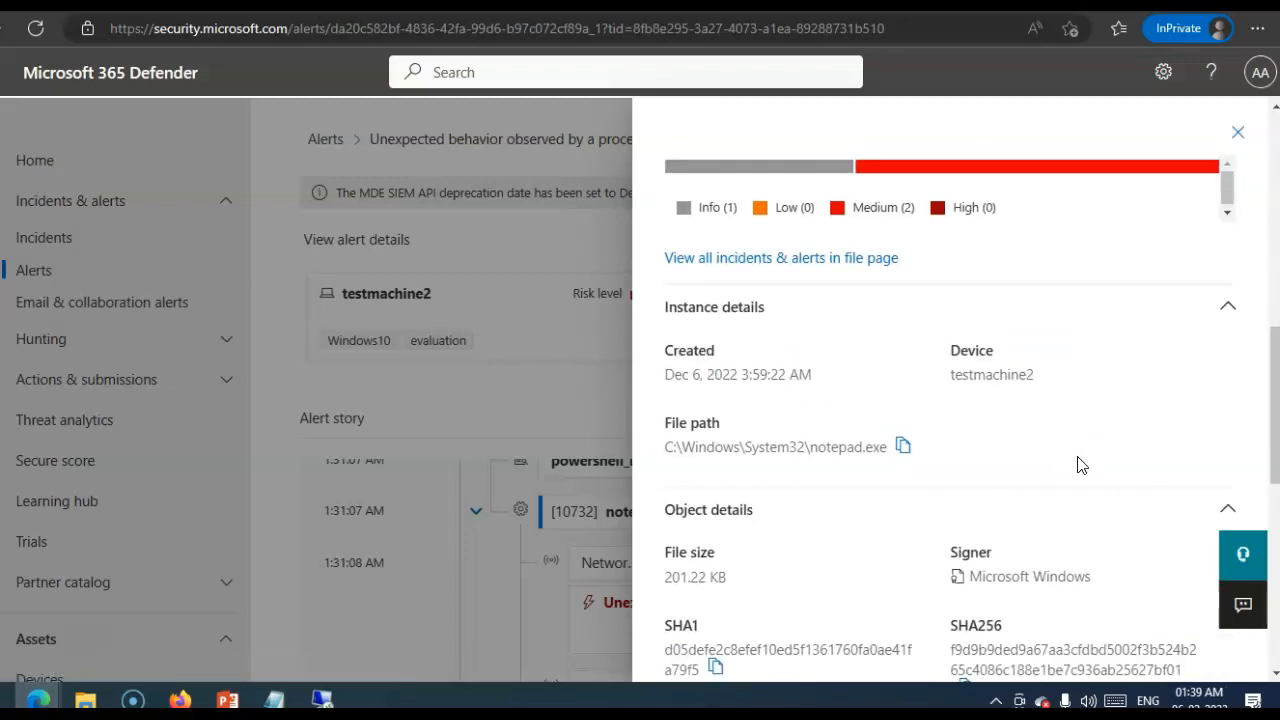
scroll(down, 3)
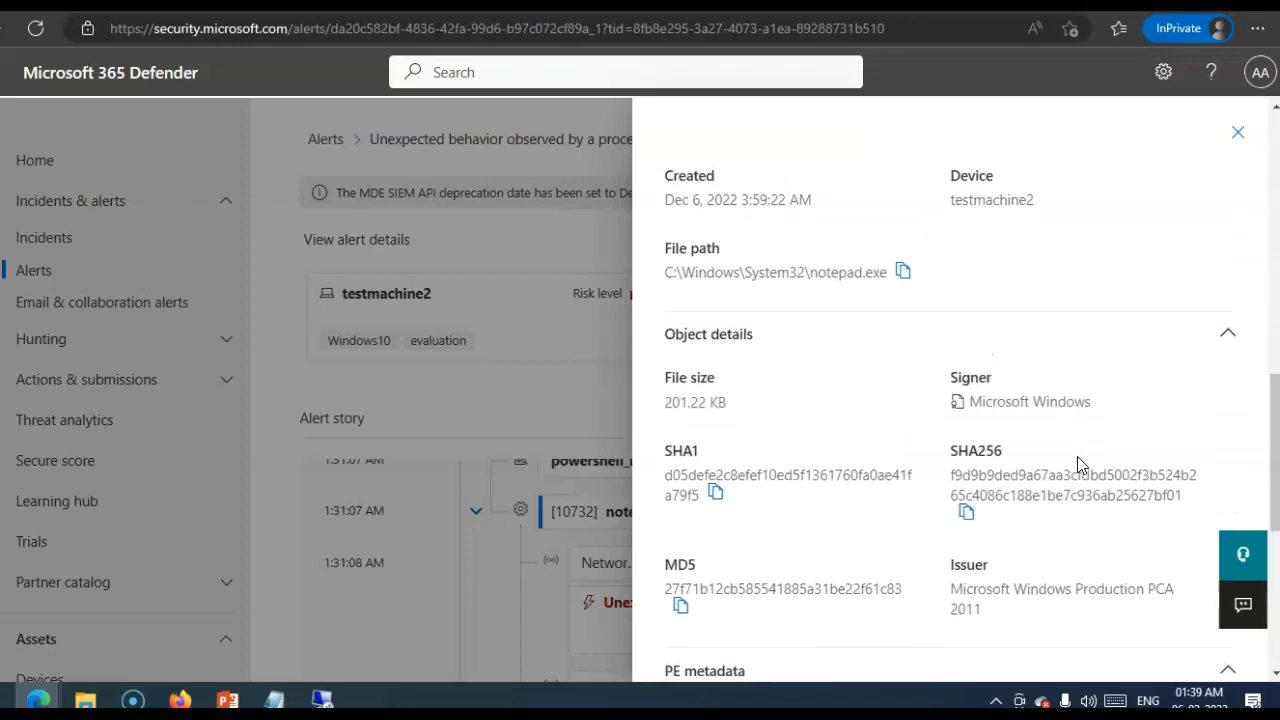
scroll(down, 3)
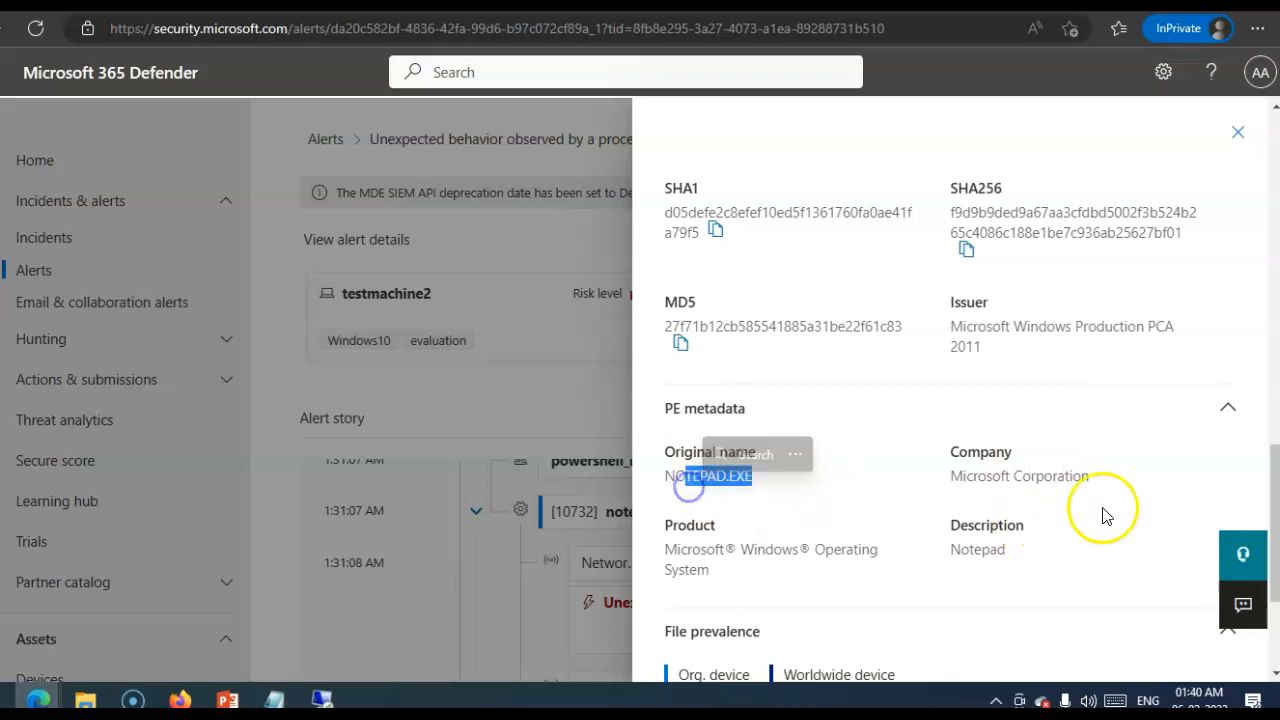
scroll(down, 3)
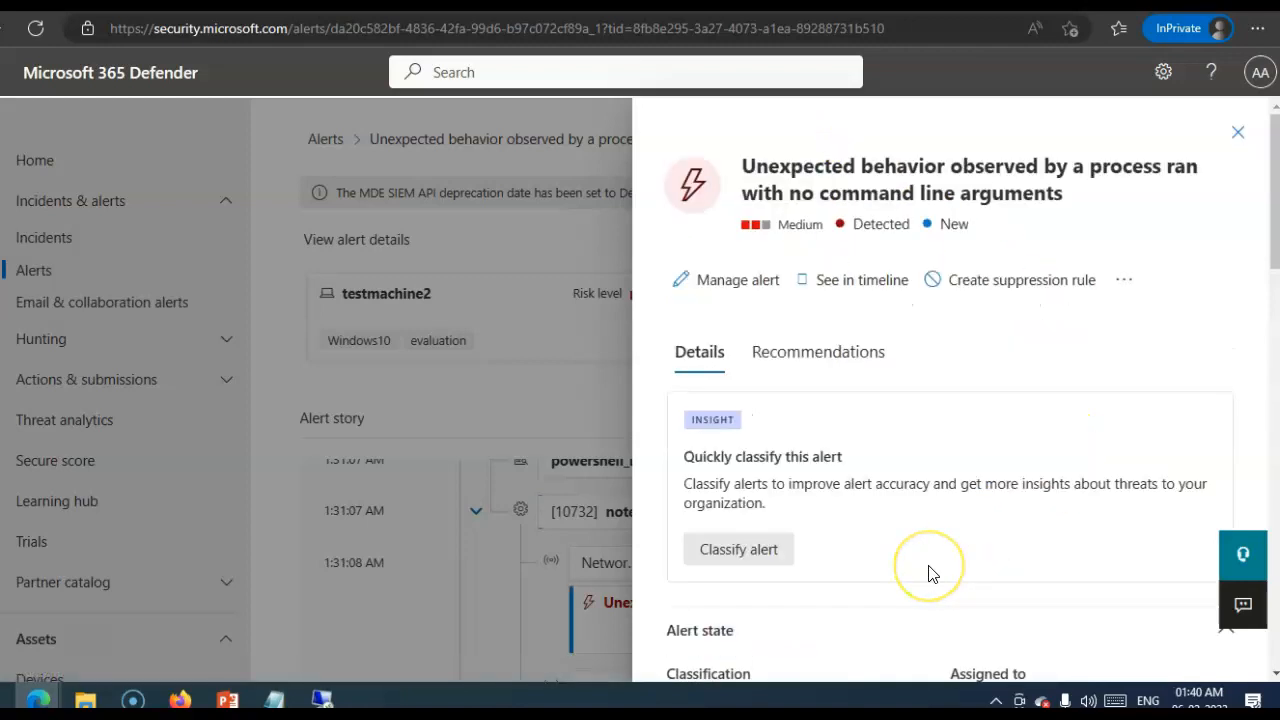
click(818, 351)
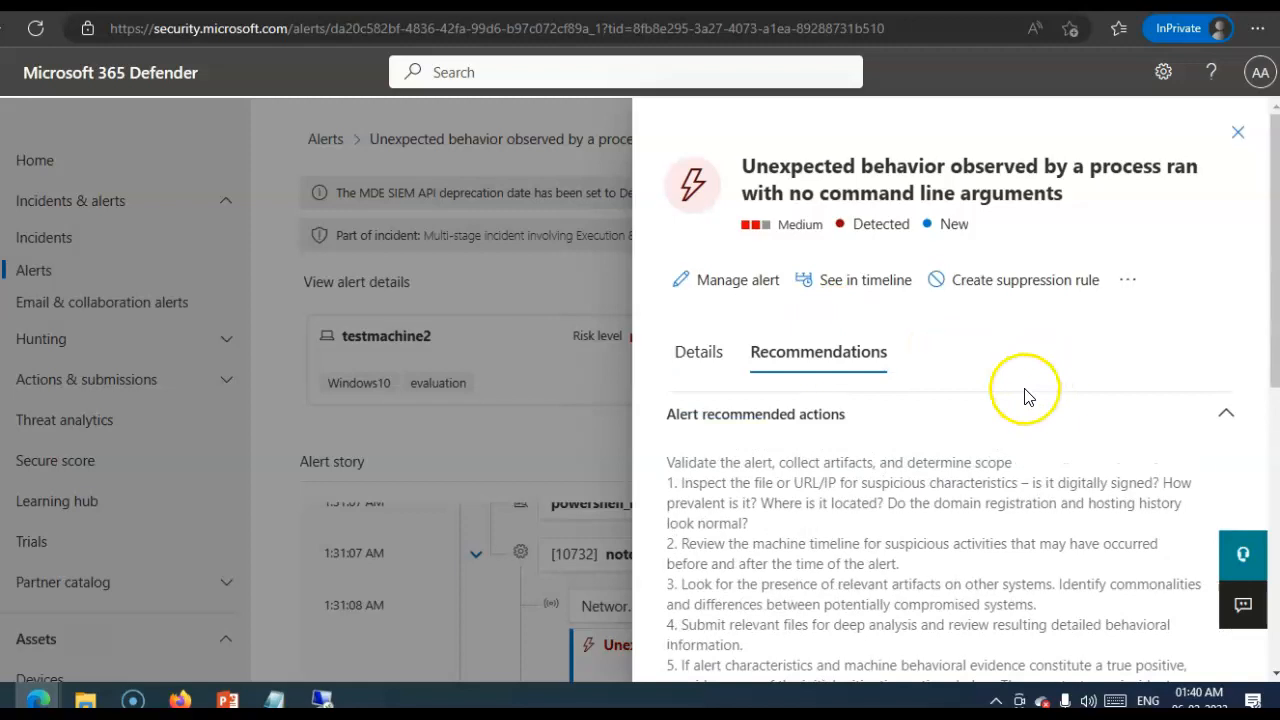
mouse_move(1040, 445)
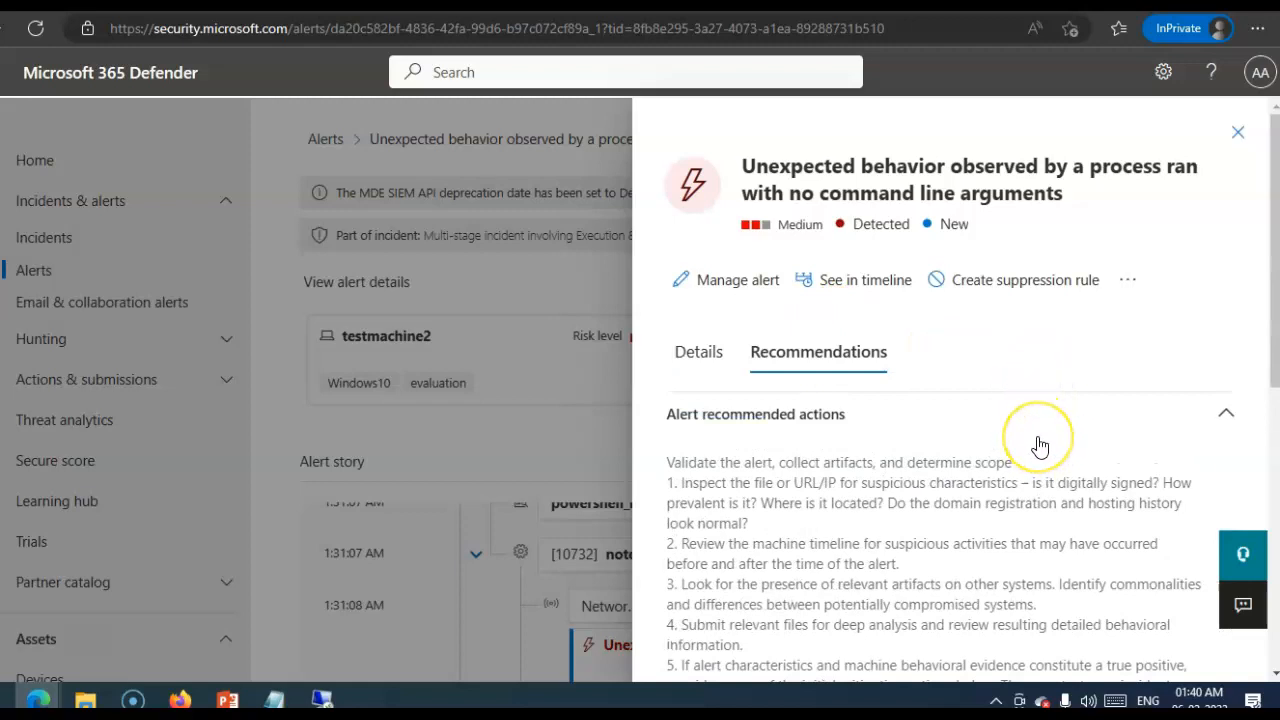
mouse_move(1040, 478)
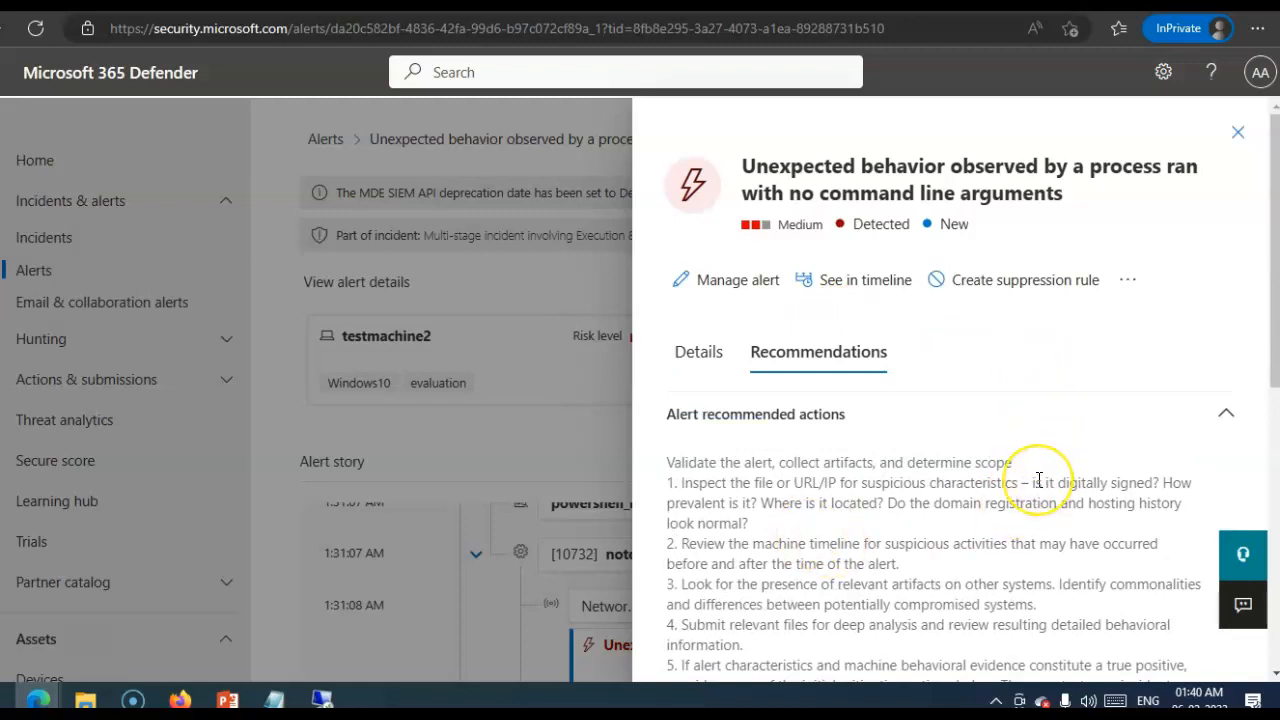
scroll(down, 3)
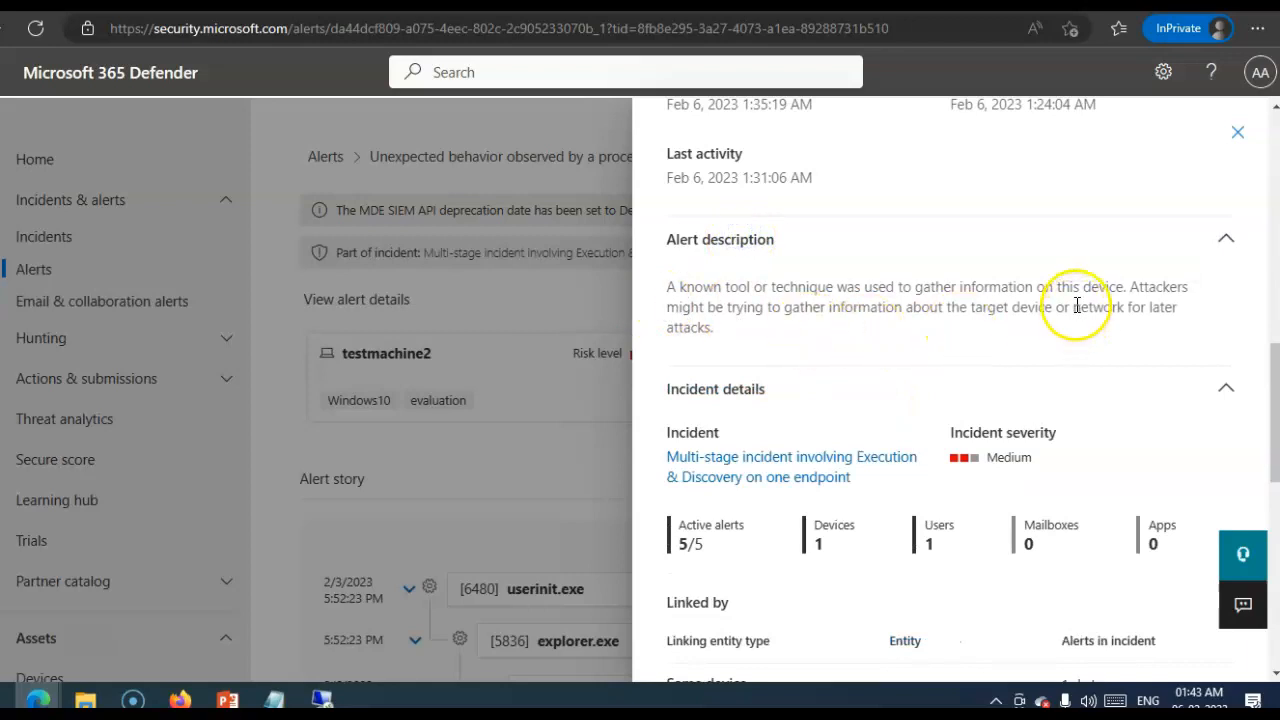
mouse_move(840, 342)
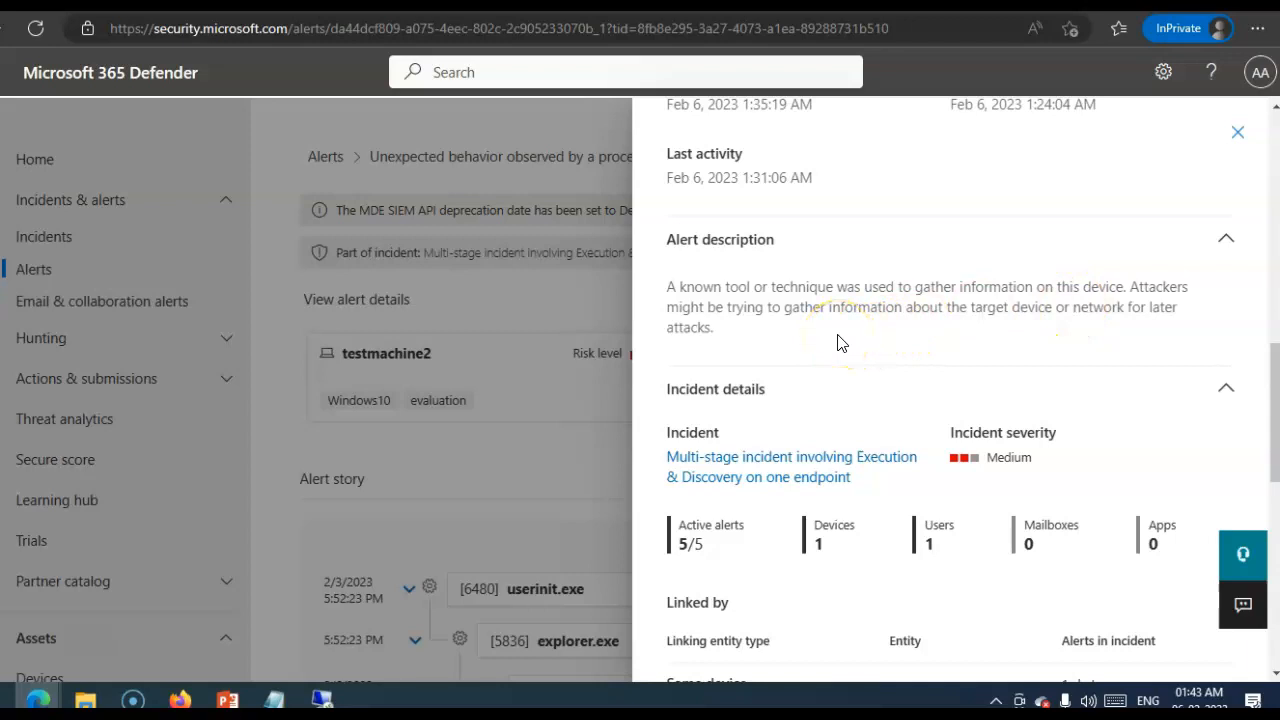
- Scroll the discovery alert pane to Automated investigation (Unsupported alert type) and close it
scroll(down, 3)
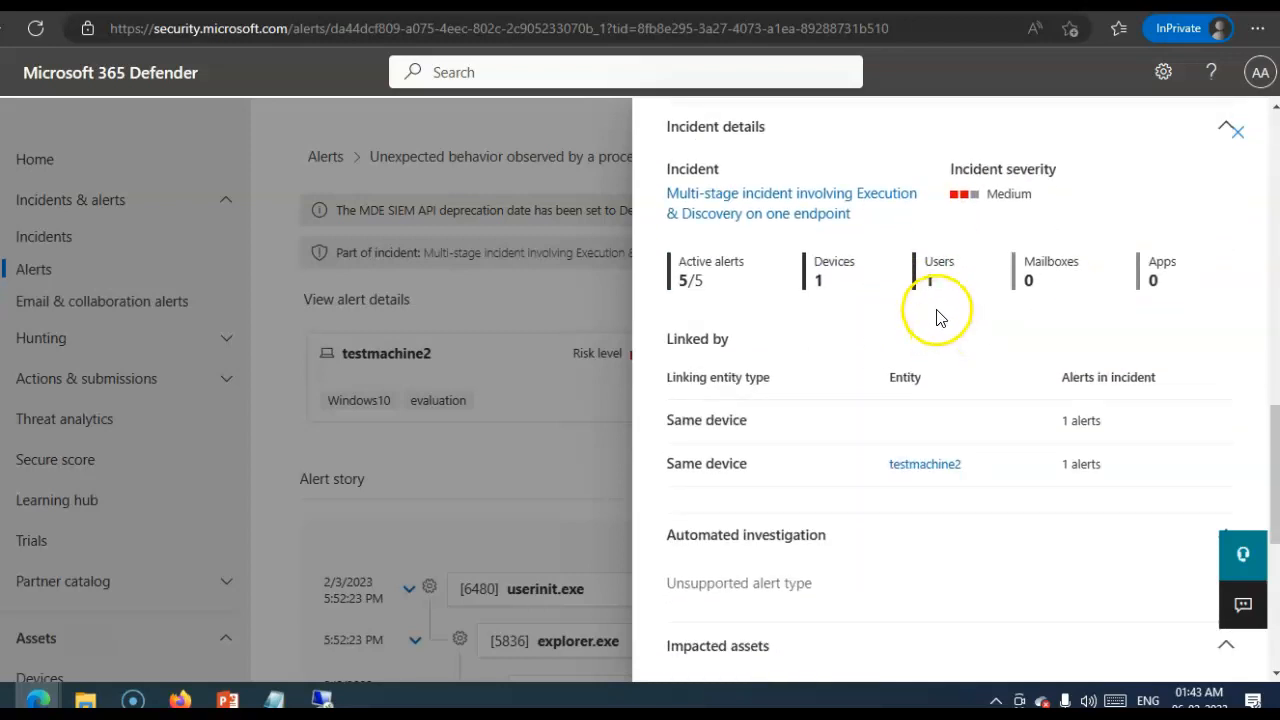
scroll(down, 3)
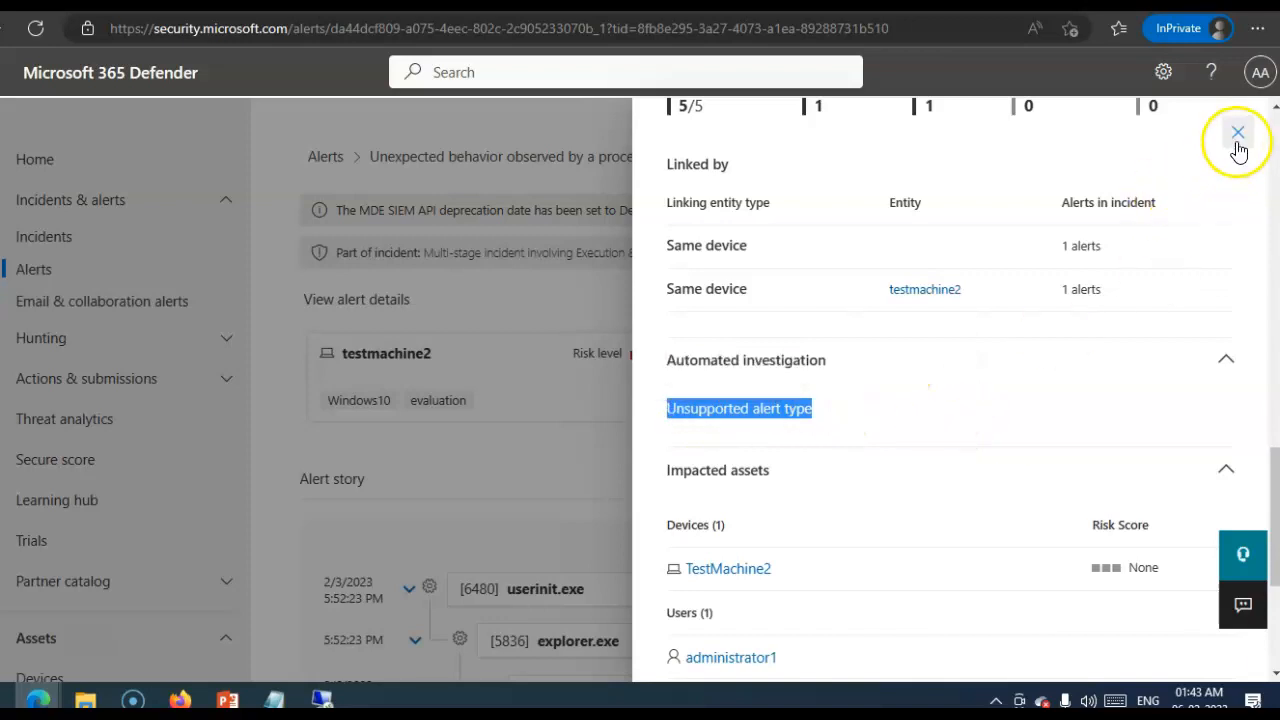
click(1238, 132)
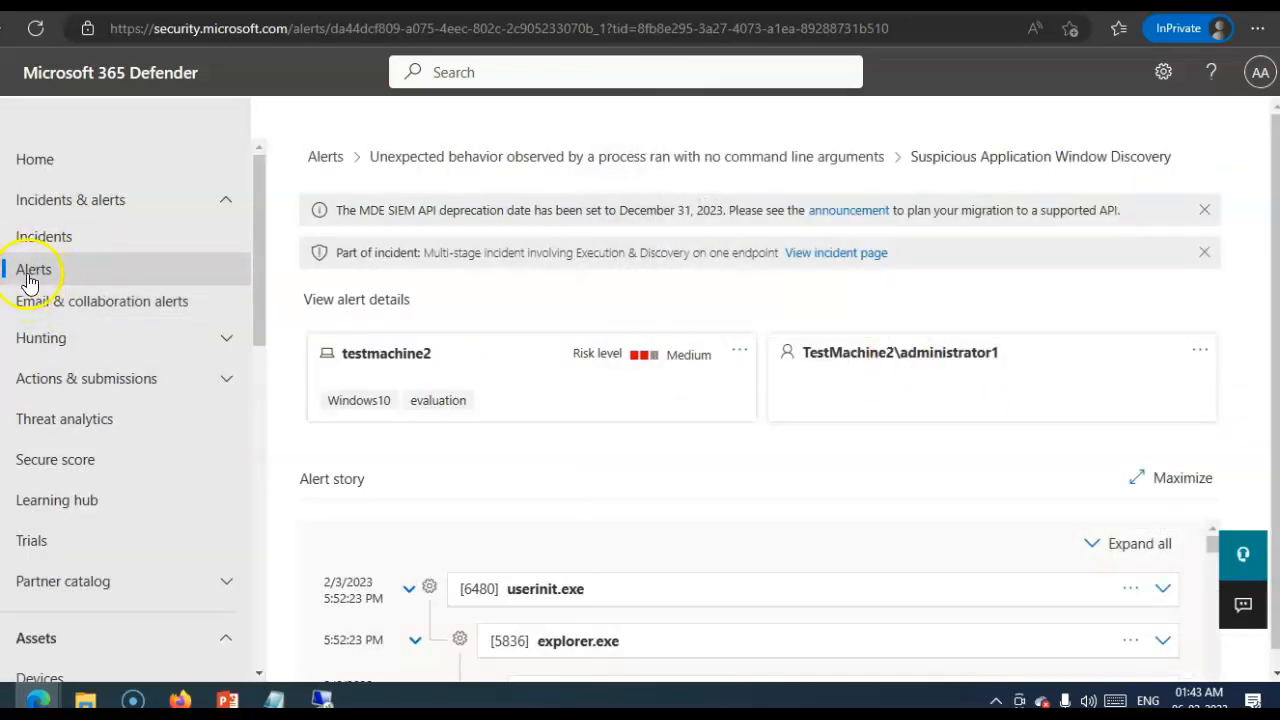
- Open the EAF violation blocked by exploit protection alert and inspect one script event
click(33, 269)
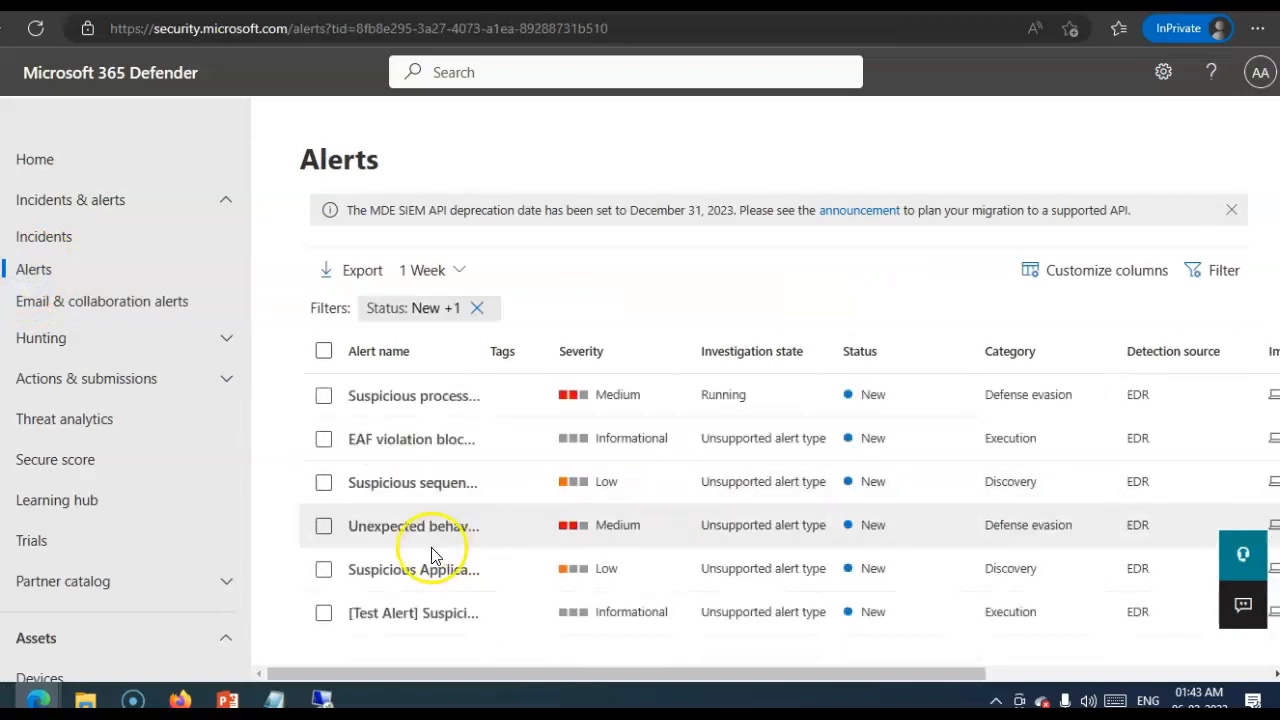
click(410, 438)
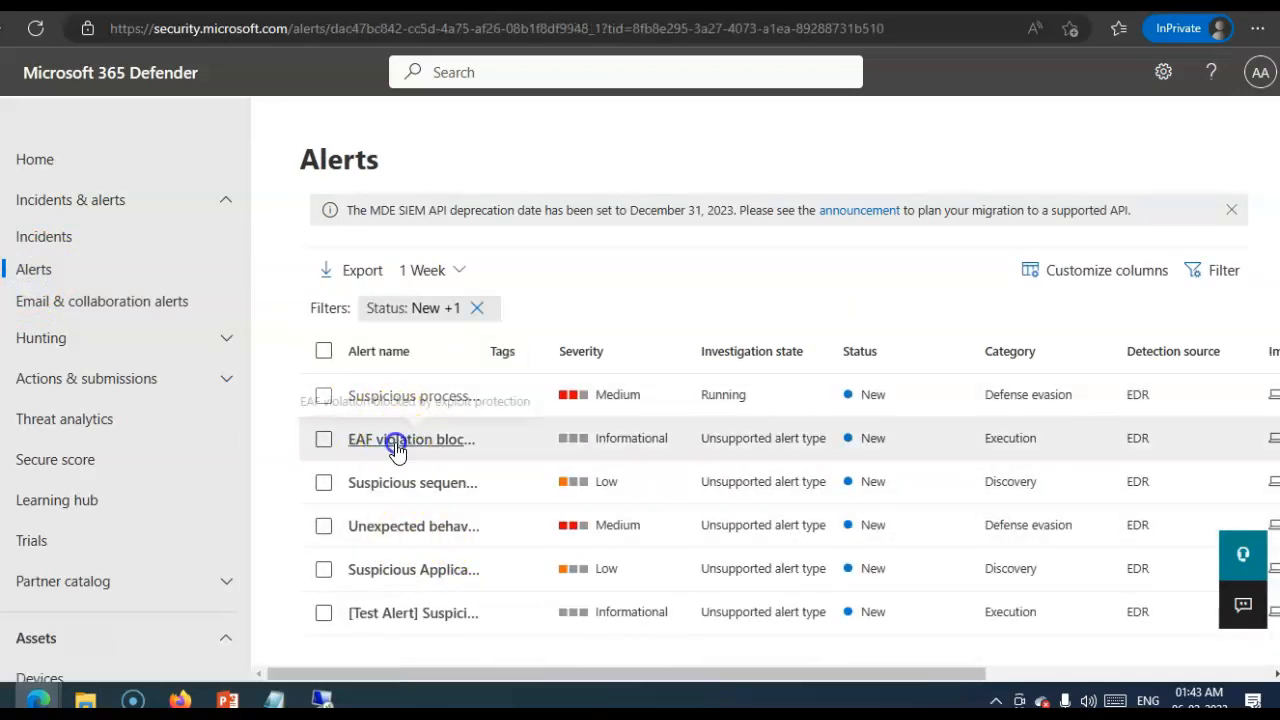
click(410, 438)
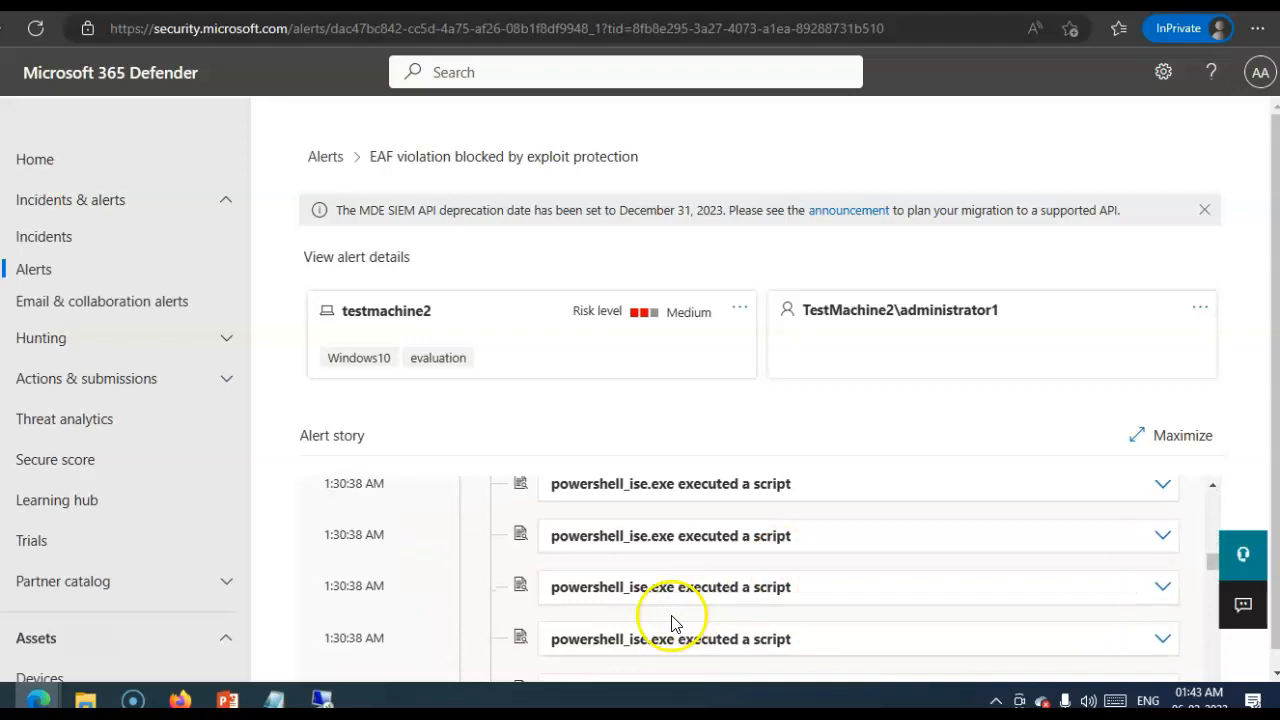
click(670, 587)
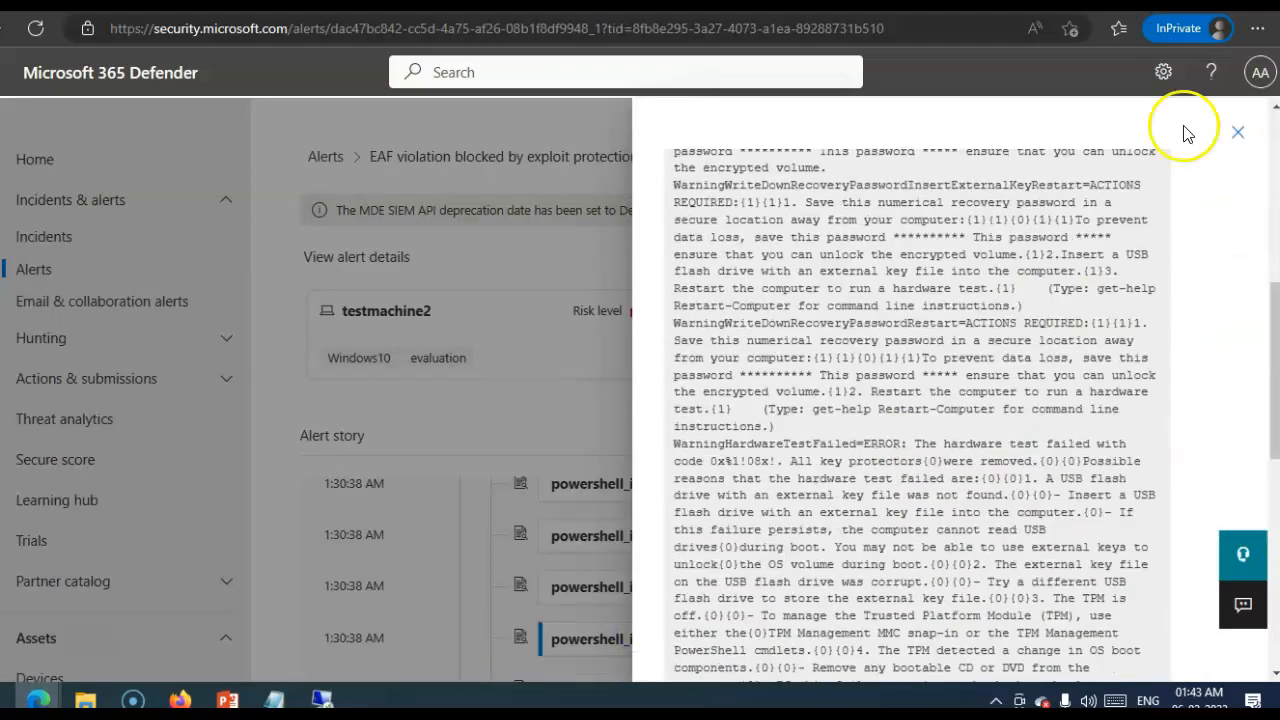
click(1238, 131)
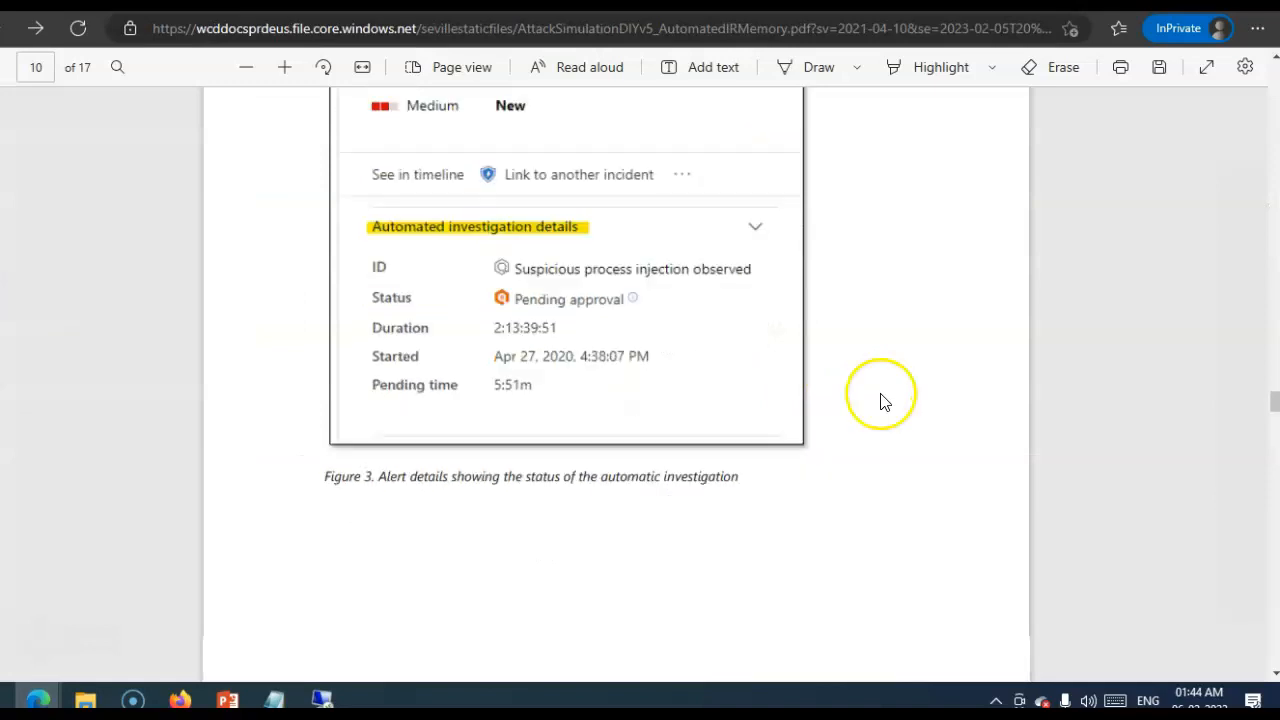
- Read page 11's Figure 4 and its investigation details bullet list
scroll(down, 3)
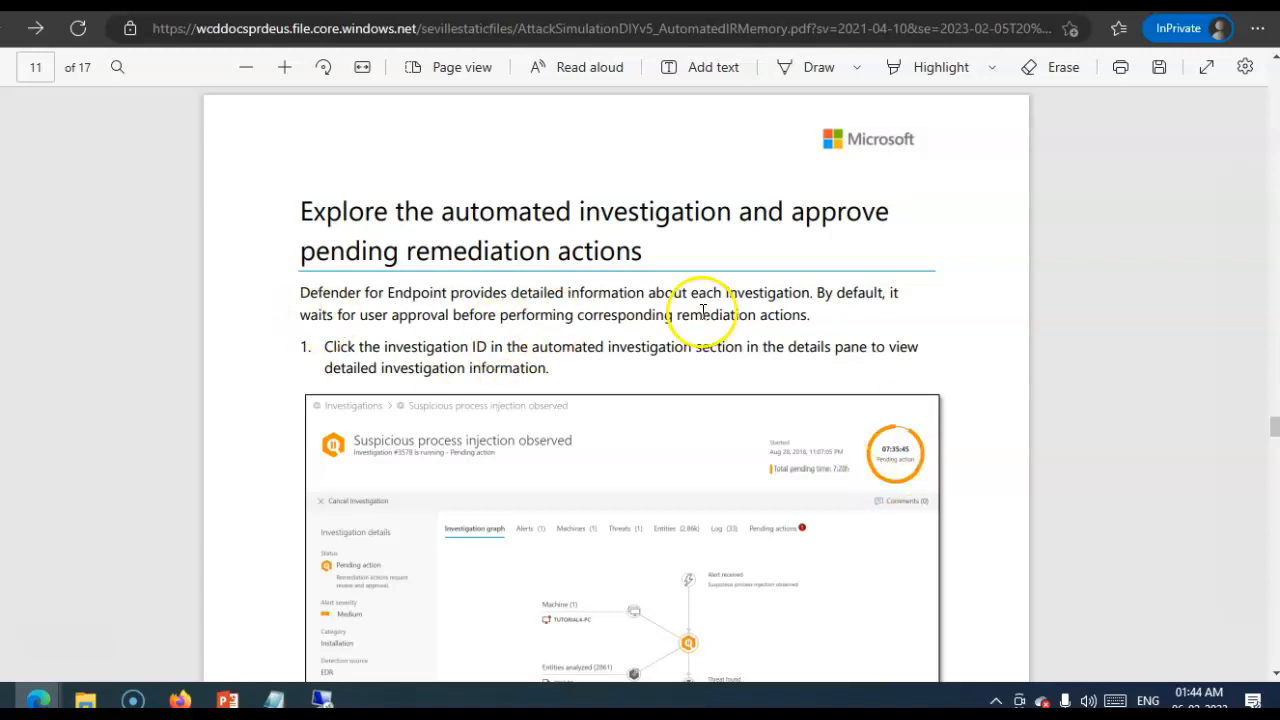
double_click(750, 293)
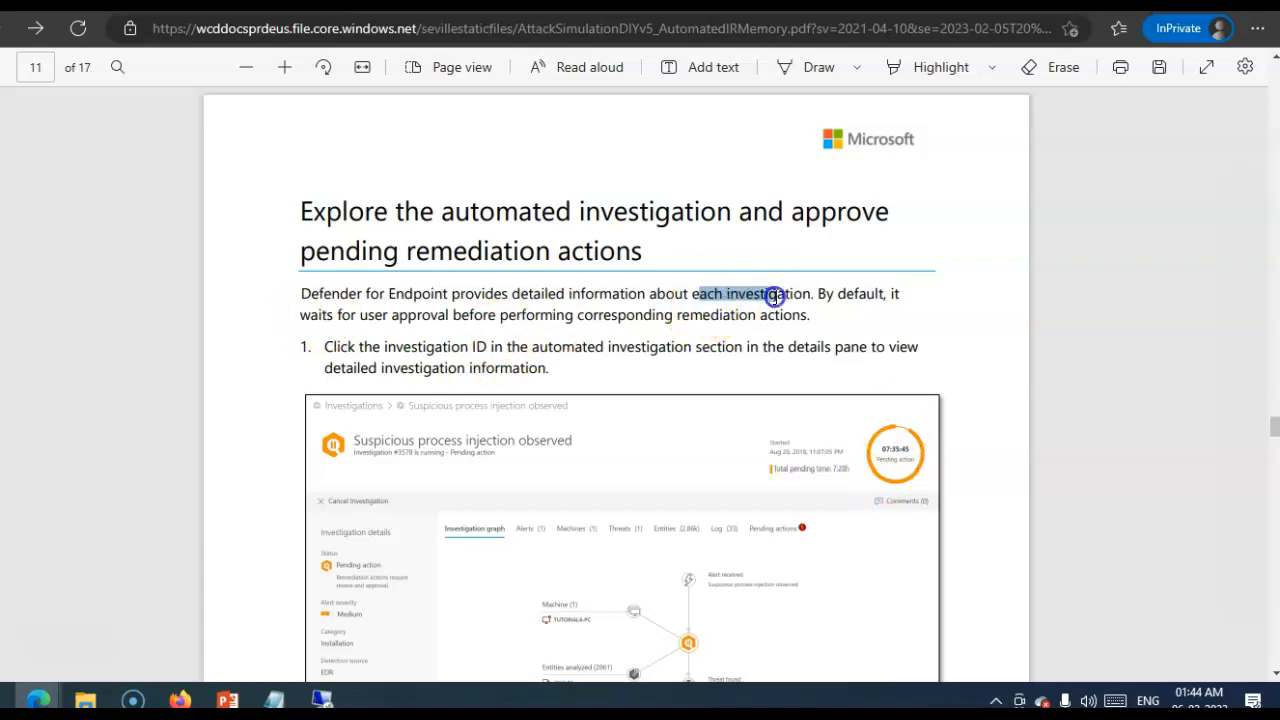
click(765, 293)
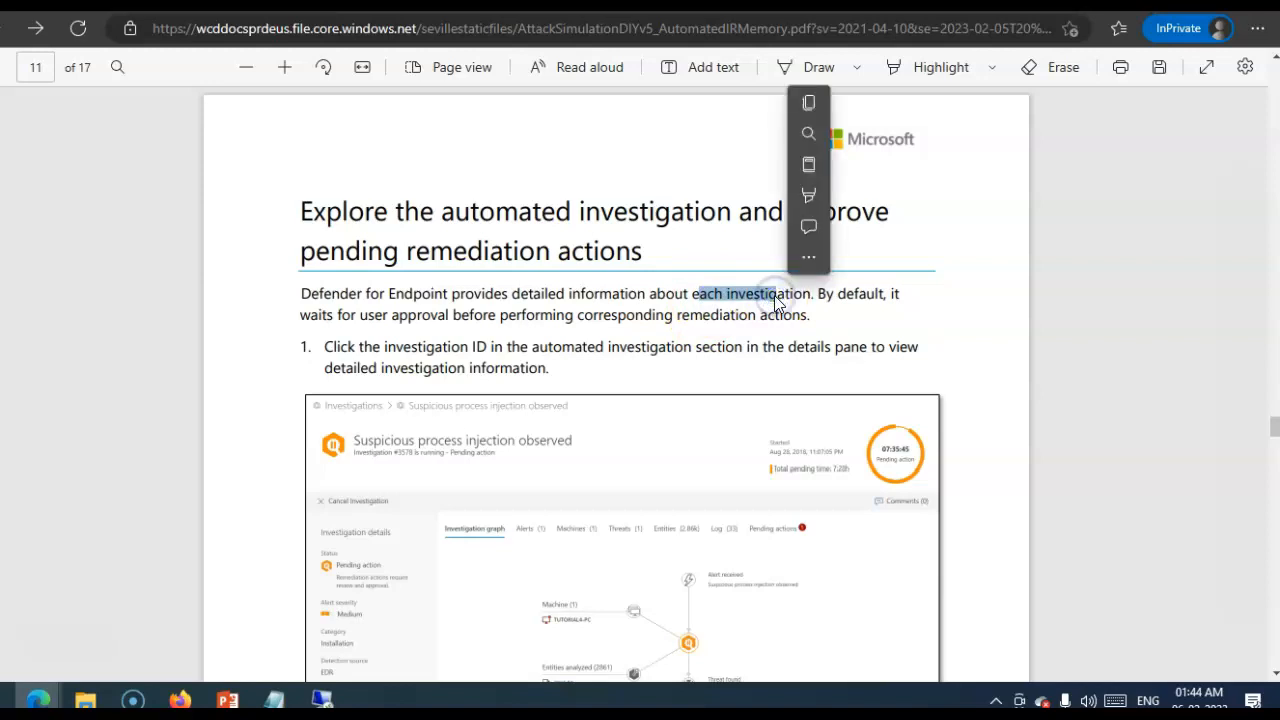
scroll(down, 3)
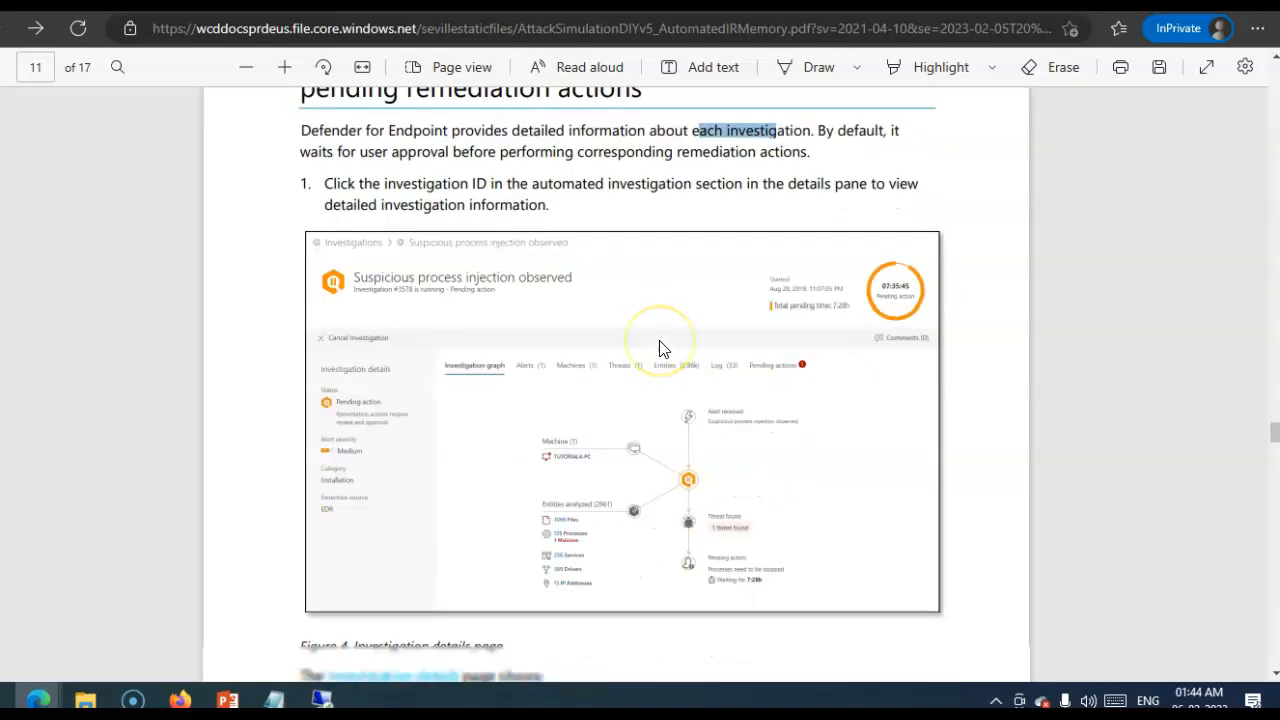
scroll(down, 3)
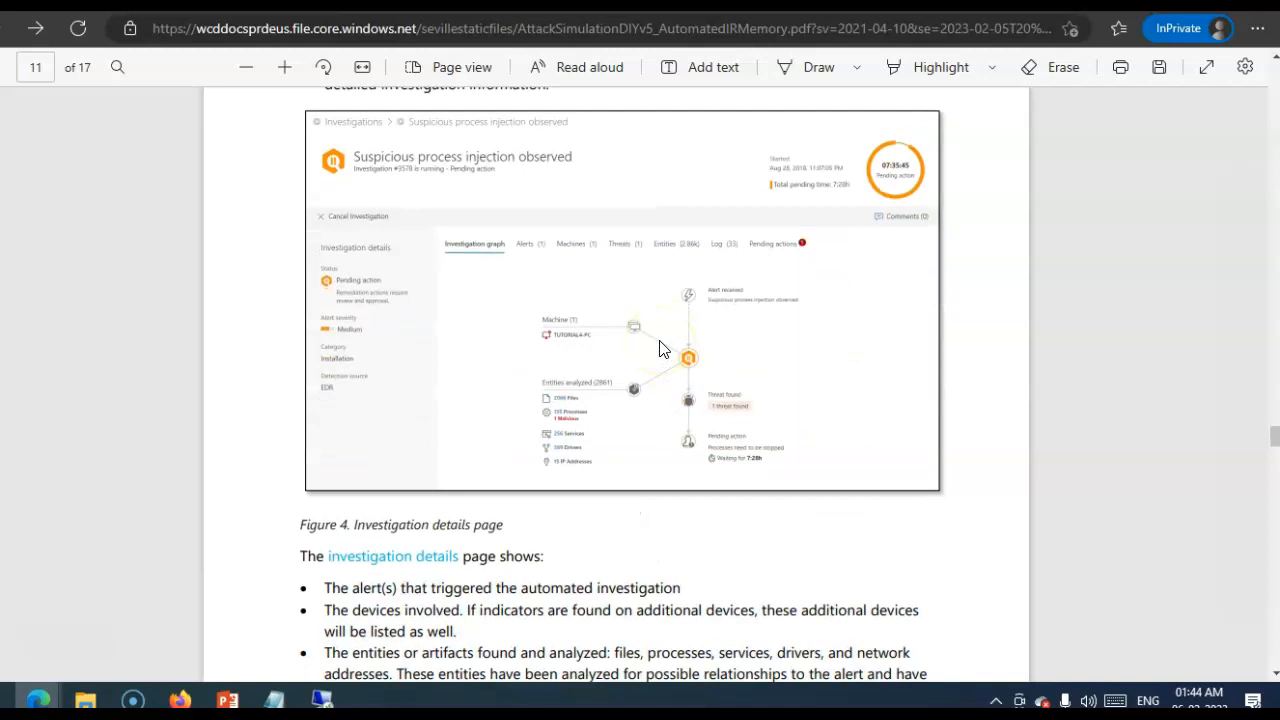
scroll(down, 3)
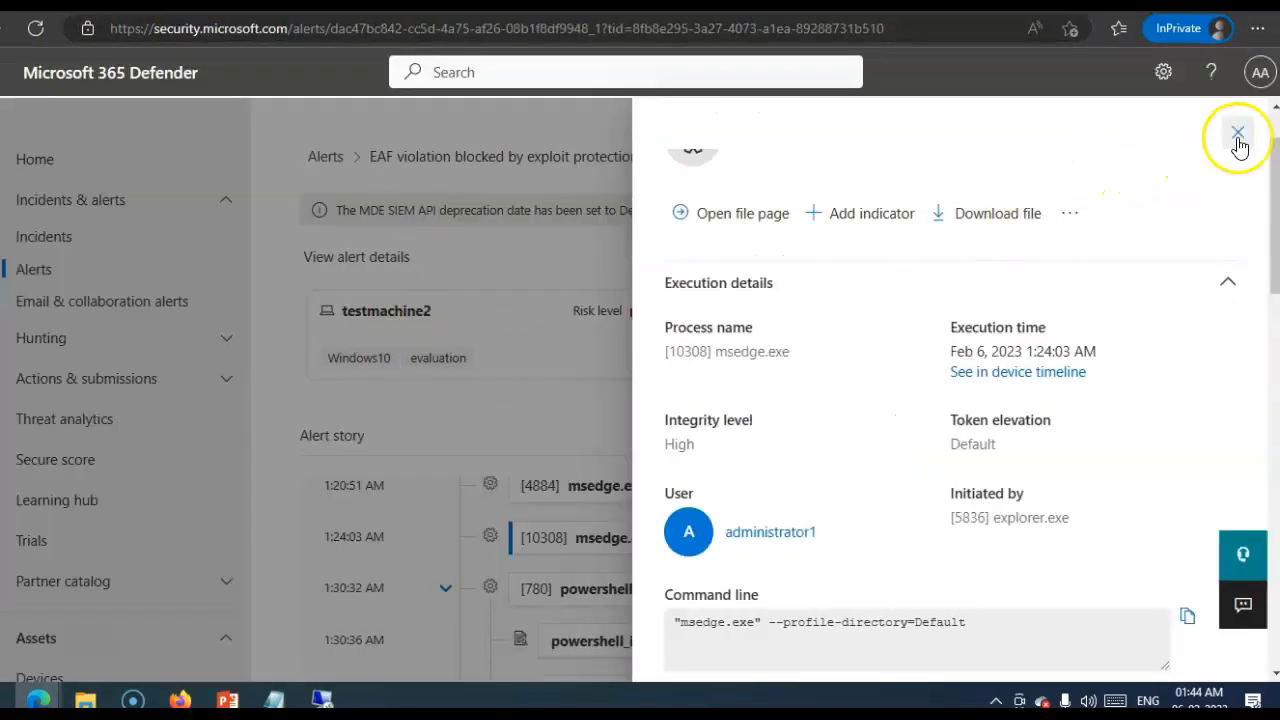
- Close the msedge.exe details pane and start a portal search for 'investigation'
click(1238, 132)
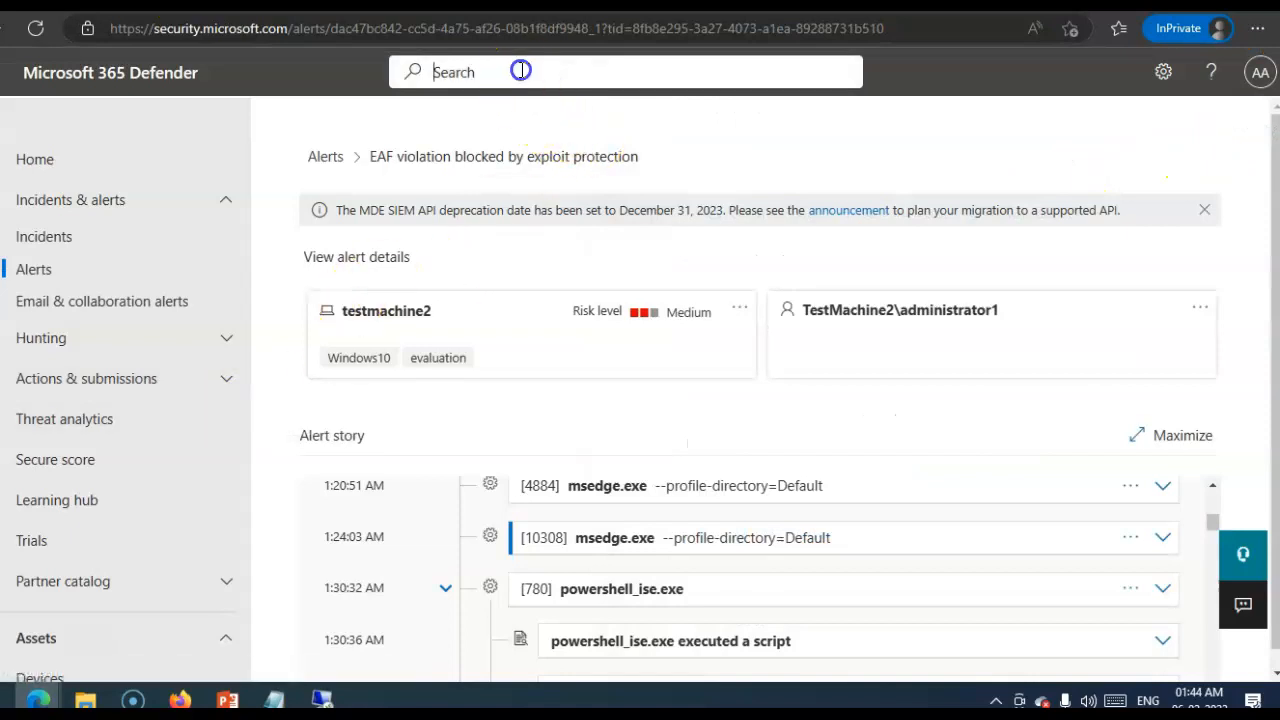
text(investigation)
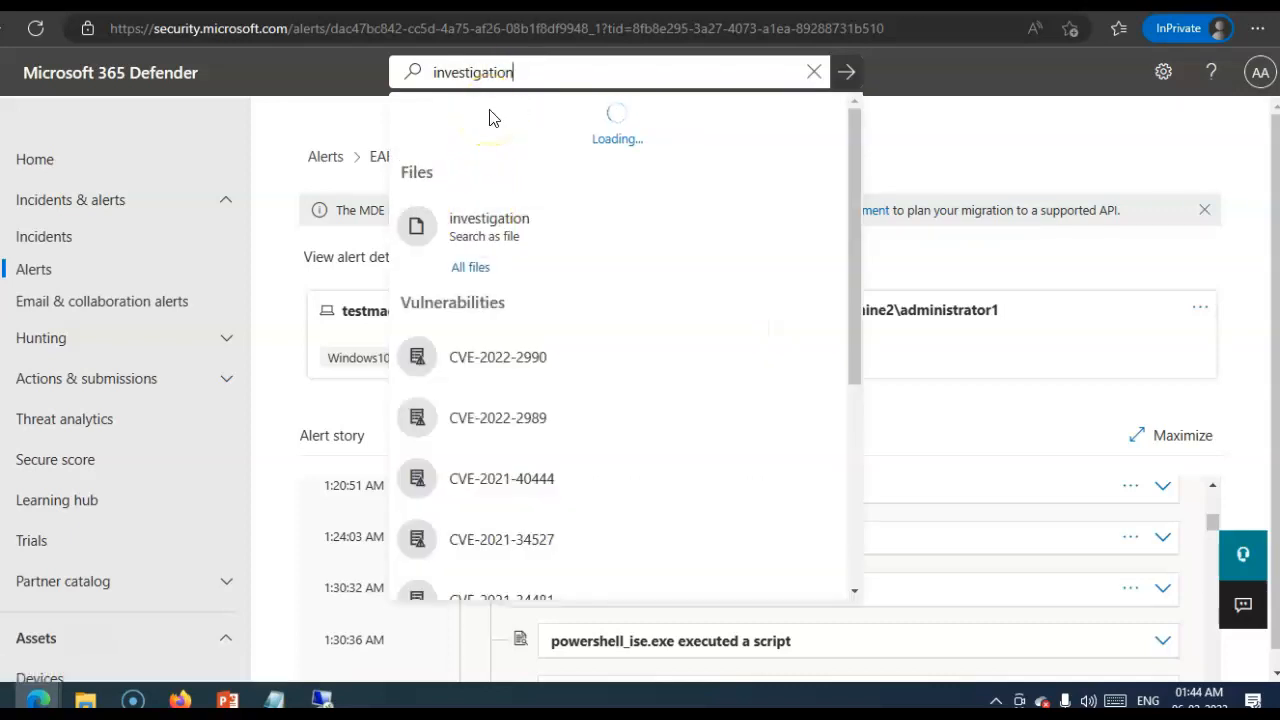
mouse_move(196, 338)
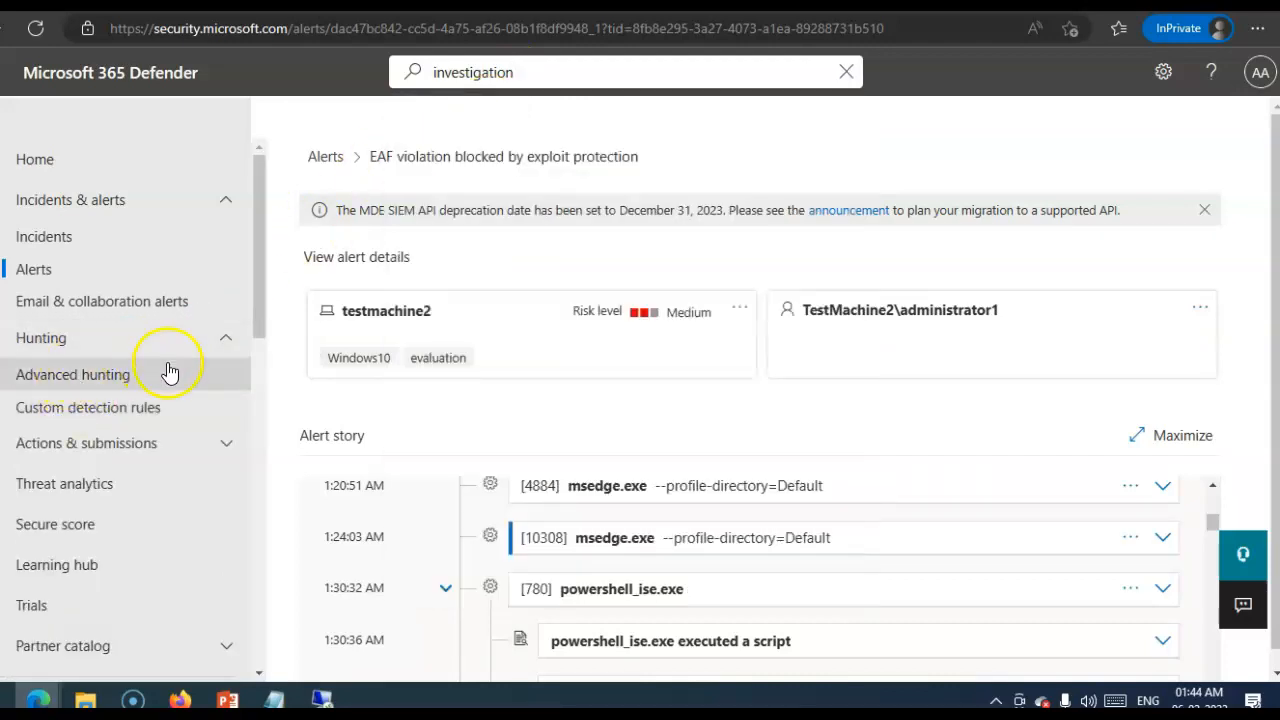
mouse_move(133, 240)
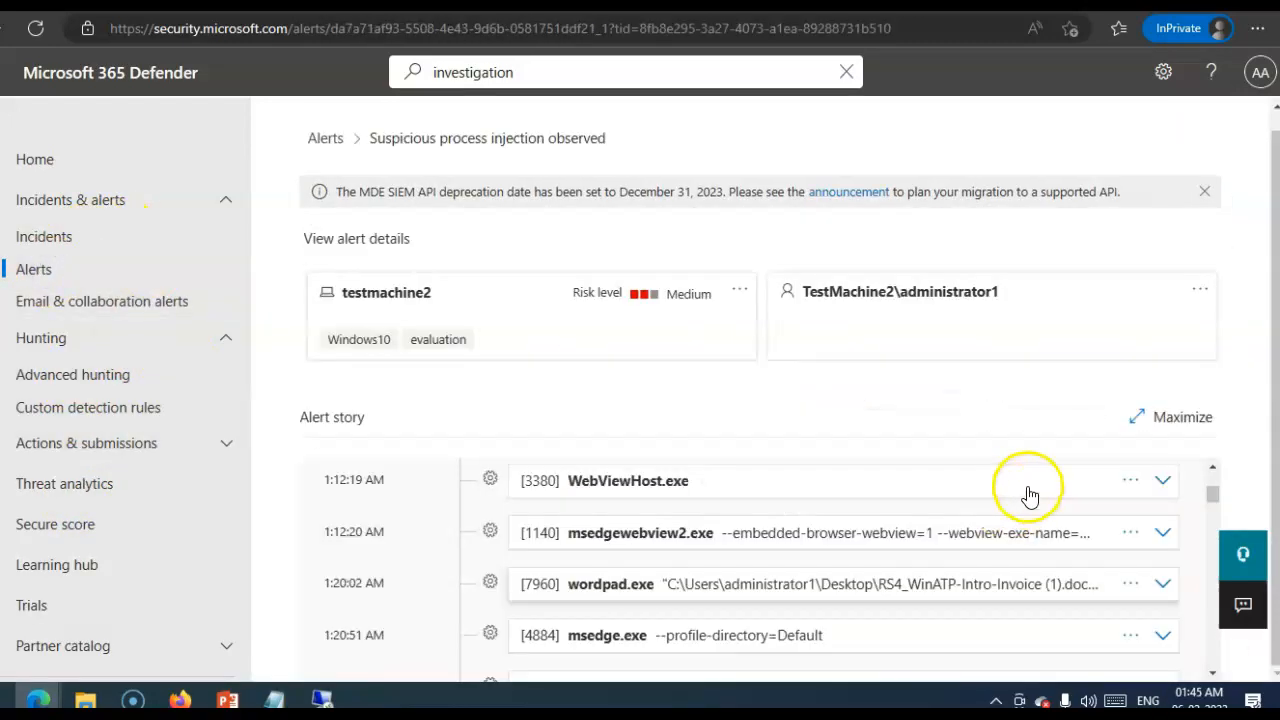
- Open the Suspicious process injection observed alert from the expanded story and check its empty Recommendations
click(1170, 417)
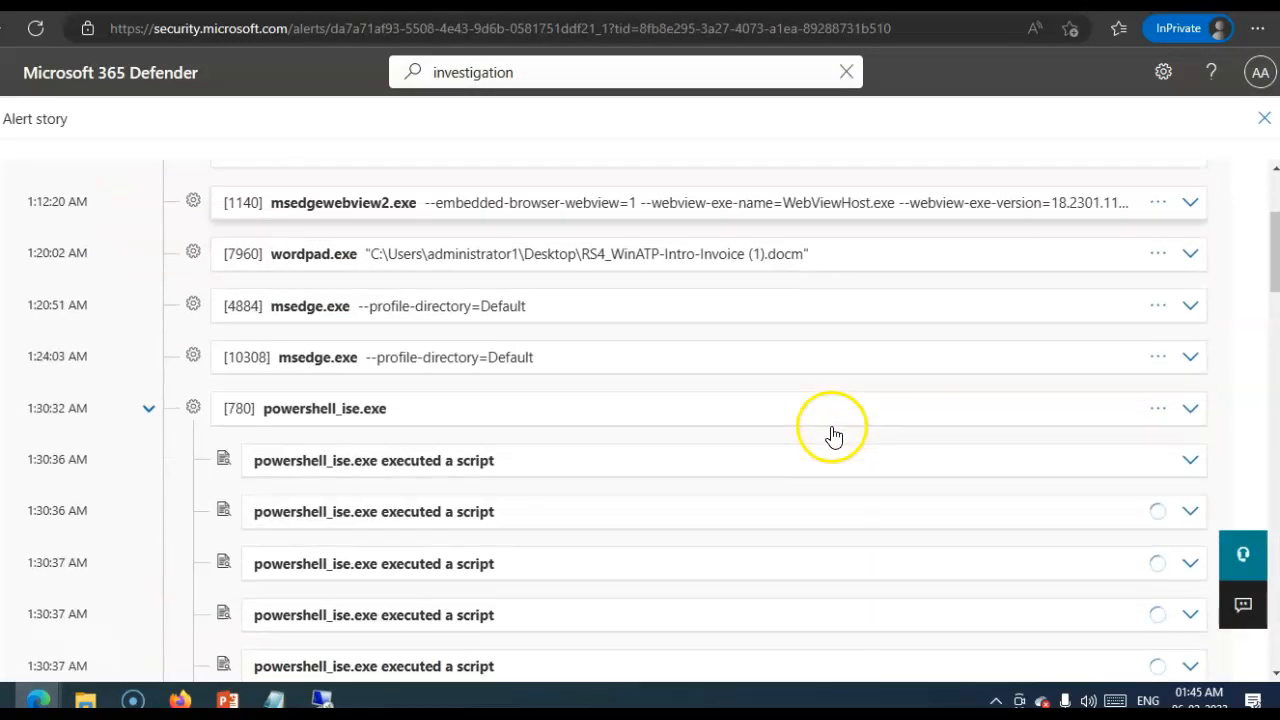
scroll(down, 3)
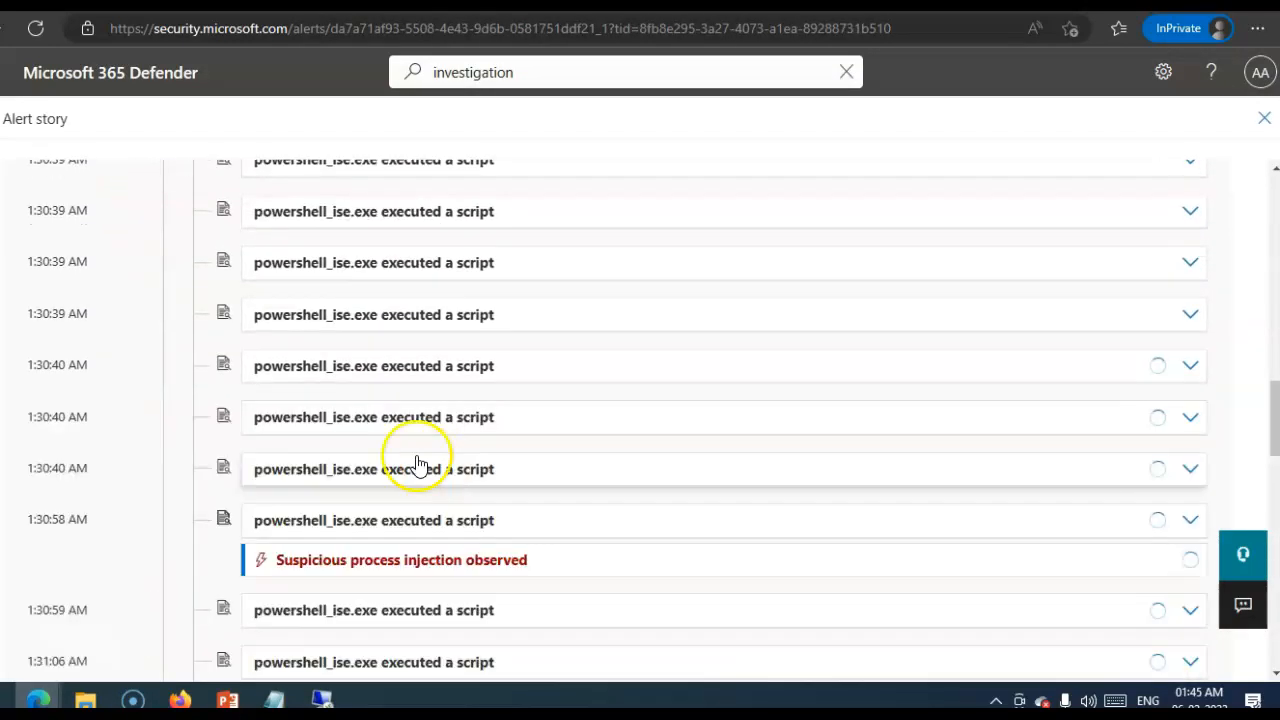
click(401, 559)
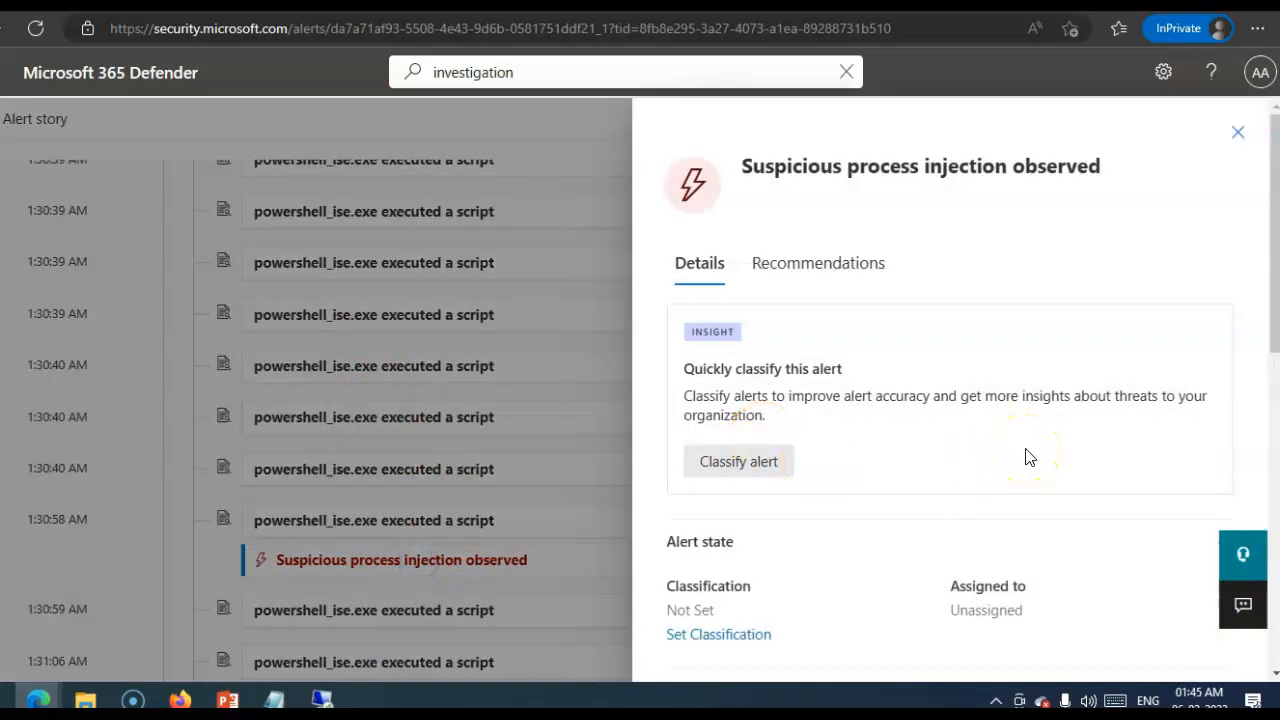
click(818, 263)
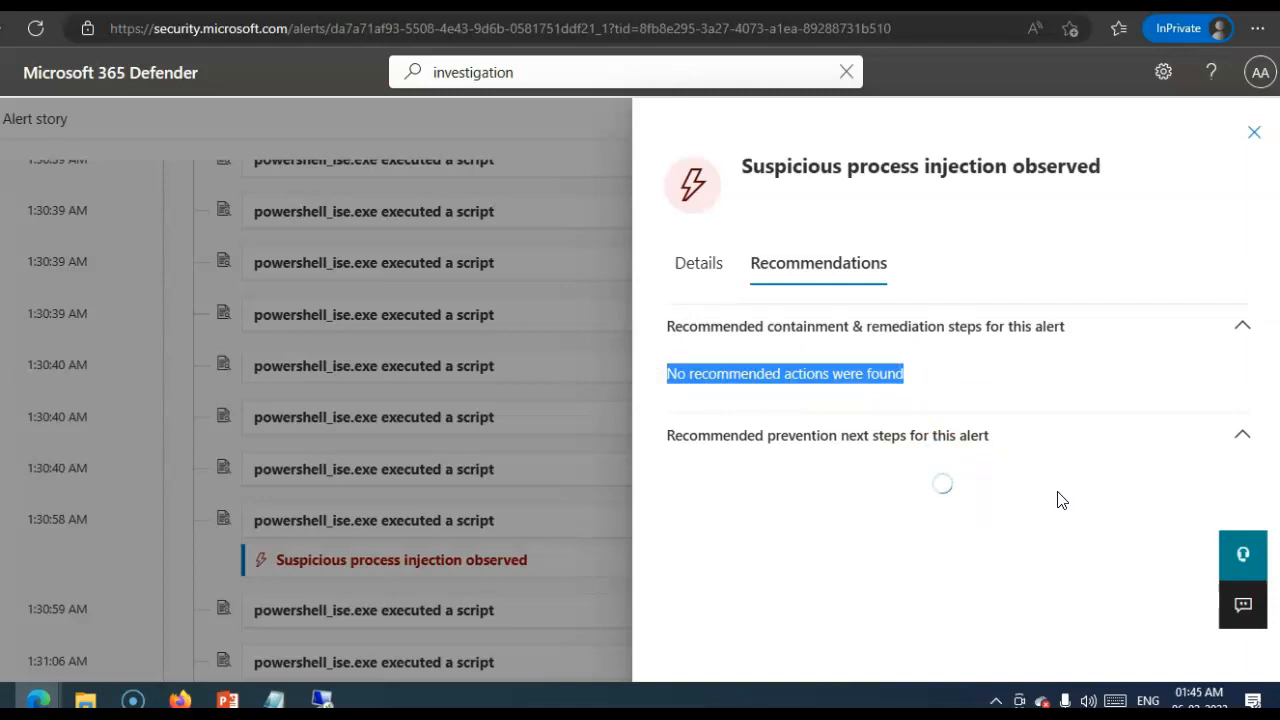
click(698, 263)
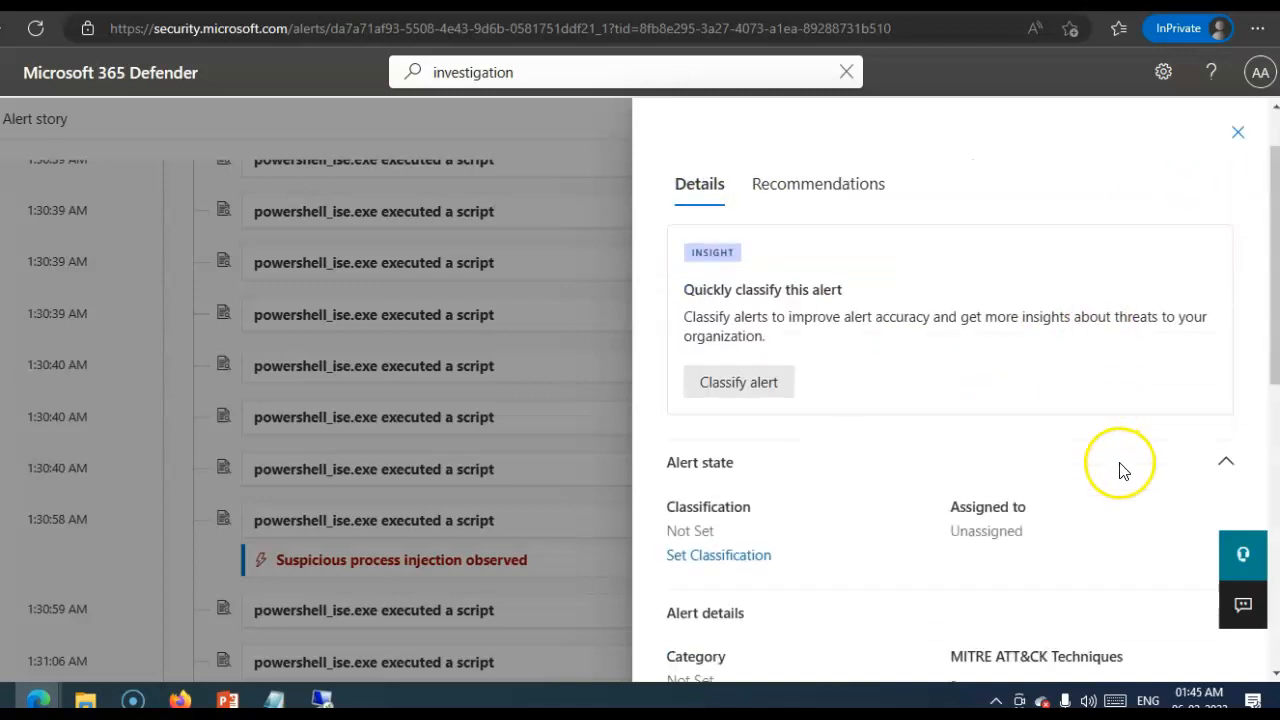
- Confirm automated investigation reads Unsupported alert type, then open the fileless attack walkthrough from Tutorials
scroll(down, 3)
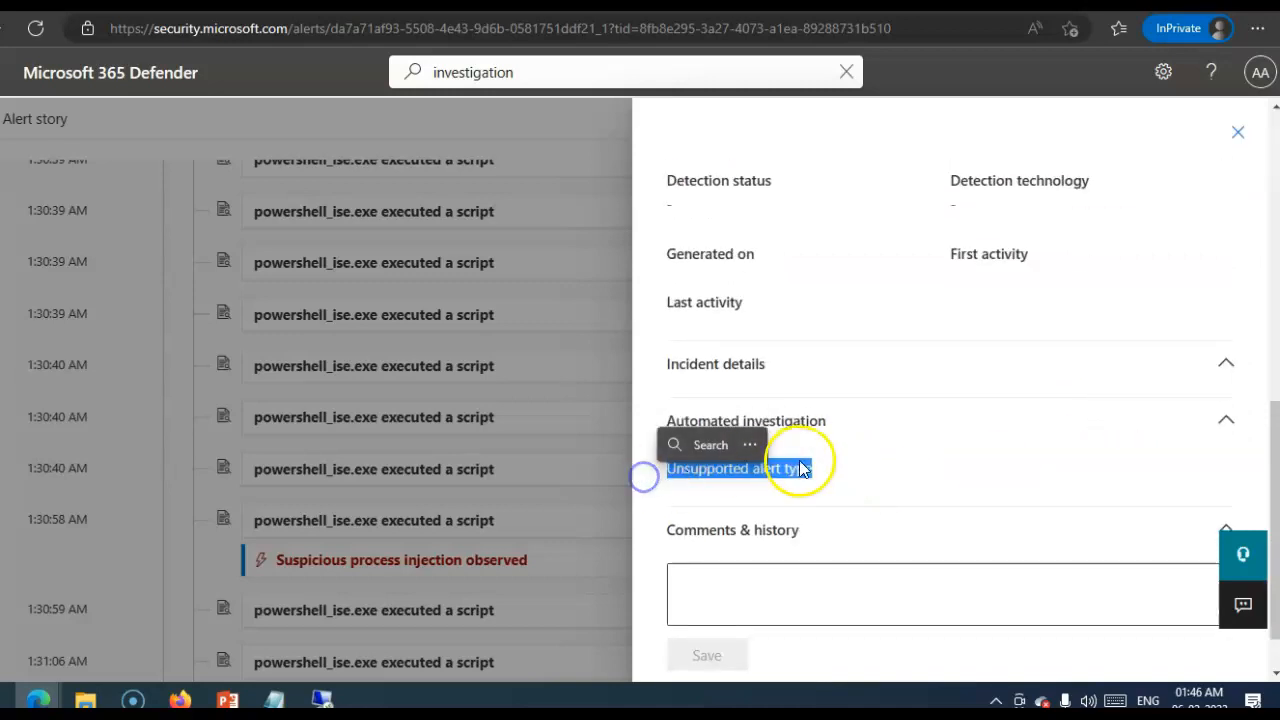
click(1238, 131)
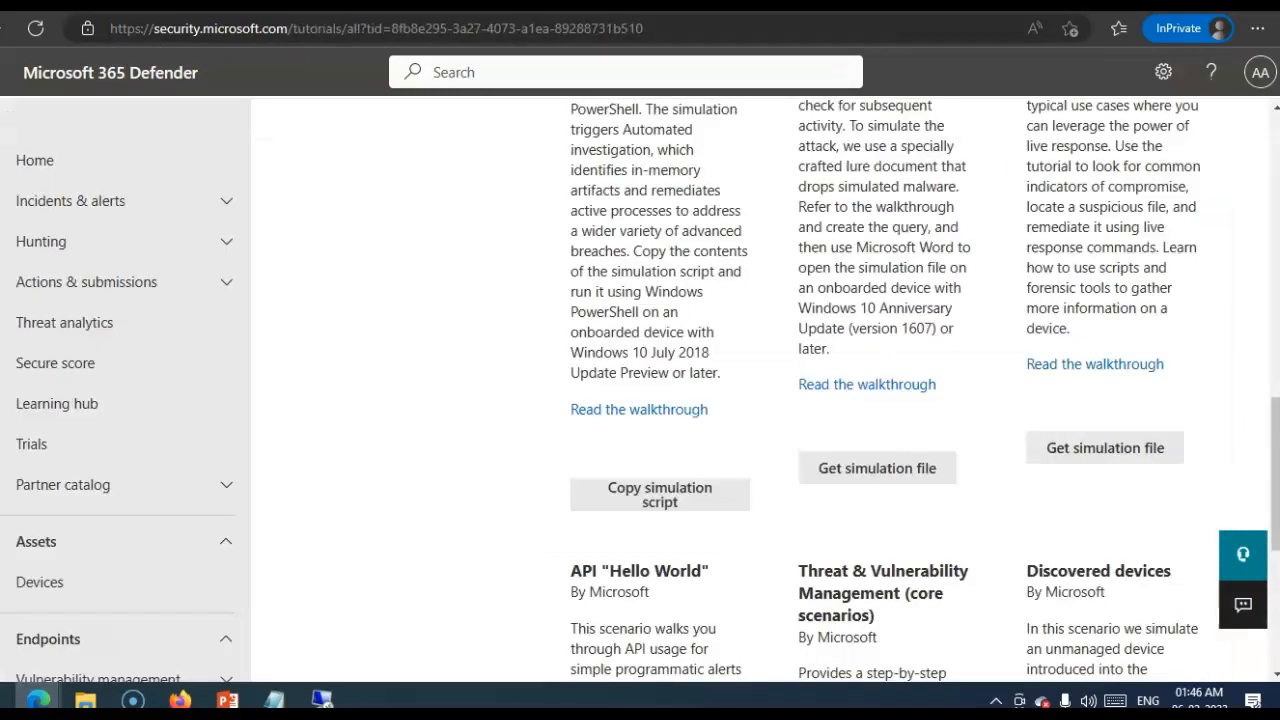
click(638, 409)
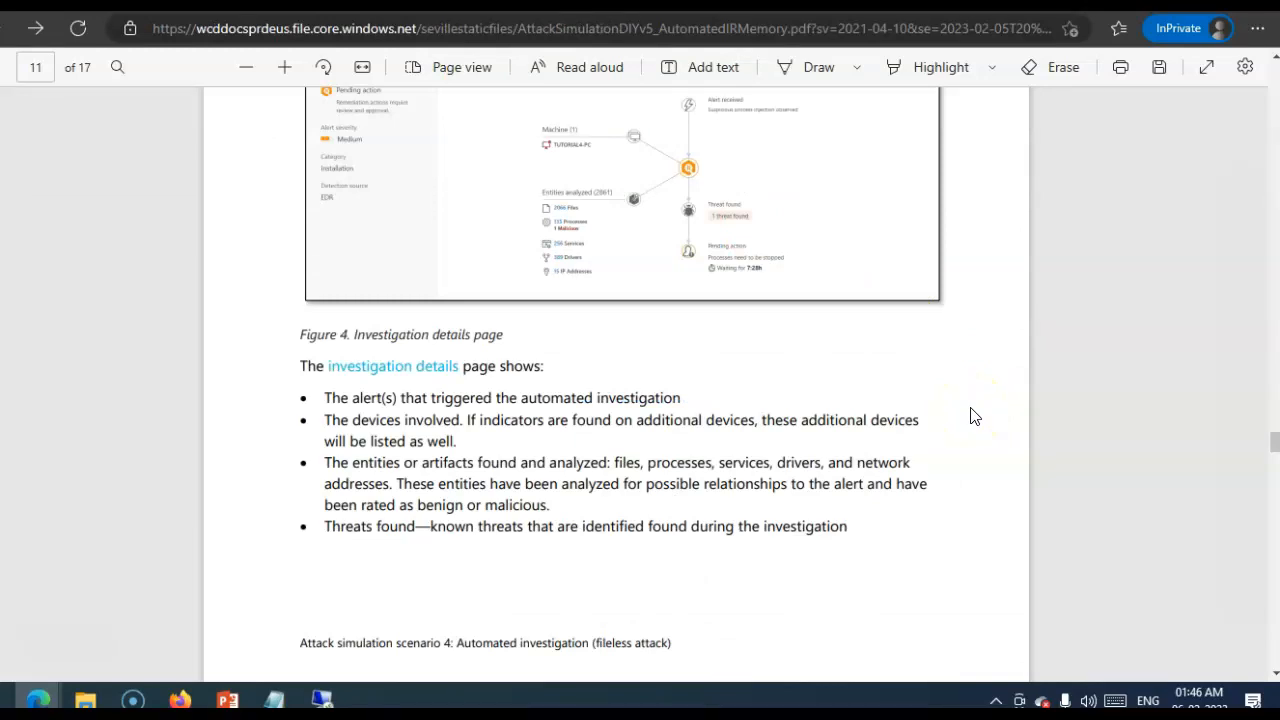
mouse_move(971, 417)
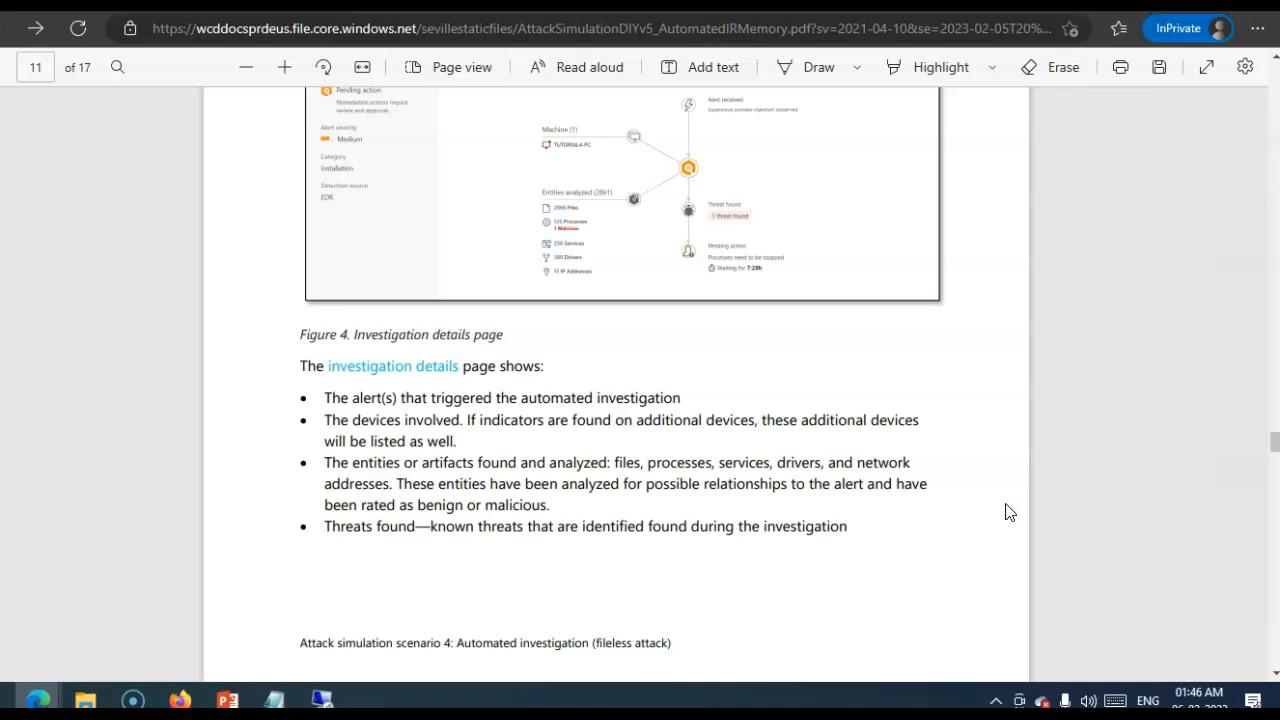
- Read walkthrough pages 11–14: pending actions, remediation approval, and the Resolve alerts steps
scroll(down, 3)
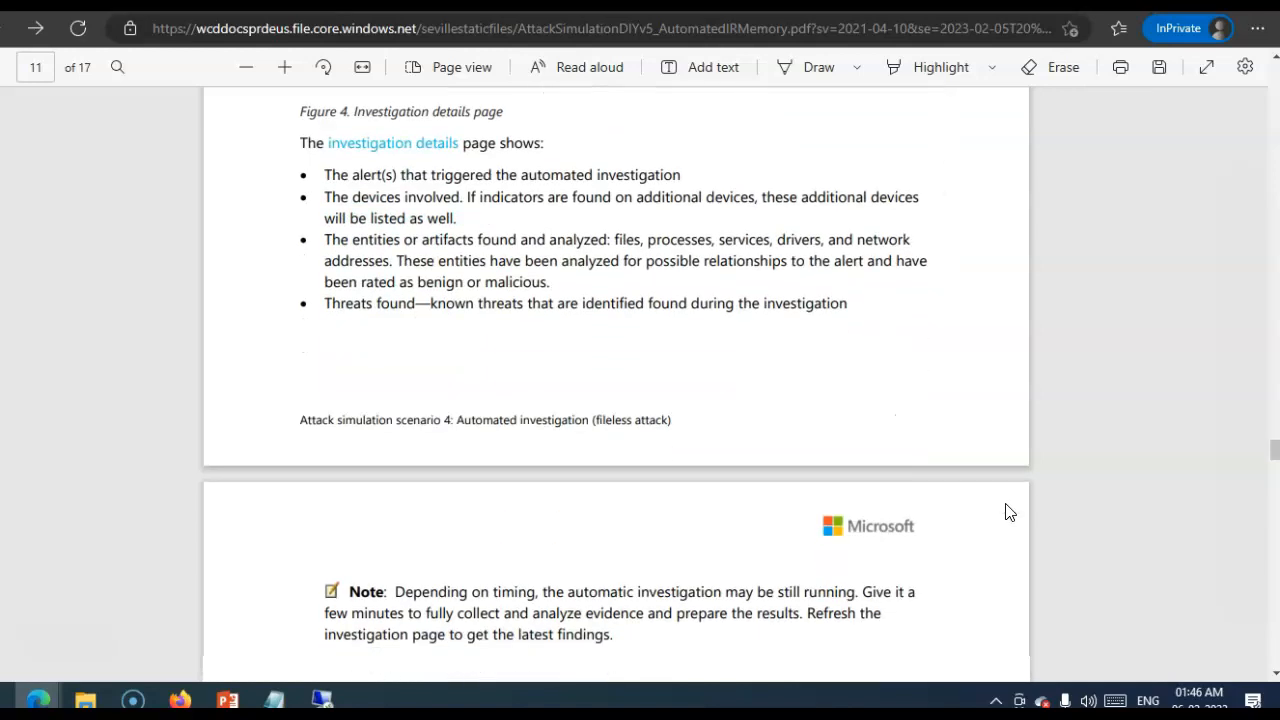
scroll(down, 3)
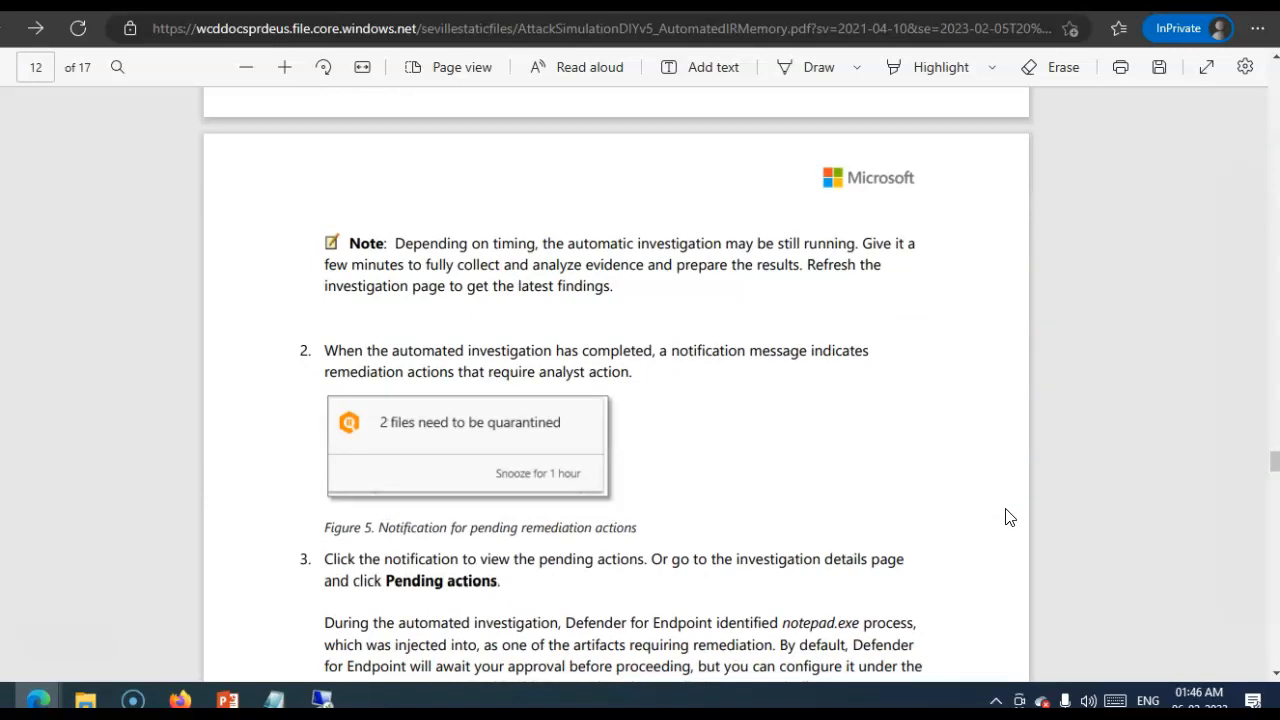
scroll(down, 3)
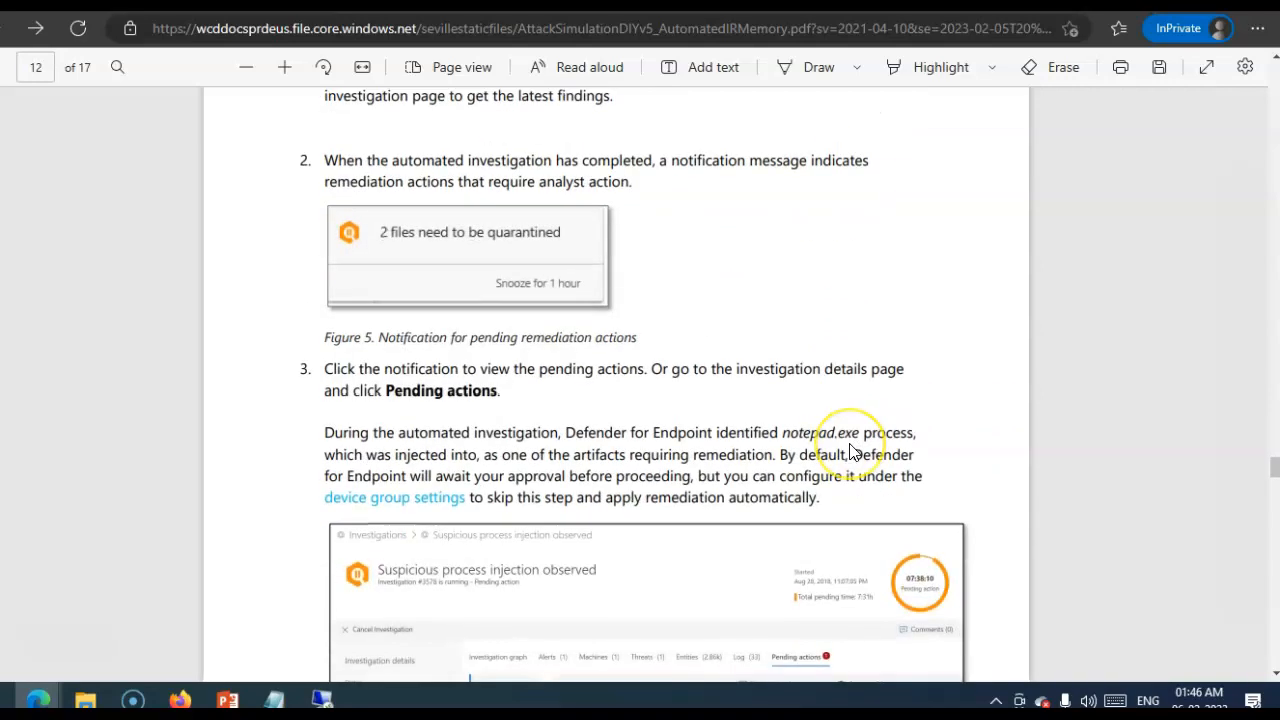
scroll(down, 3)
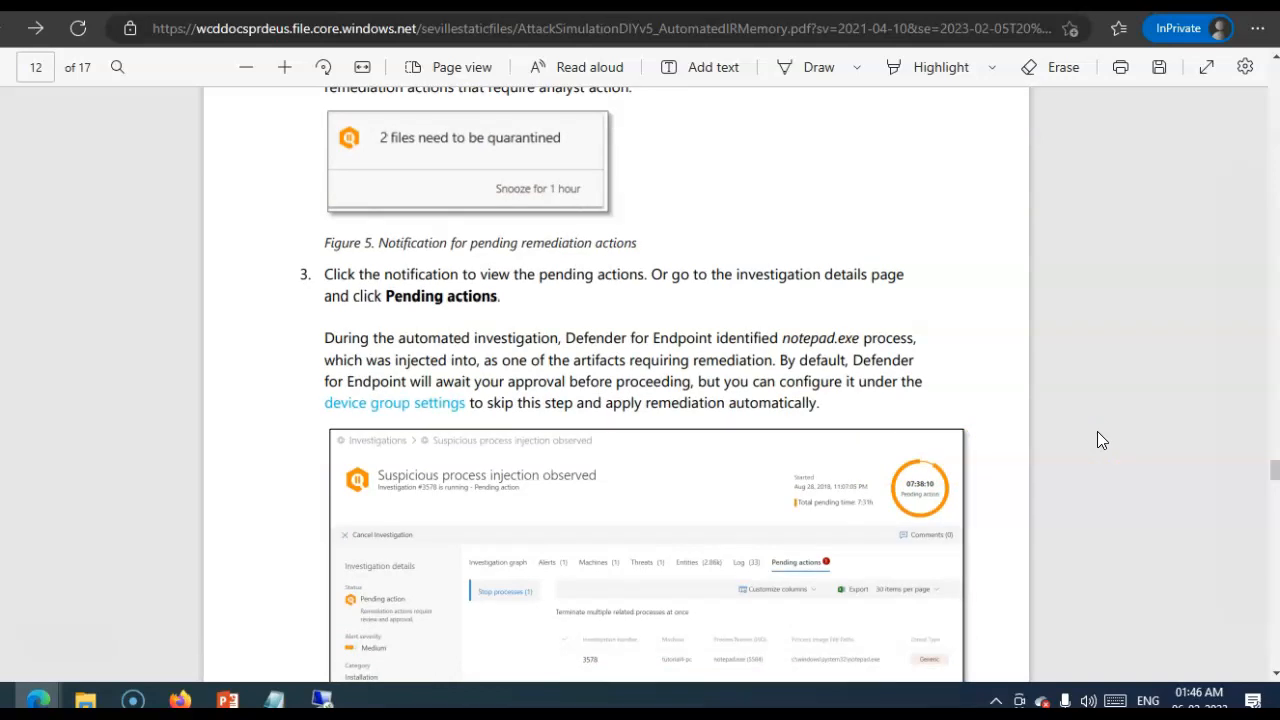
scroll(down, 3)
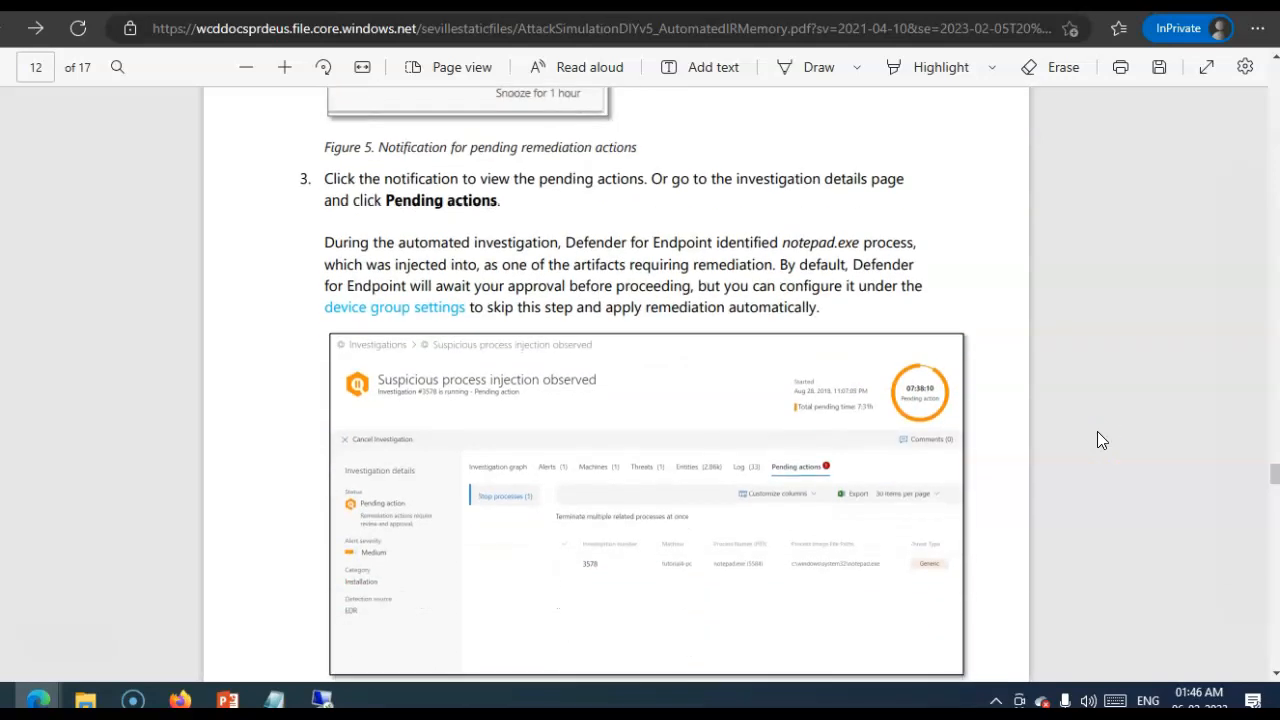
scroll(down, 3)
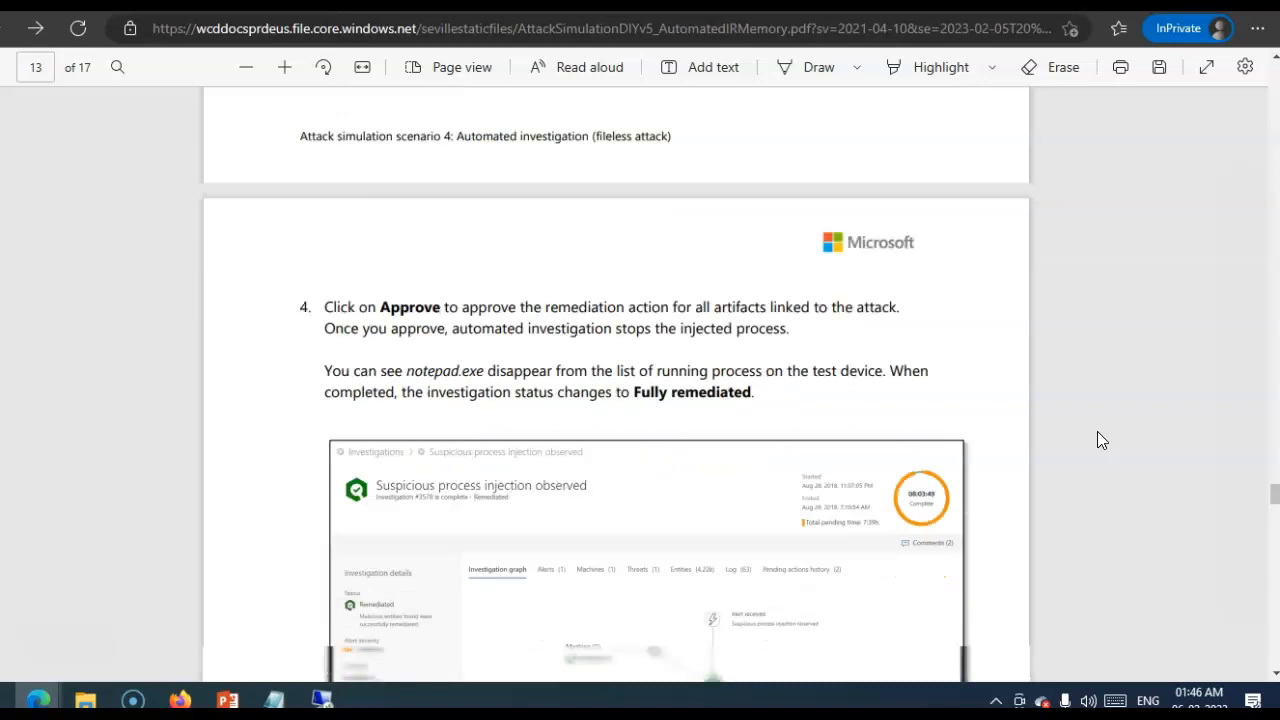
scroll(down, 3)
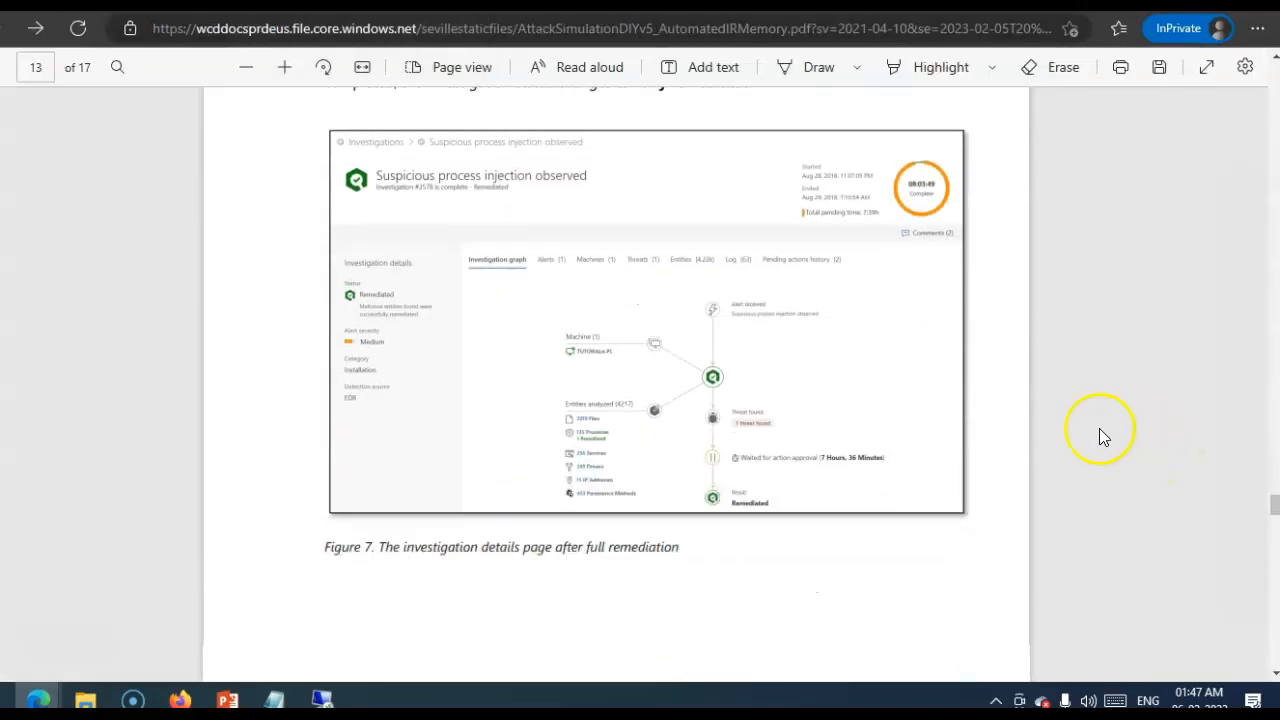
scroll(down, 3)
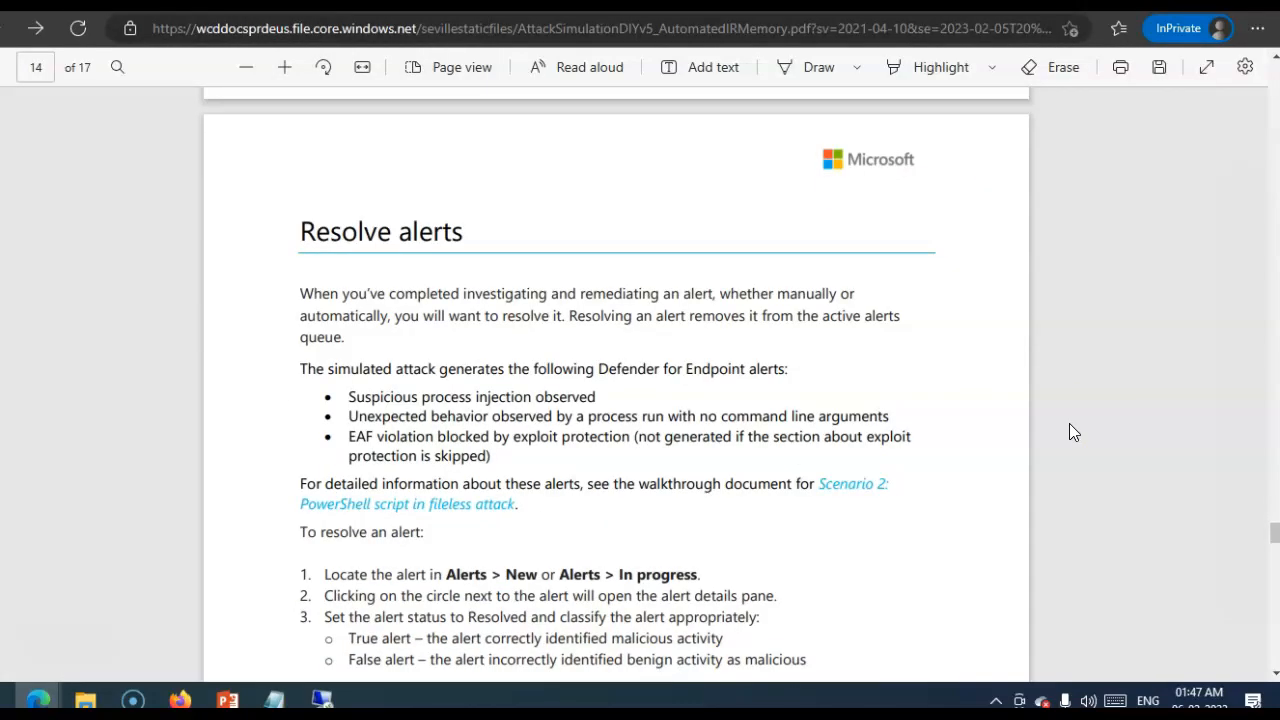
scroll(down, 3)
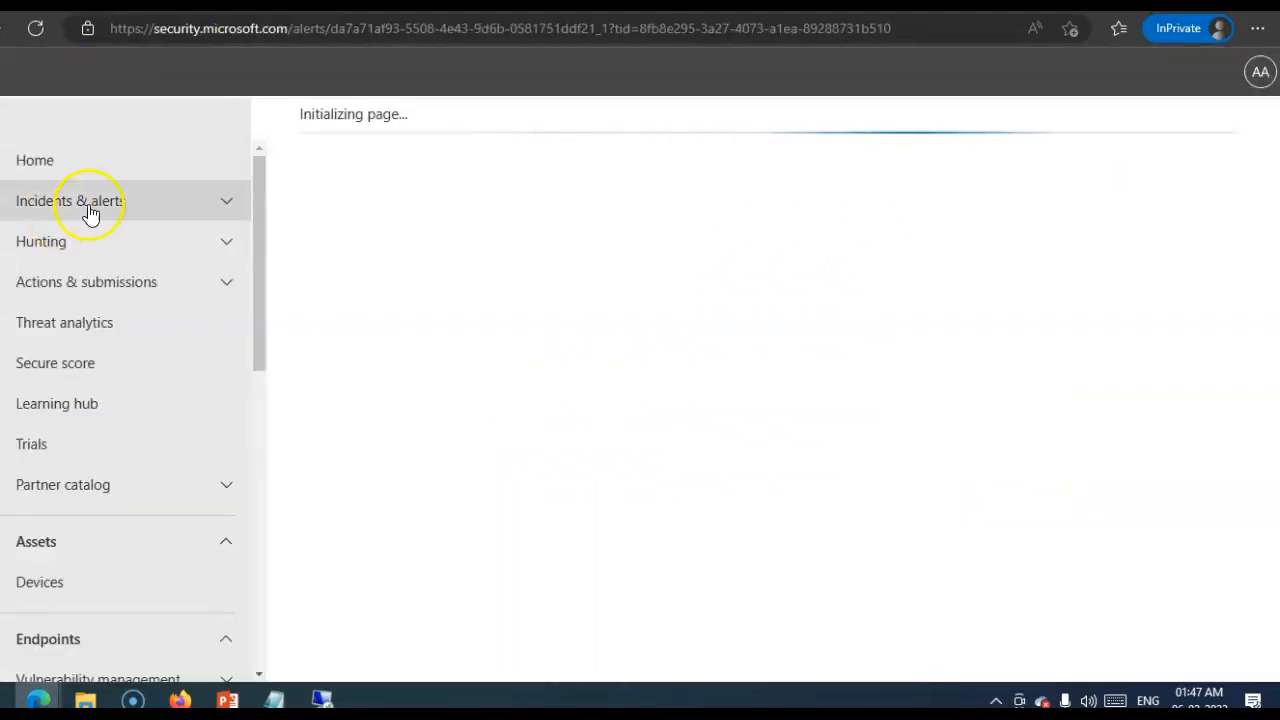
- Go to the Alerts queue under Incidents & alerts
click(70, 200)
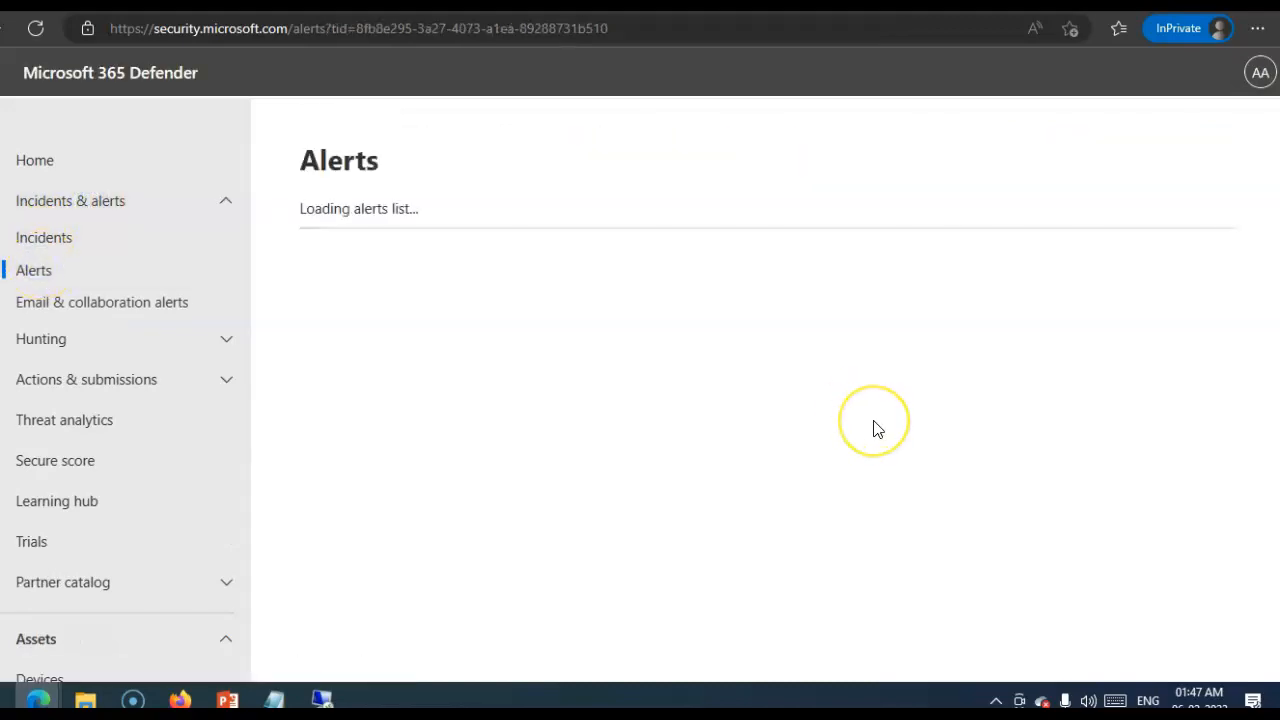